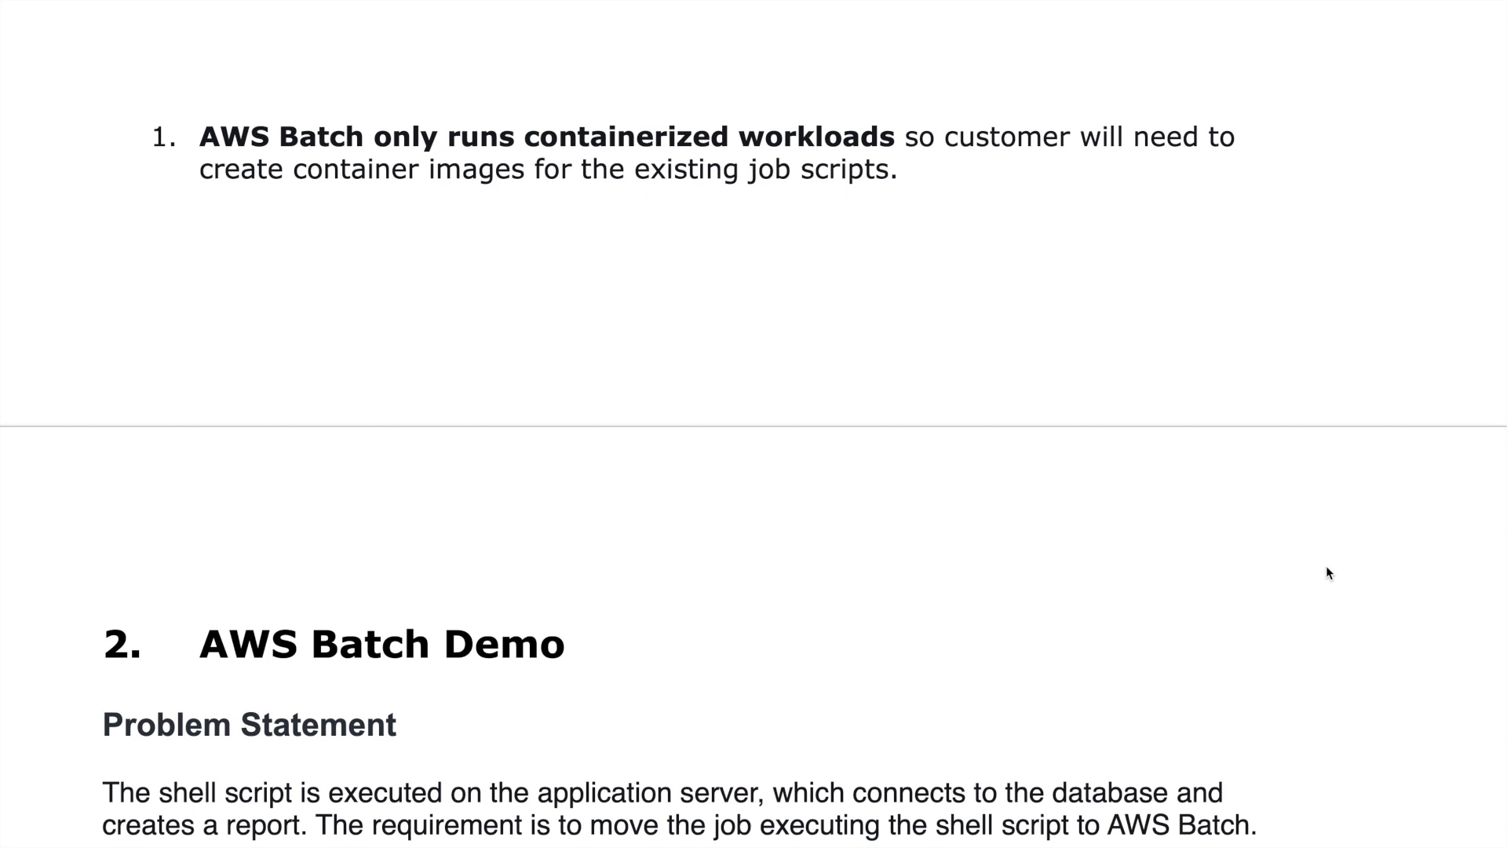
Scroll through the notes to the Existing Shell Script section, then switch to the AWS console
scroll("down", 3)
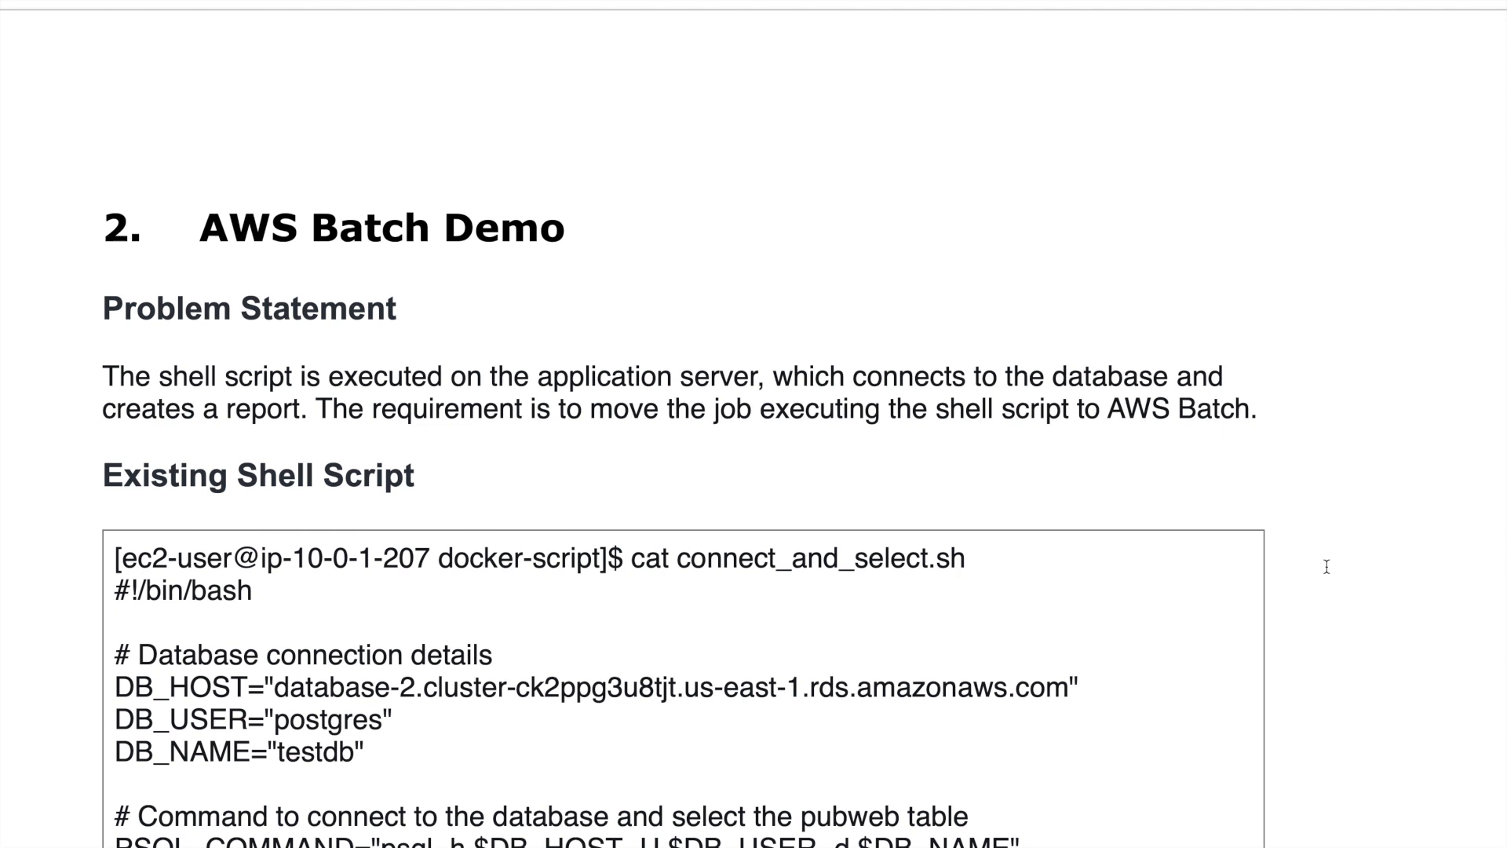
scroll("down", 3)
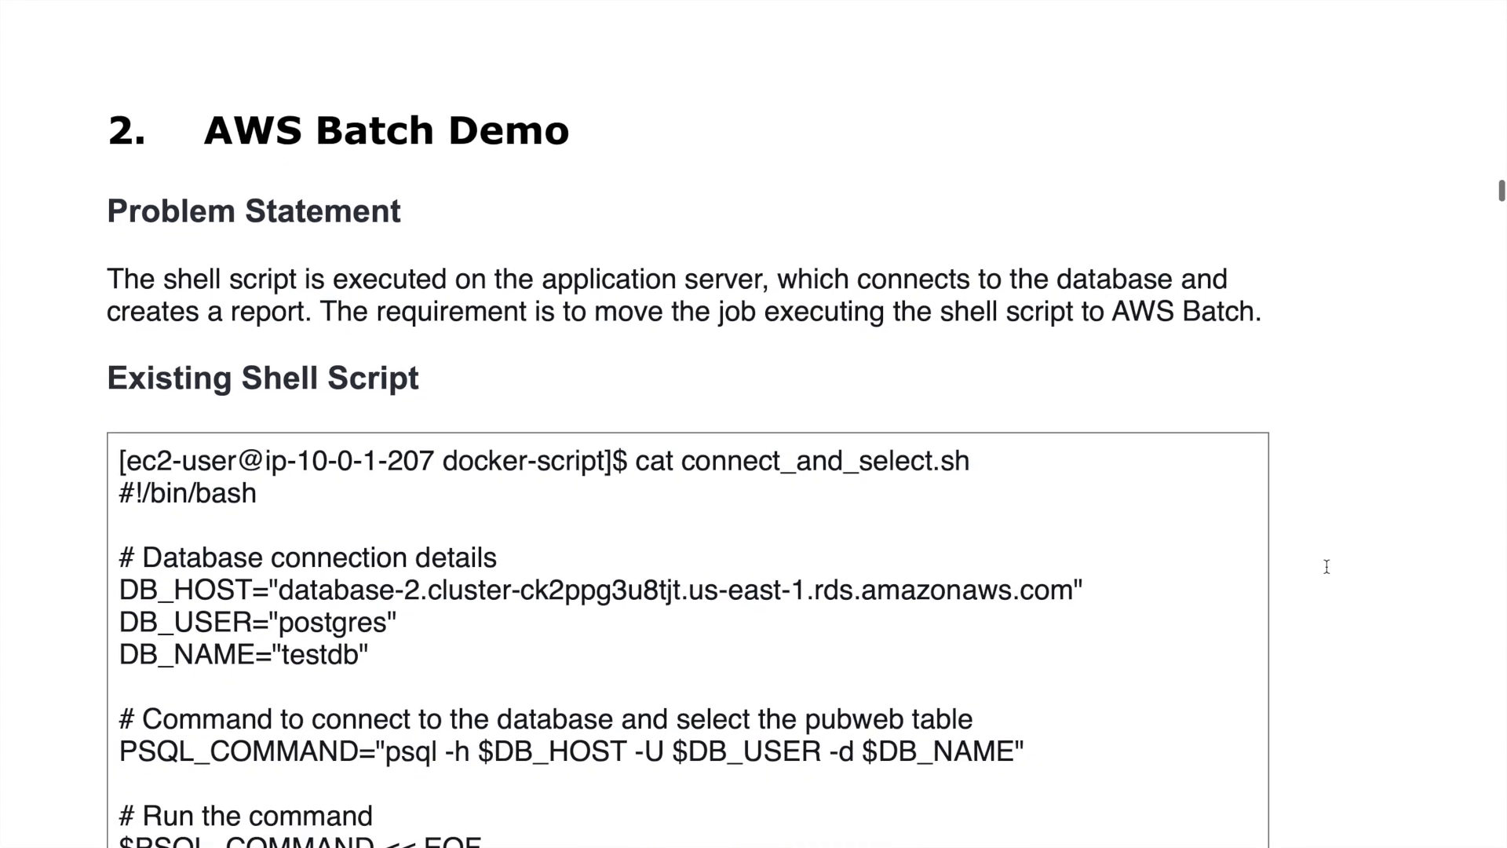
scroll("down", 3)
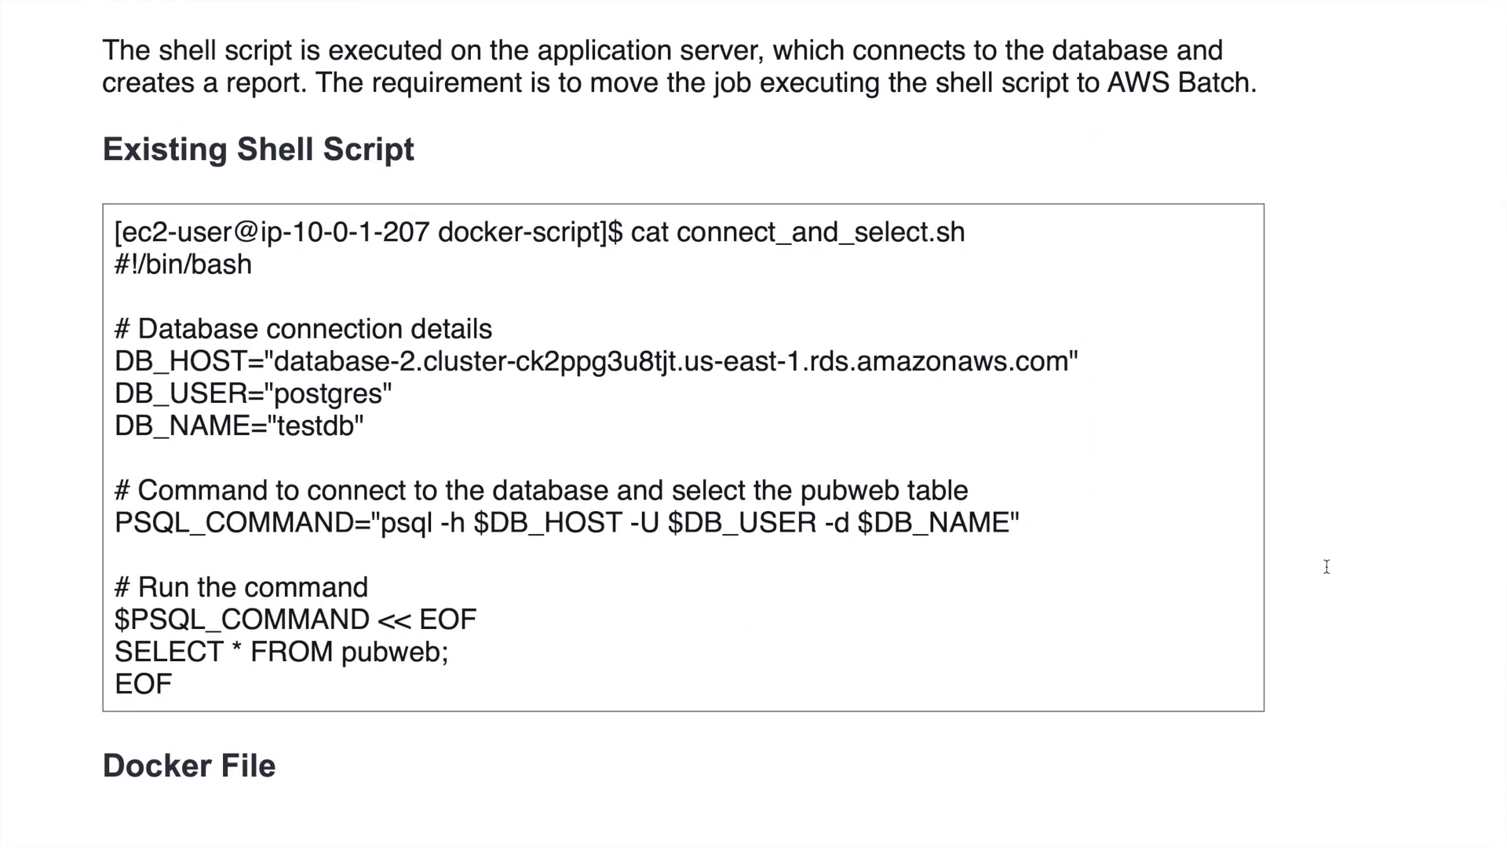
mouse_move(751, 466)
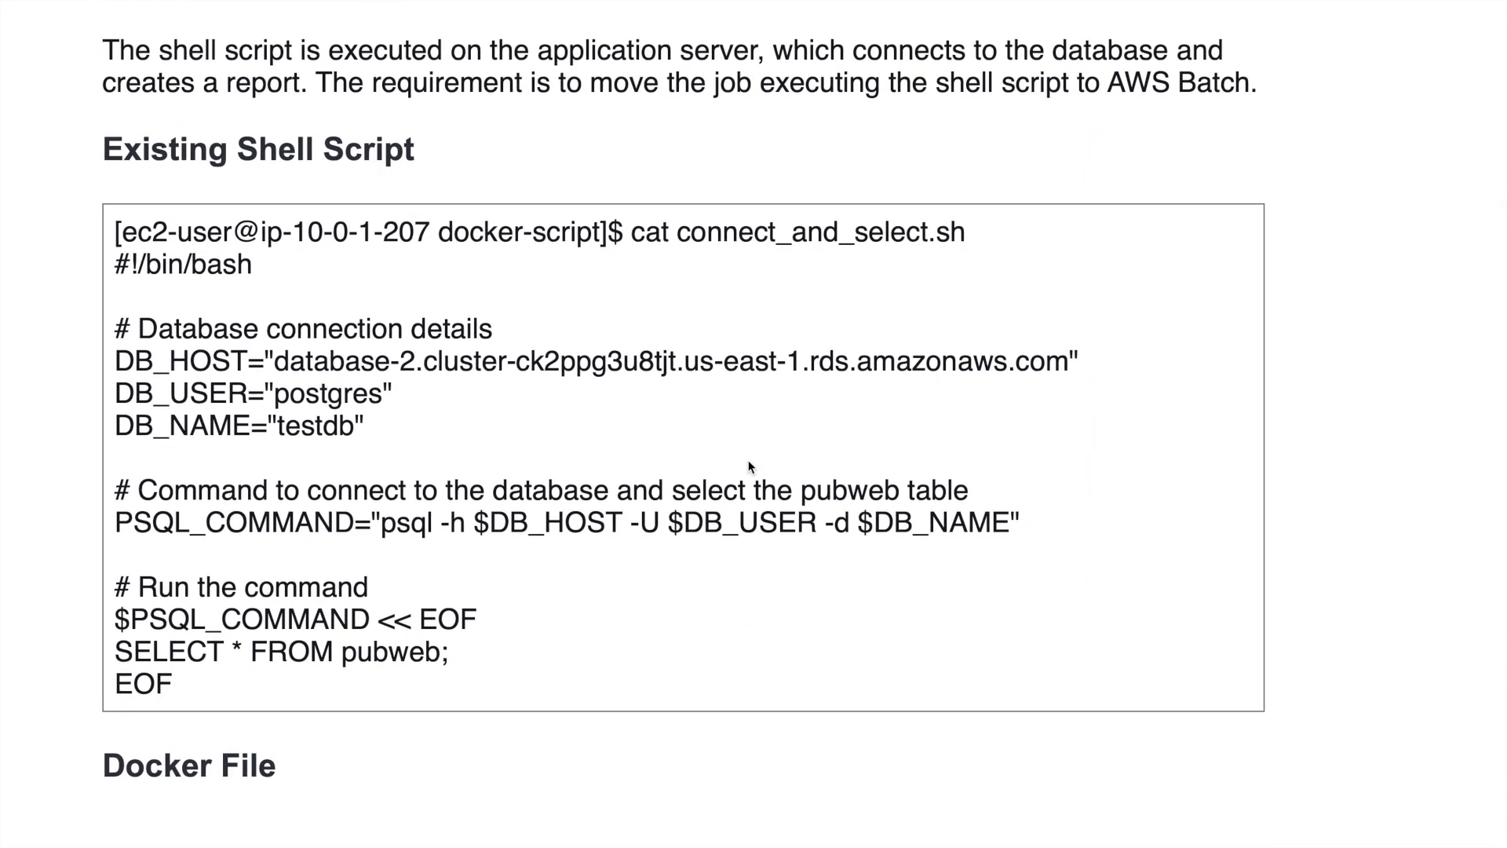
mouse_move(415, 433)
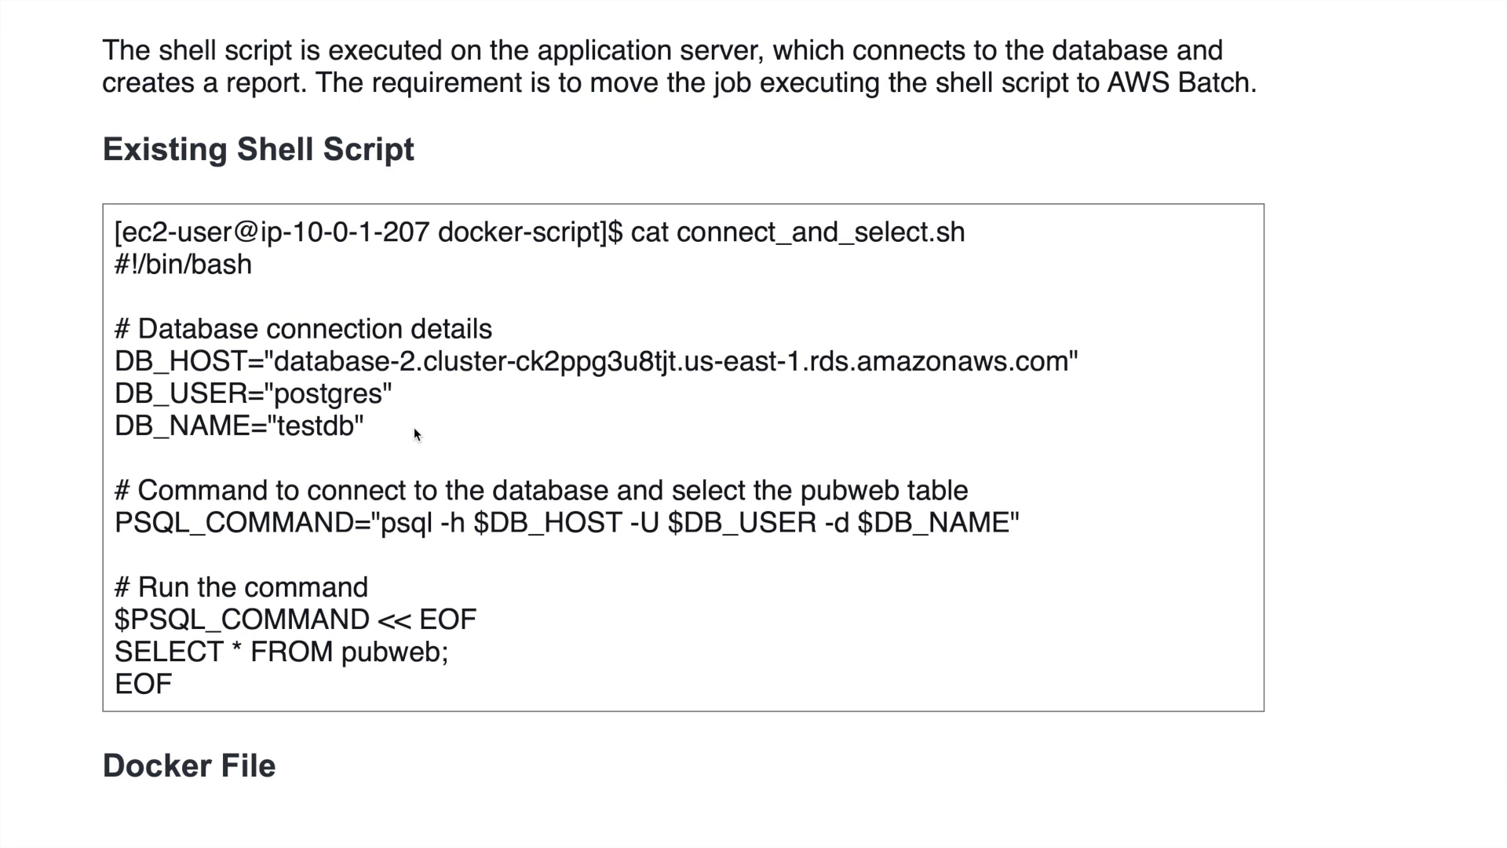
mouse_move(188, 368)
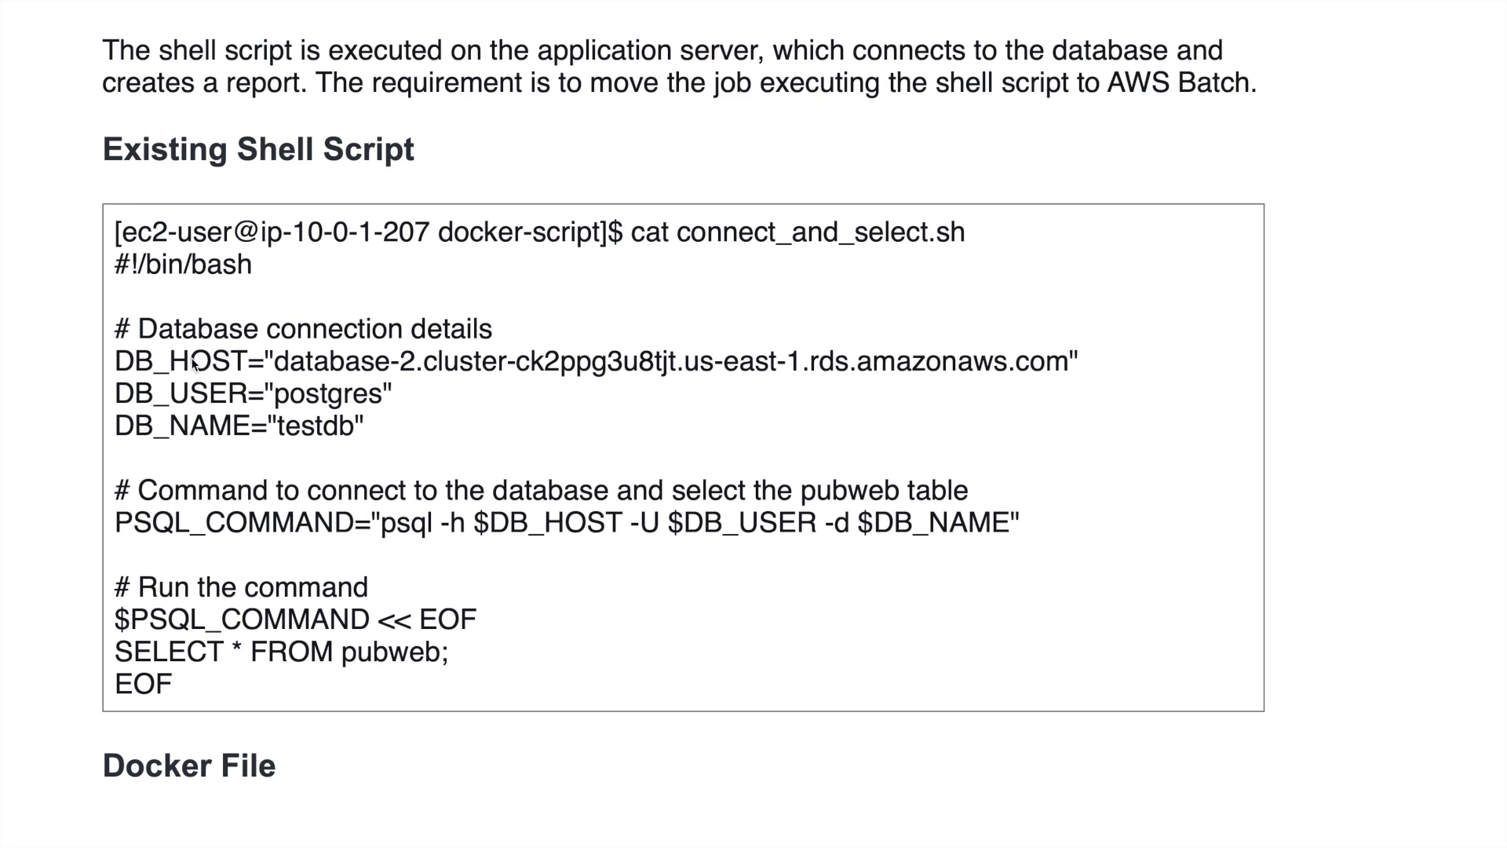
mouse_move(226, 386)
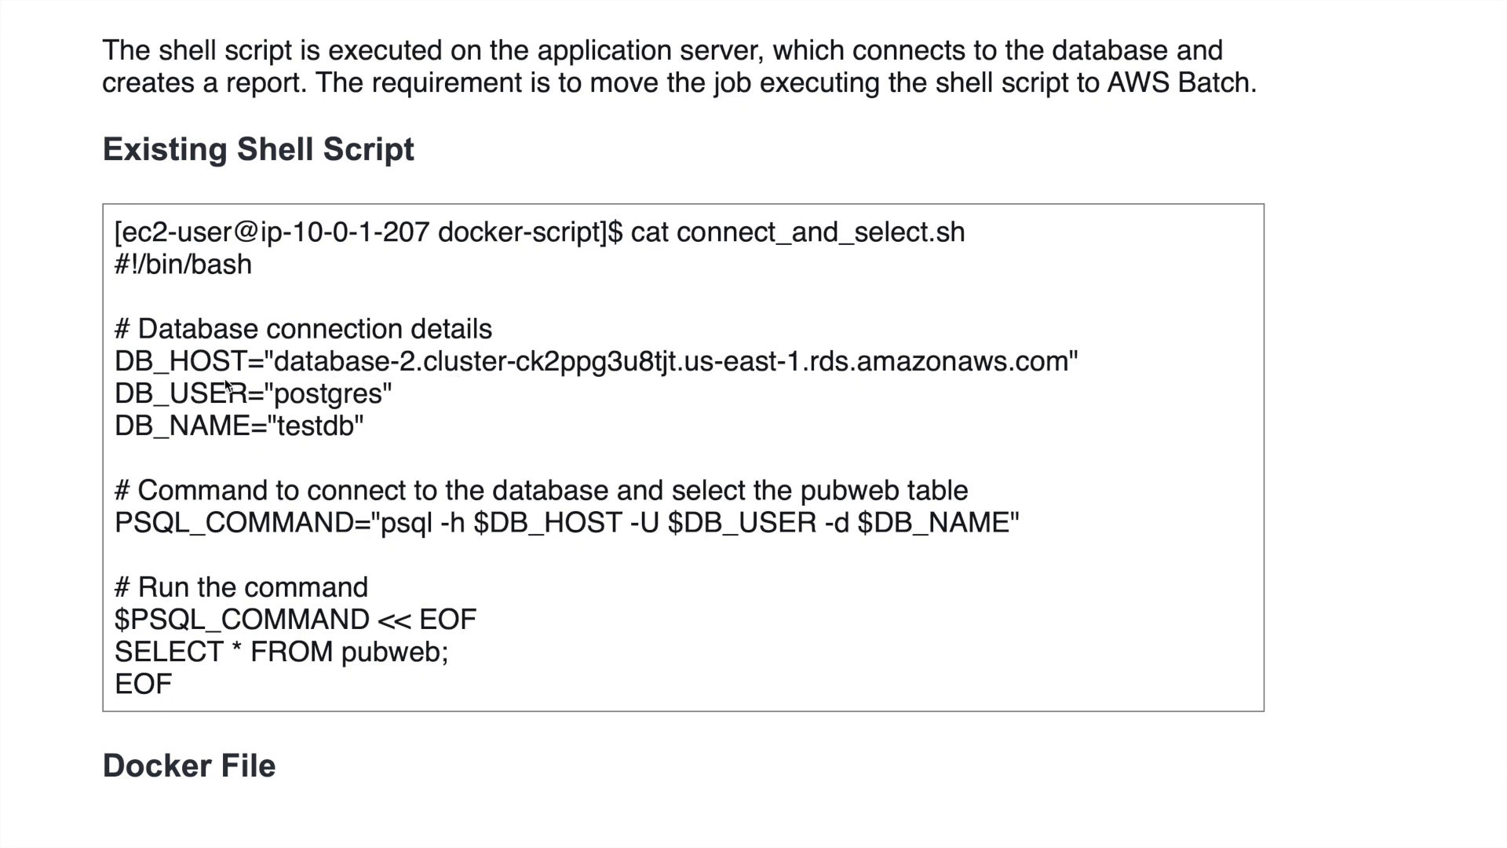
mouse_move(297, 453)
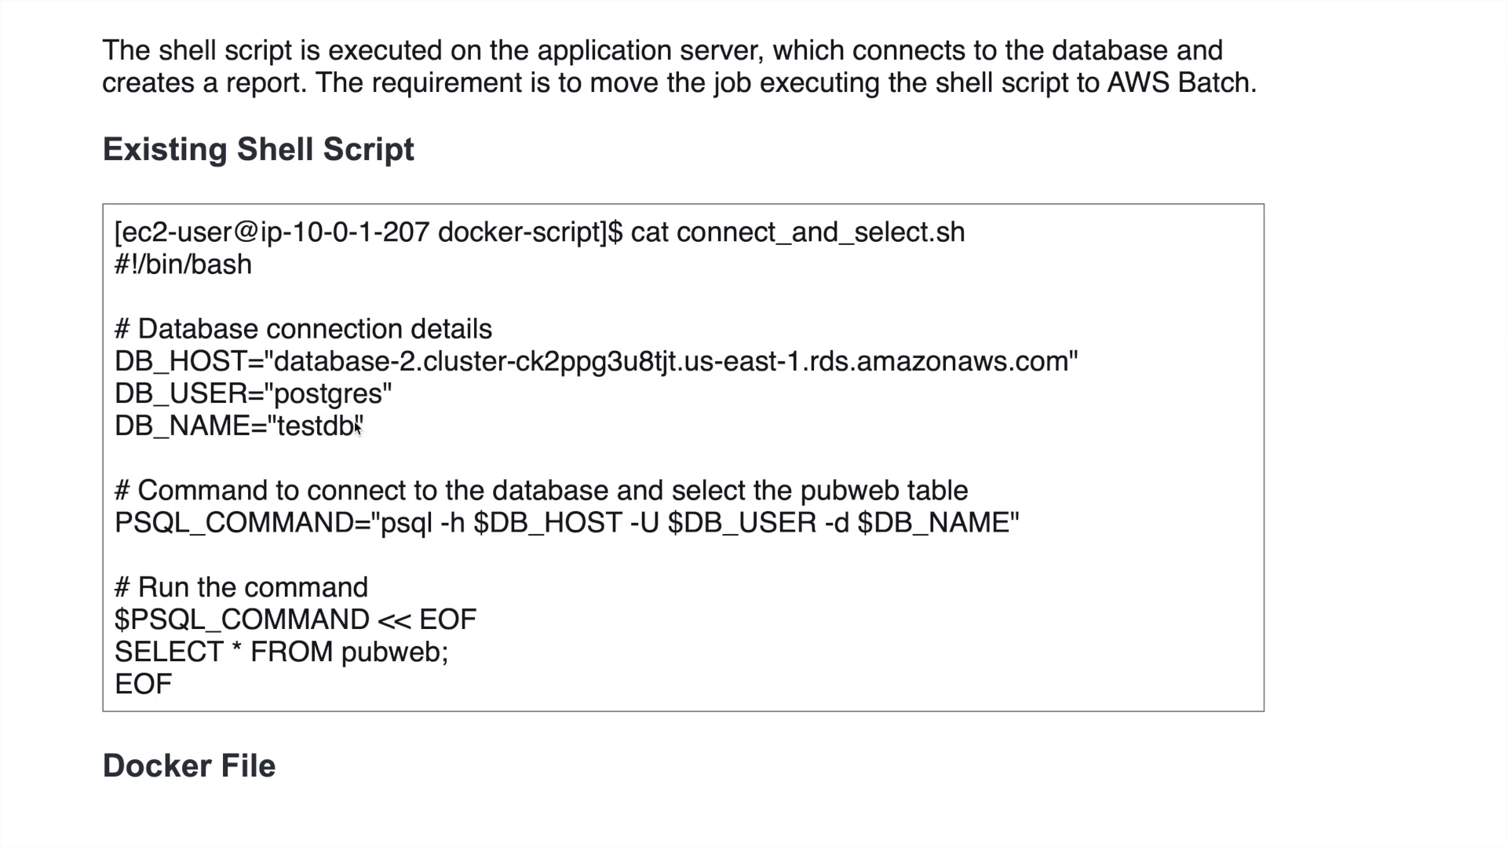
mouse_move(403, 444)
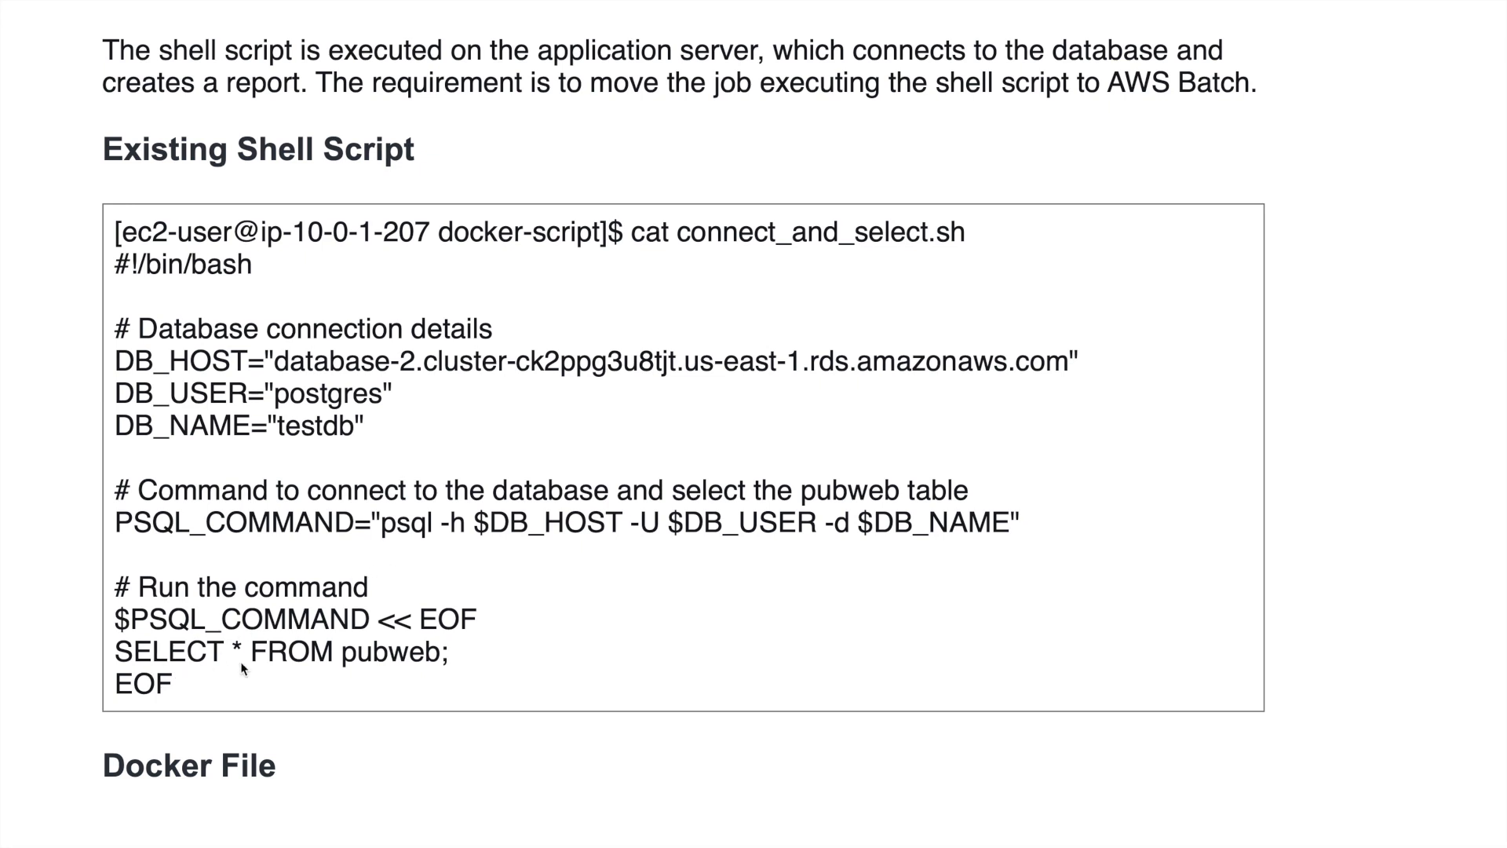
mouse_move(518, 669)
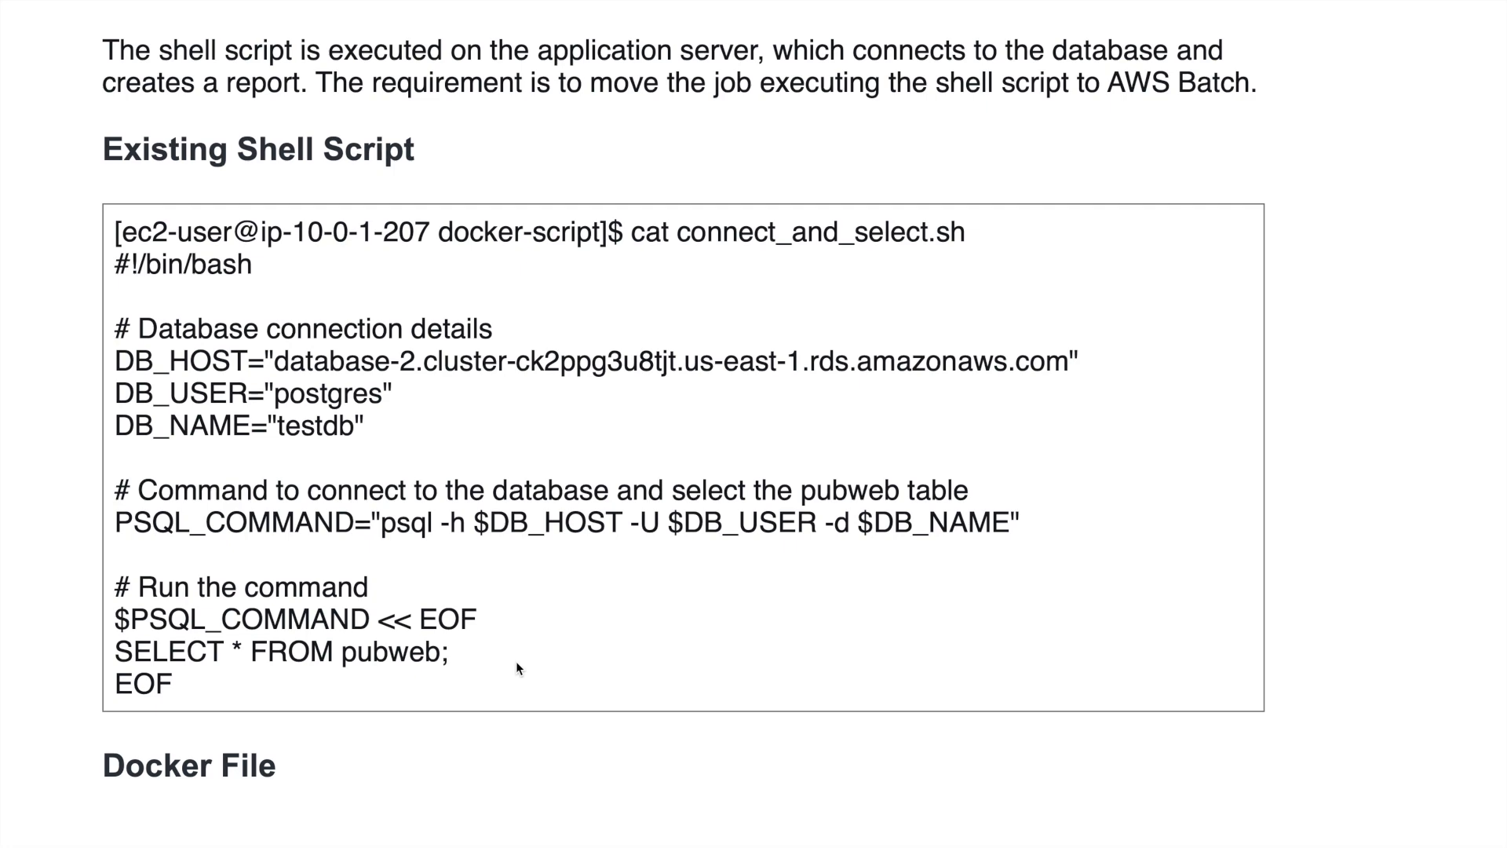
scroll("down", 3)
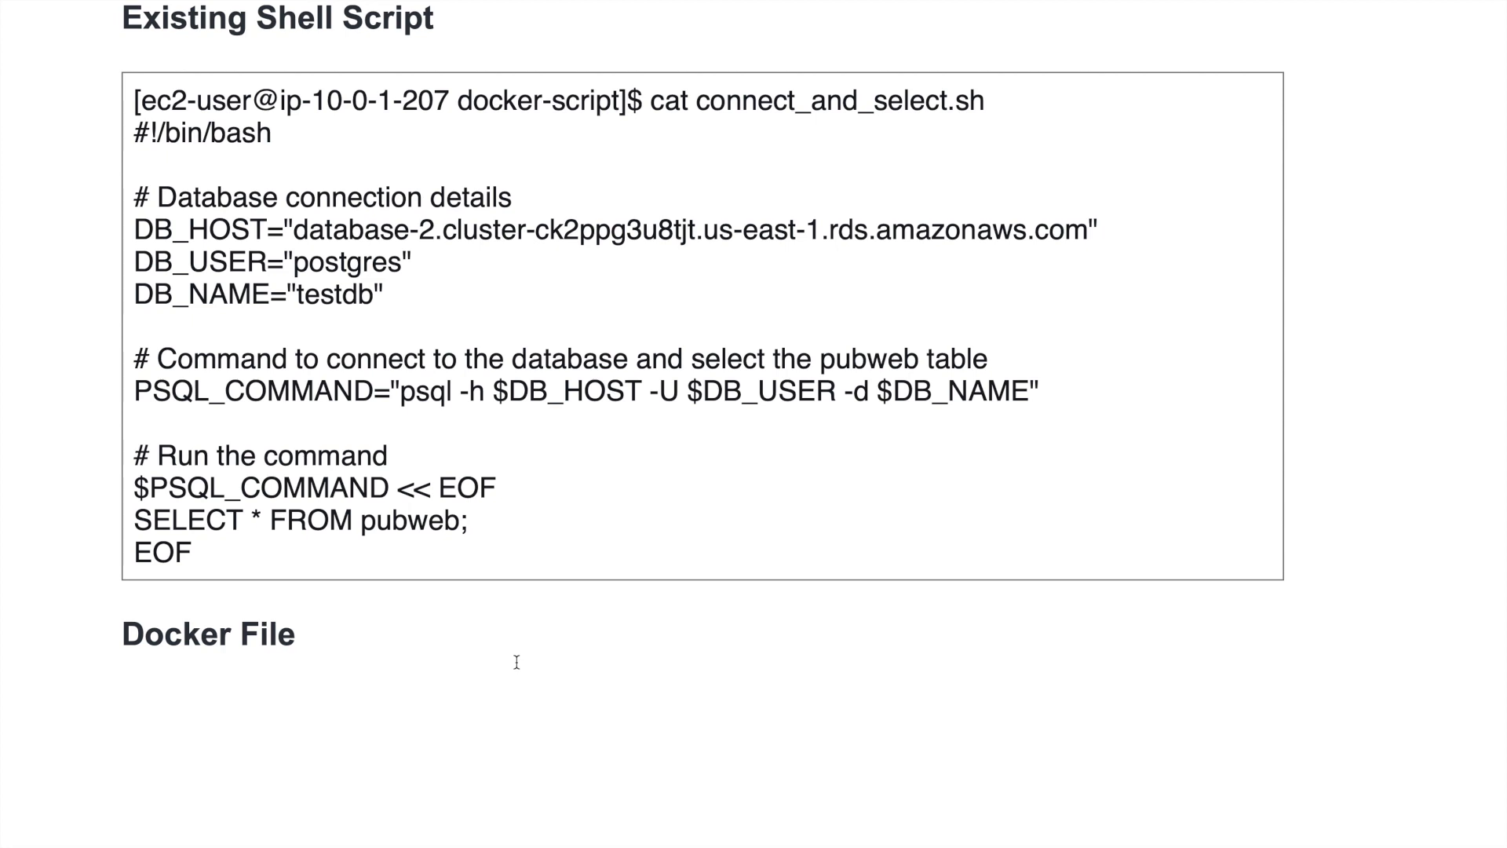
key("Cmd+Tab")
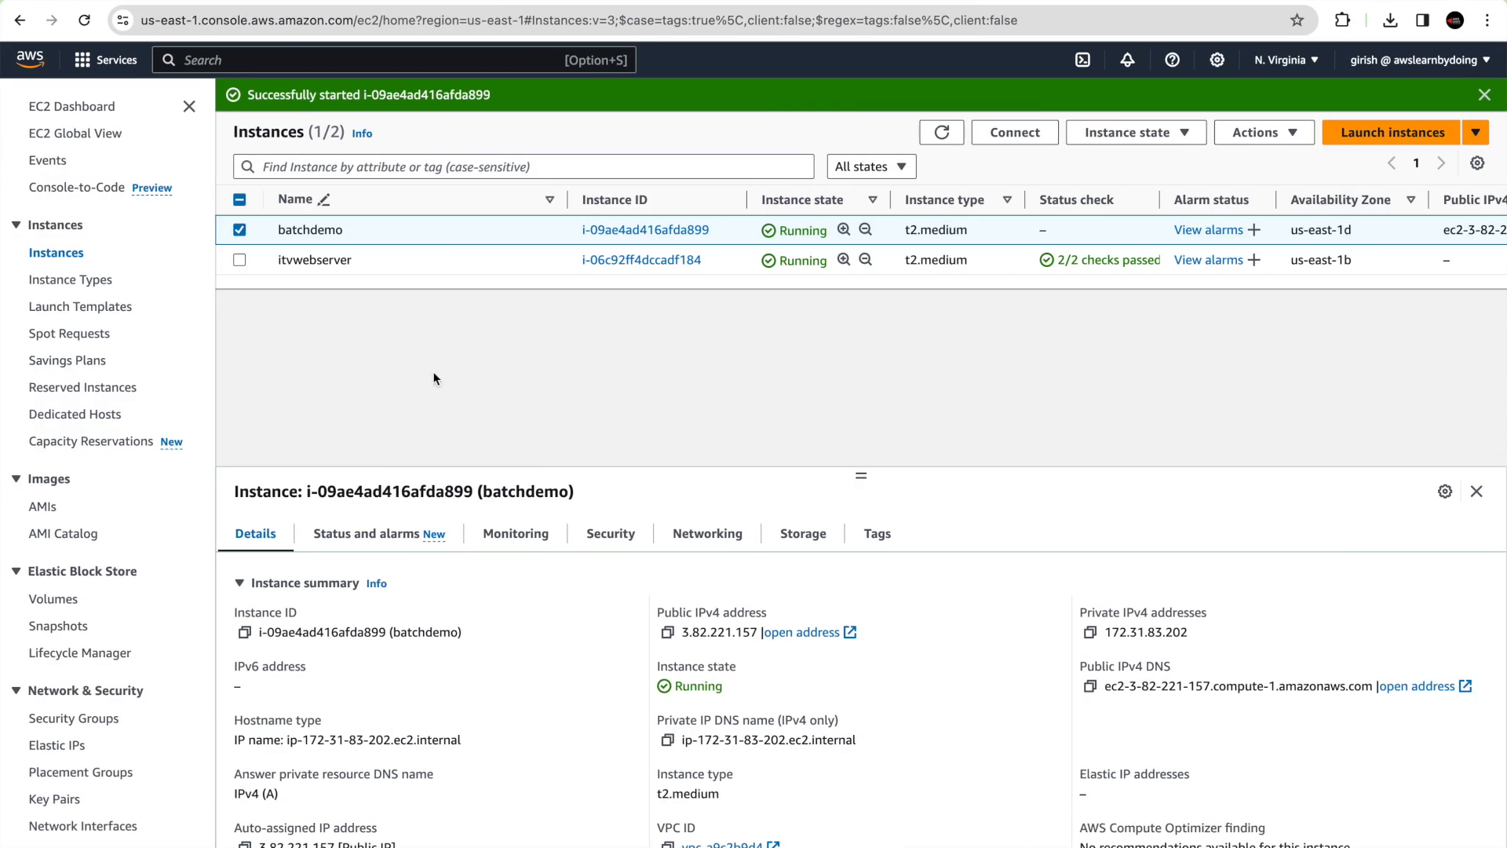
mouse_move(1051, 159)
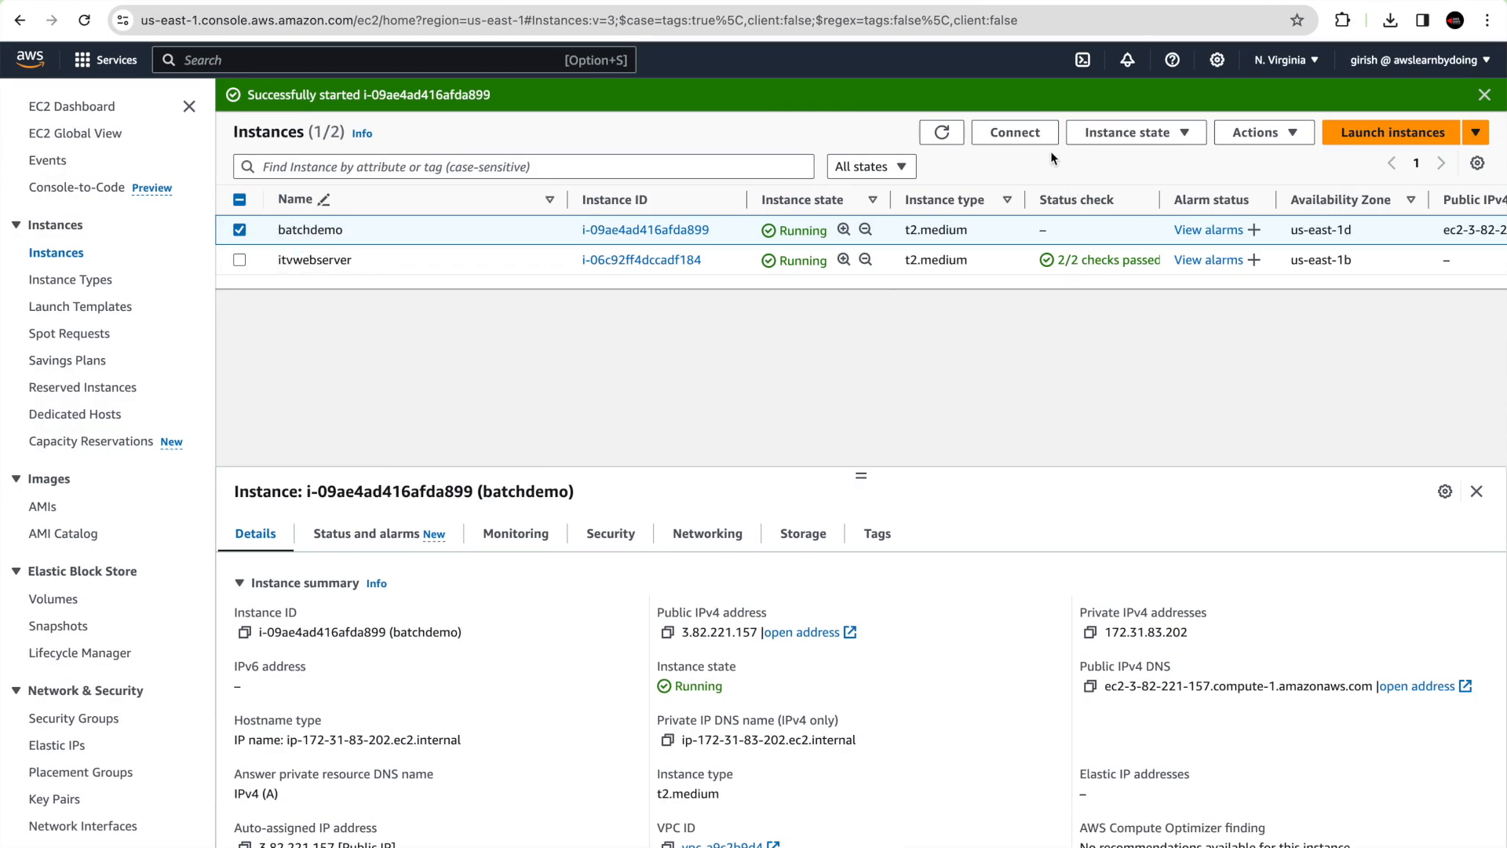
Connect to batchdemo via EC2 Instance Connect and list docker-script with ls -ltr
left_click(1014, 132)
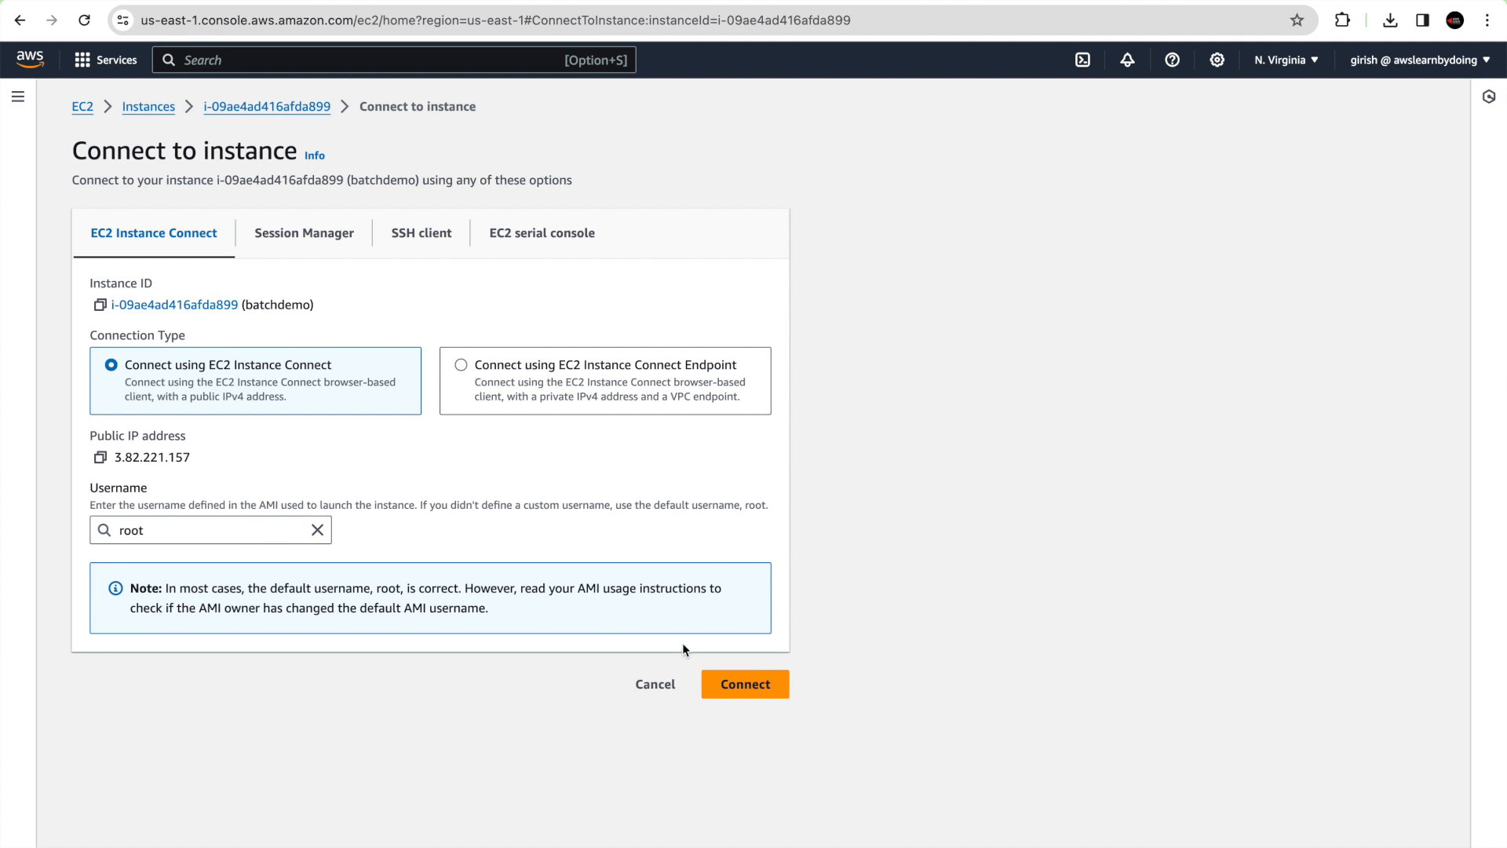
left_click(744, 684)
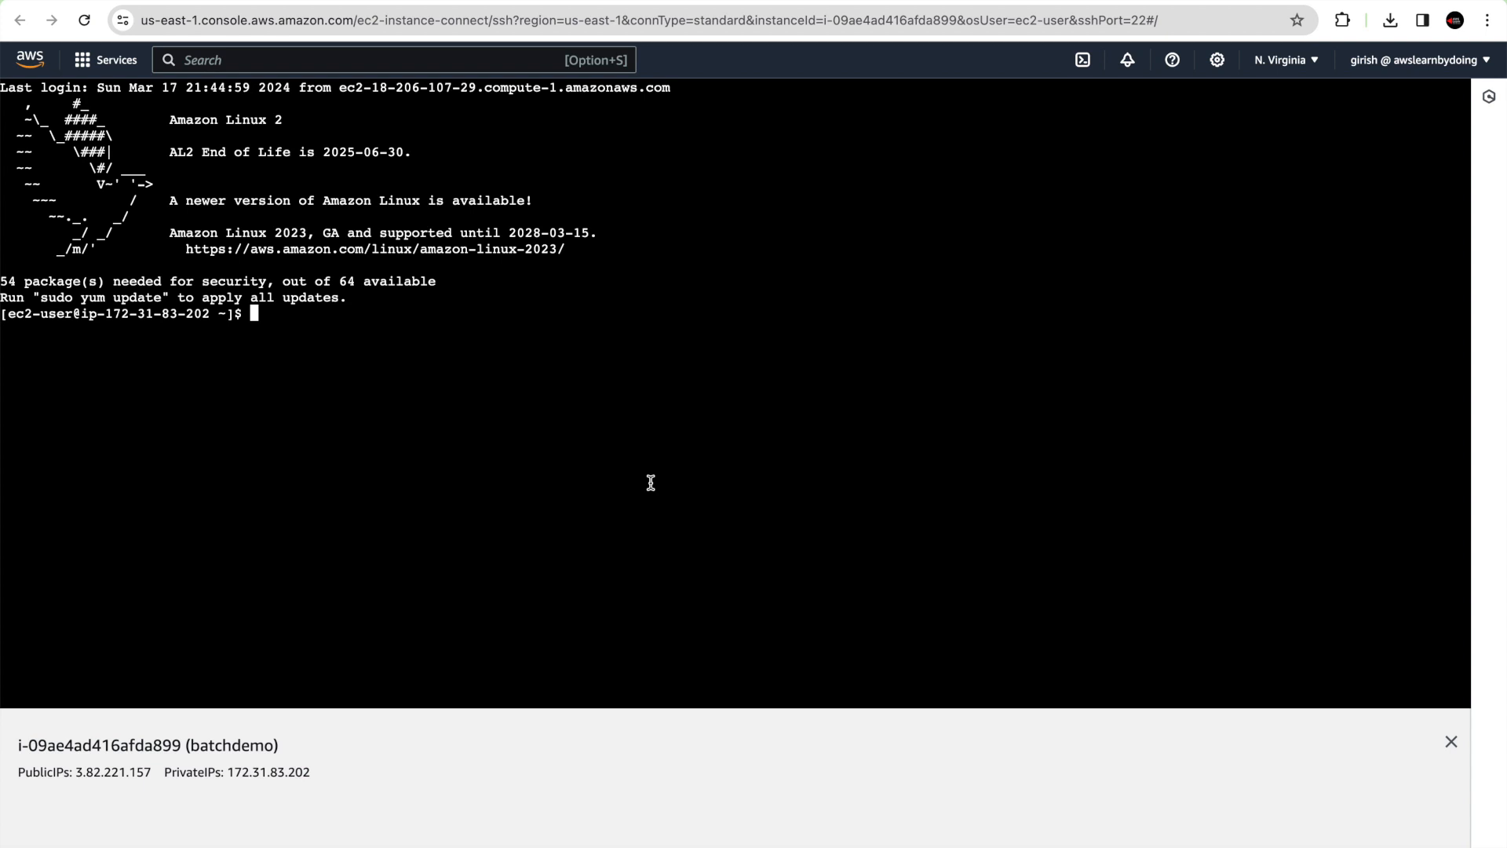
type("cd docker-script/")
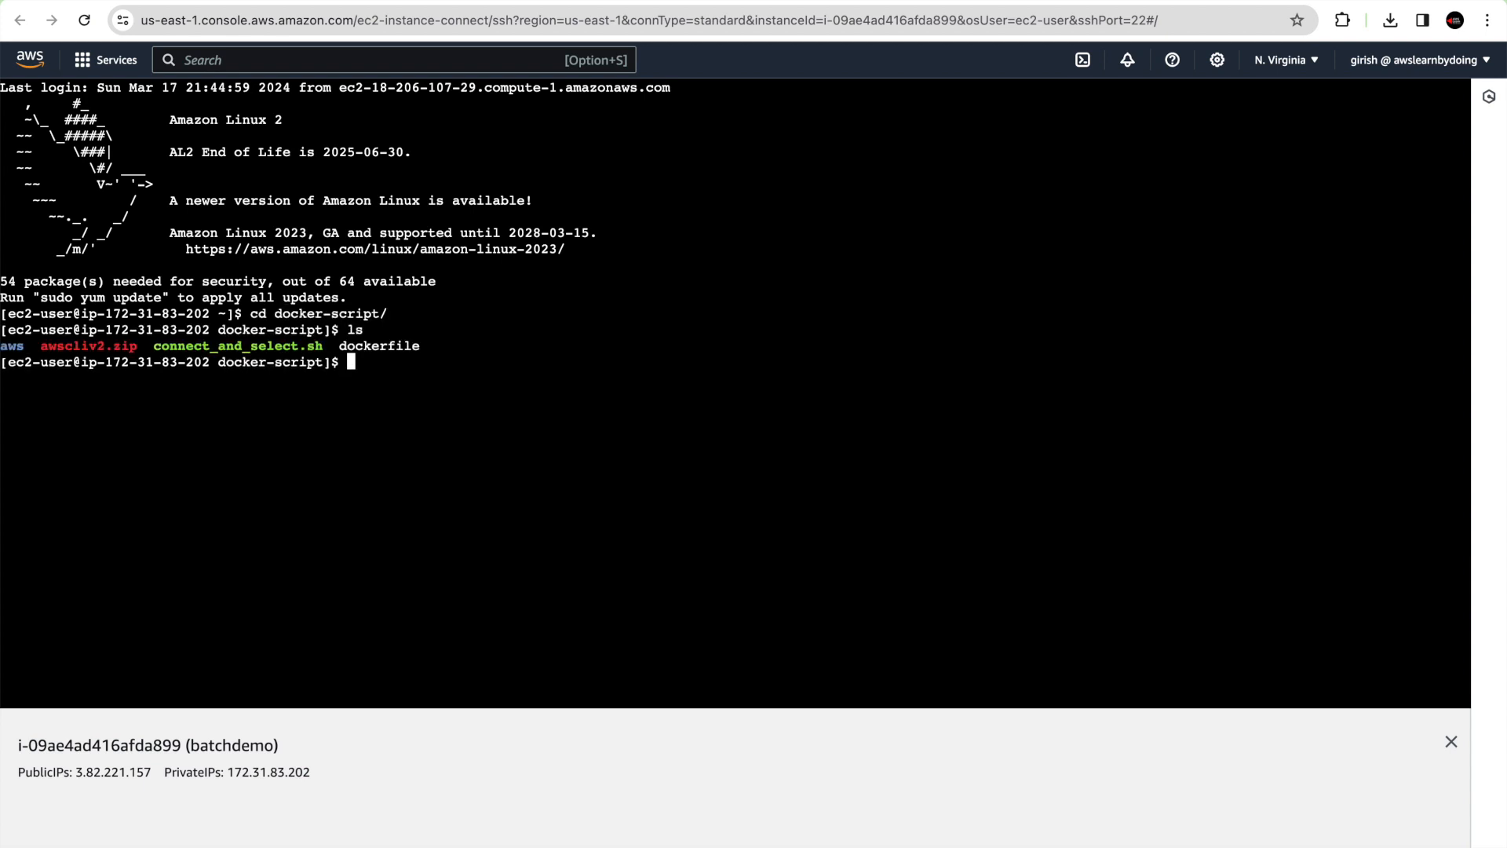
type("ls -ltr")
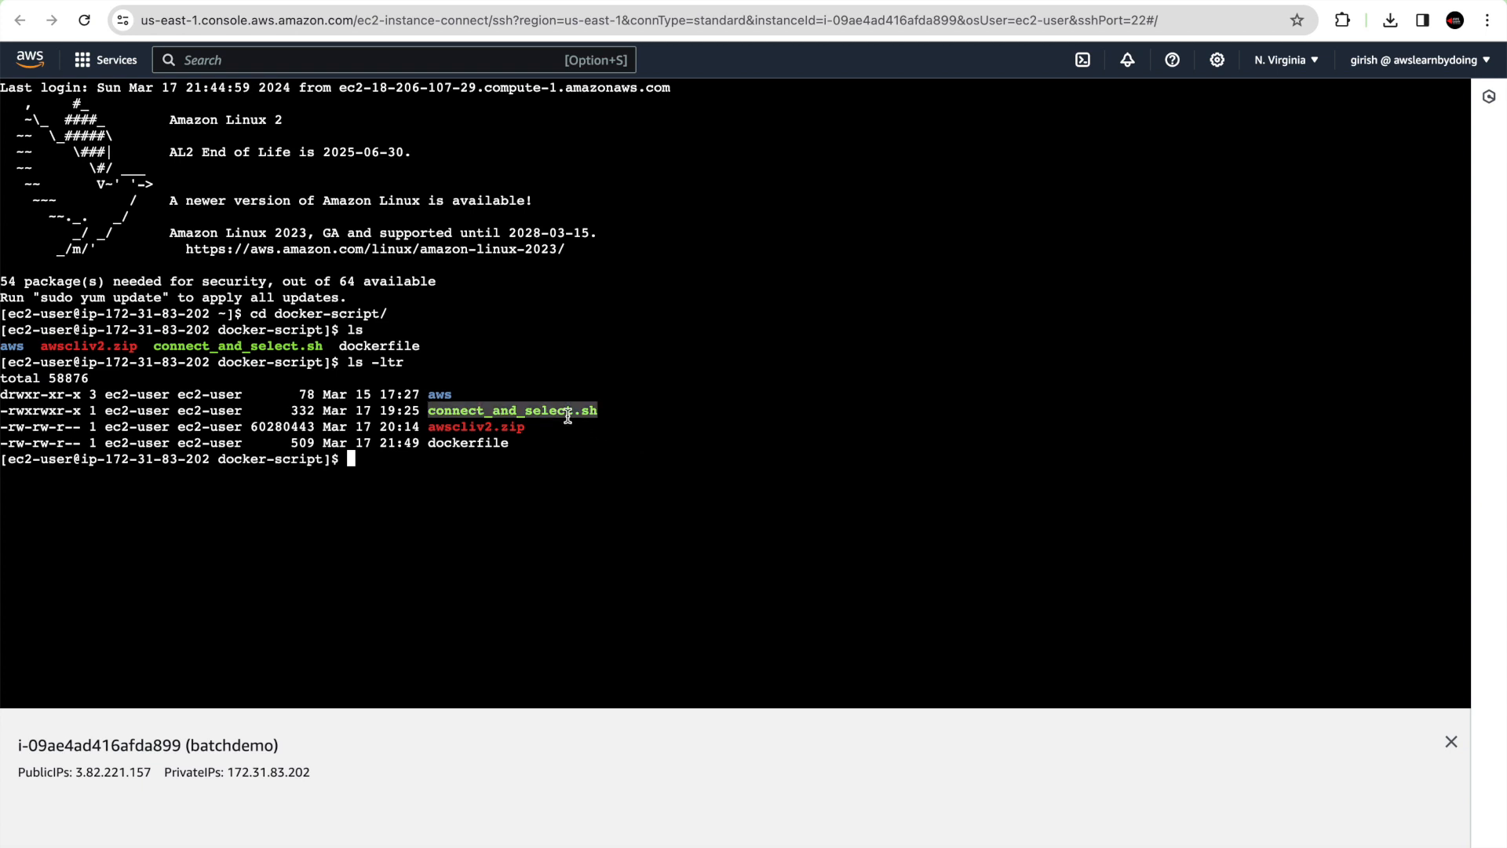
Show connect_and_select.sh with cat and run it to return one batchdemo row
type("cat")
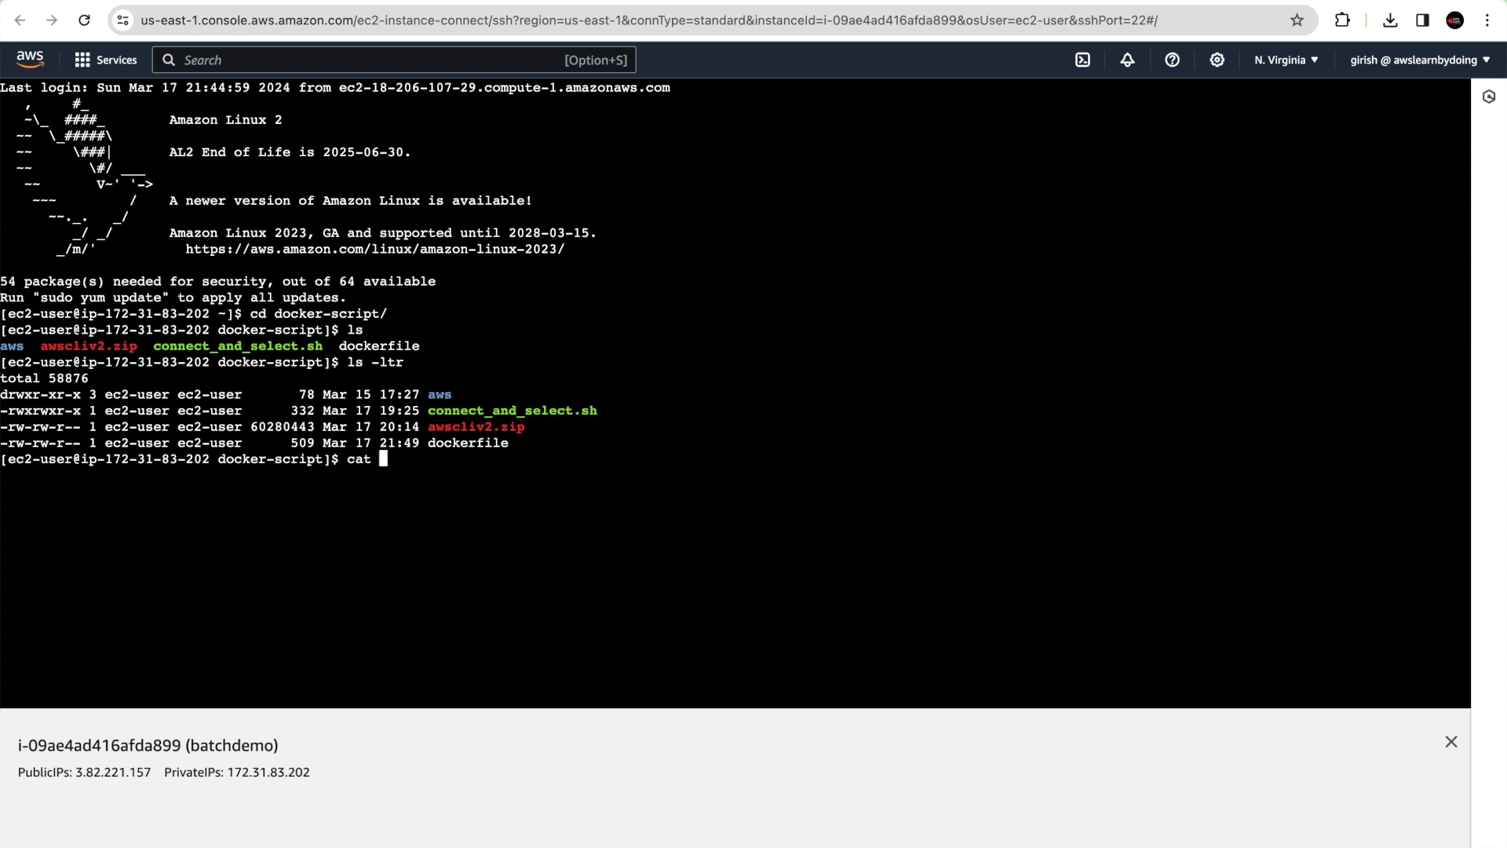
mouse_move(824, 452)
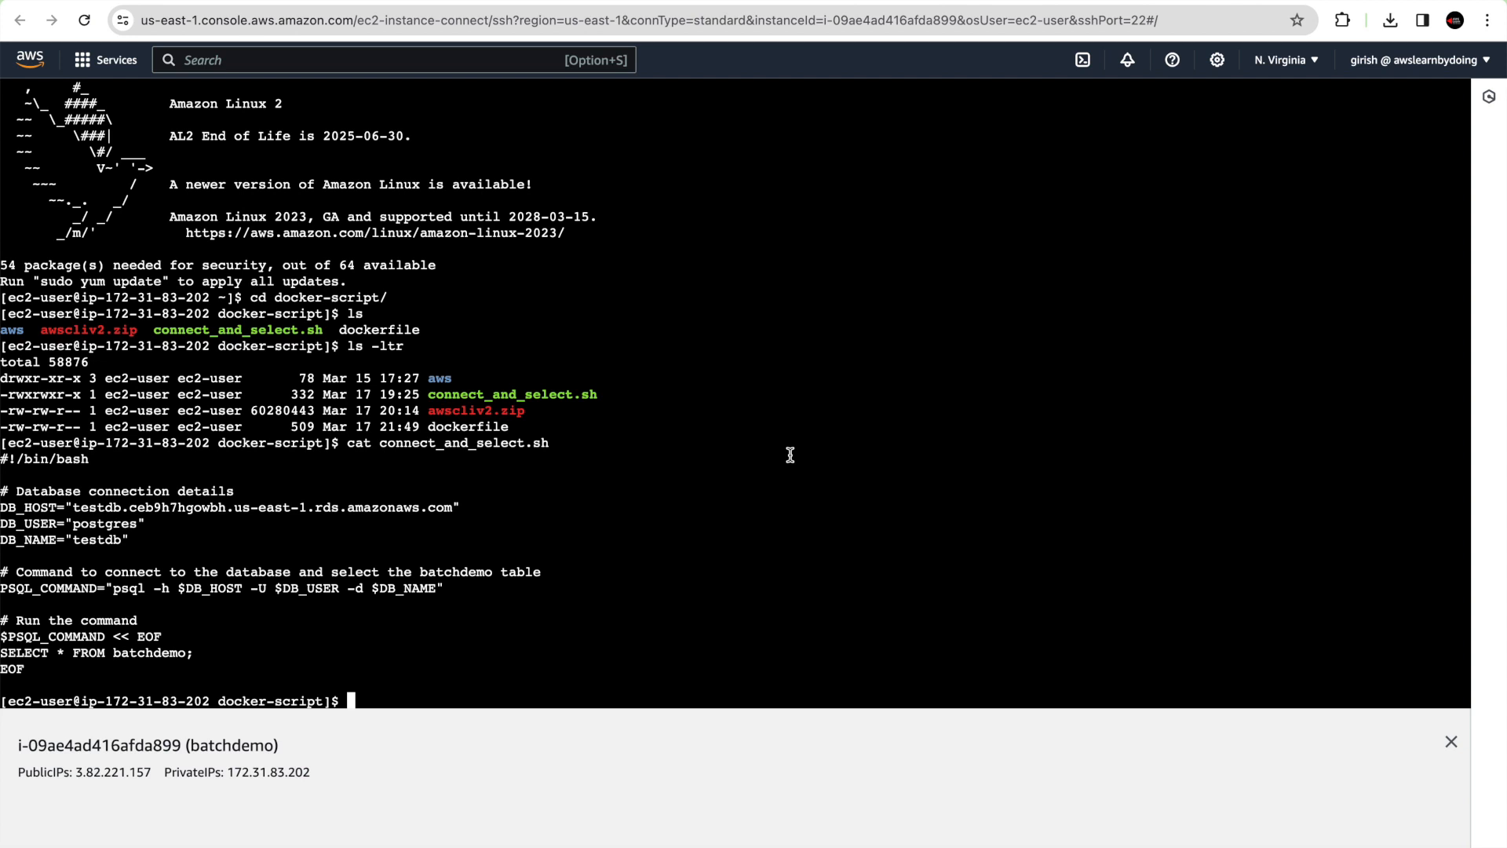
mouse_move(834, 446)
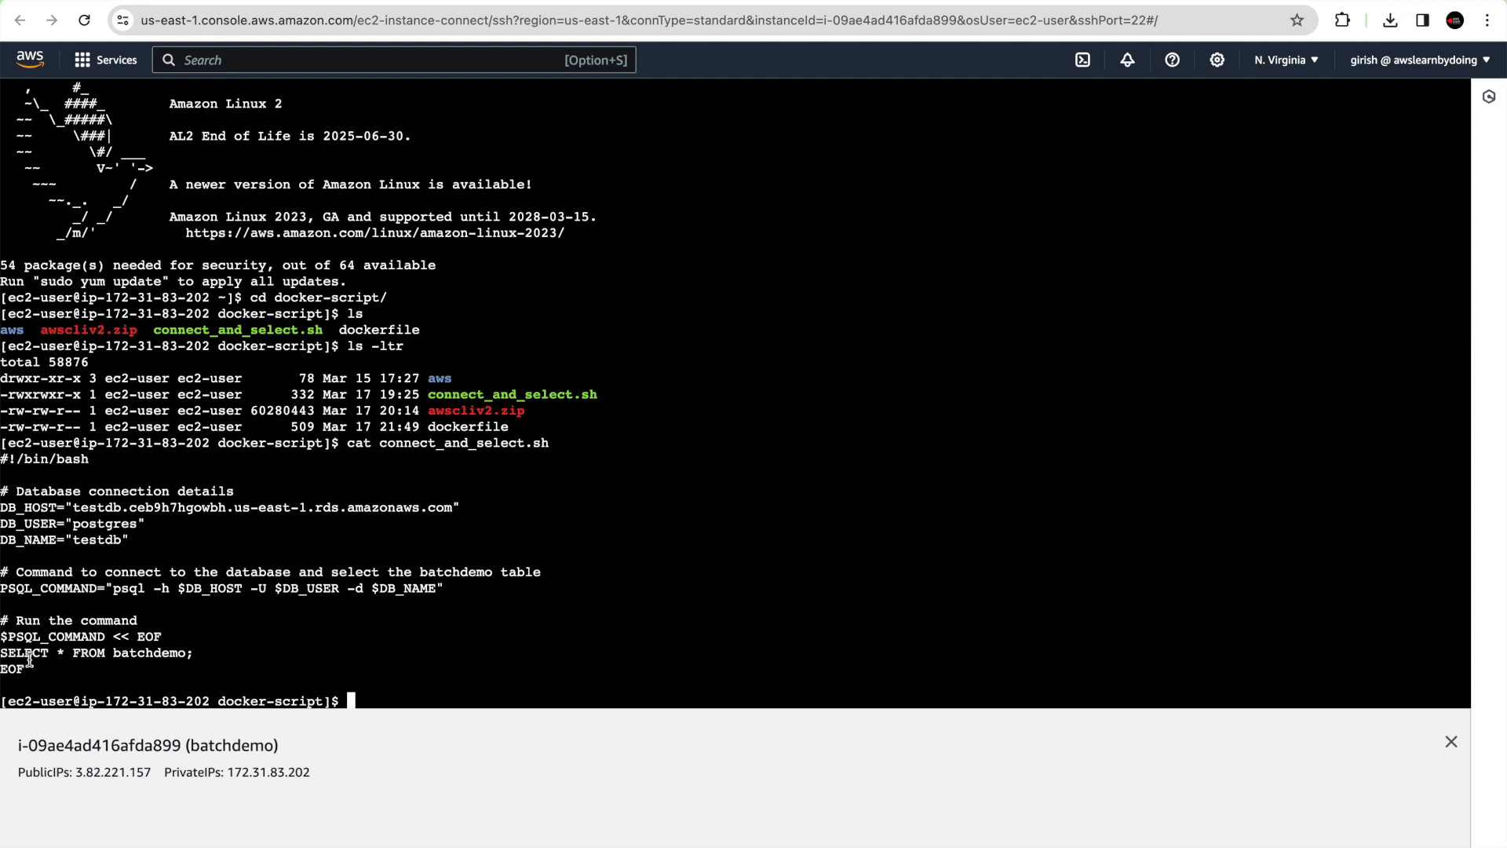
mouse_move(150, 653)
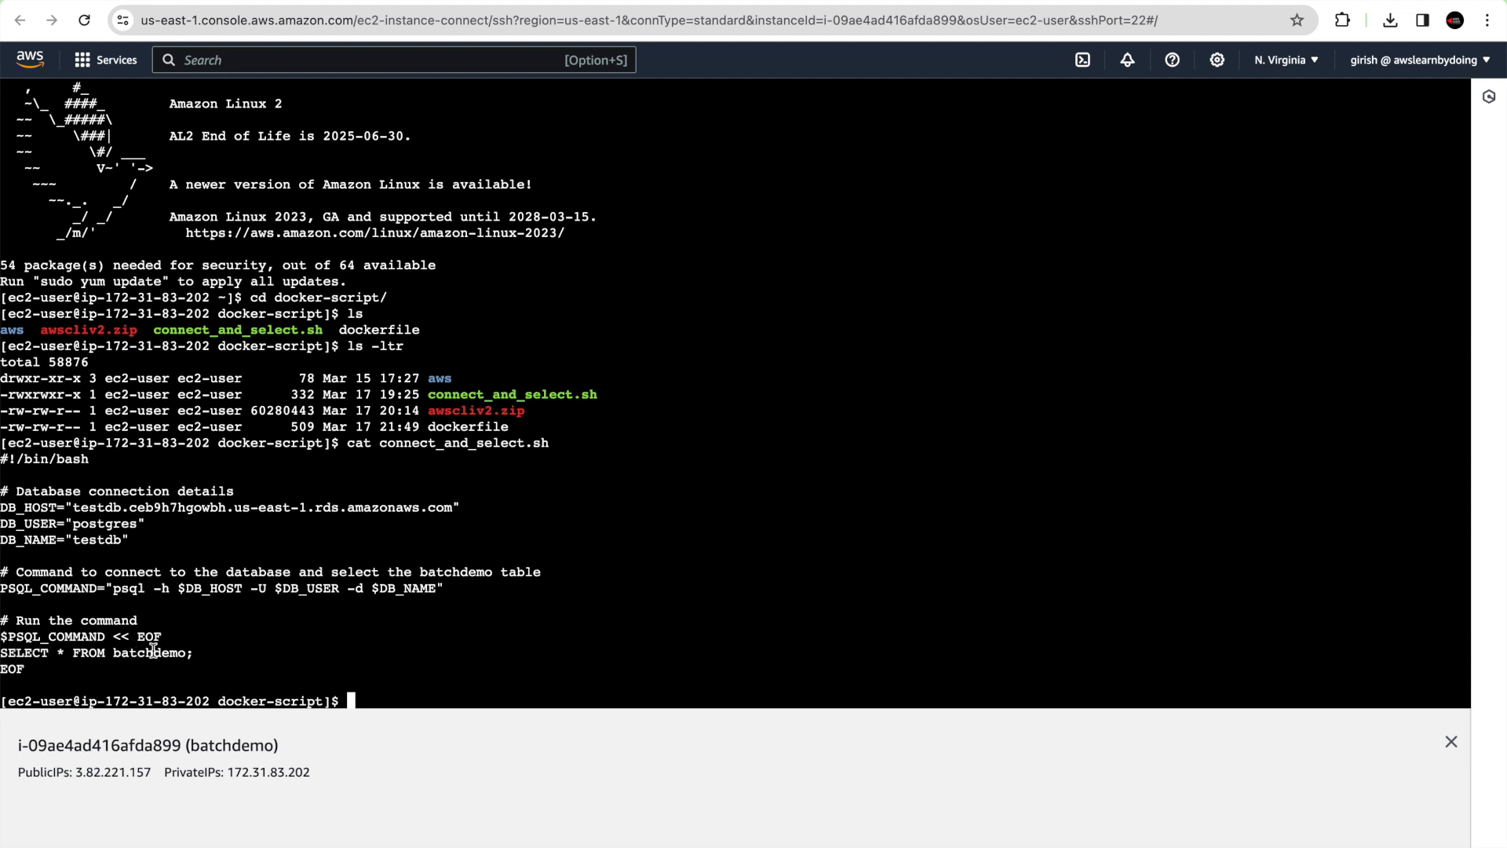
mouse_move(444, 688)
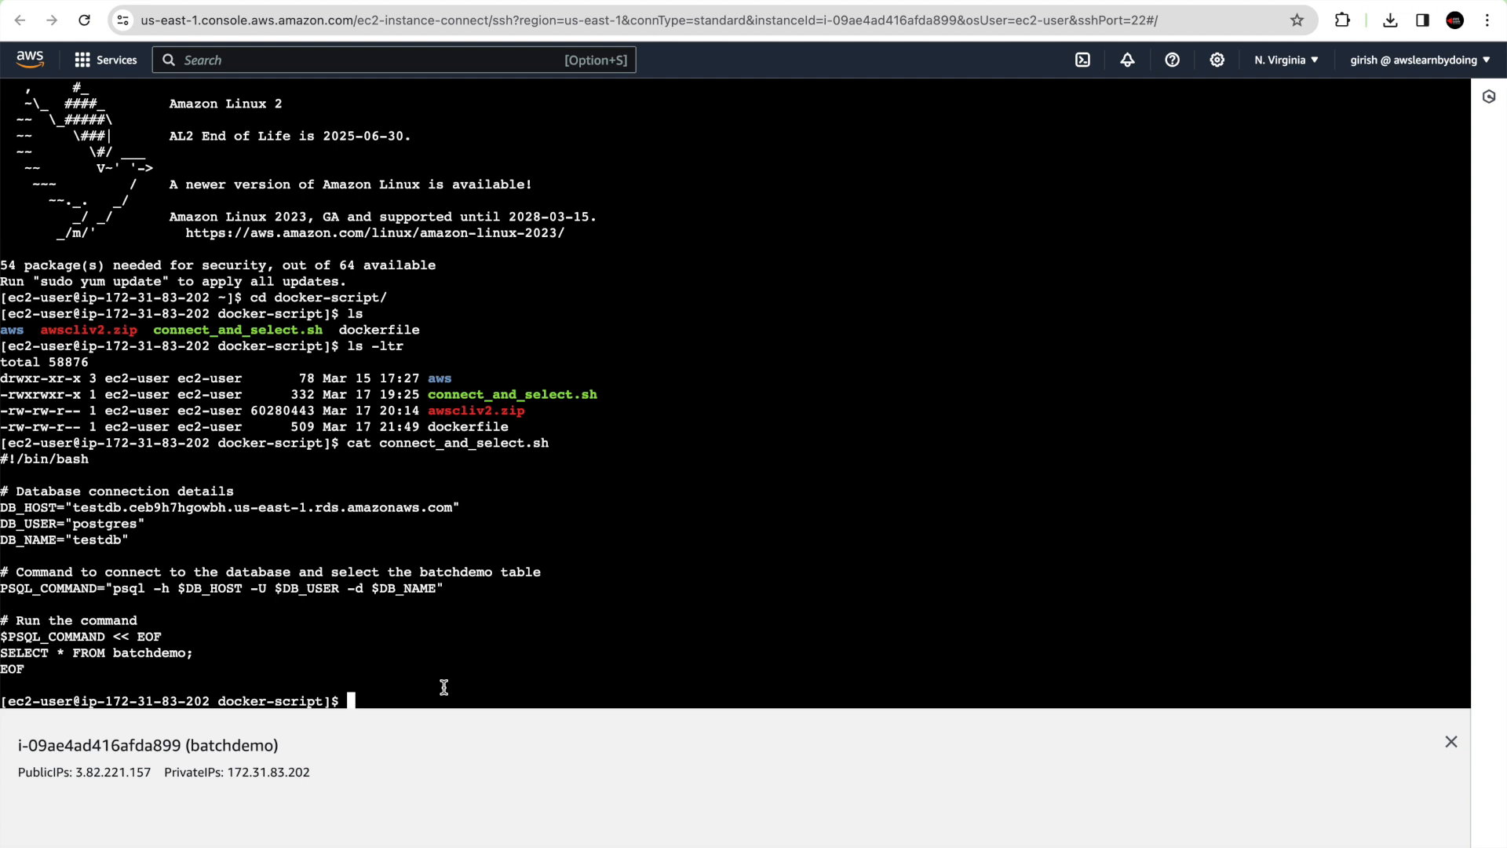
type("./connect_and_select.sh")
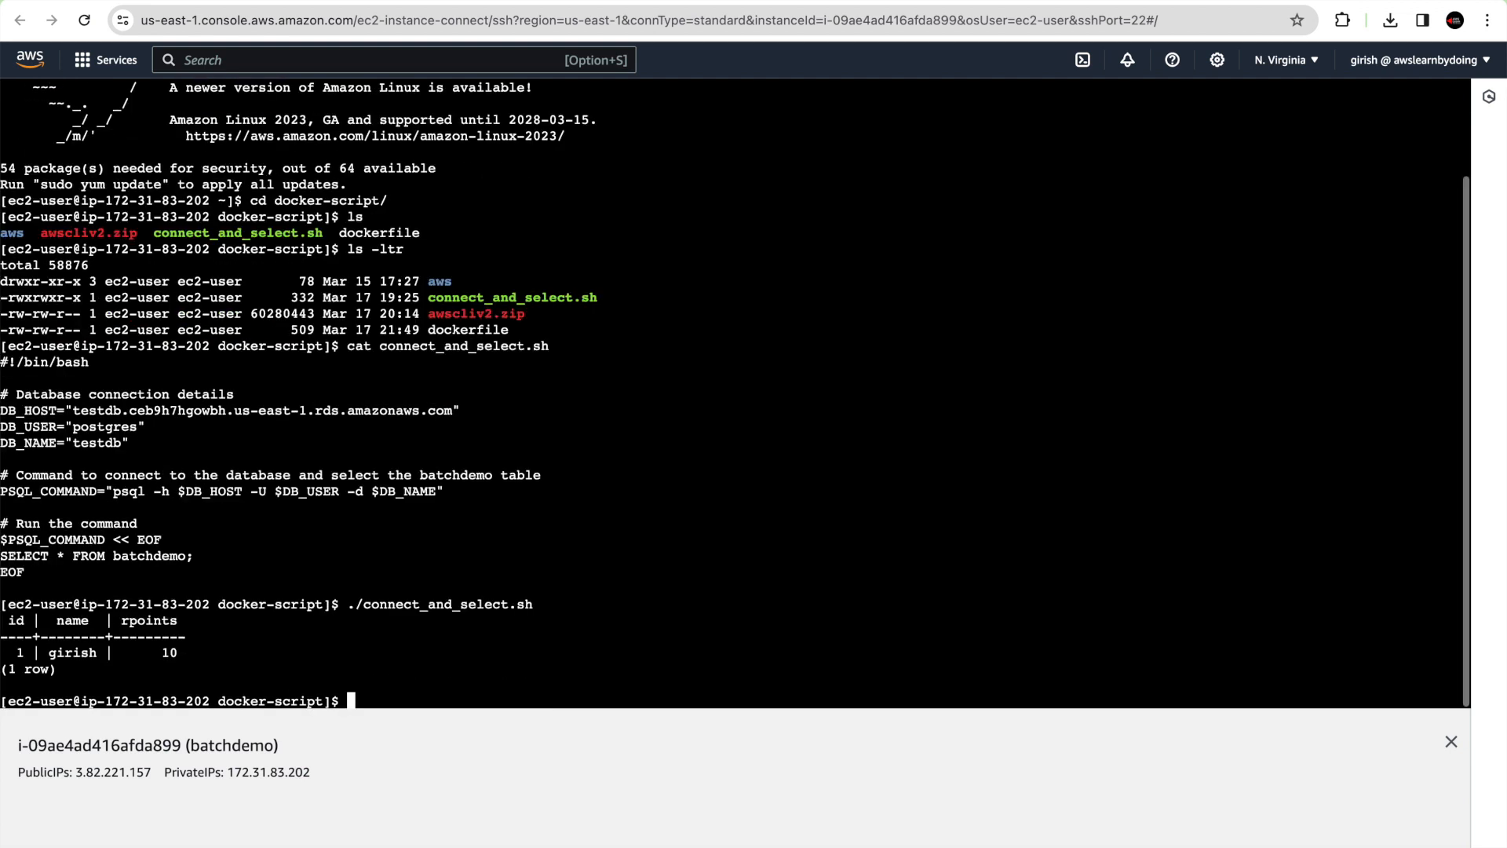
mouse_move(272, 625)
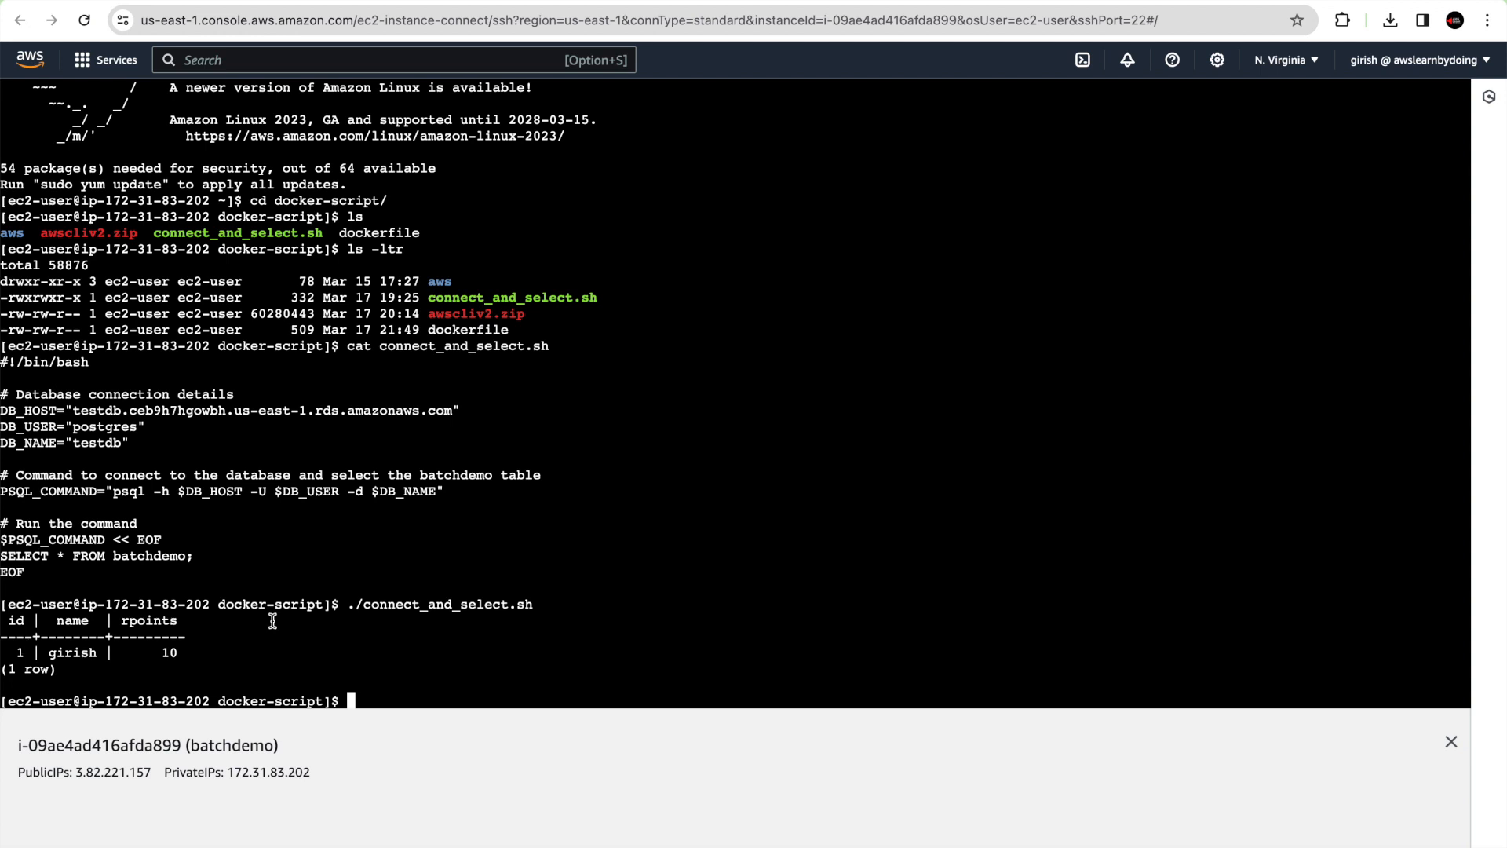
mouse_move(806, 657)
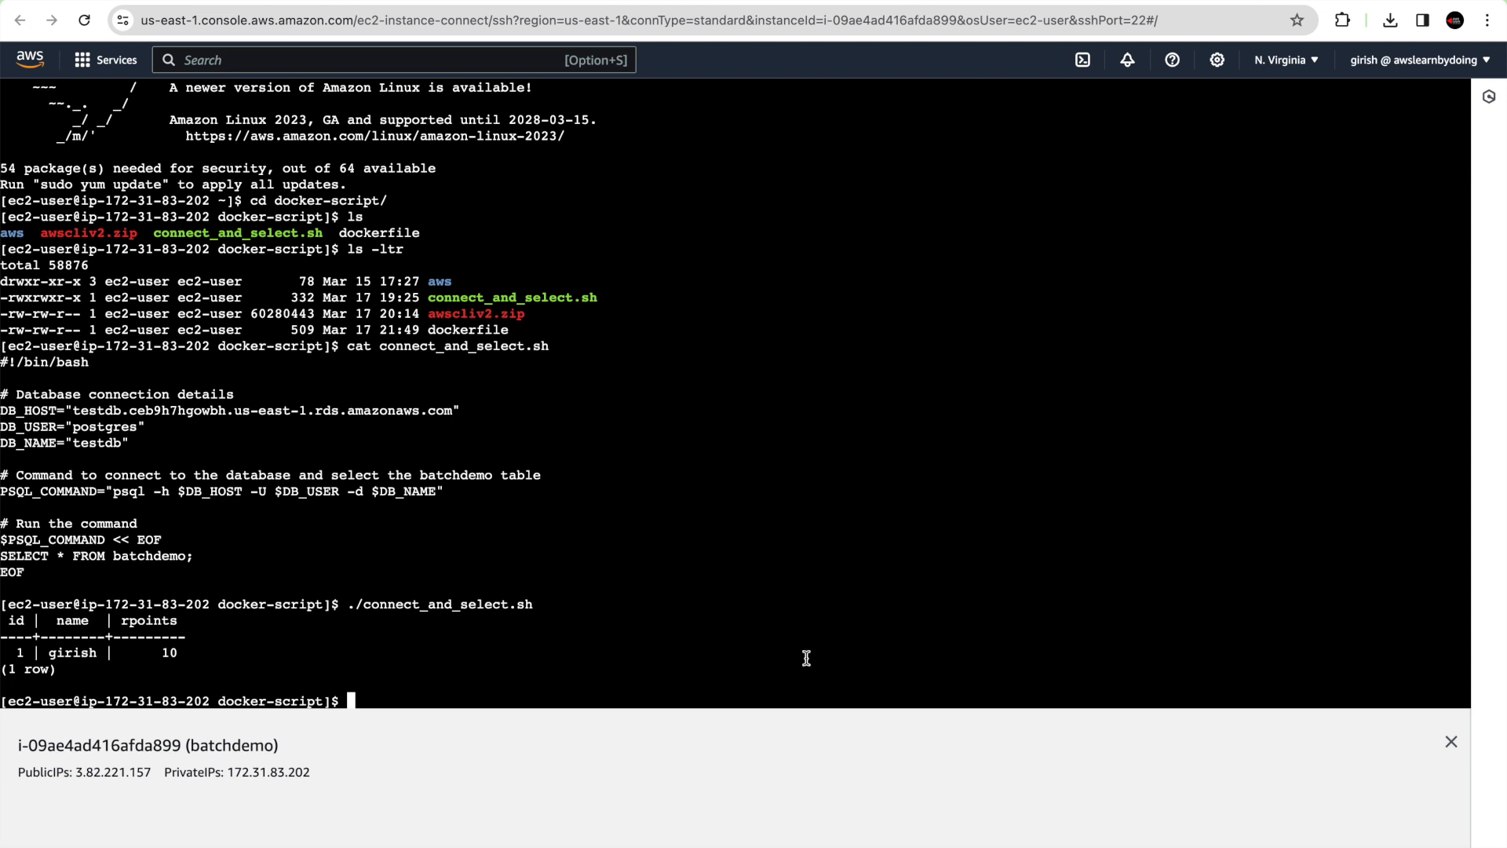
Show the dockerfile, start Docker via systemctl, and build the my-postgres-script image
type("cat dockerfile")
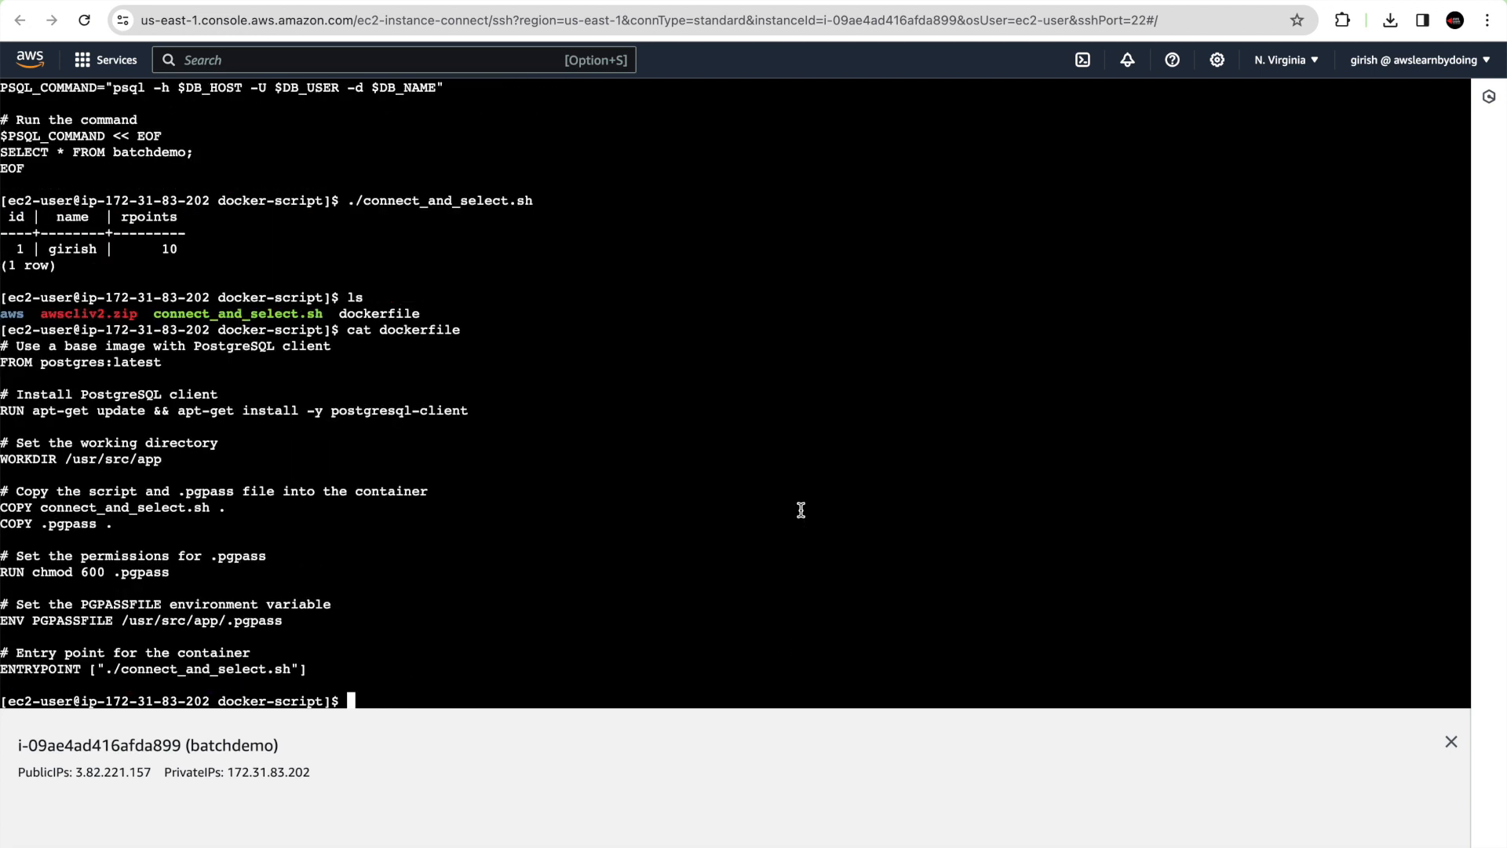
mouse_move(714, 391)
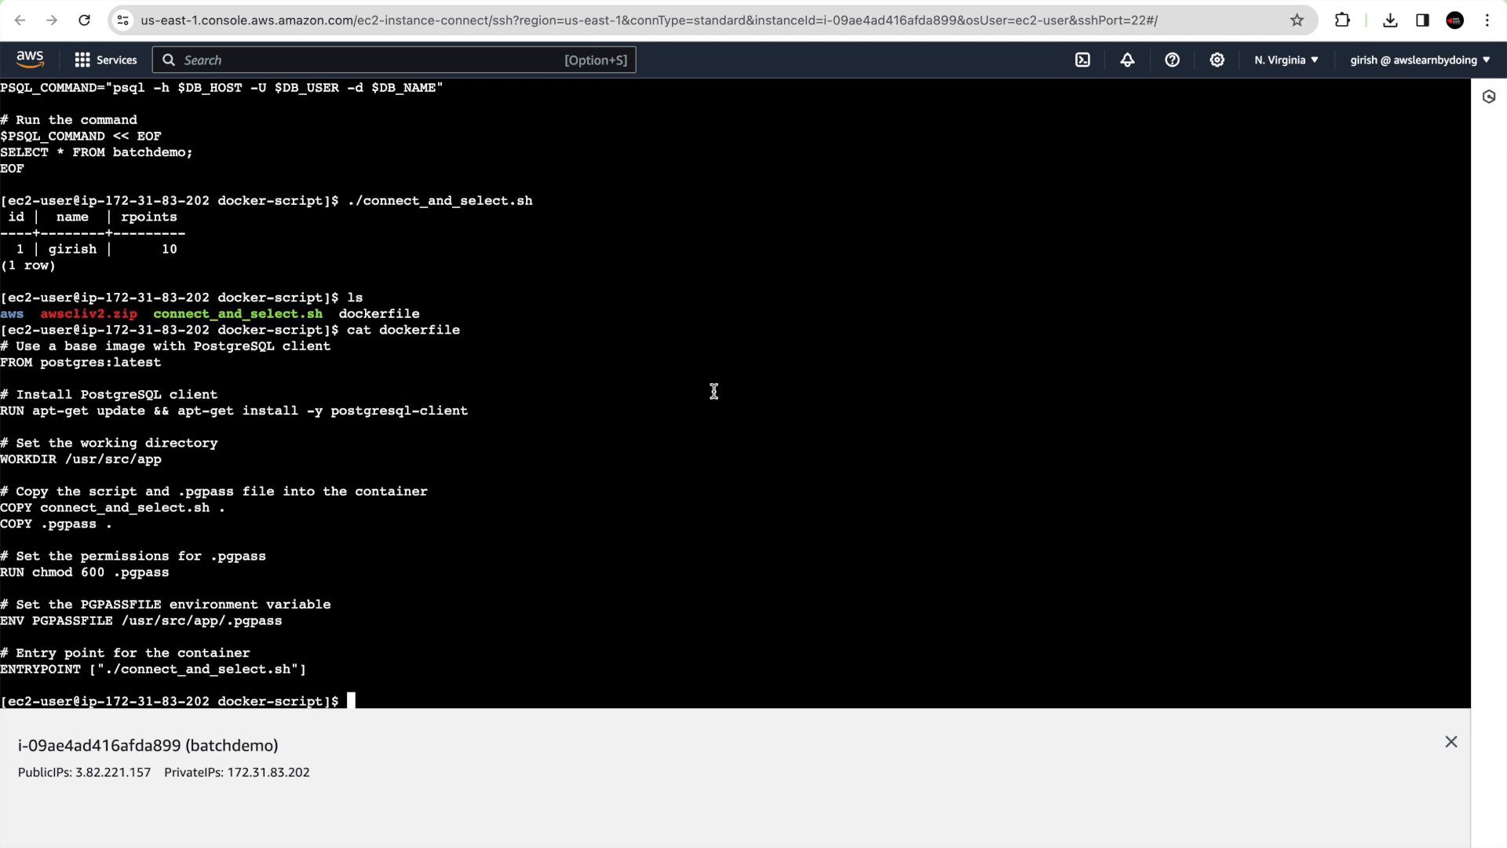
mouse_move(776, 420)
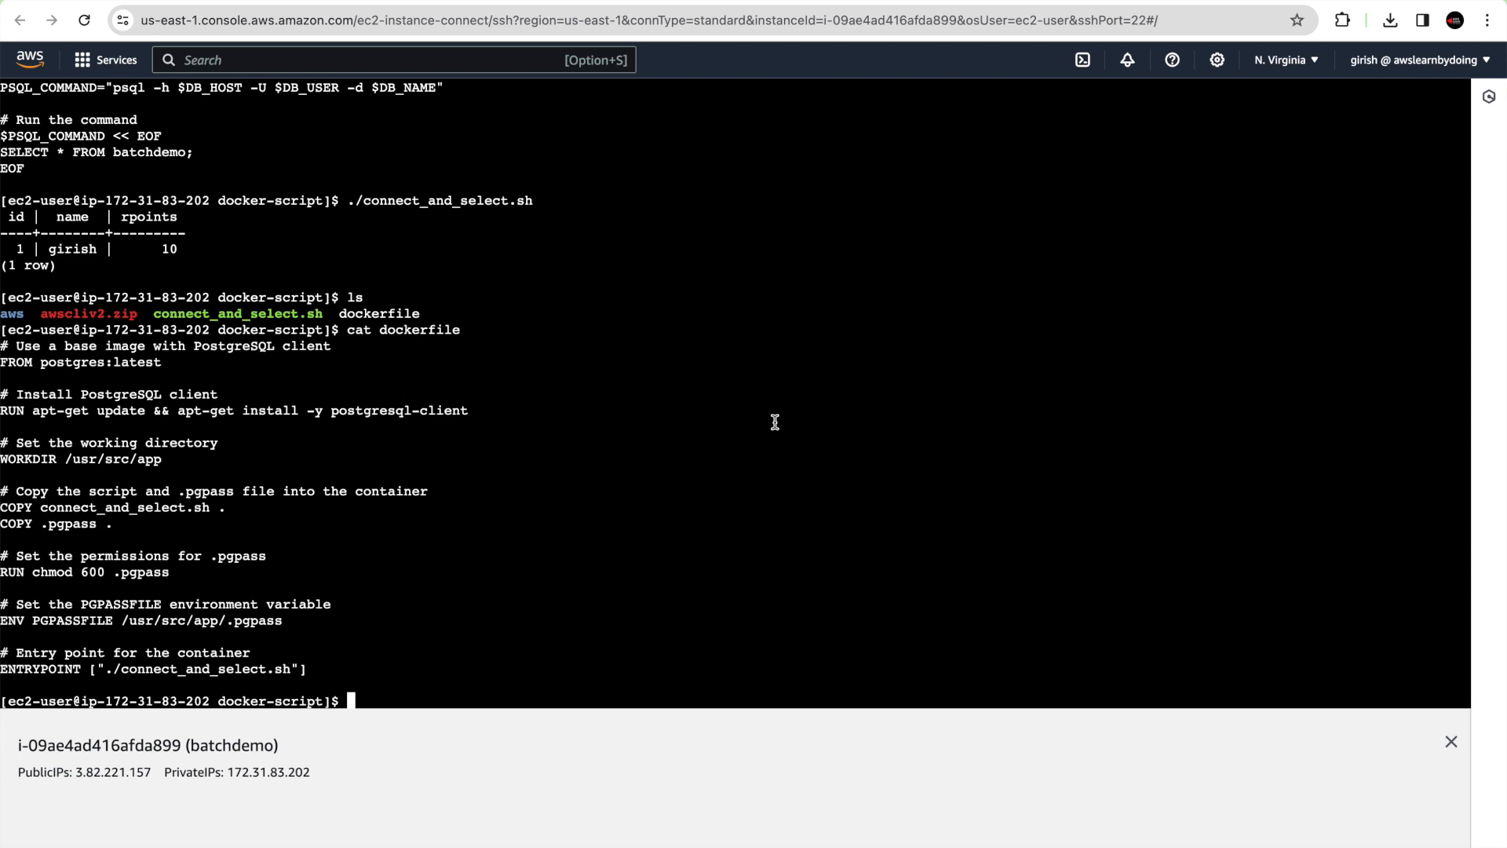
type("docker build -t my-postgres-script")
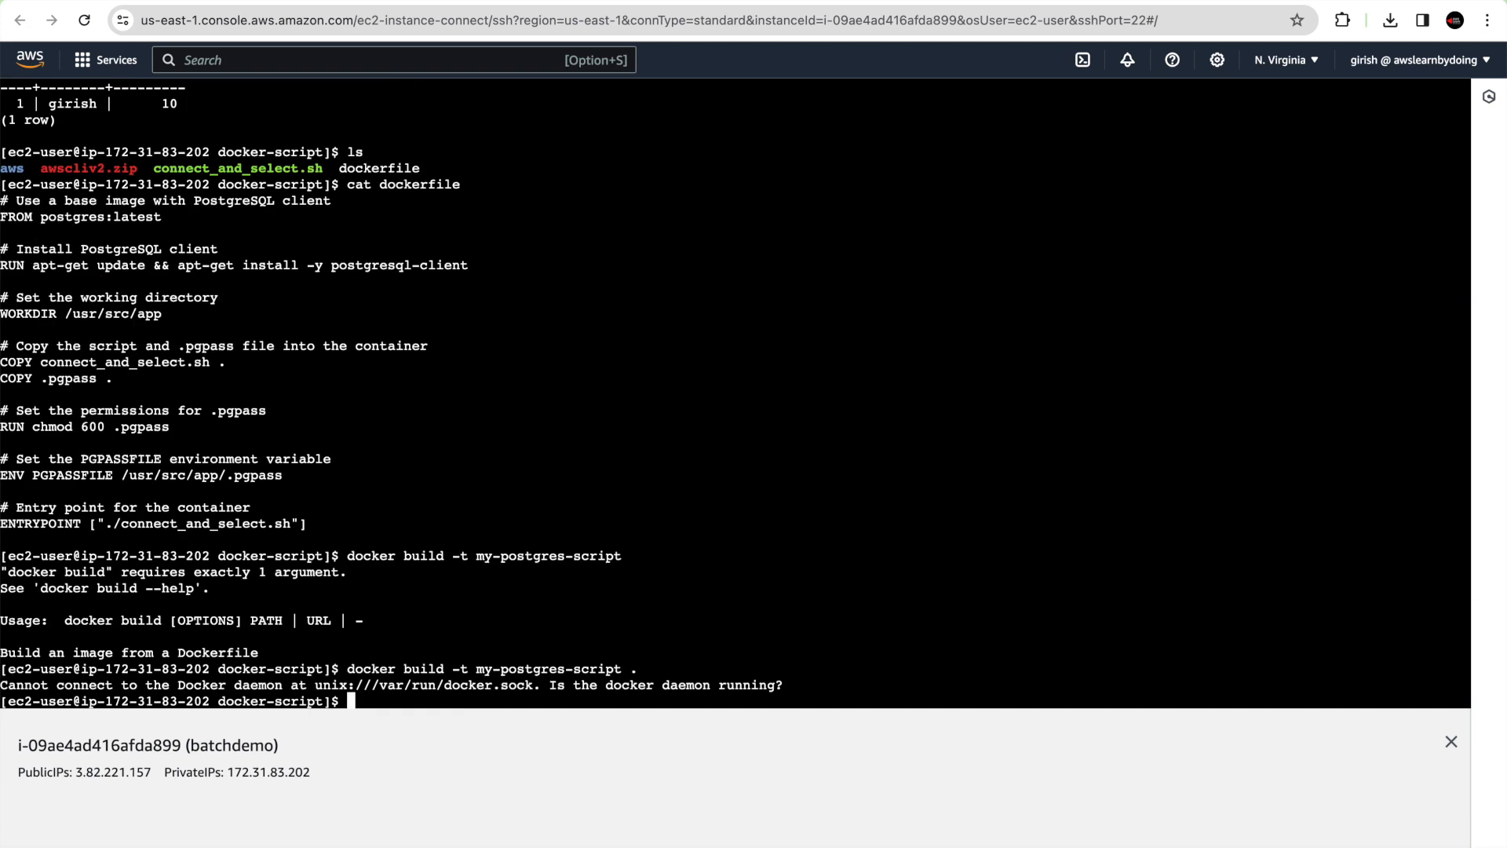
type("sudo systemcl start")
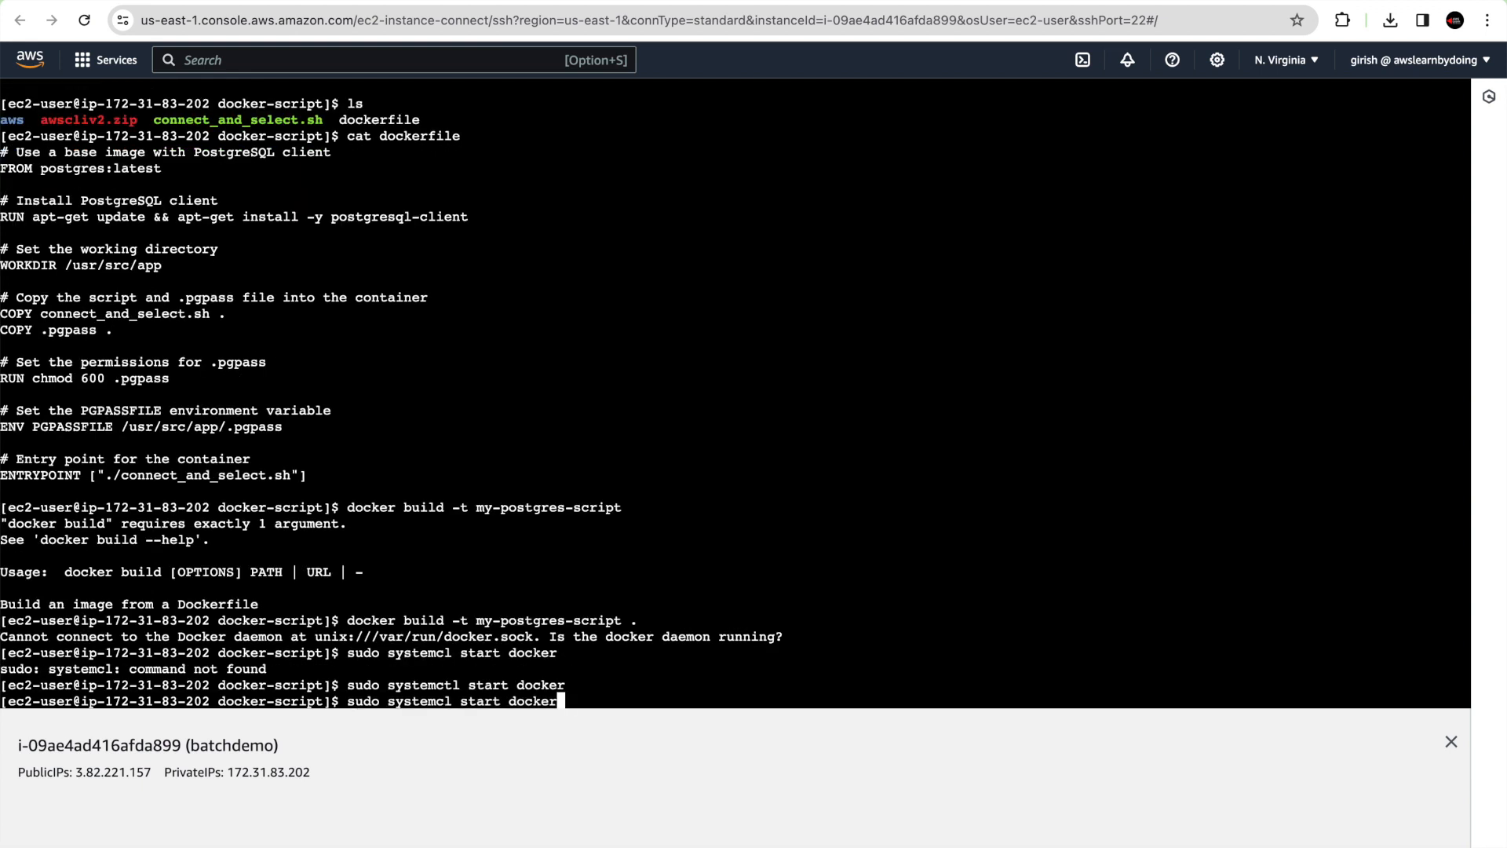
type("docker build -t my-postgres-script .")
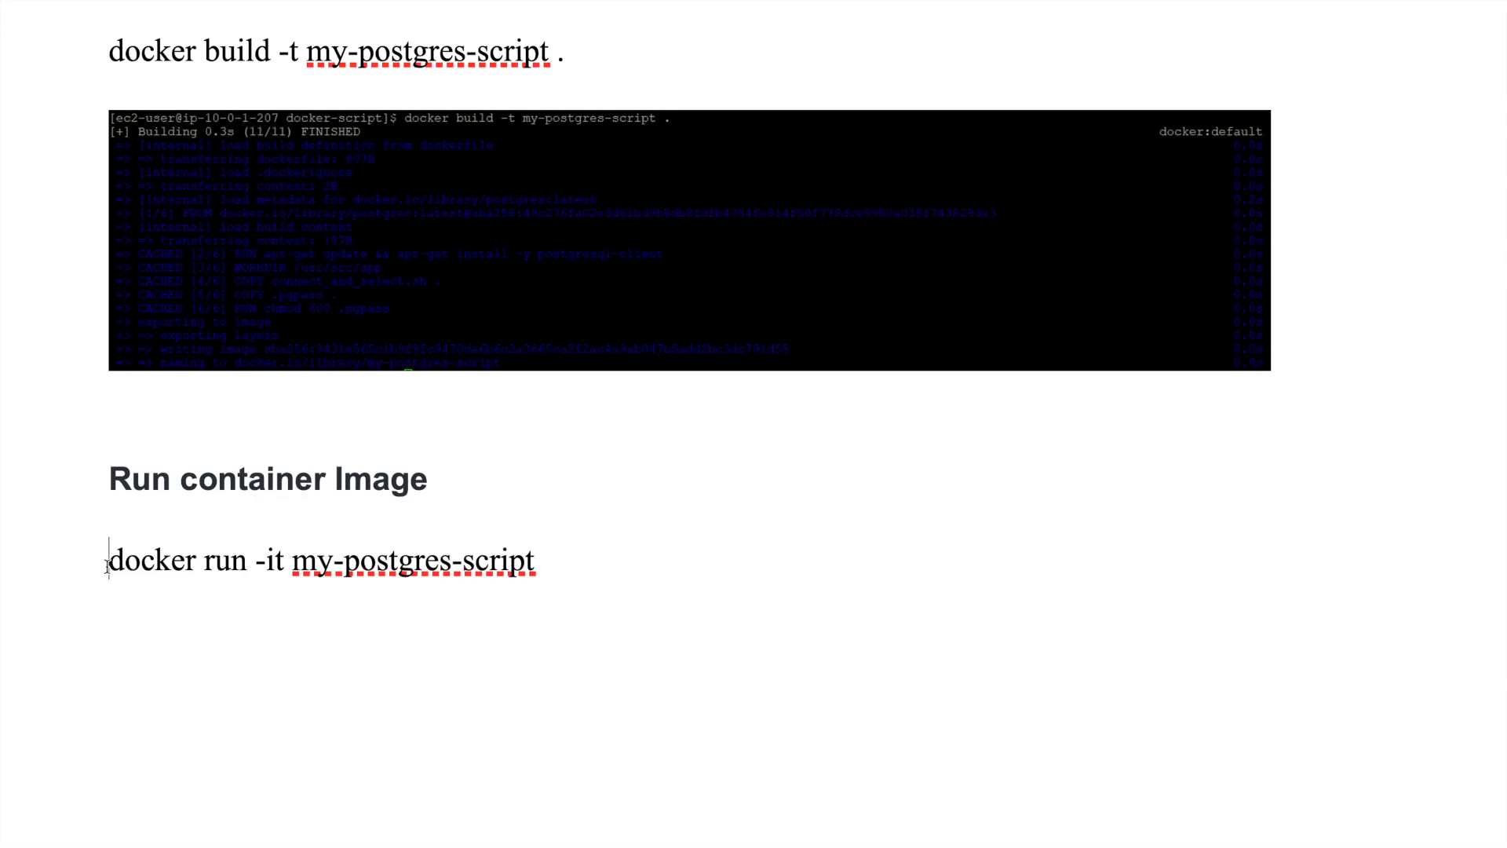
Select the 'docker run -it my-postgres-script' line in the notes
triple_click(322, 560)
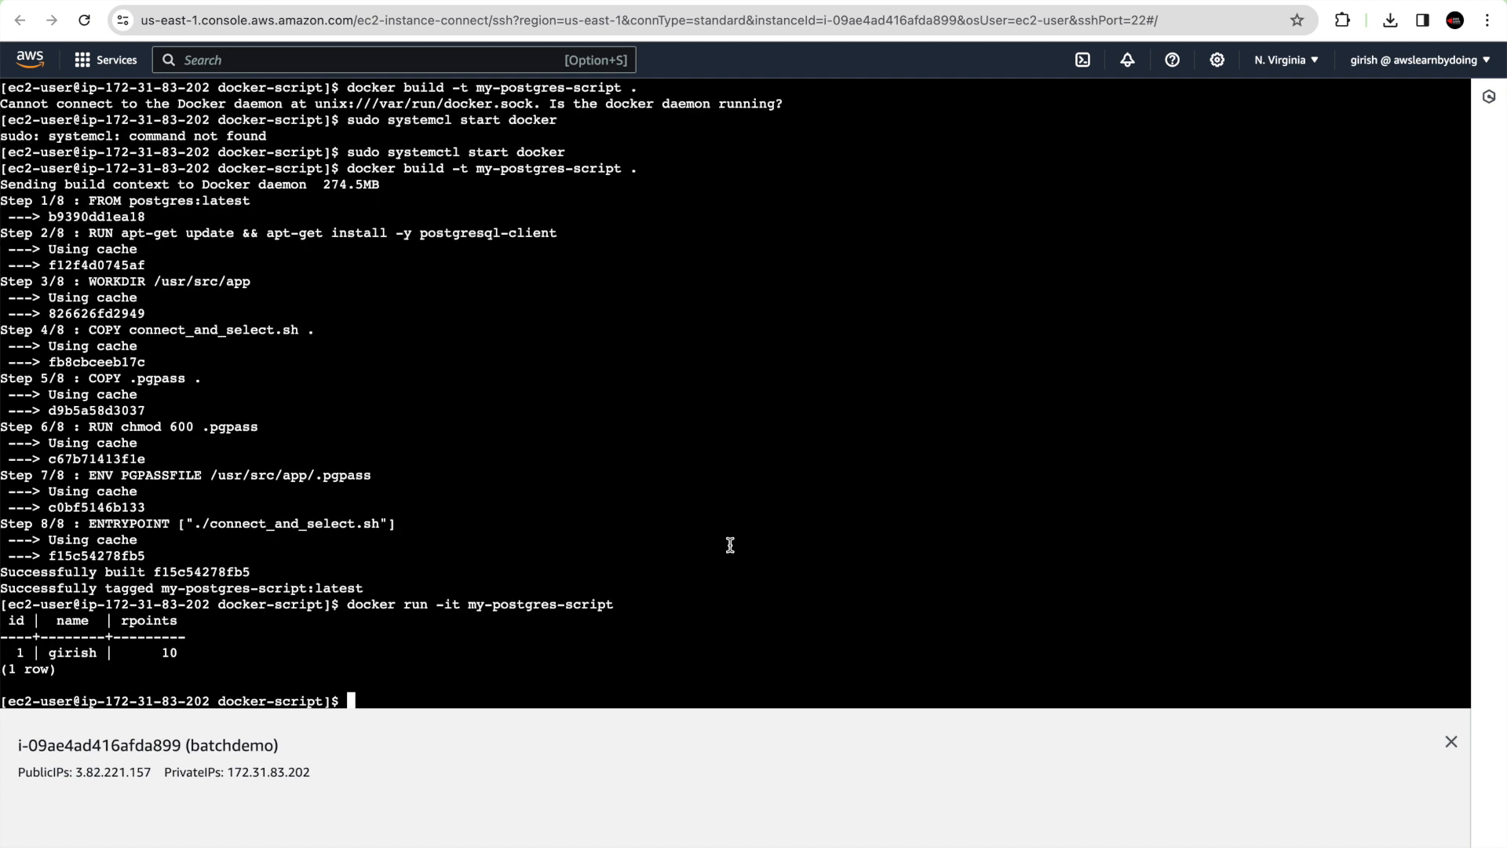
mouse_move(730, 550)
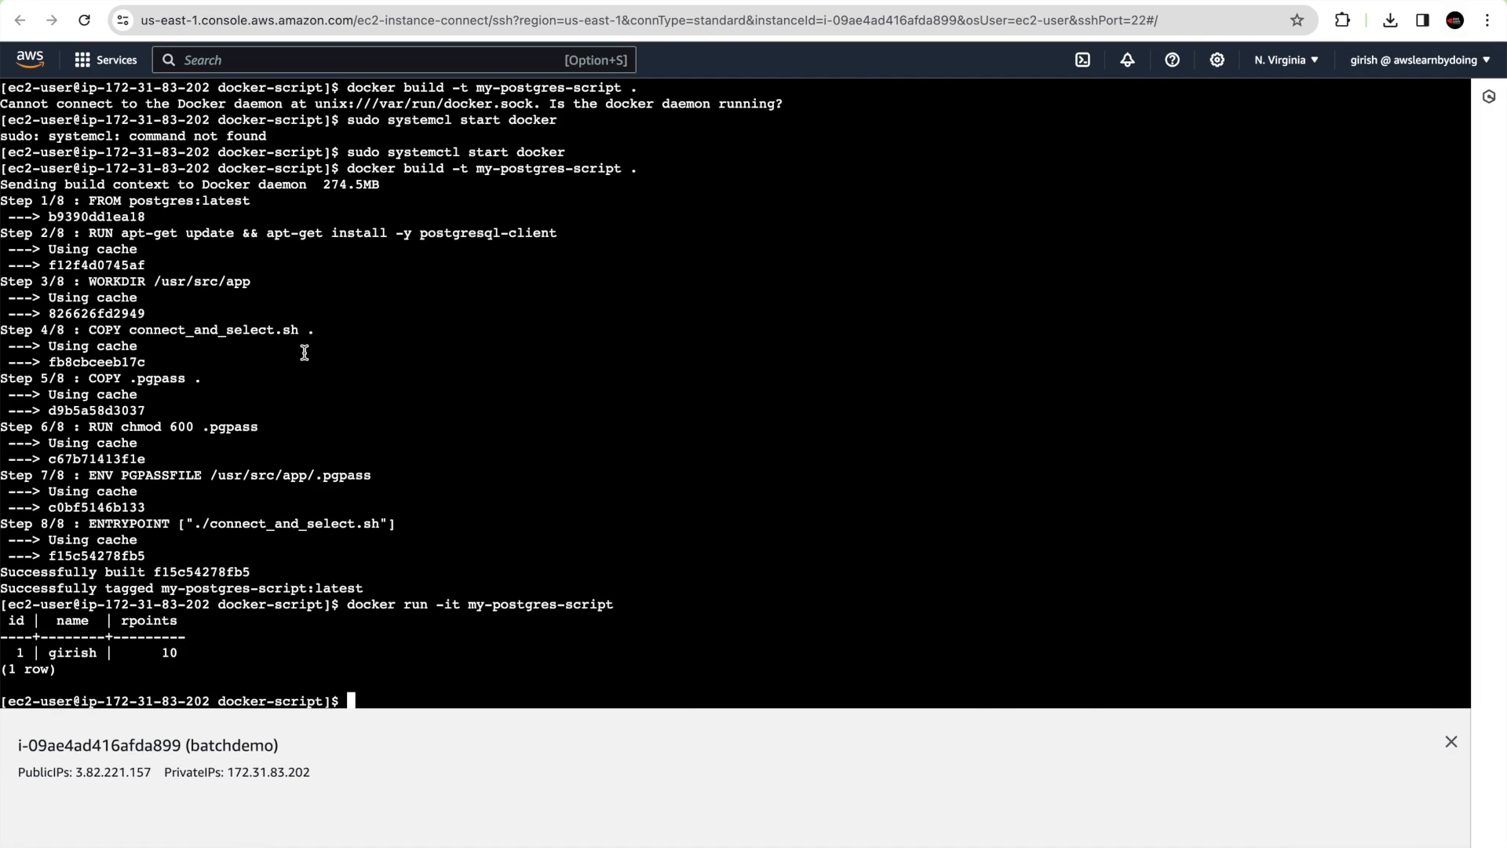
Search the console for ECR to reach the private repositories list
type("ECR")
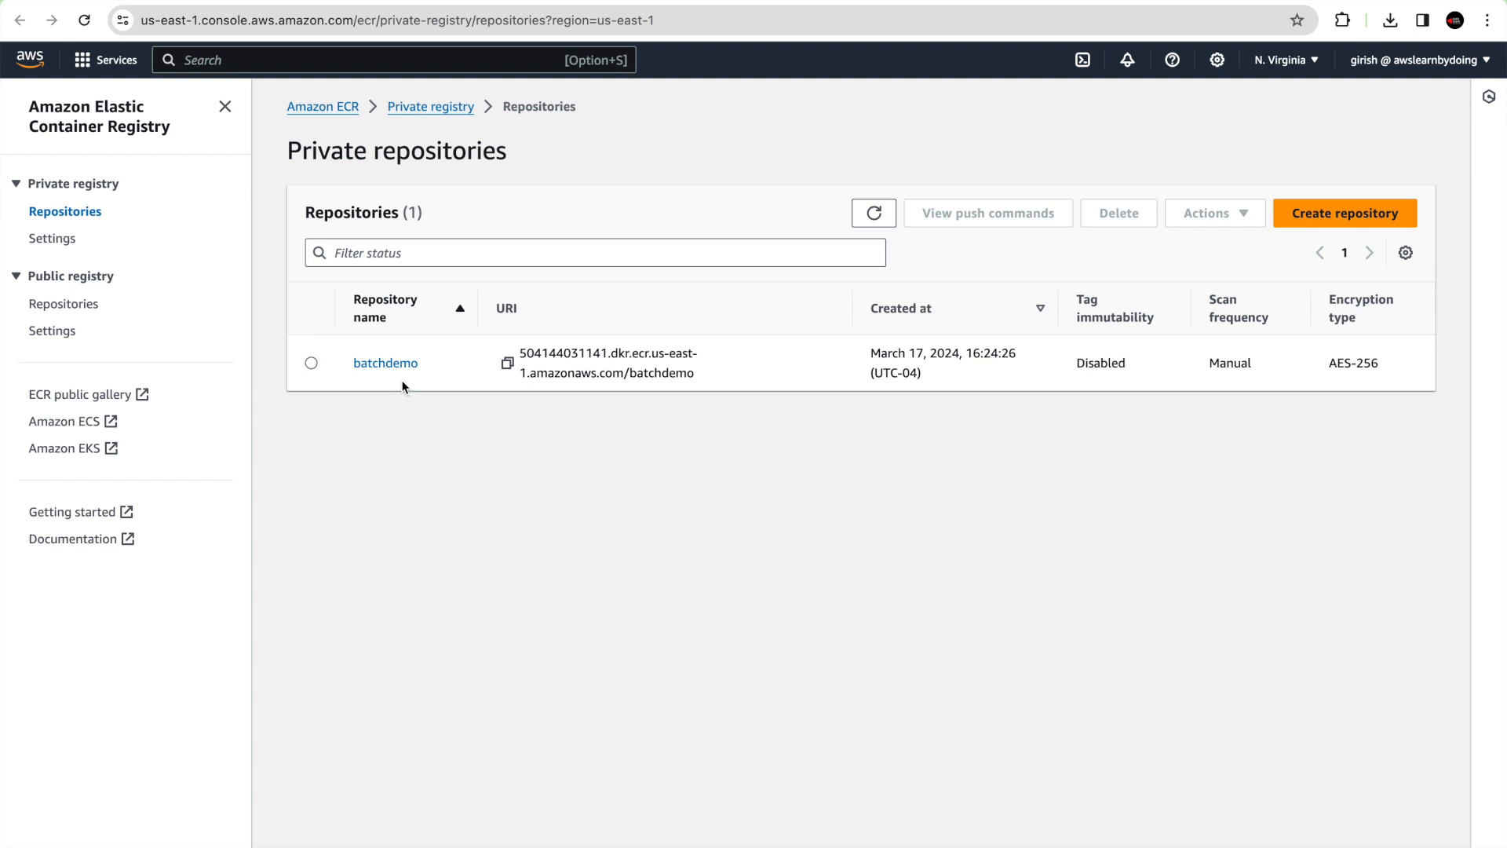
mouse_move(384, 381)
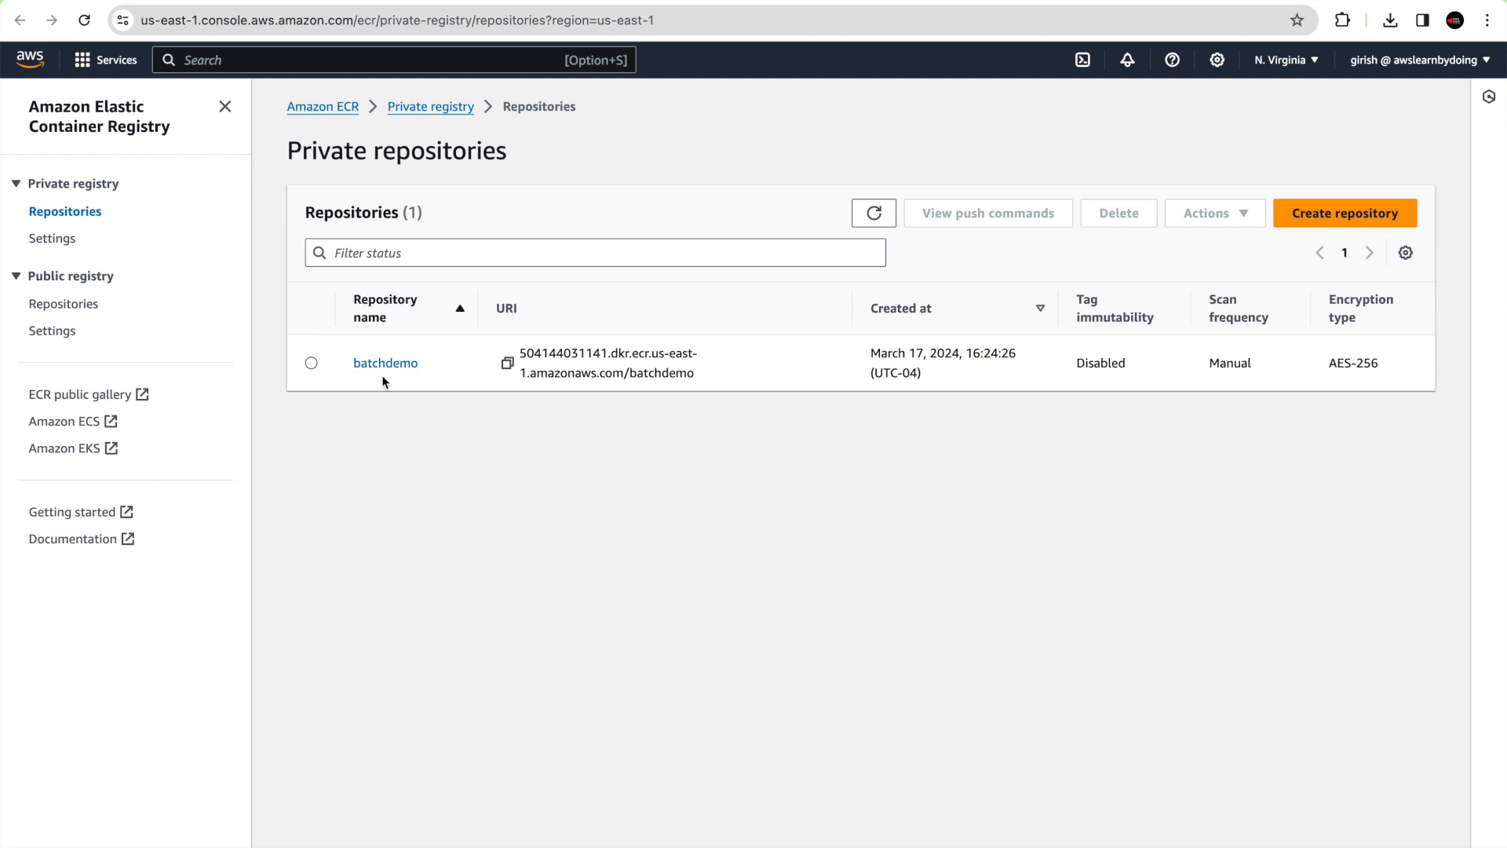
Delete the latest image from the batchdemo repository and reselect batchdemo in the list
left_click(385, 362)
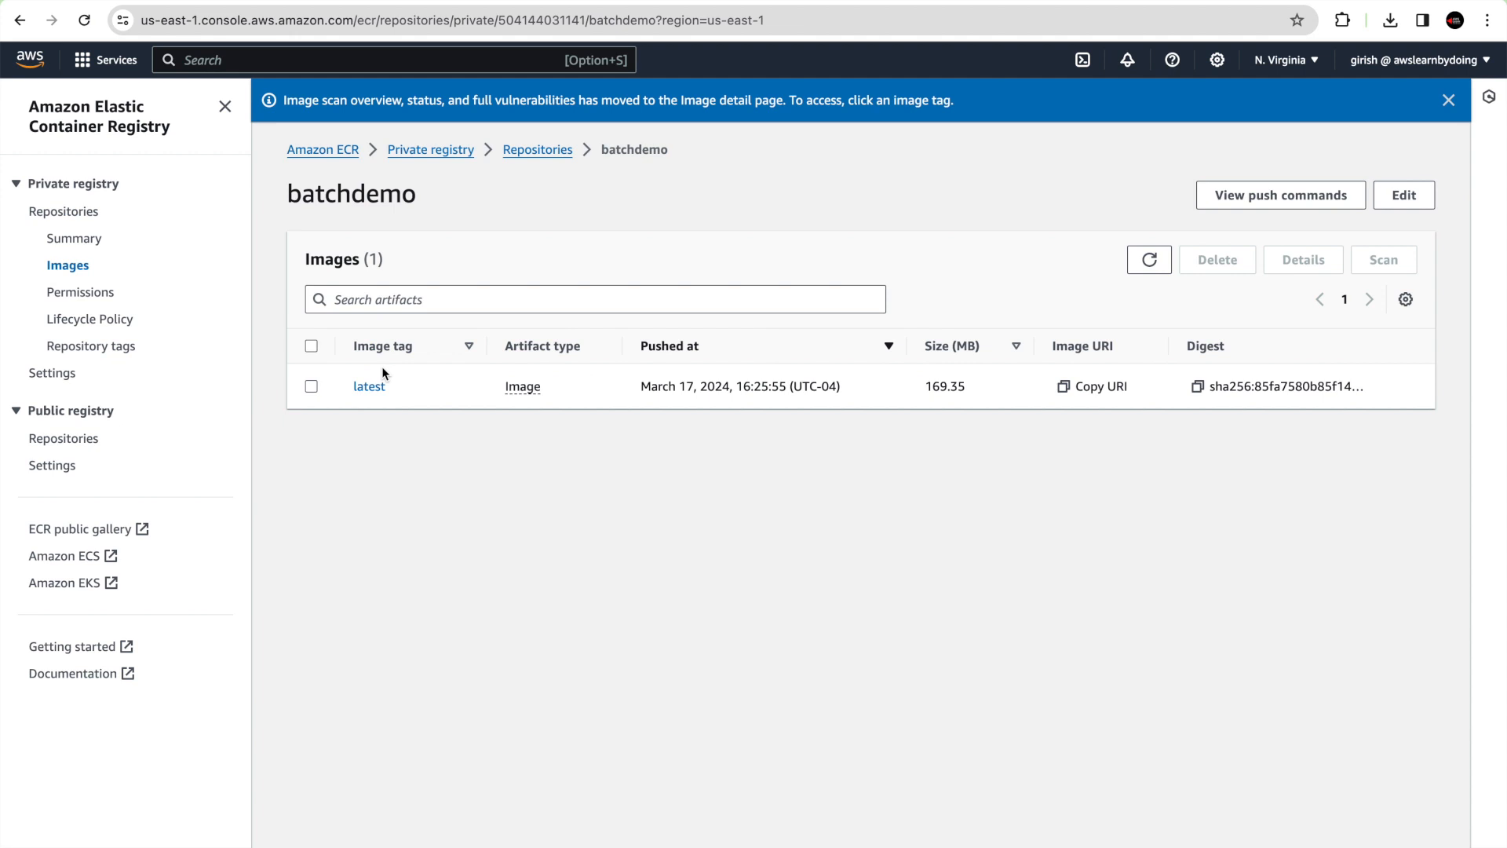
left_click(311, 386)
type("de")
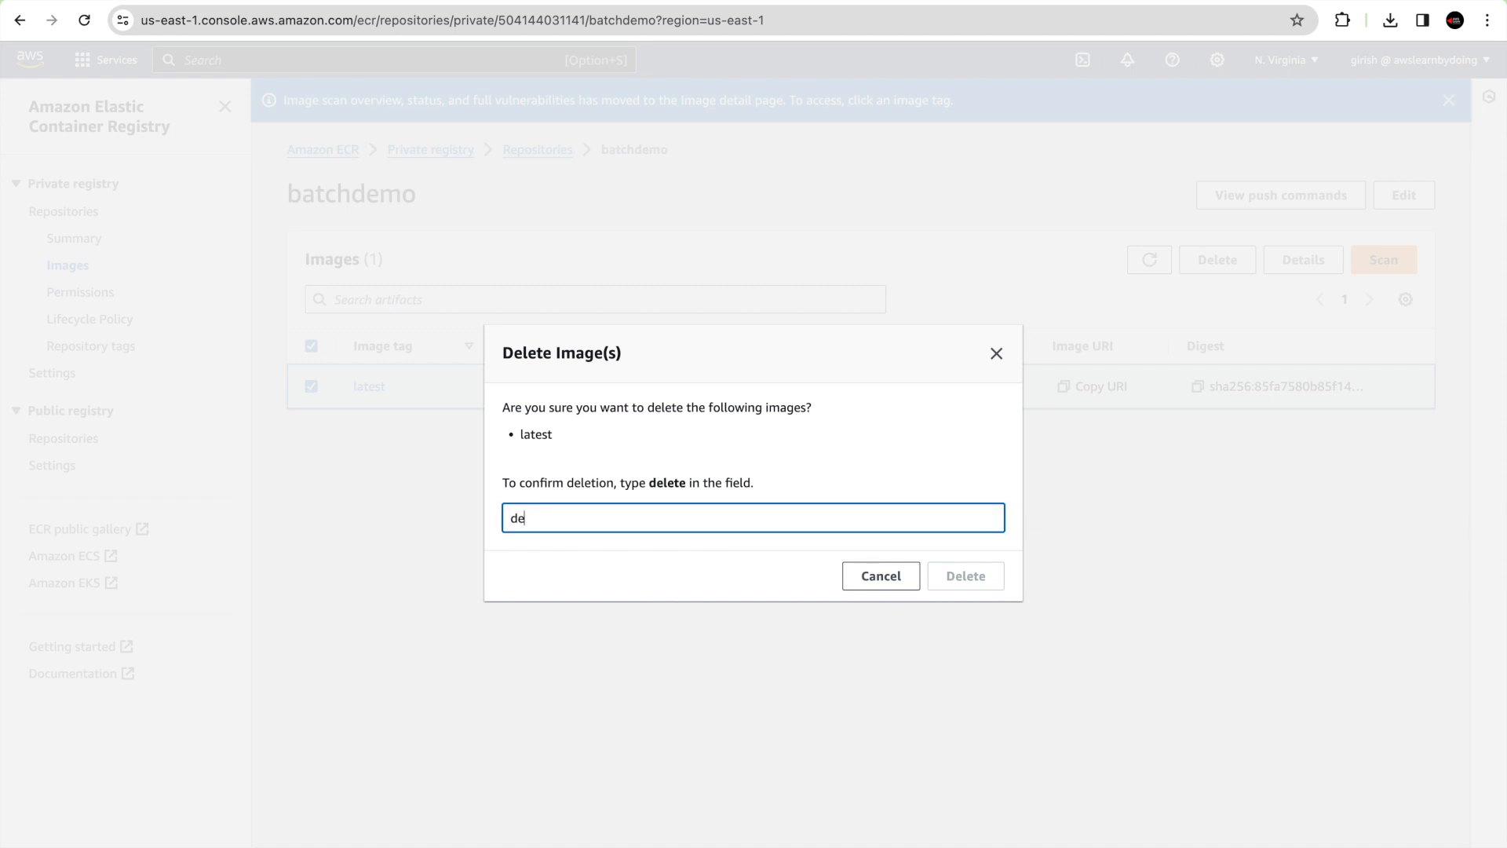
left_click(965, 574)
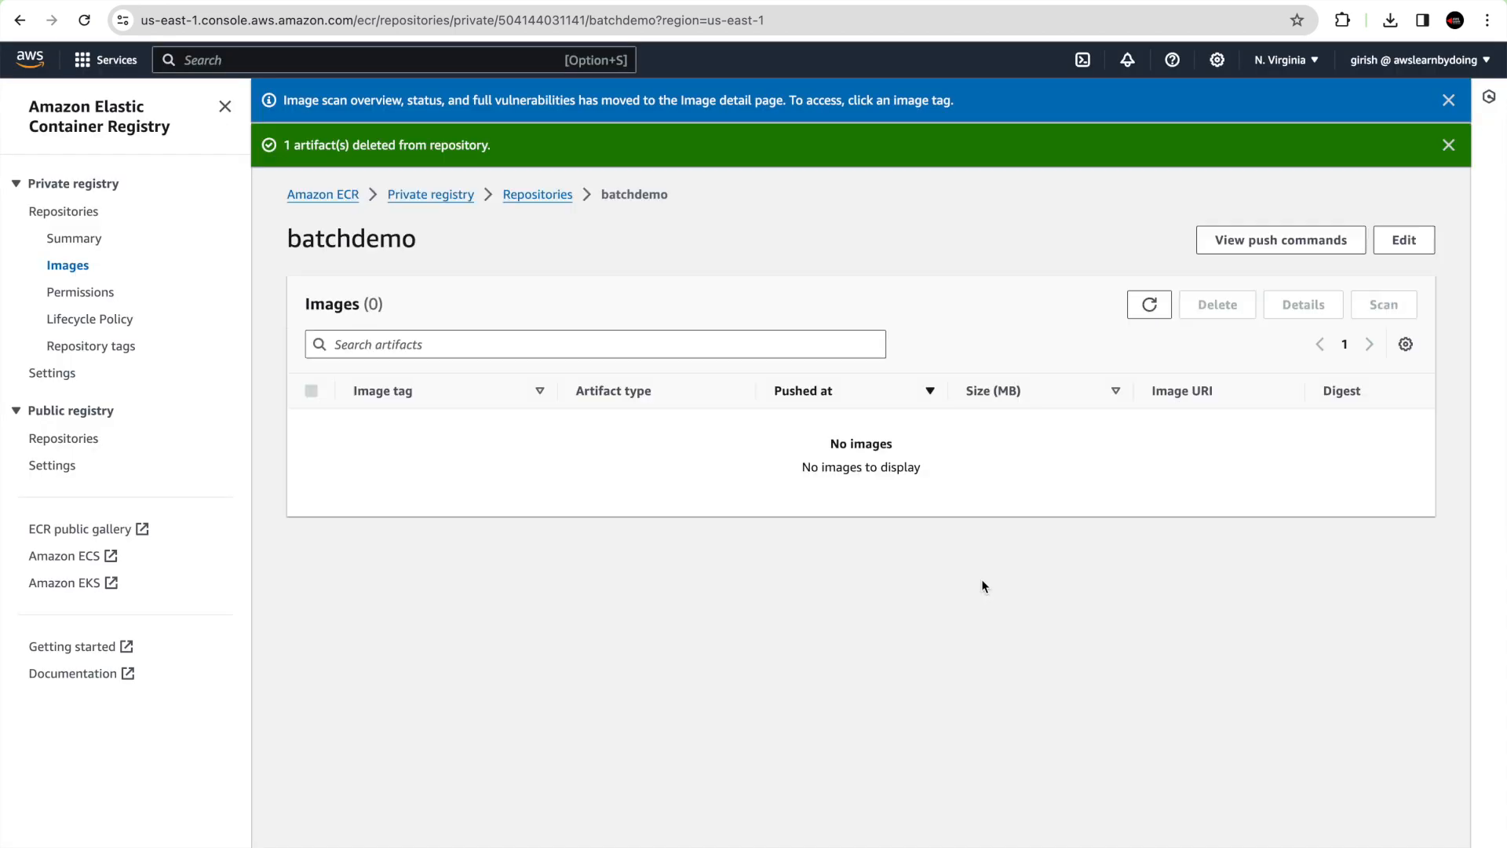
mouse_move(650, 559)
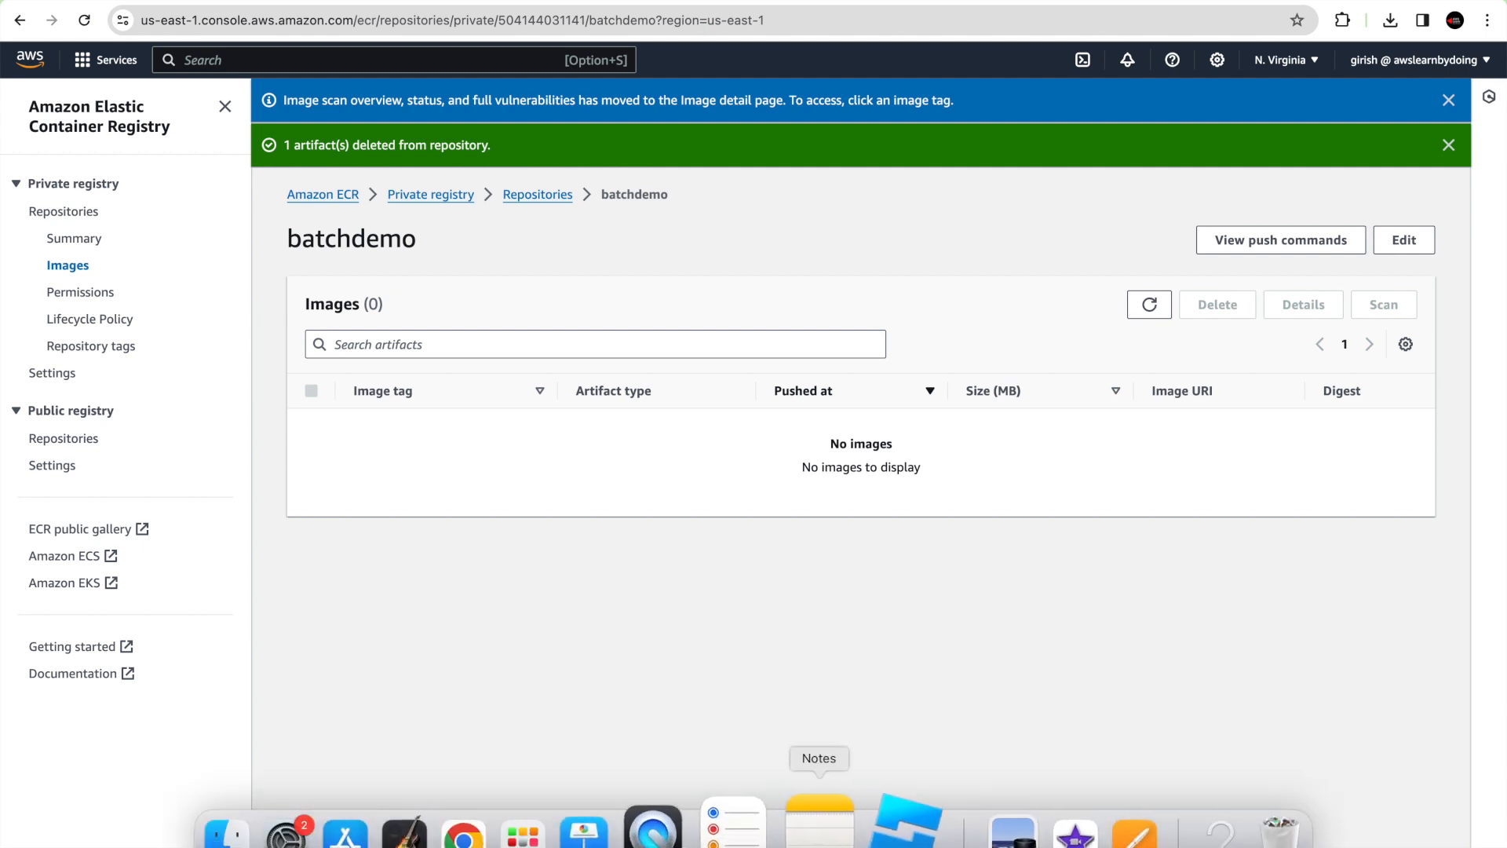
mouse_move(1080, 842)
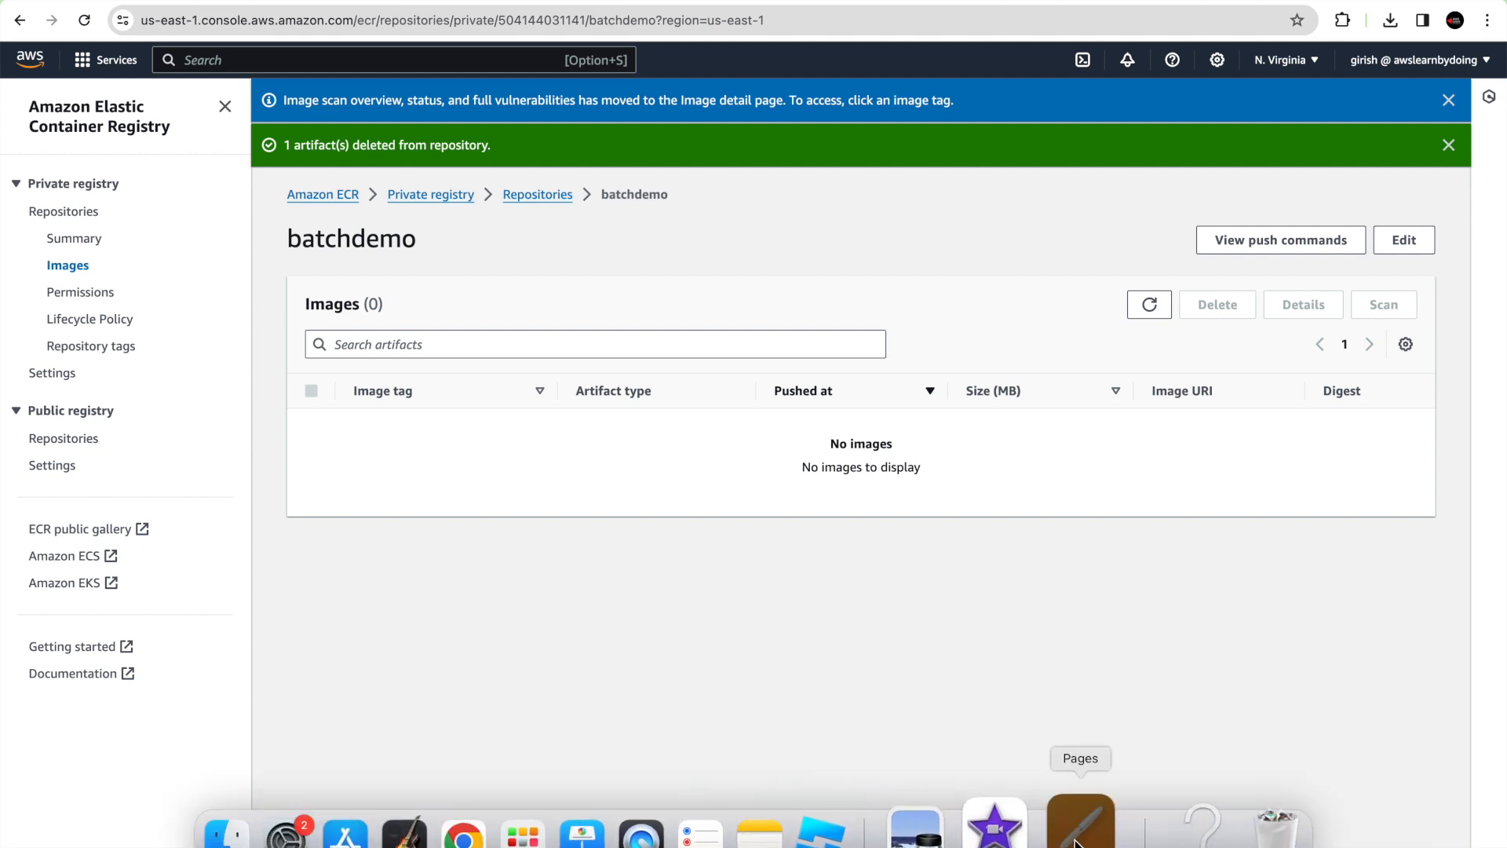
left_click(537, 194)
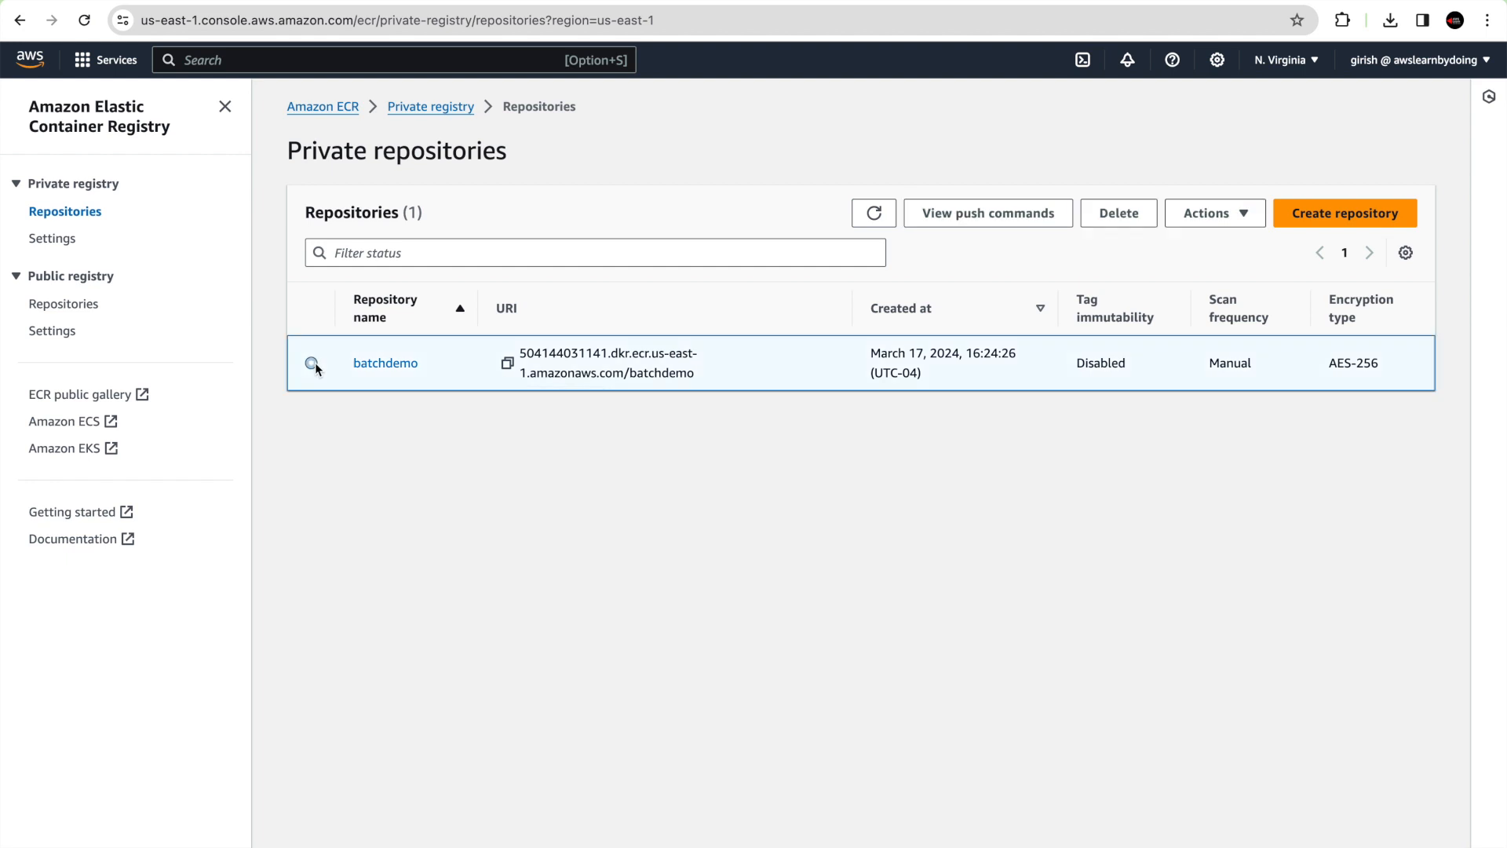
View the batchdemo push commands for the Docker login, then return to the notes
left_click(989, 213)
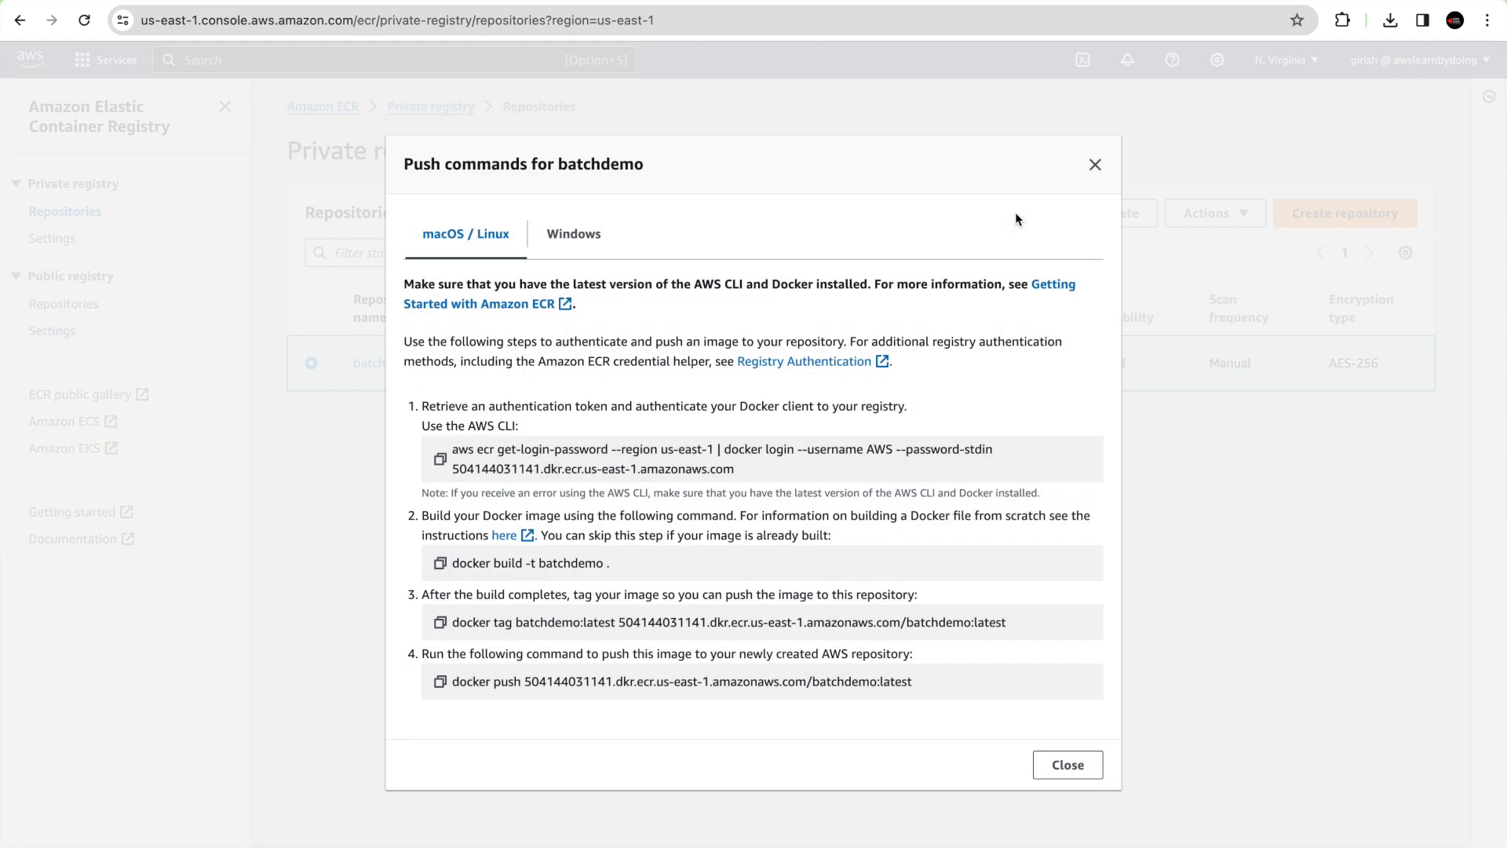
mouse_move(440, 461)
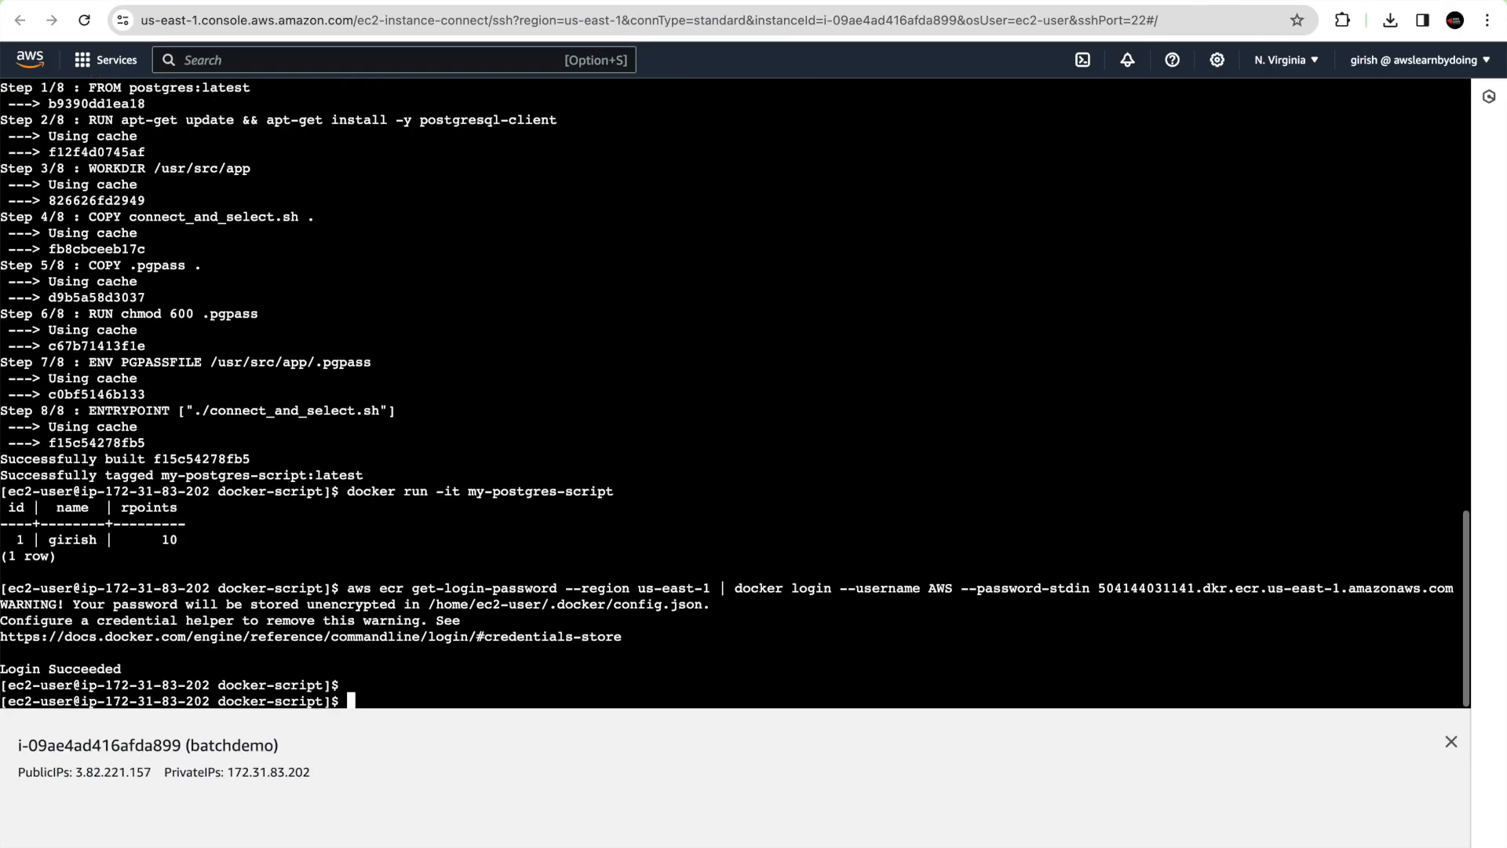
key("Cmd+Tab")
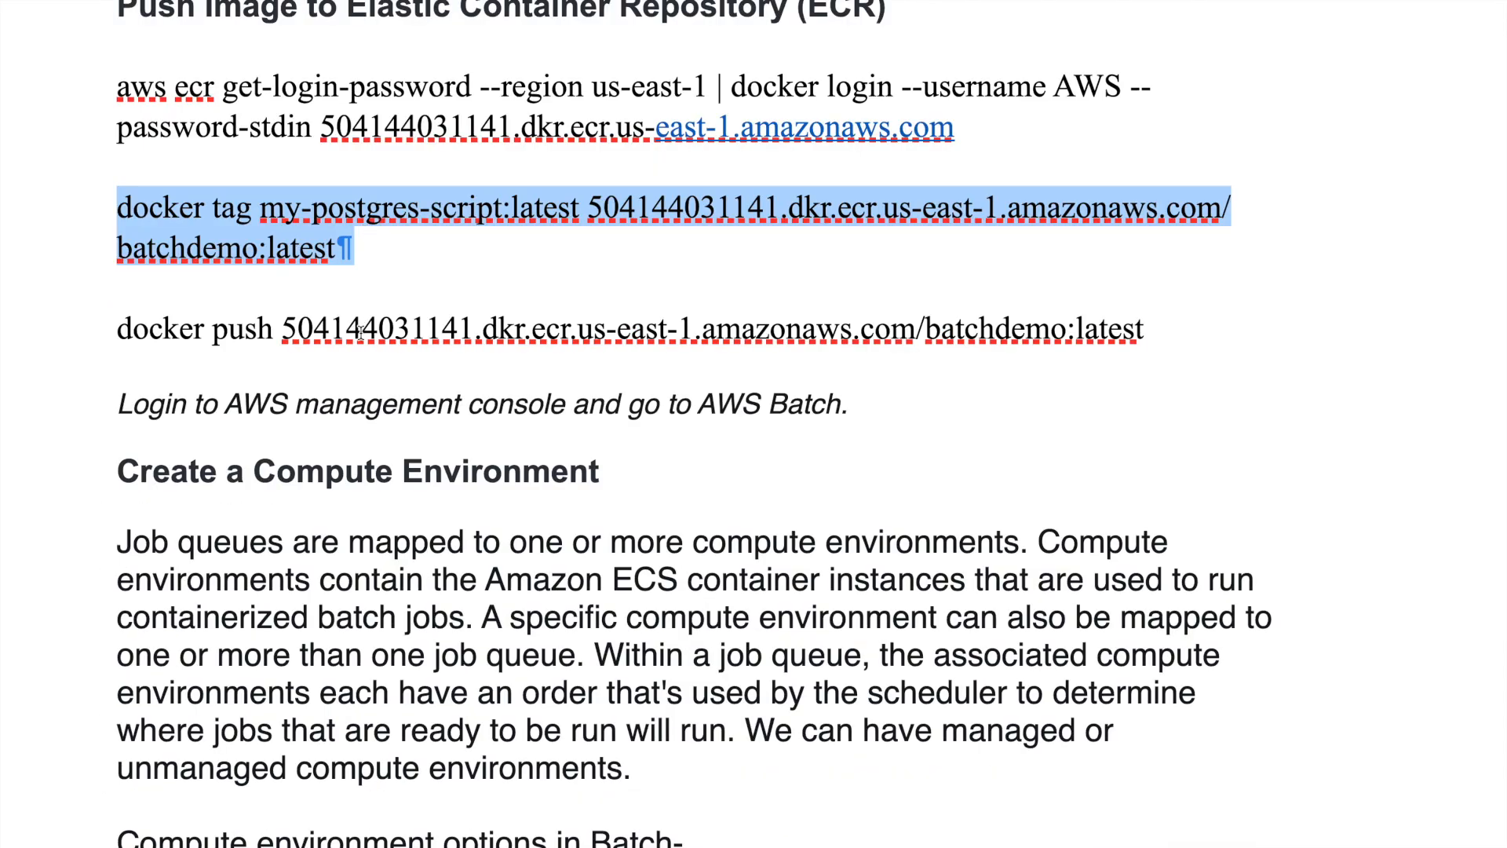
mouse_move(754, 755)
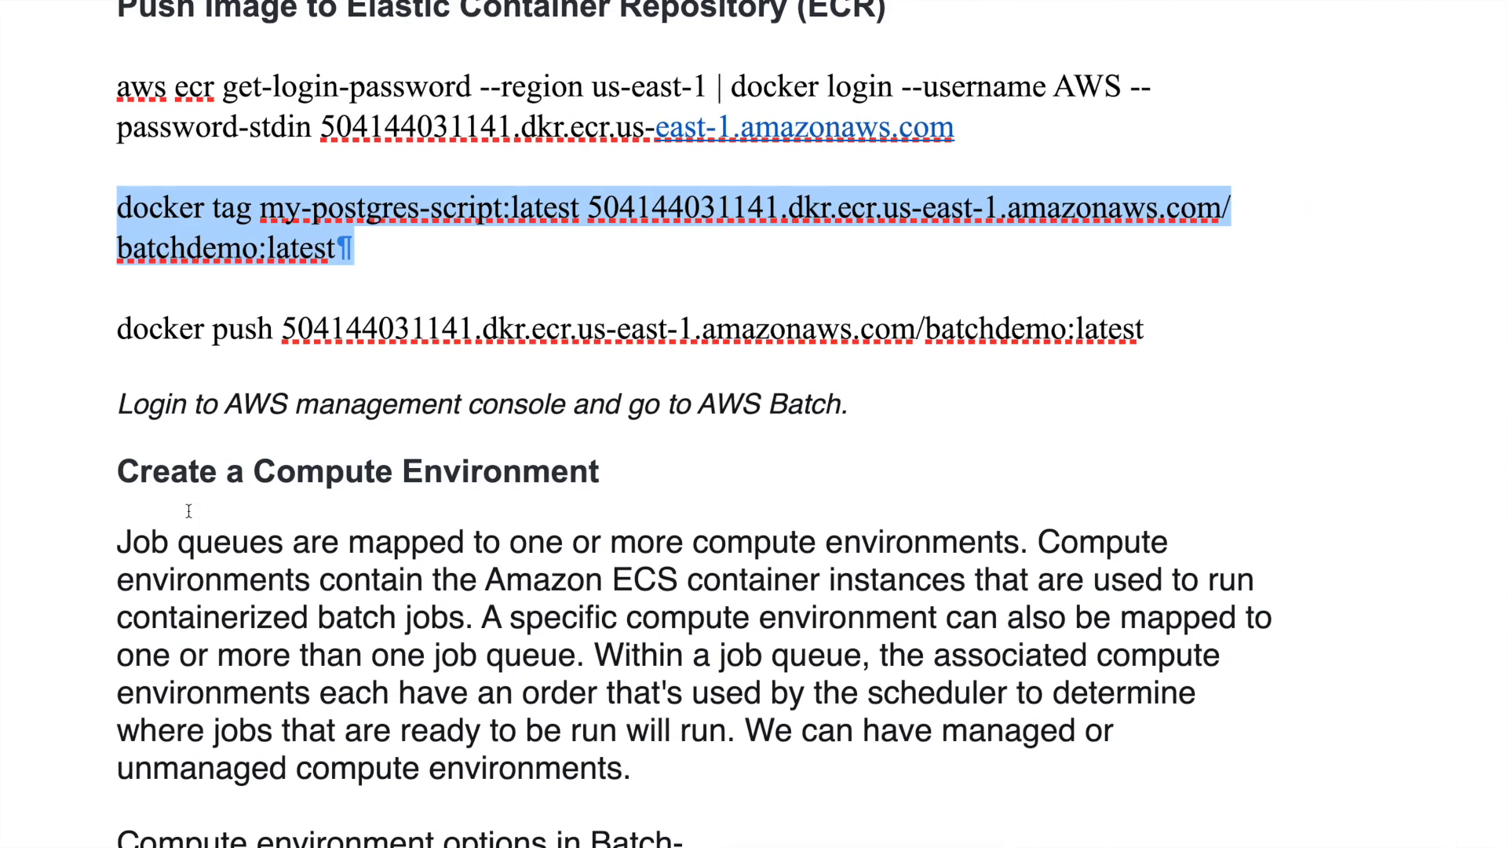
Select the docker tag command for the batchdemo repository in the notes
left_click(121, 330)
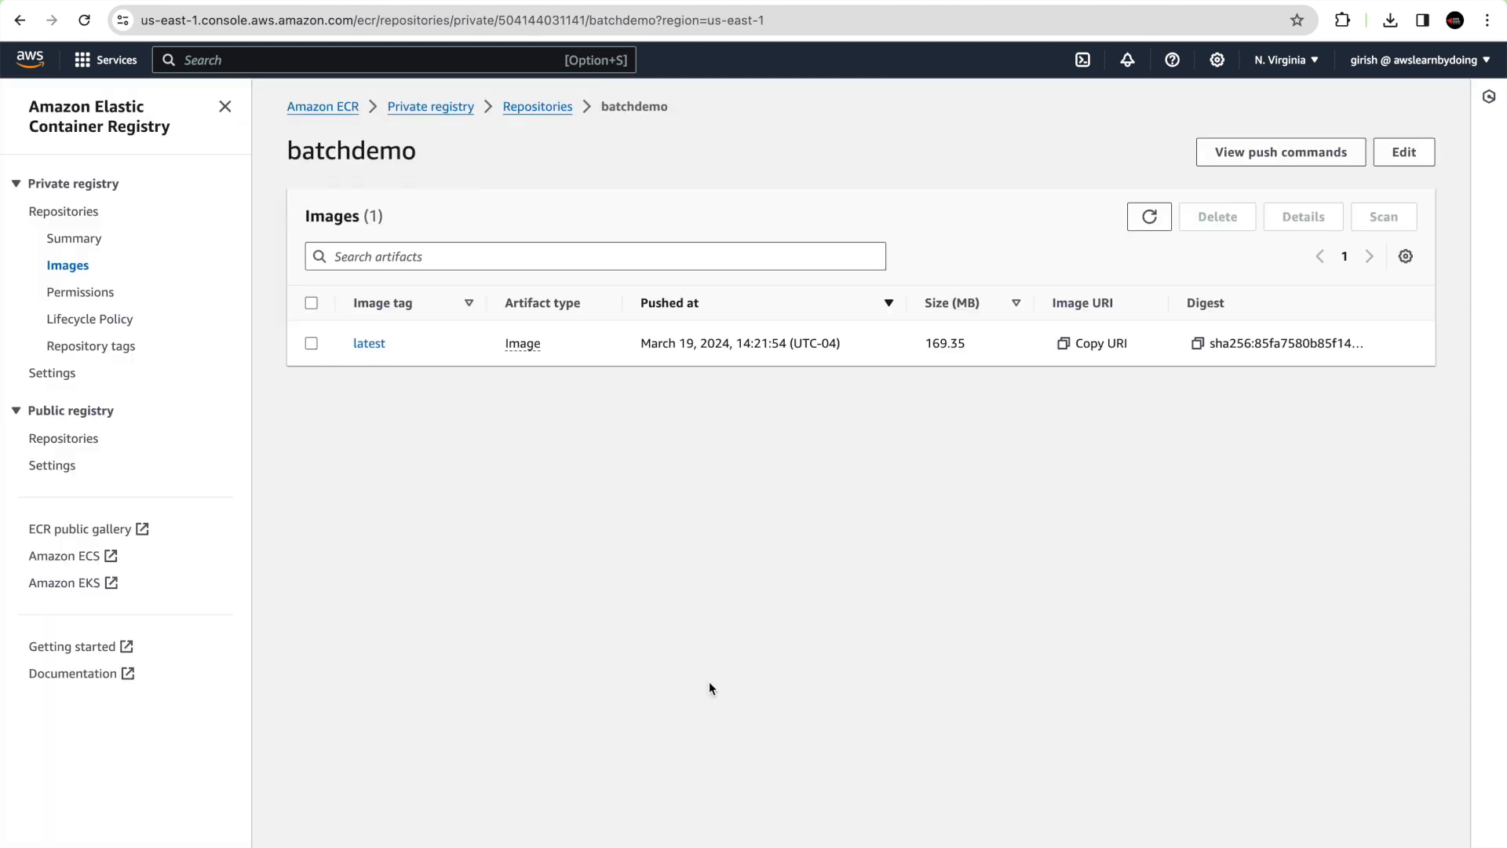
mouse_move(540, 505)
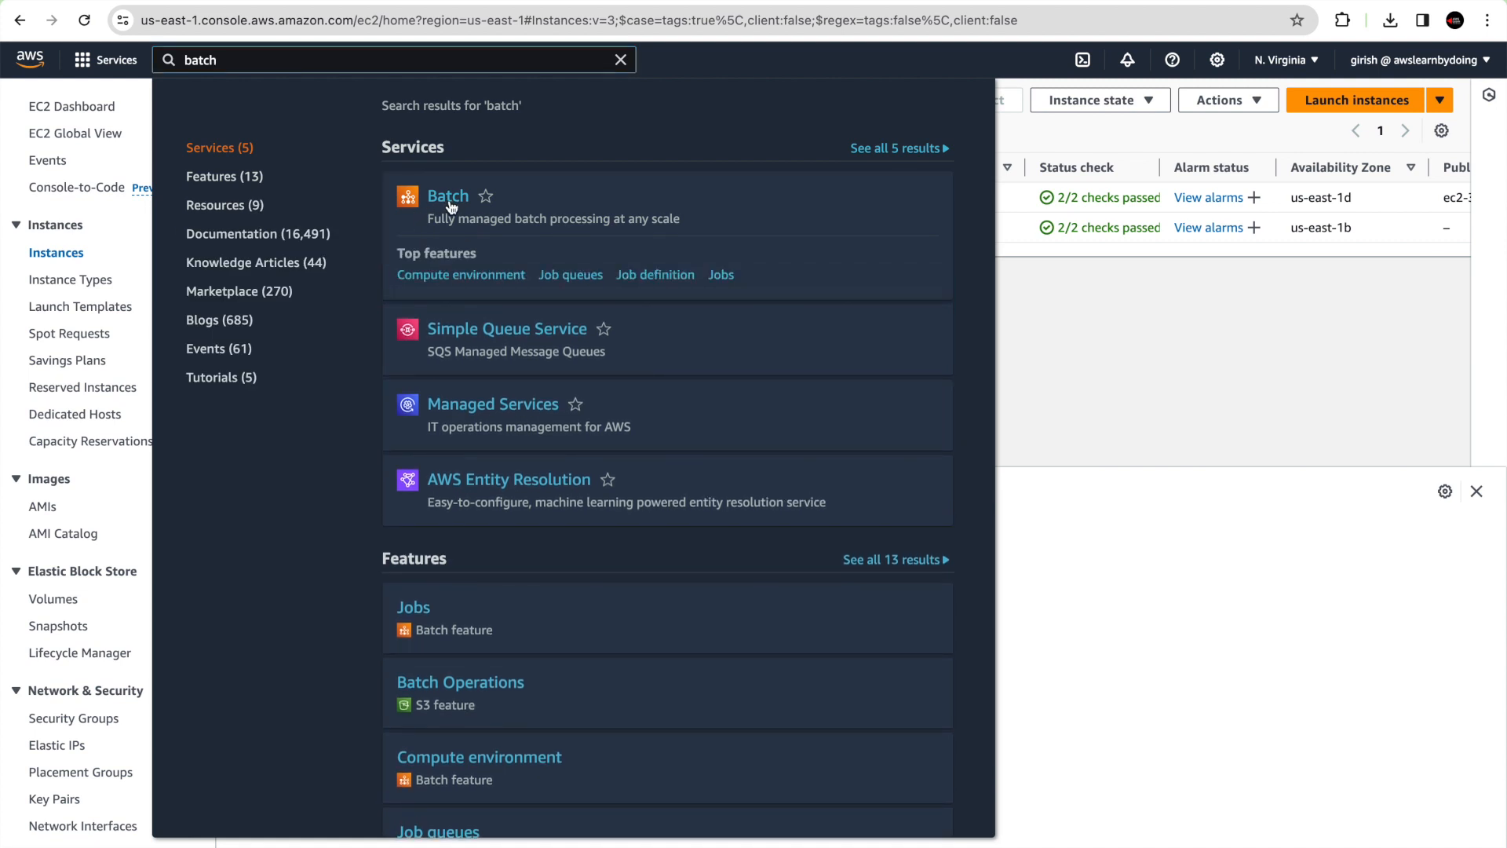
Go to AWS Batch compute environments and start creating a new one
left_click(447, 196)
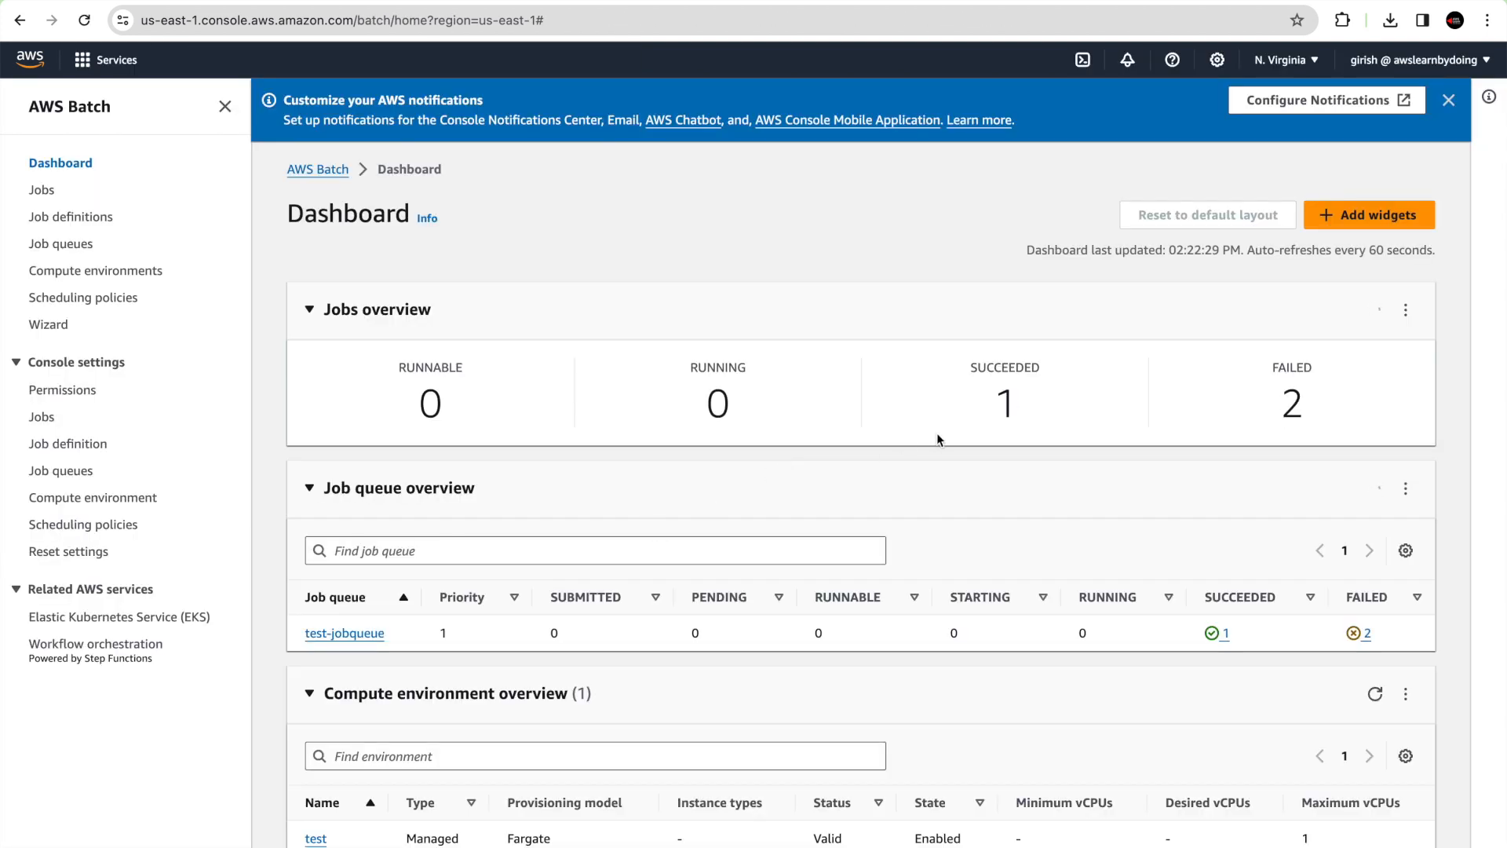
left_click(94, 270)
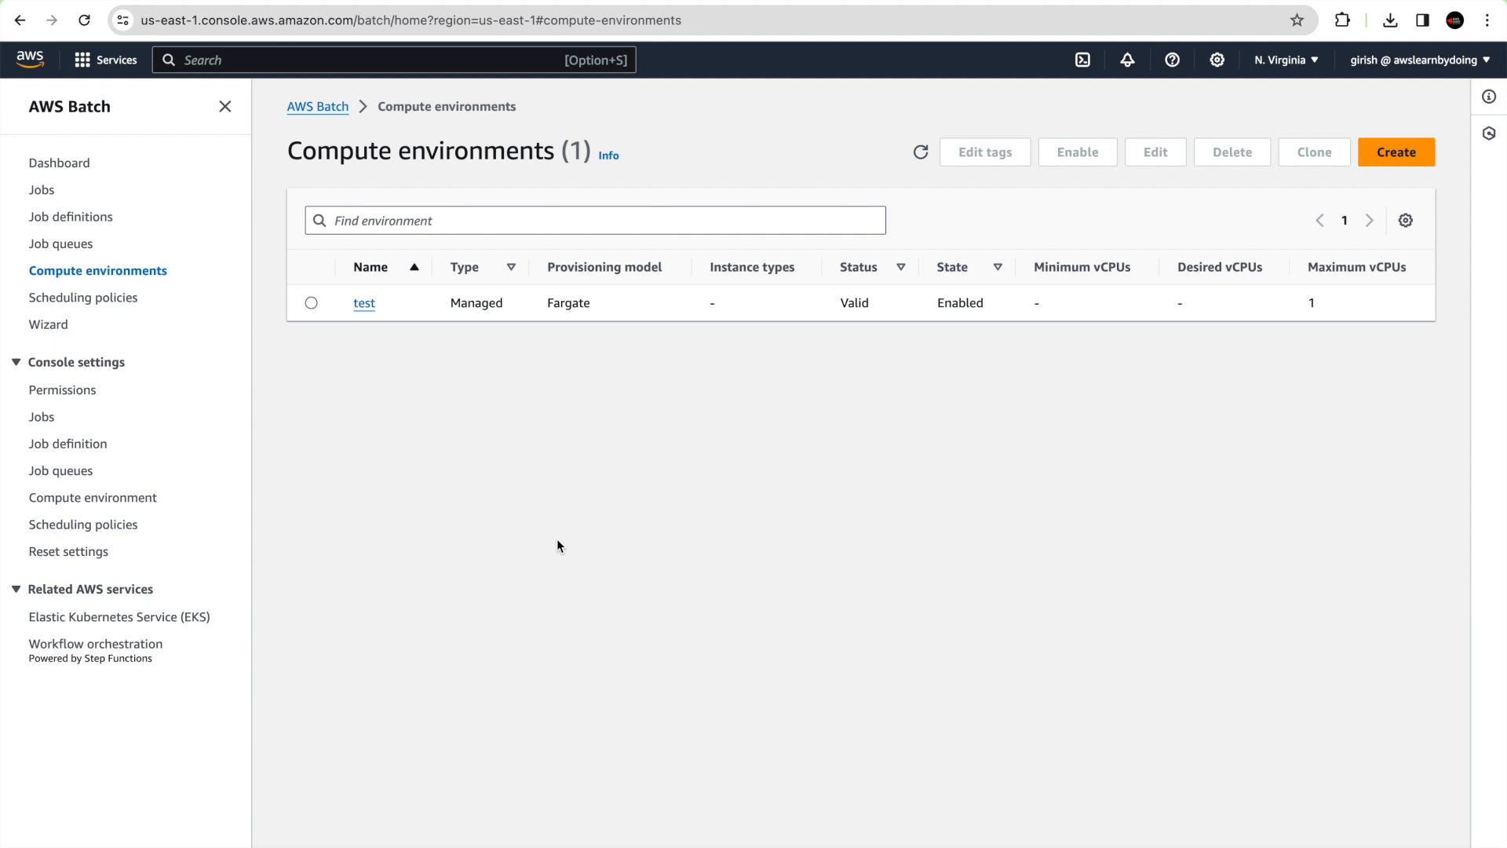
mouse_move(182, 326)
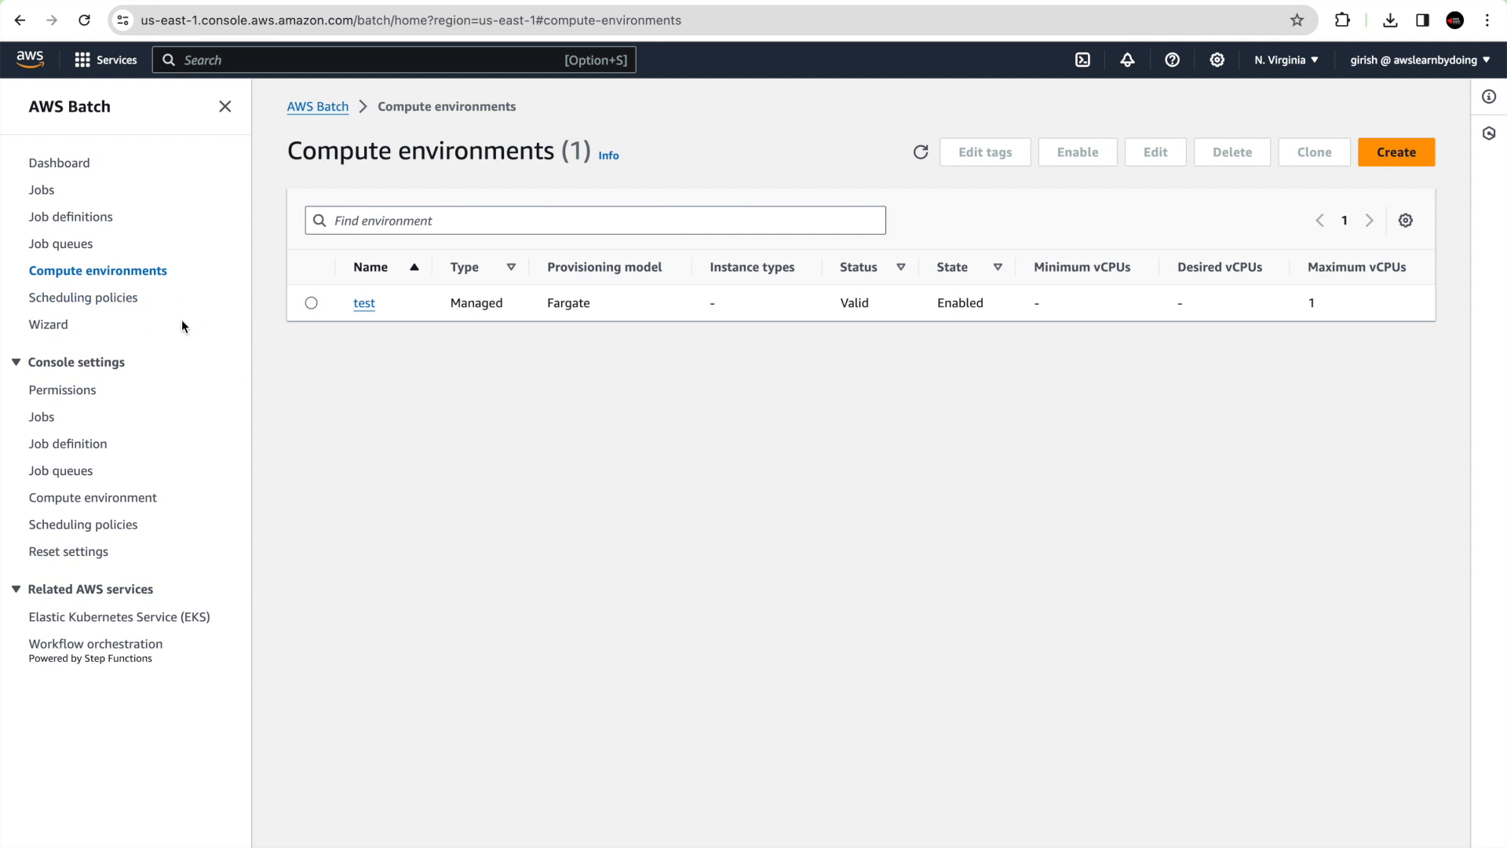
mouse_move(109, 270)
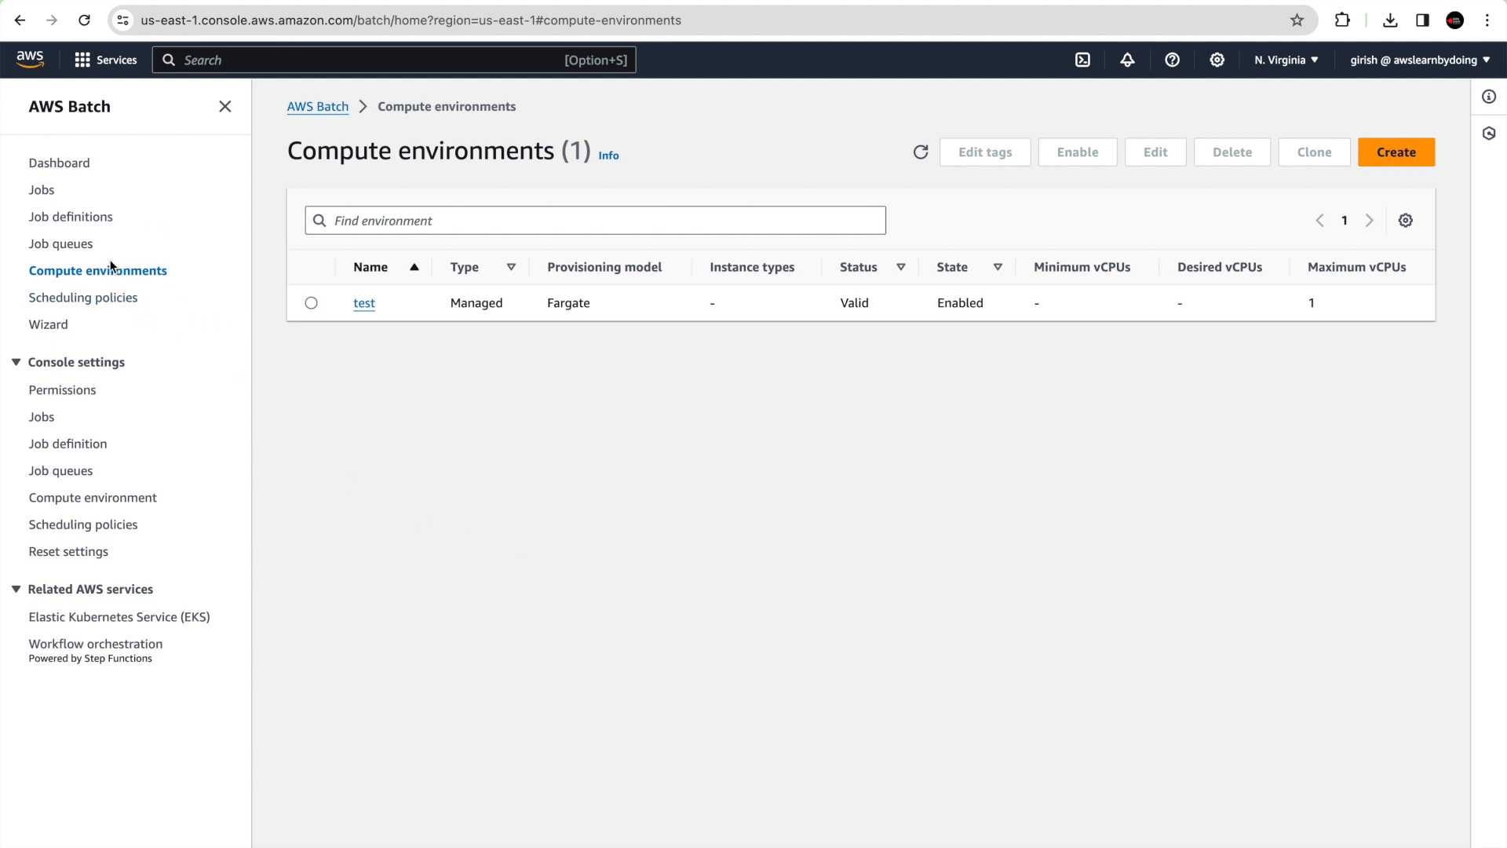
mouse_move(450, 529)
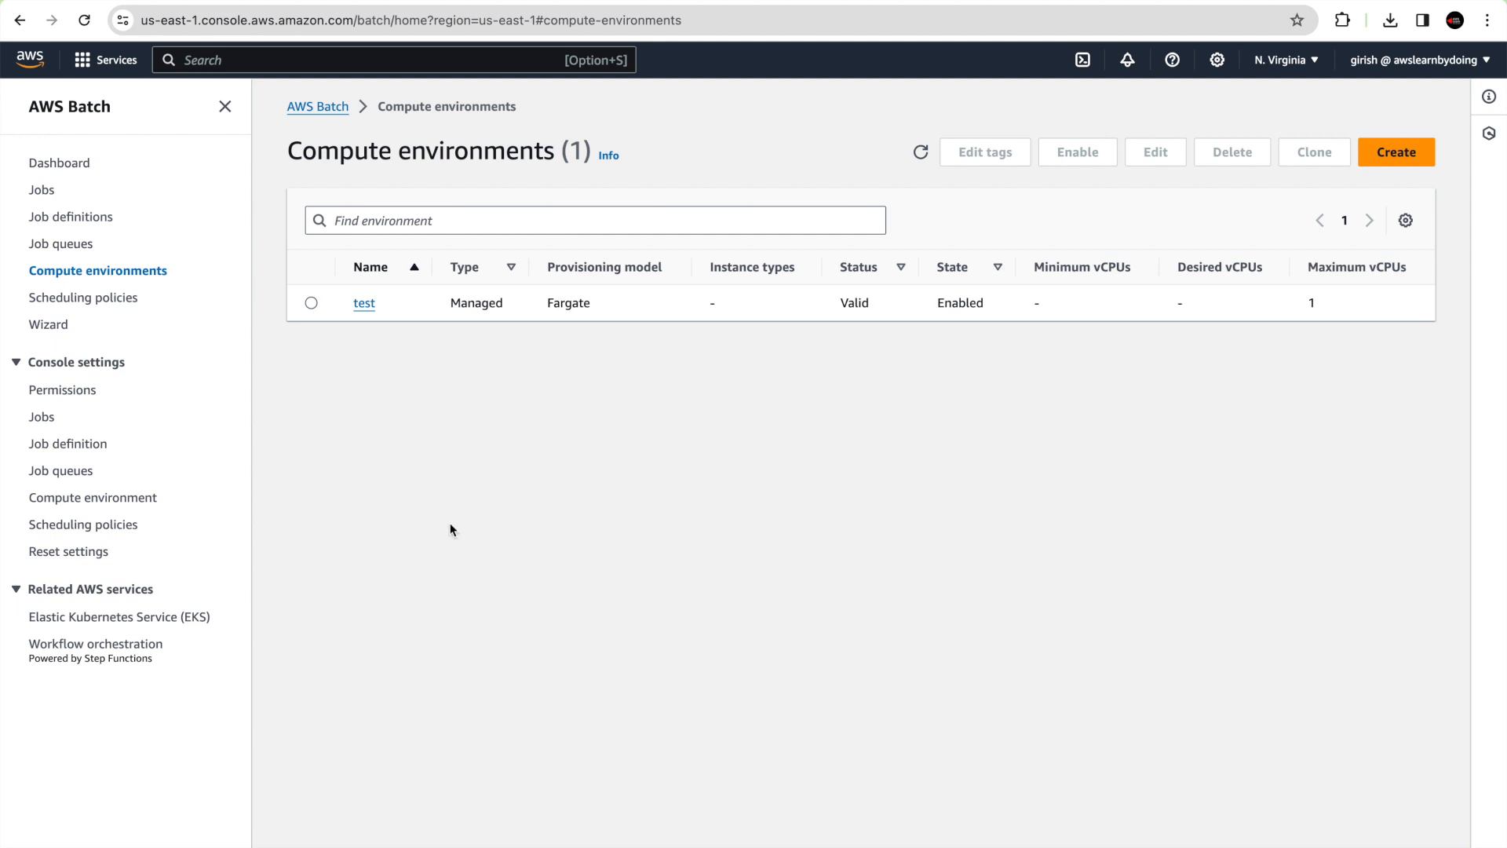
left_click(1397, 152)
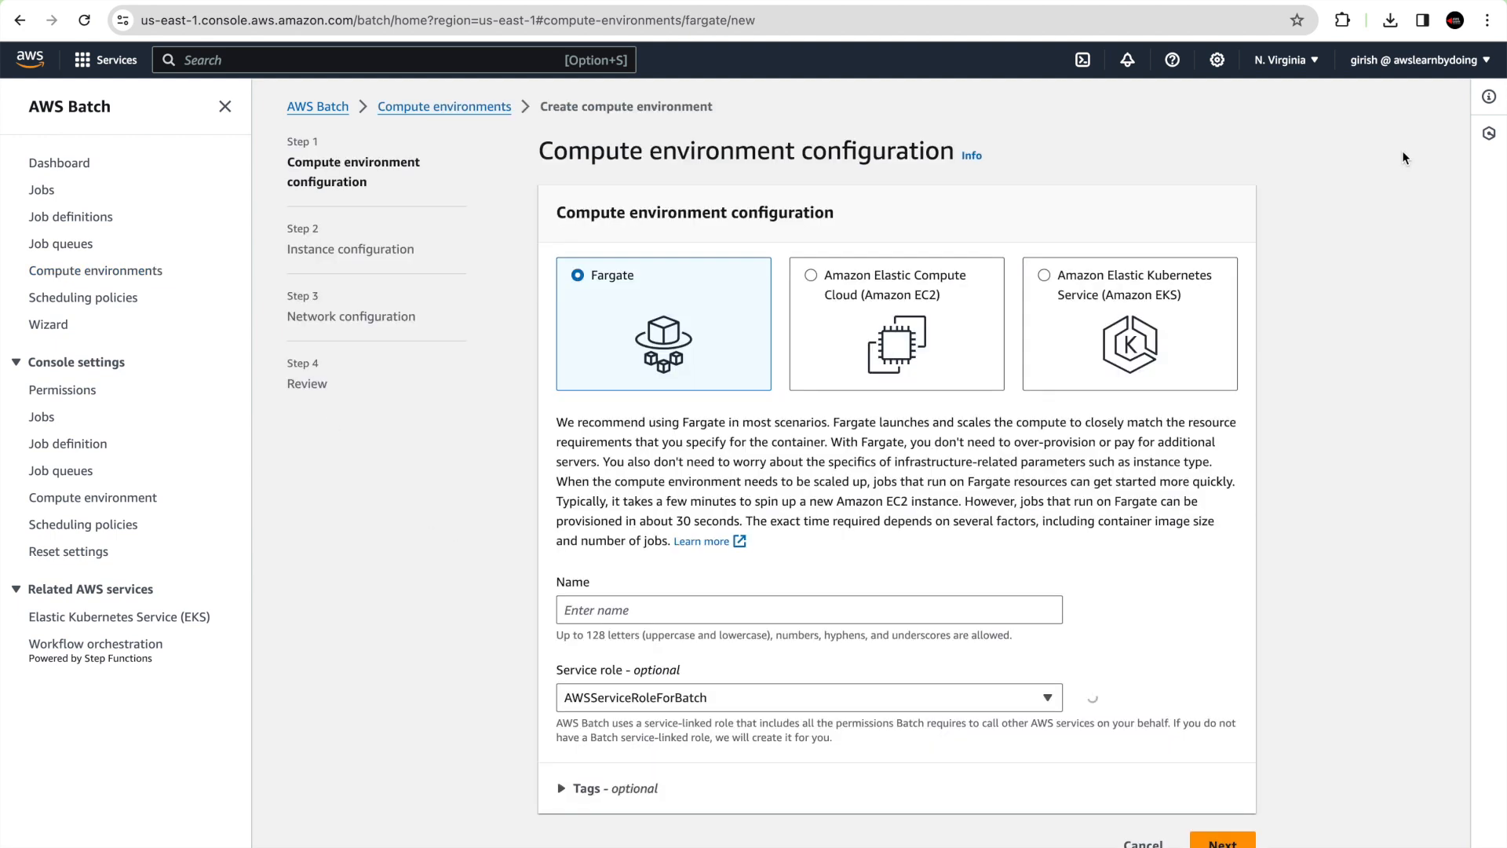
Name the Fargate compute environment batchdemo-compute
left_click(810, 609)
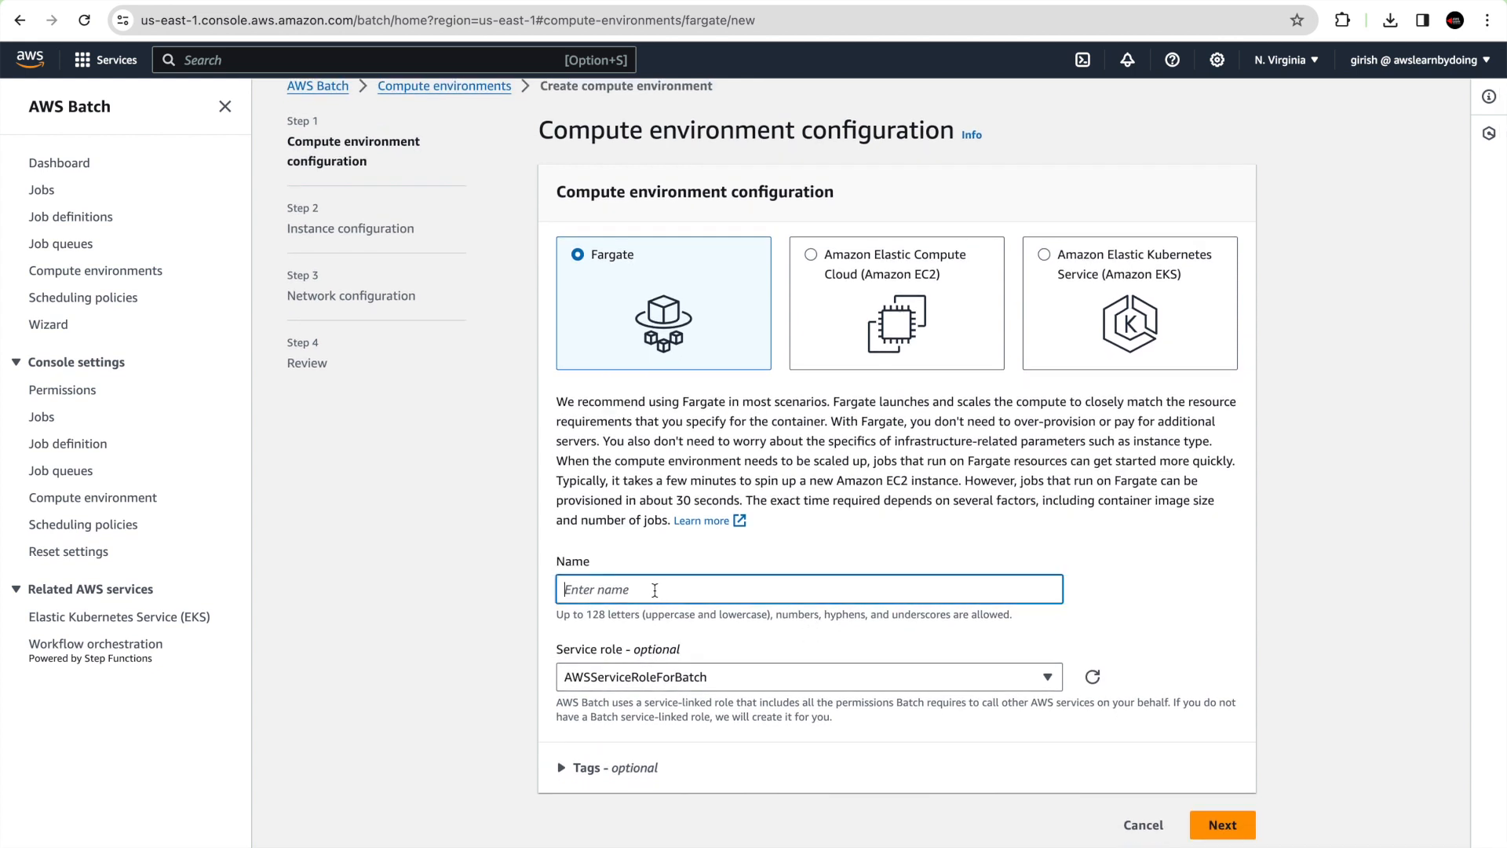
type("batchdemo")
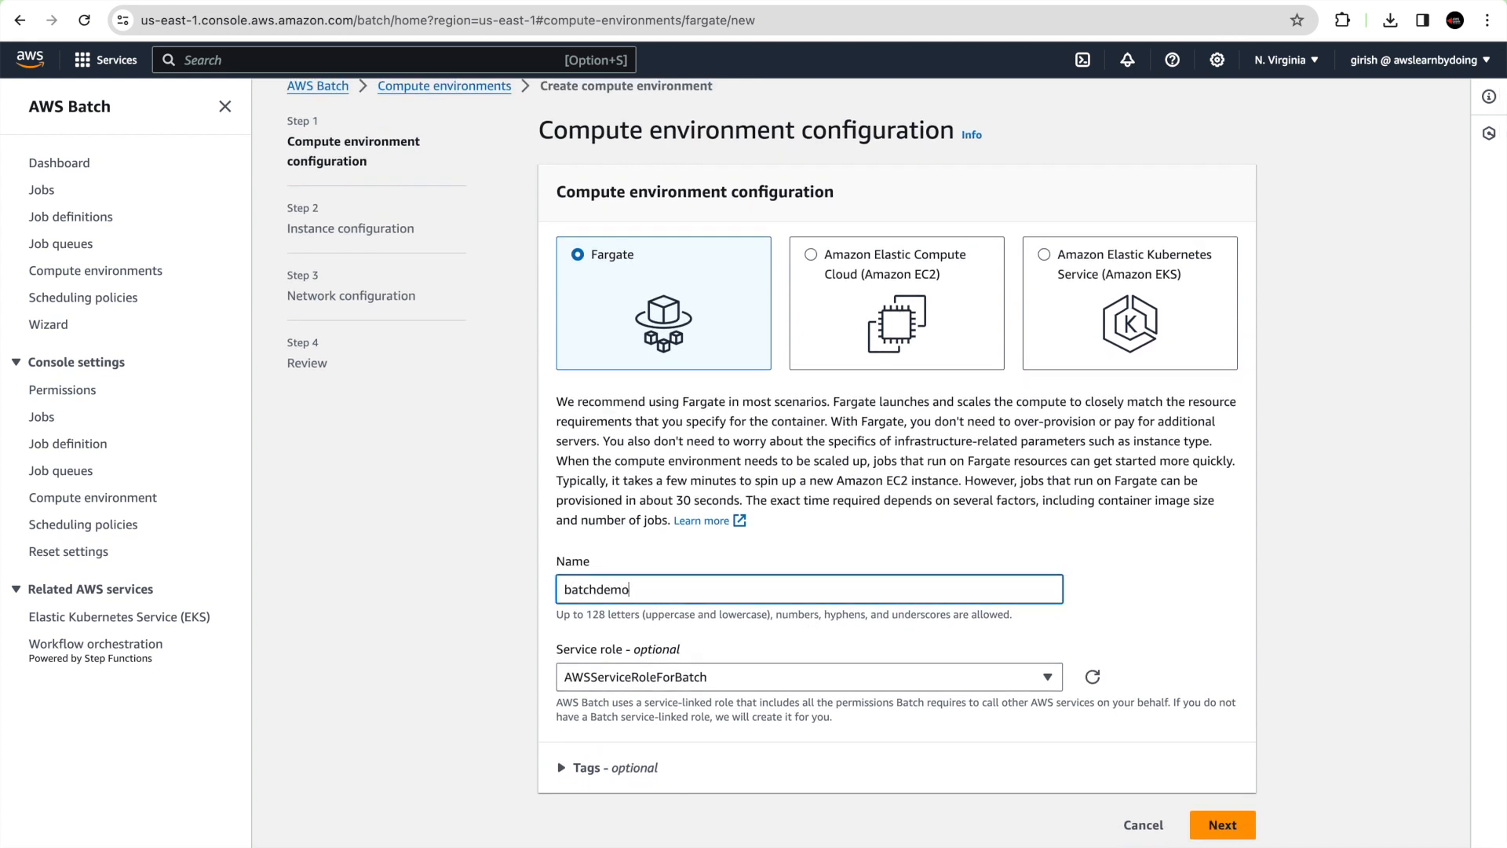
type("-")
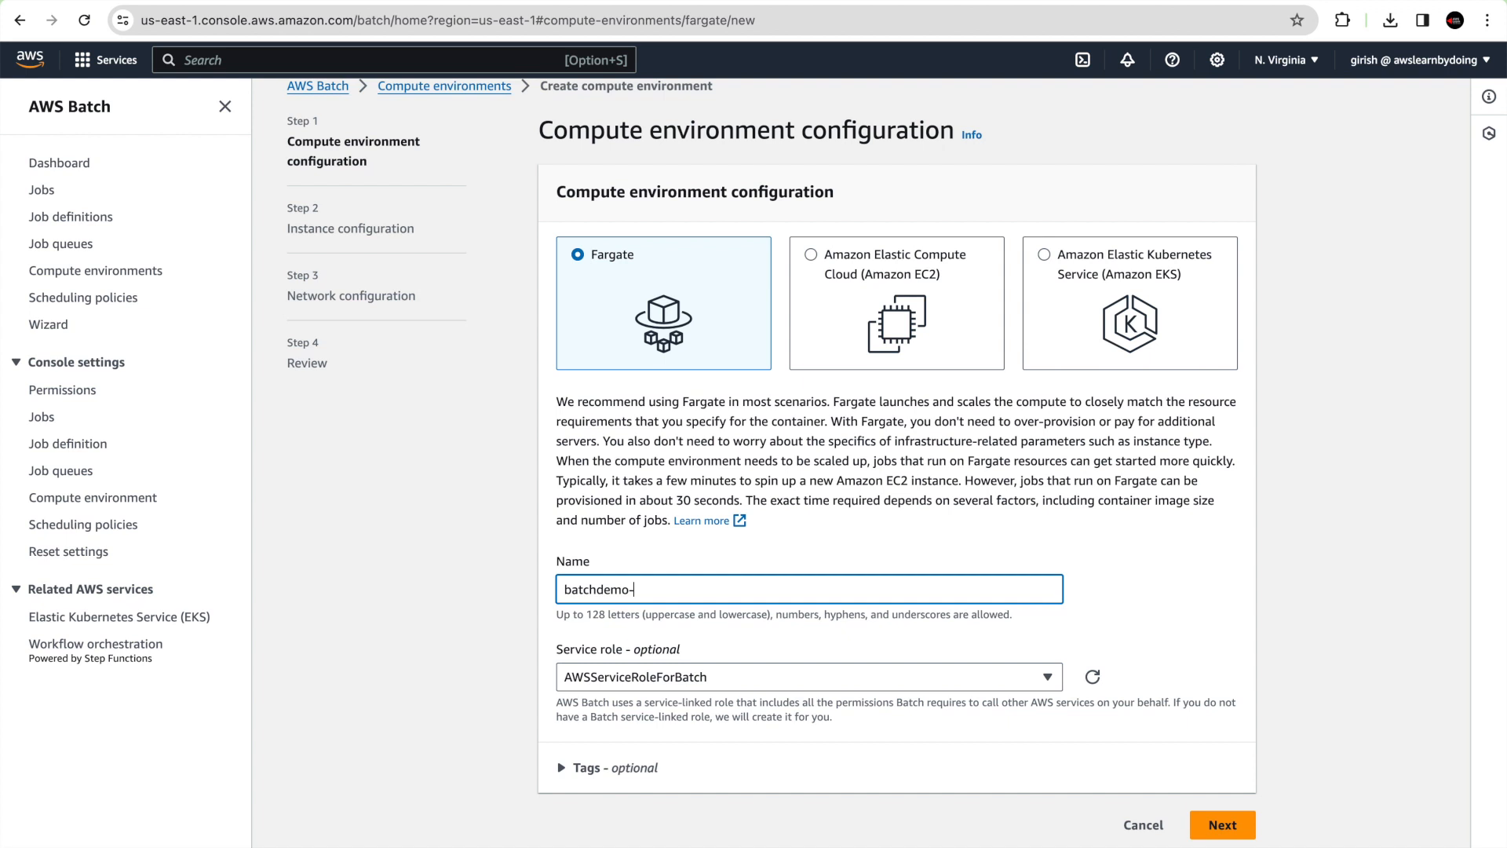
type("compute")
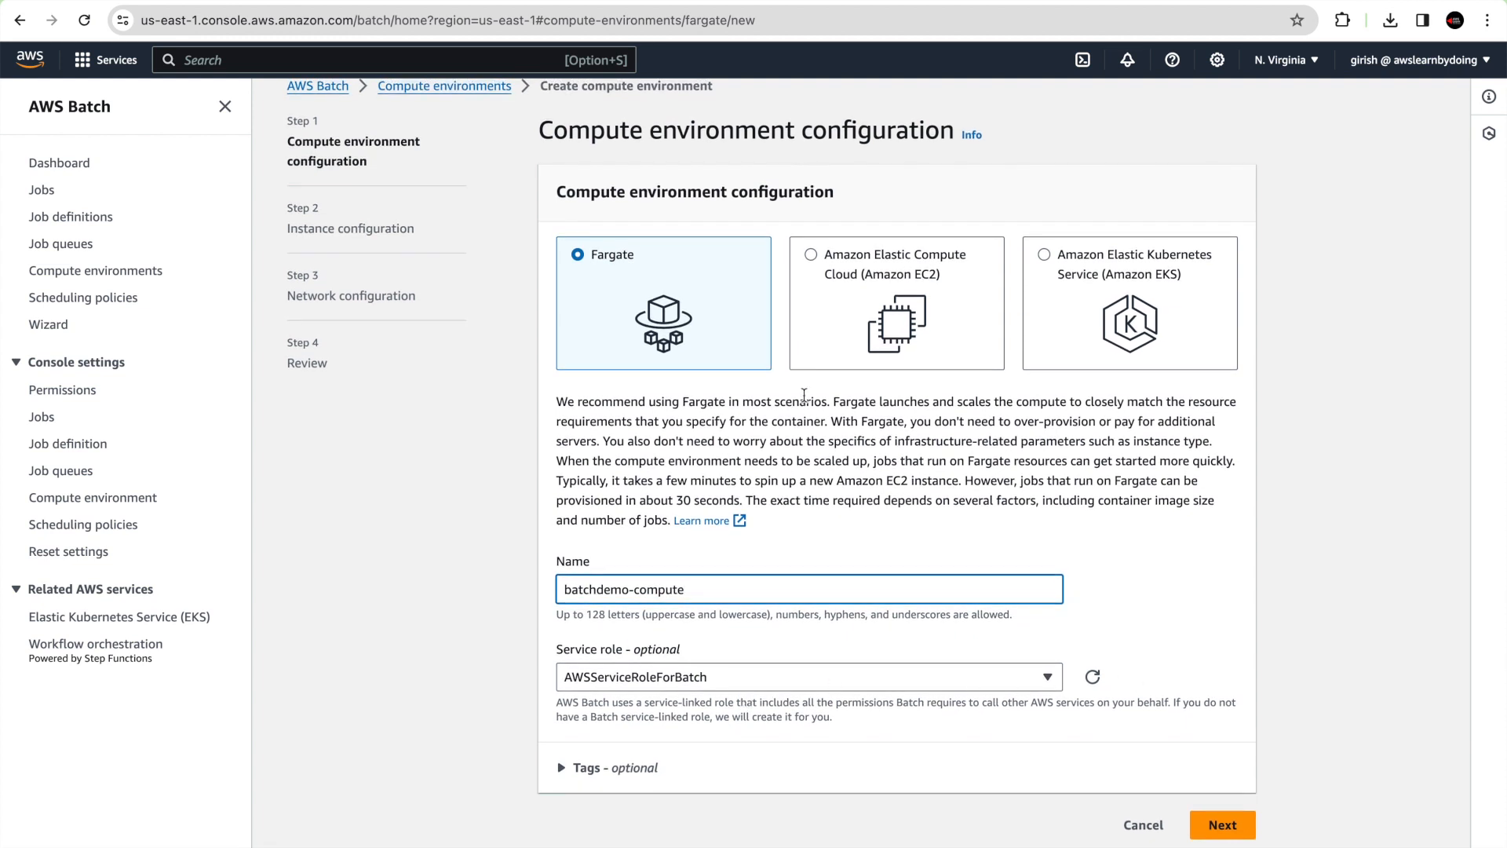
Set Maximum vCPUs to 1 and continue to the network configuration step
left_click(1221, 826)
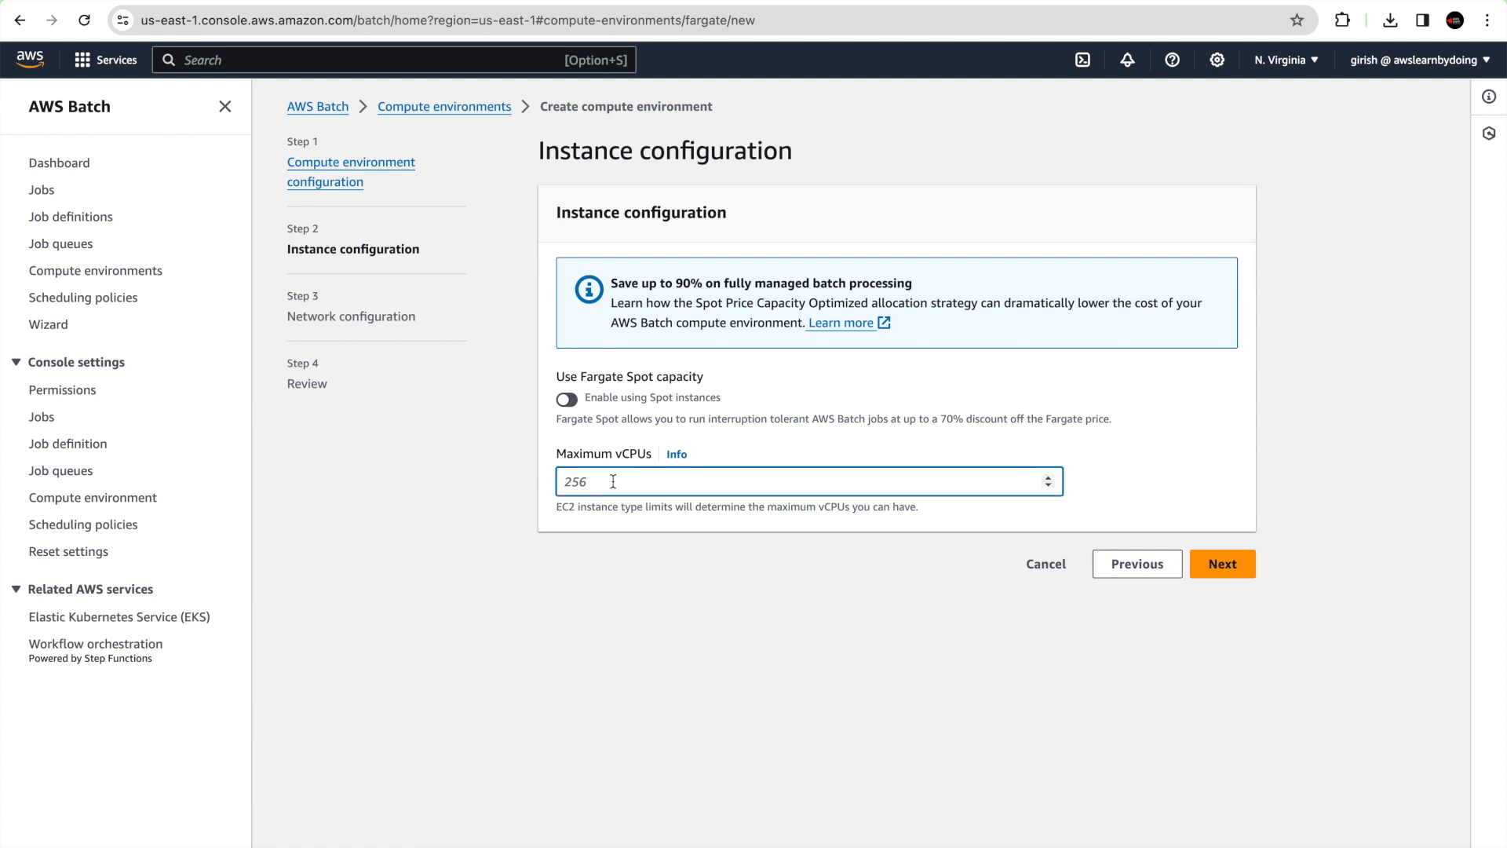
type("1")
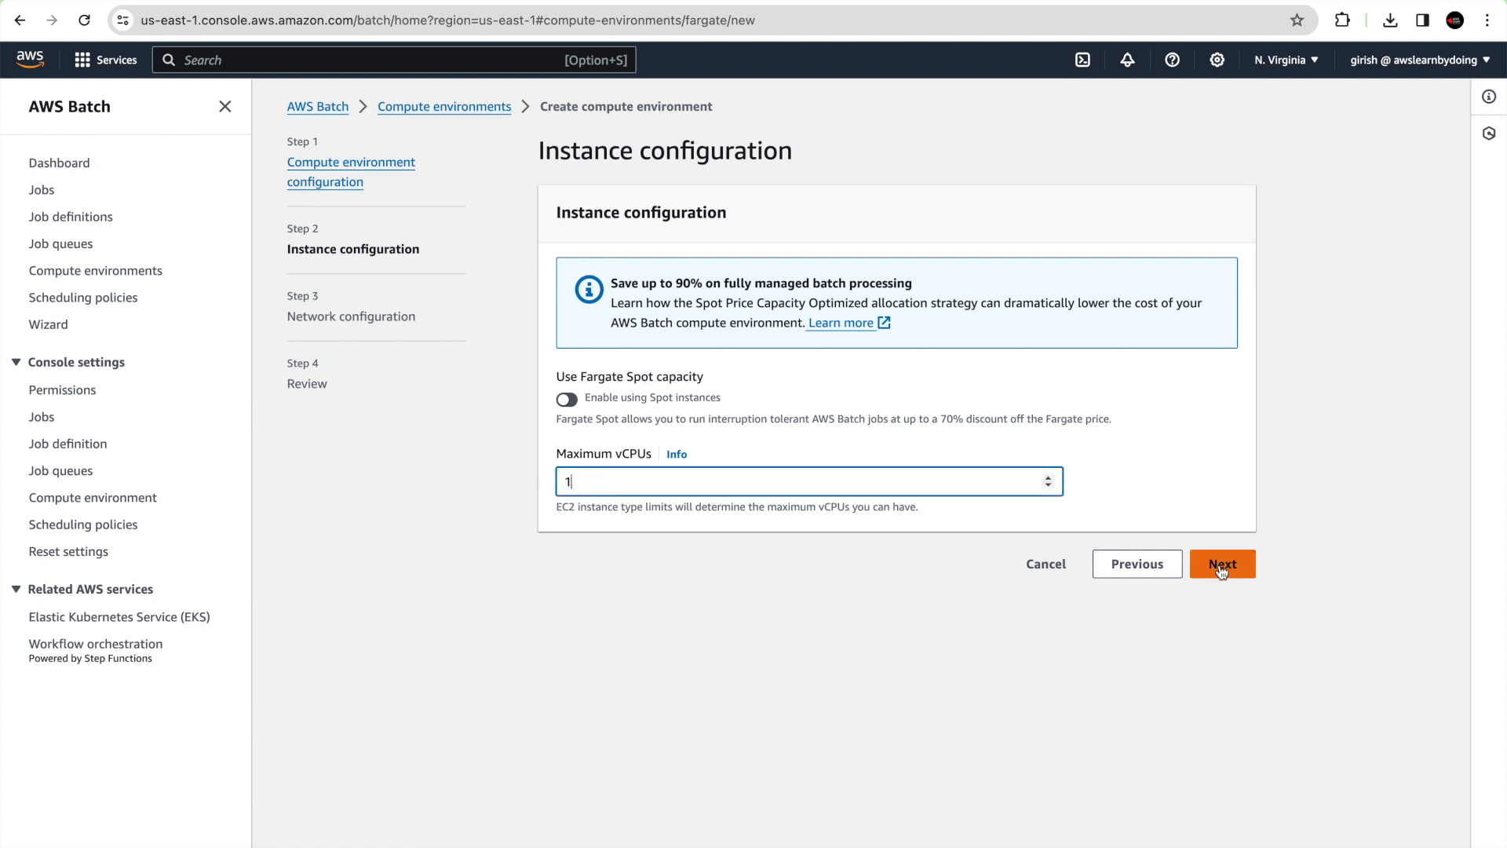
left_click(1221, 563)
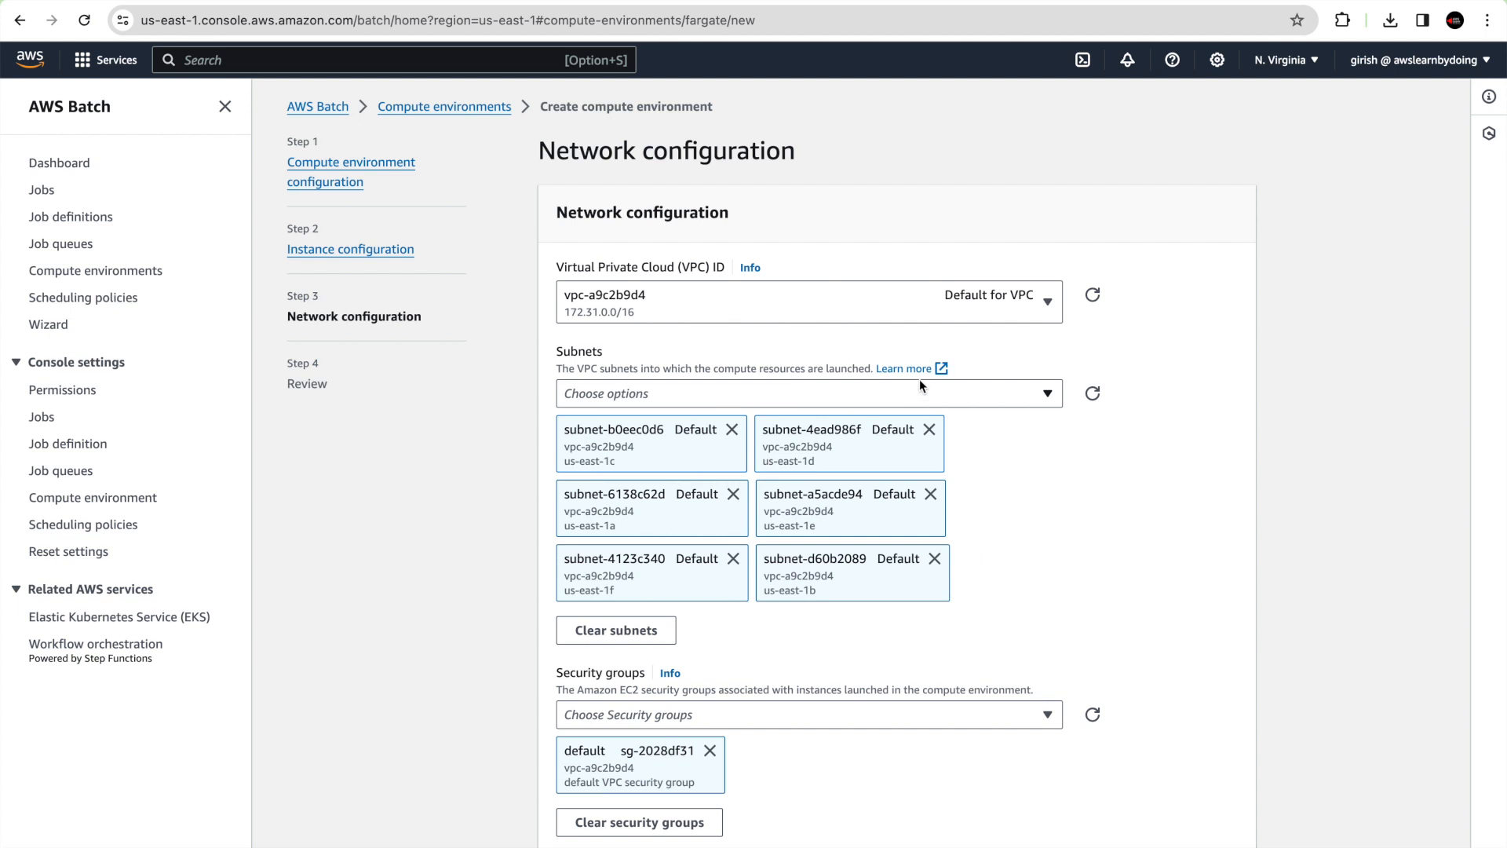
mouse_move(634, 331)
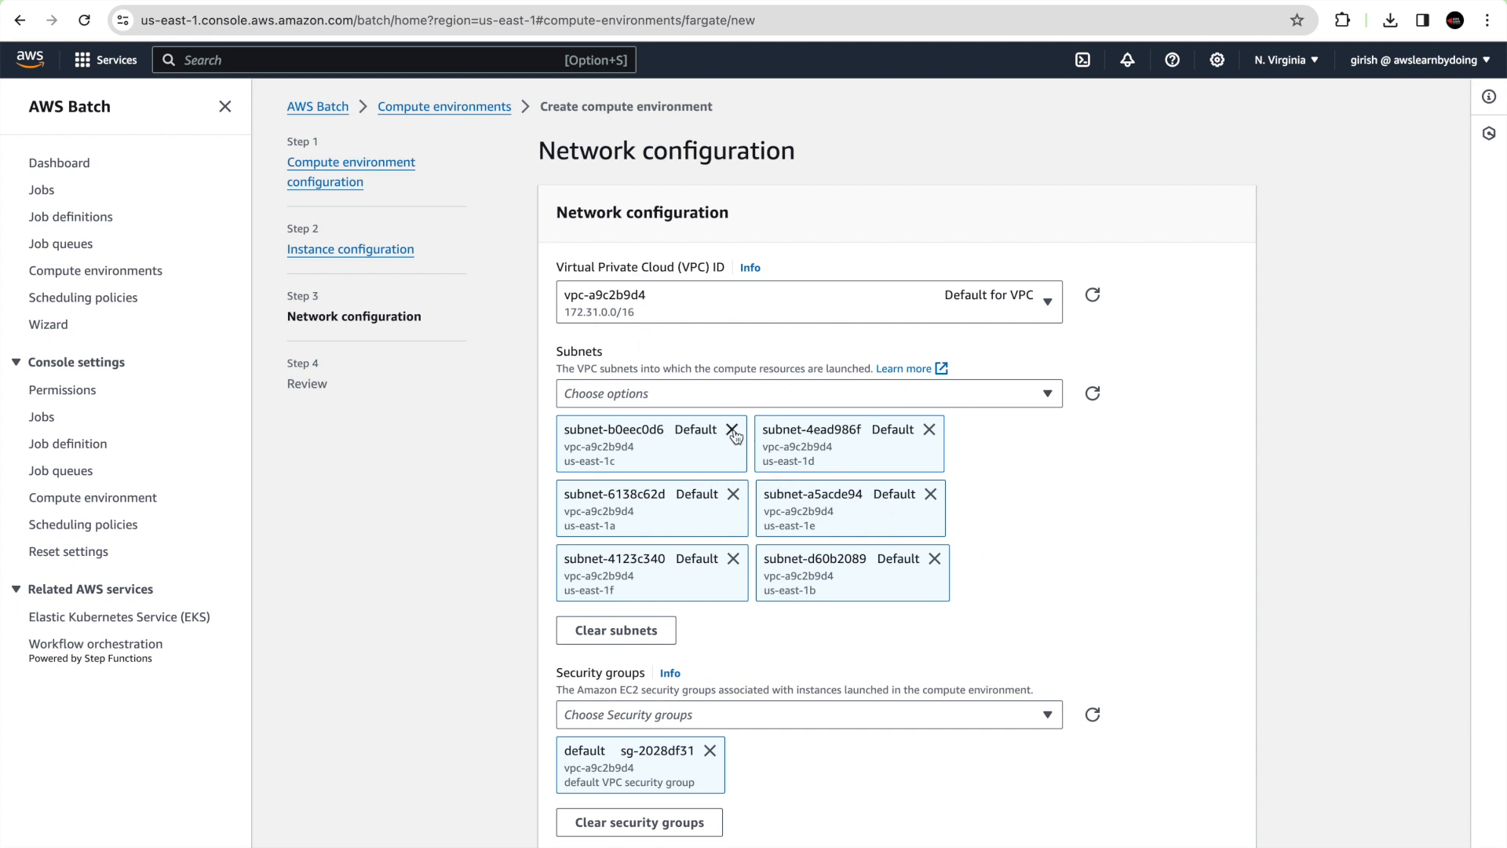
Remove subnet-b0eec0d6, subnet-4123c340 and subnet-d60b2089, leaving only subnet-4ead986f
left_click(734, 429)
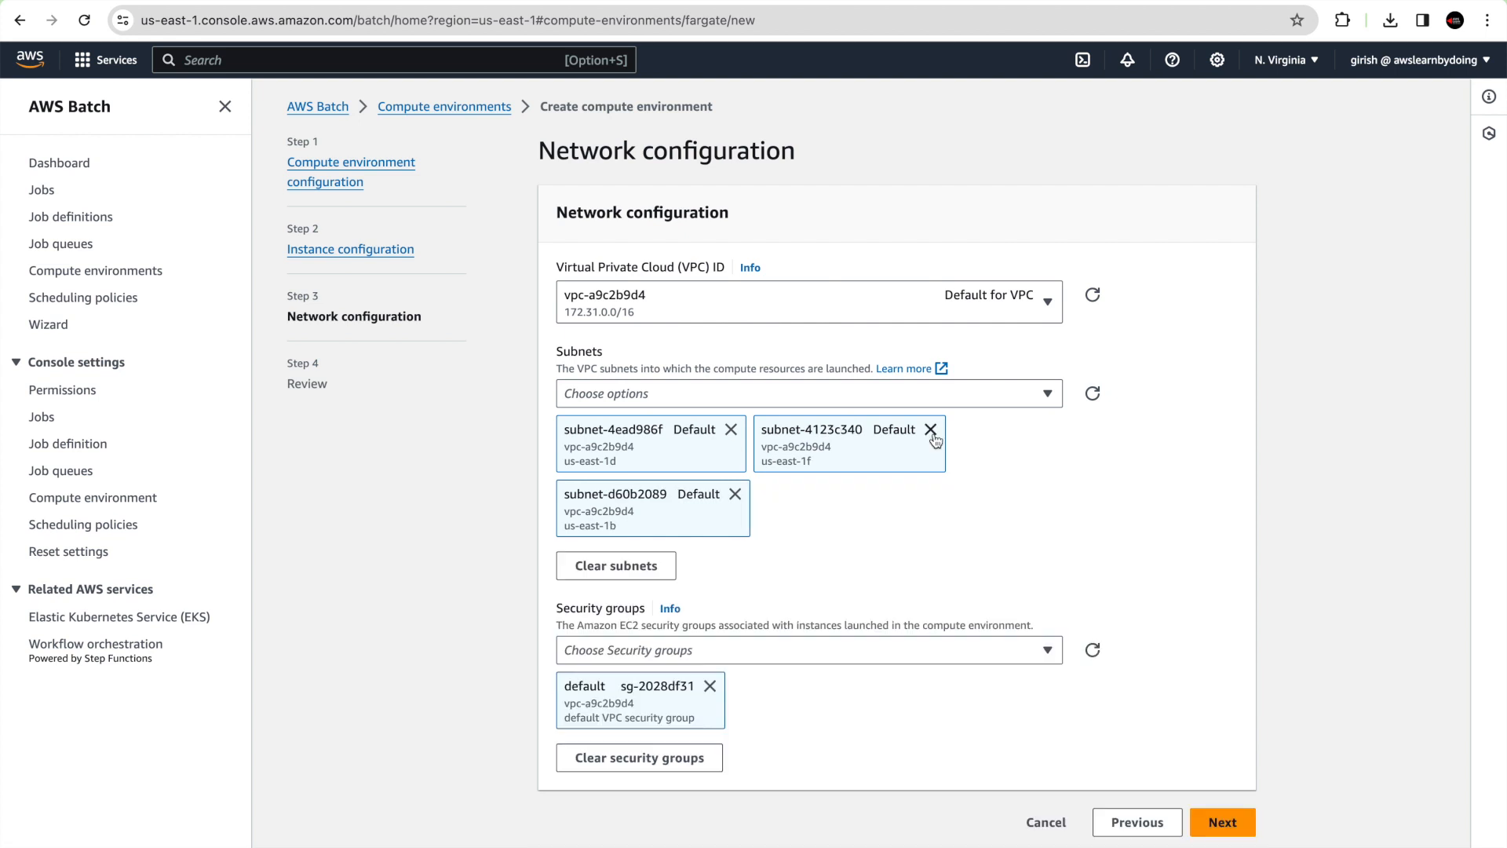
left_click(930, 429)
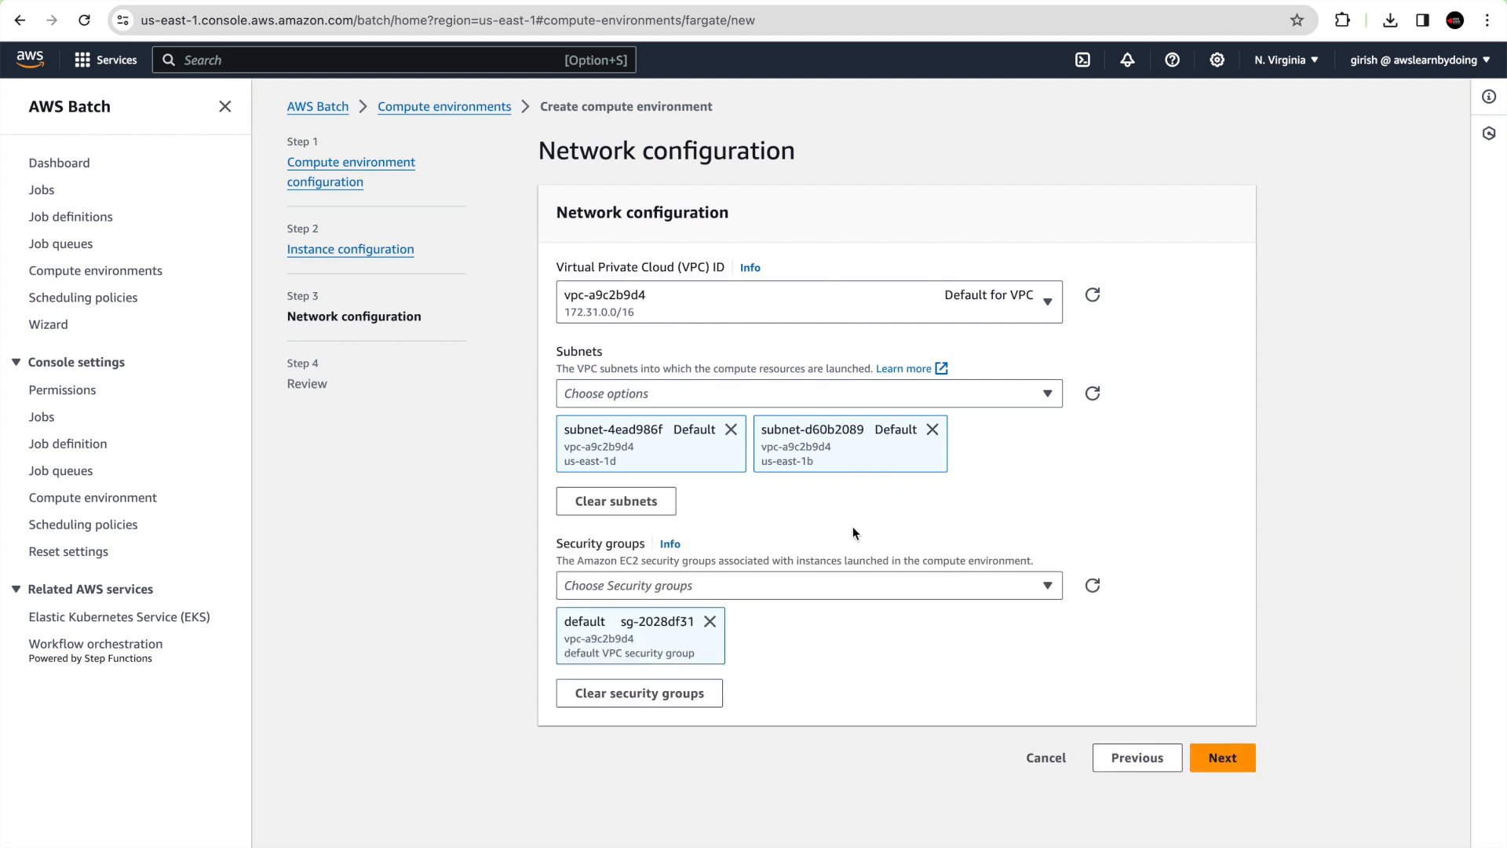
left_click(932, 428)
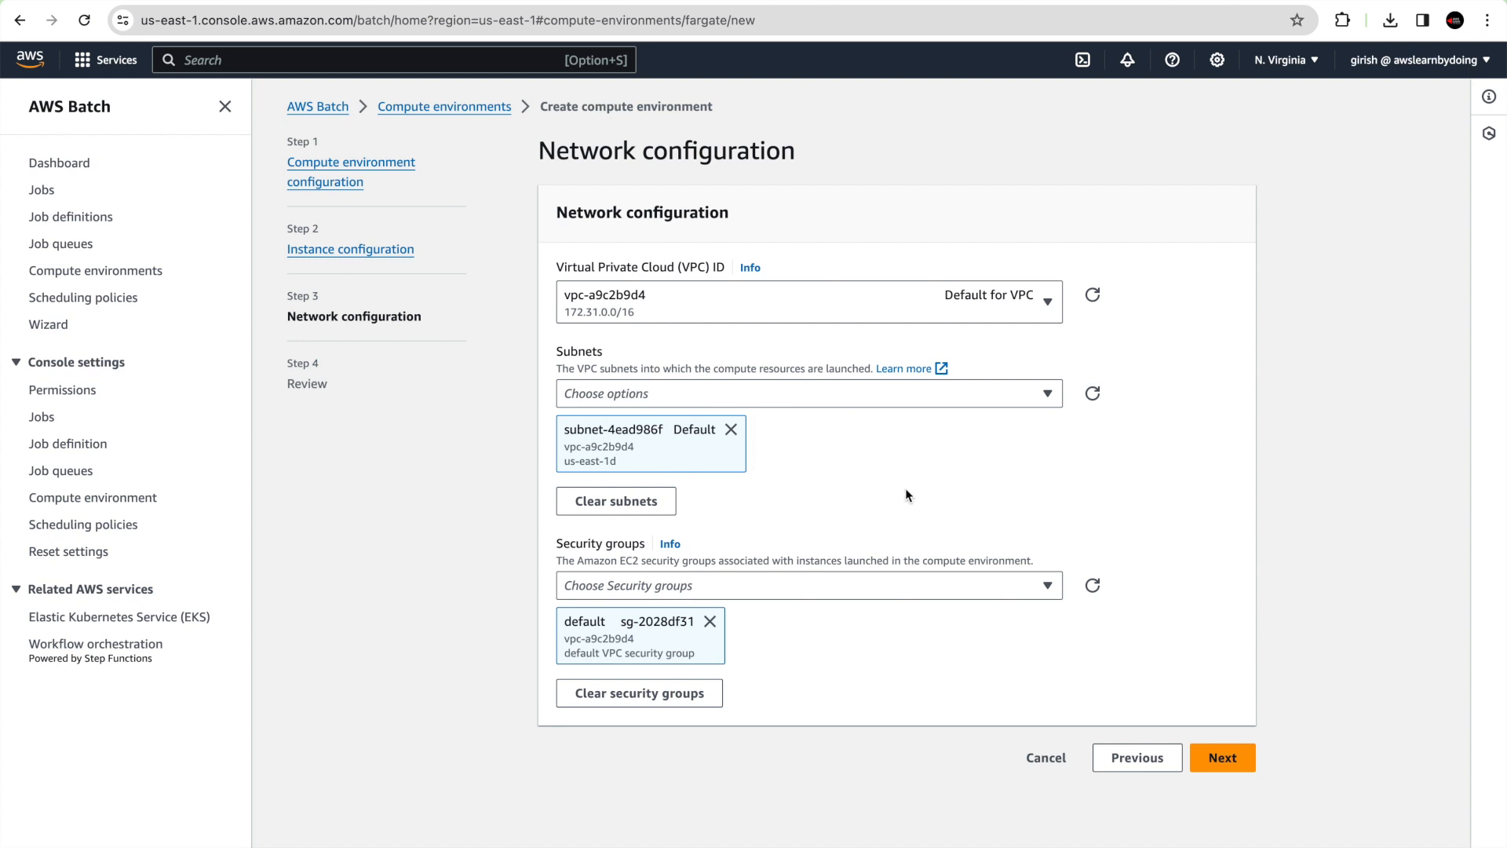
mouse_move(882, 525)
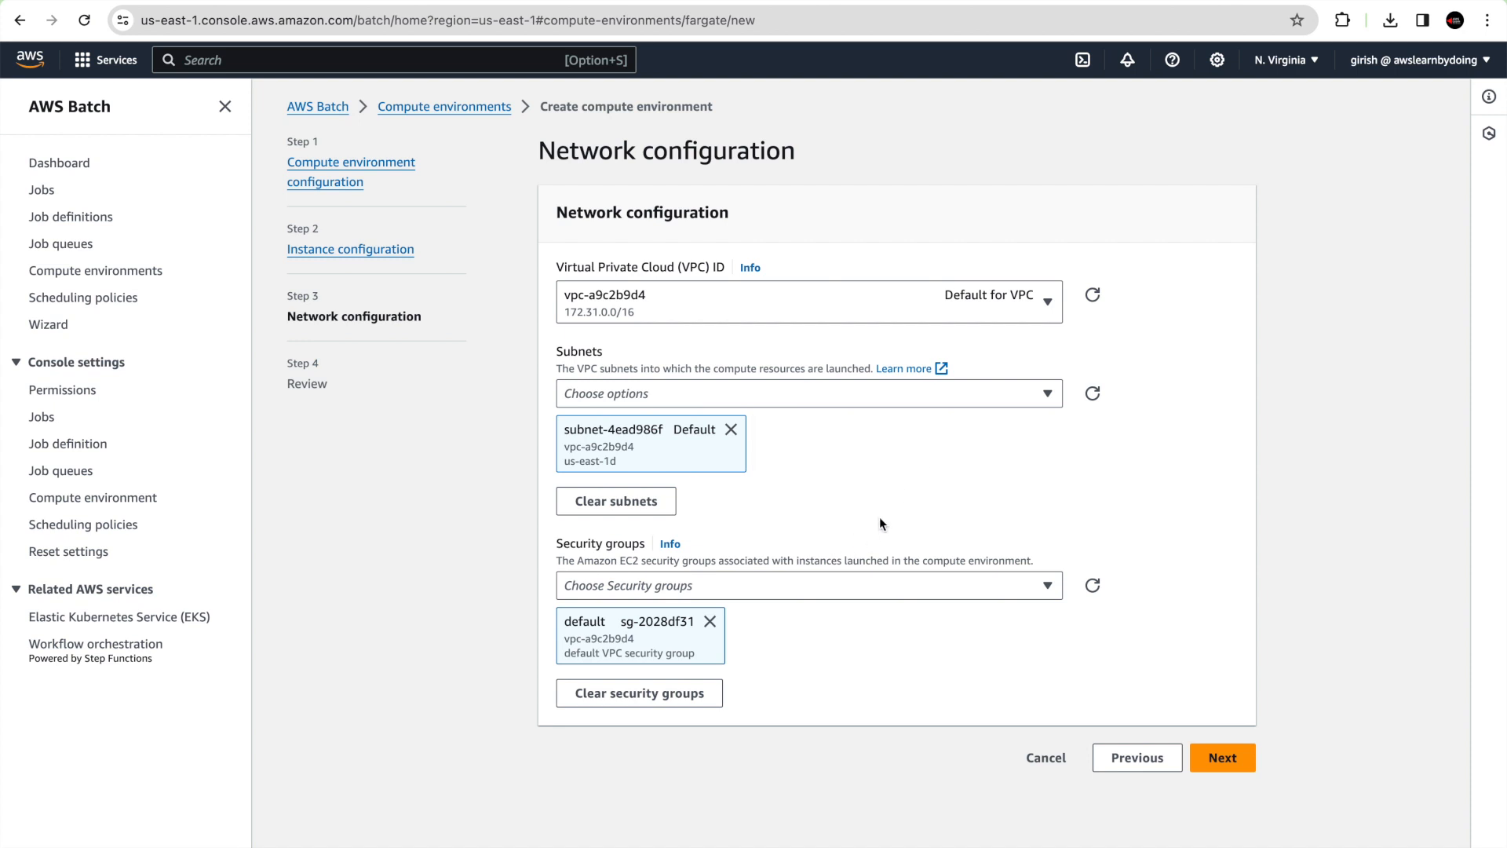
Swap the default security group for batchdemo-sg and proceed to the review step
left_click(711, 622)
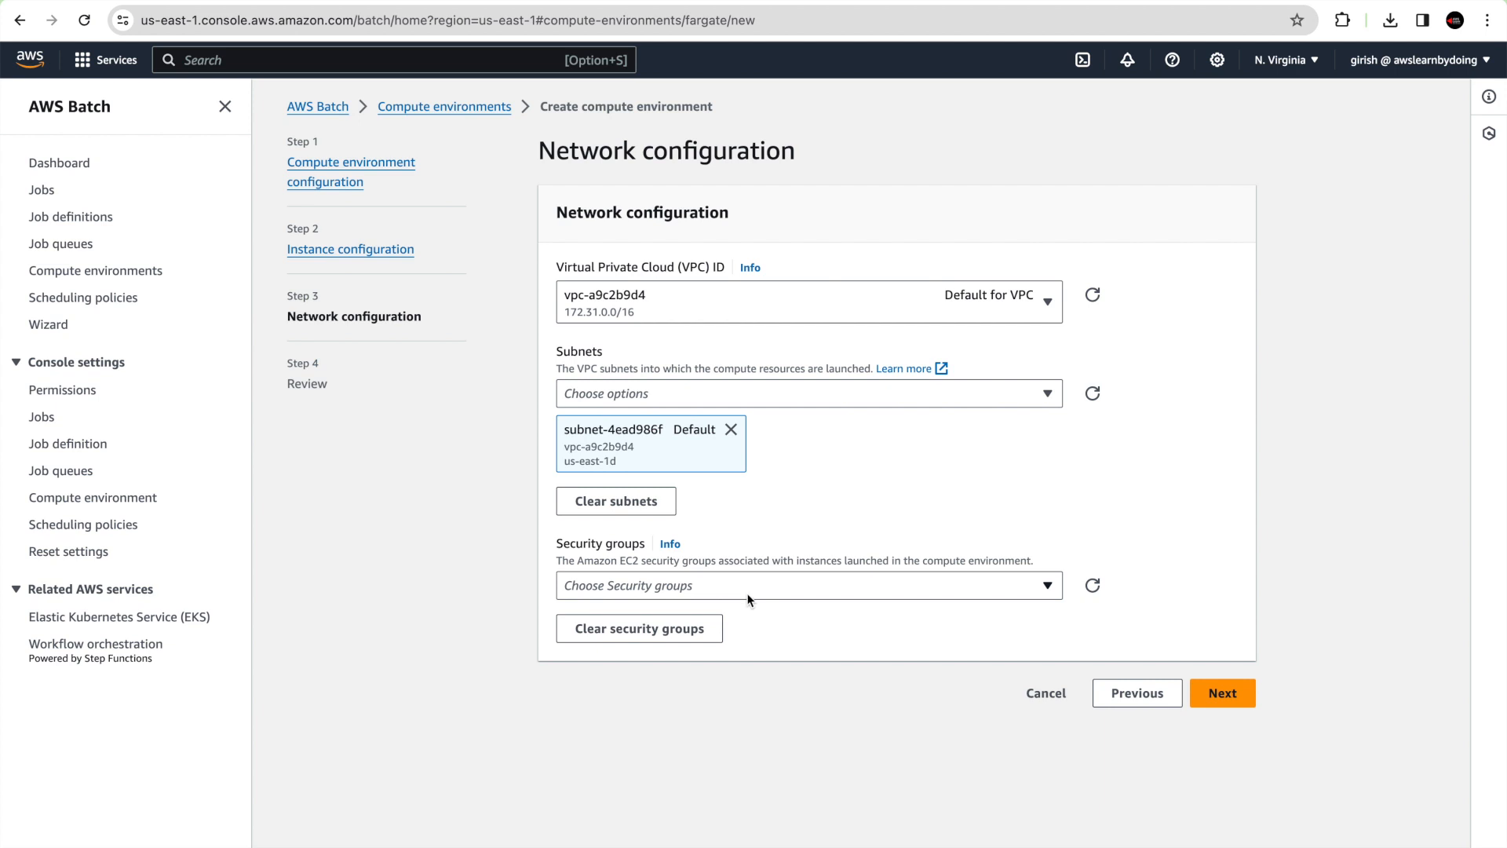
left_click(810, 586)
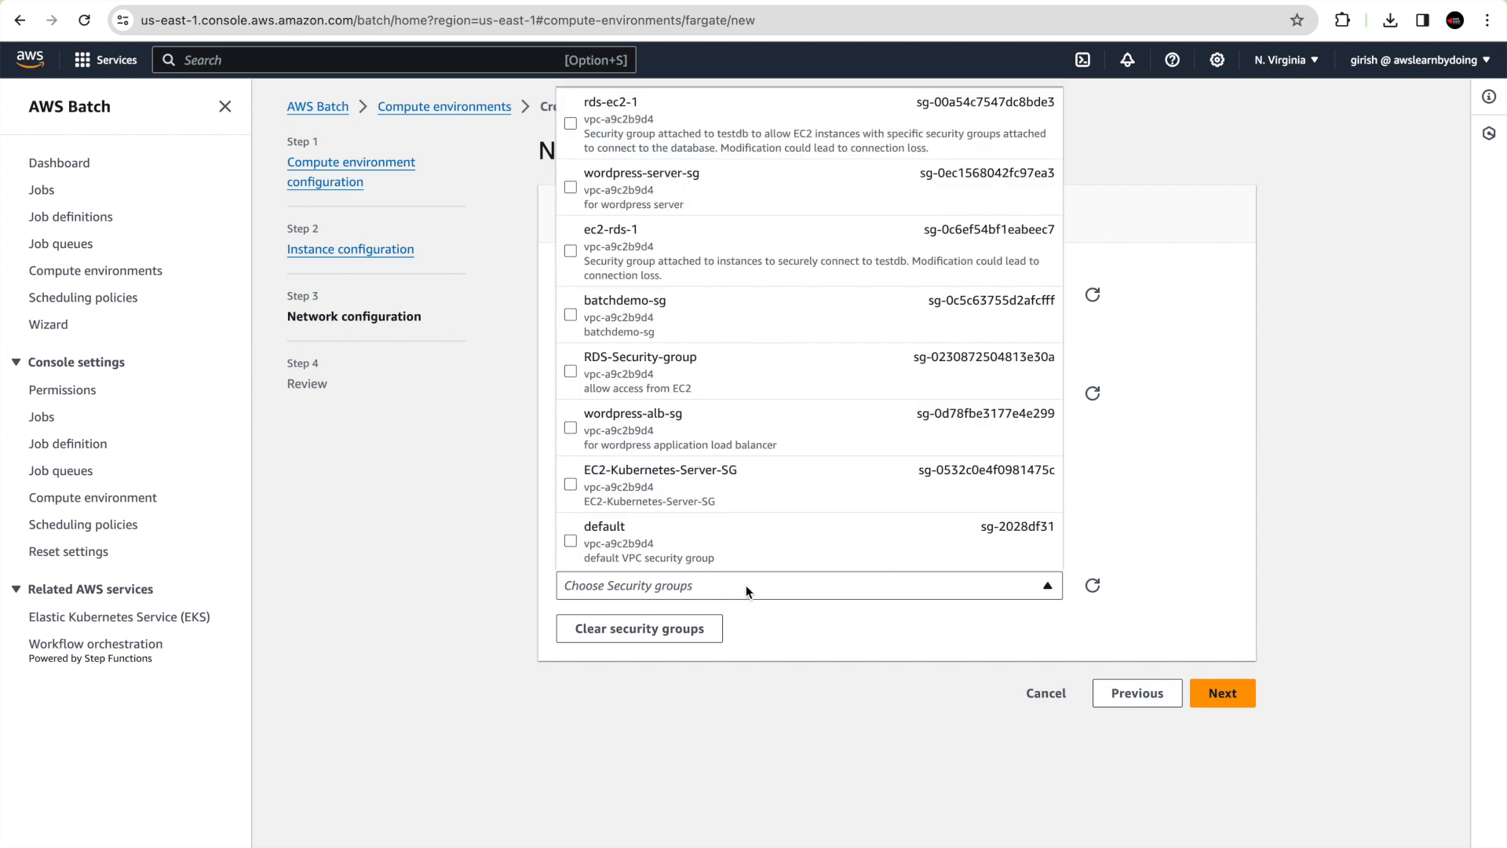
mouse_move(732, 392)
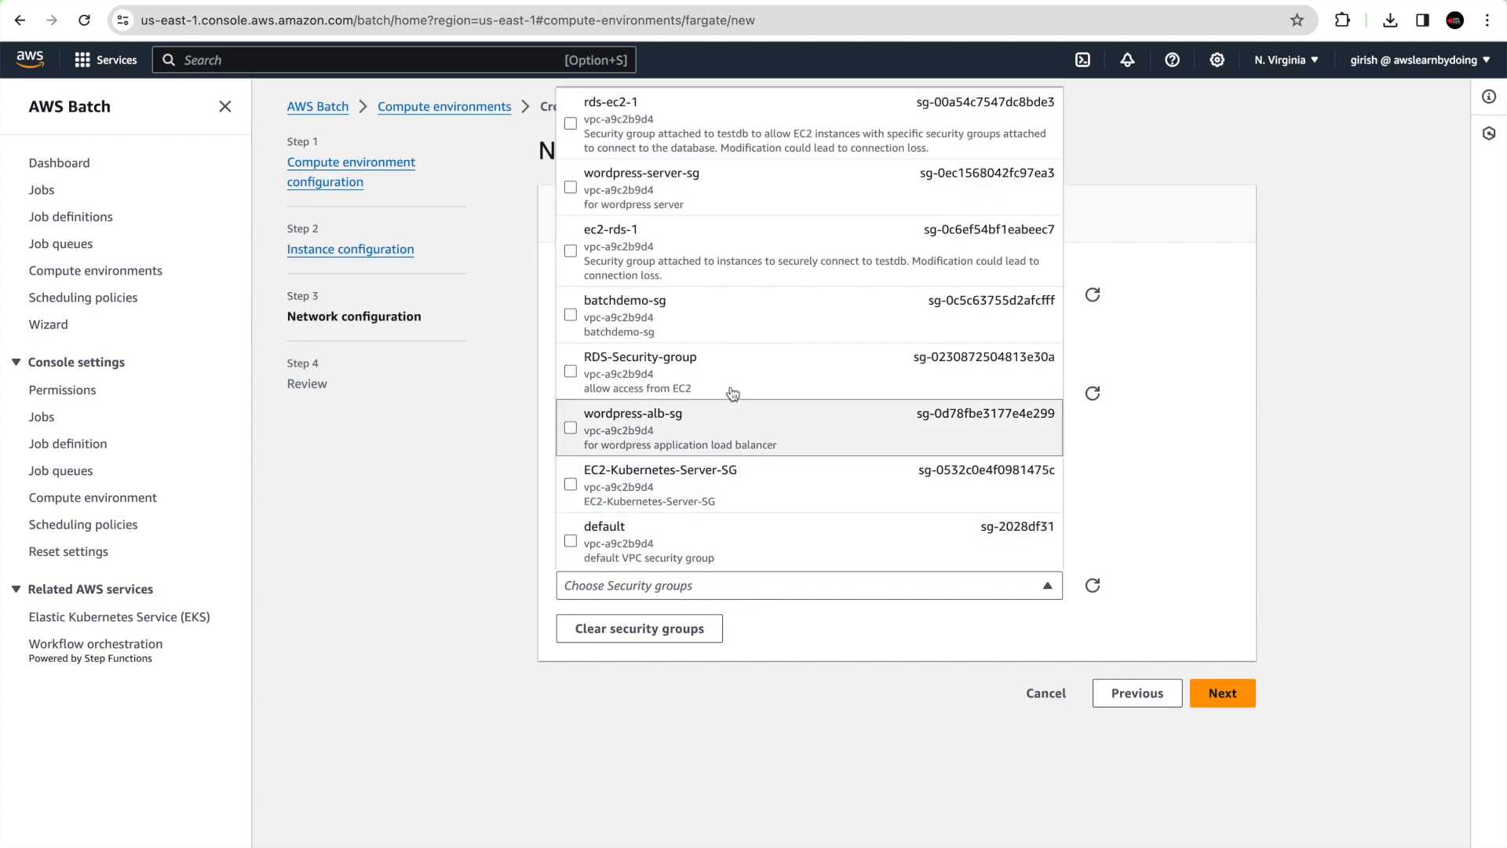
left_click(572, 316)
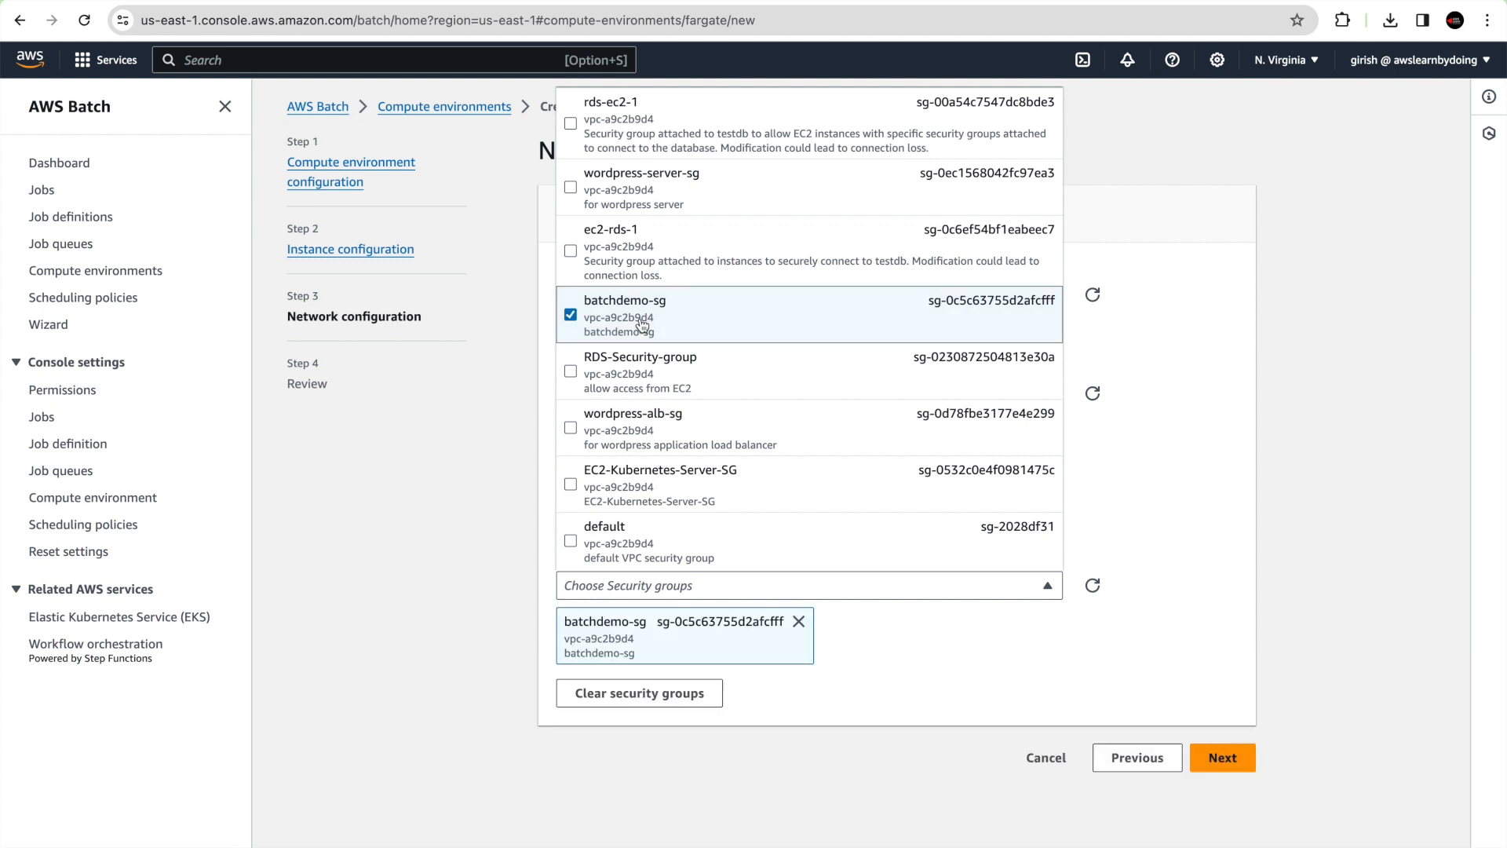
left_click(1223, 758)
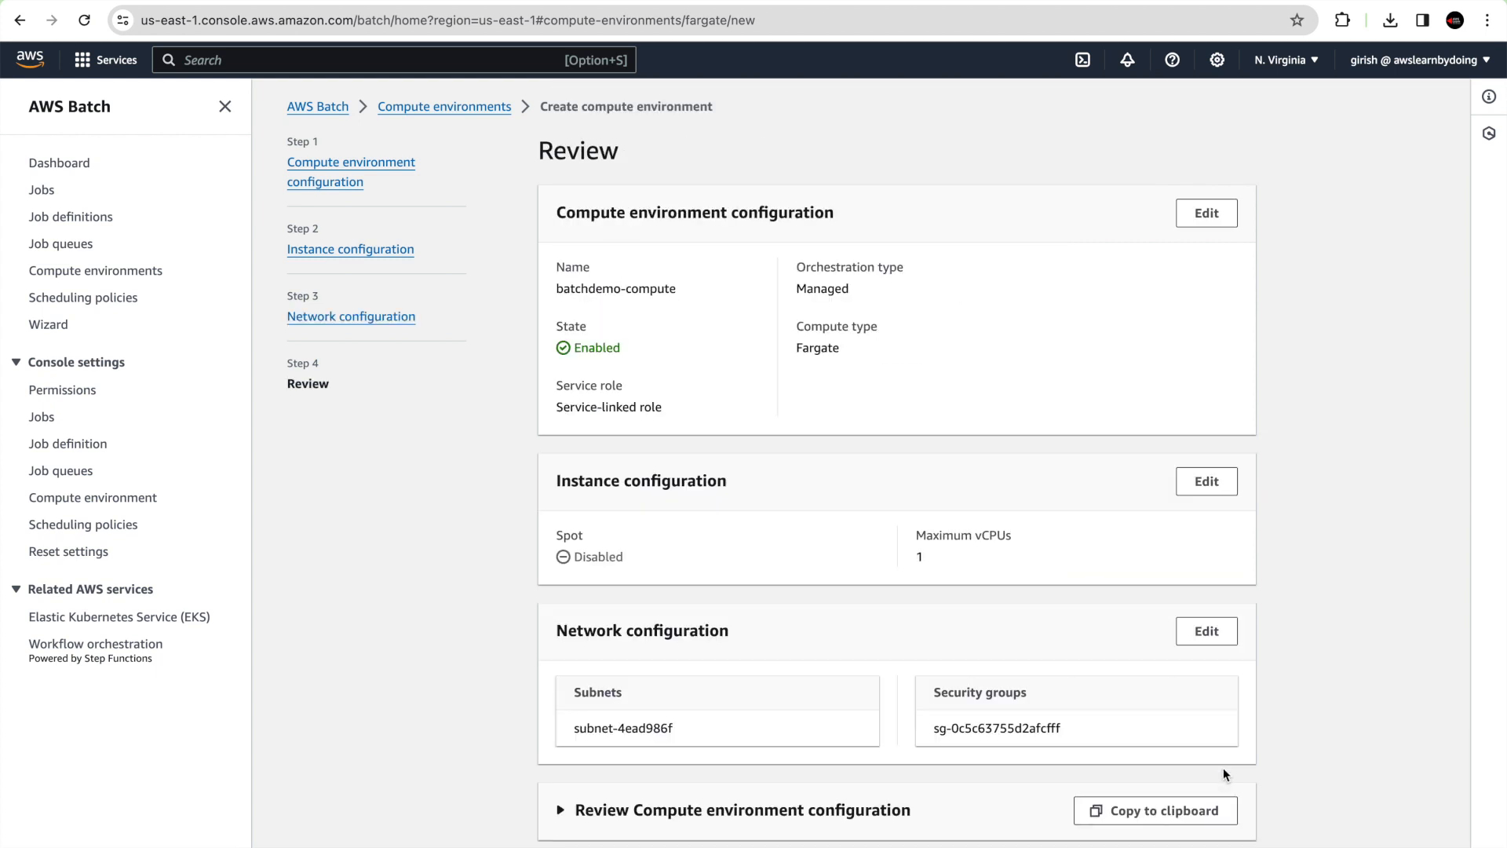
Expand the configuration JSON preview and create the batchdemo-compute environment
scroll("down", 3)
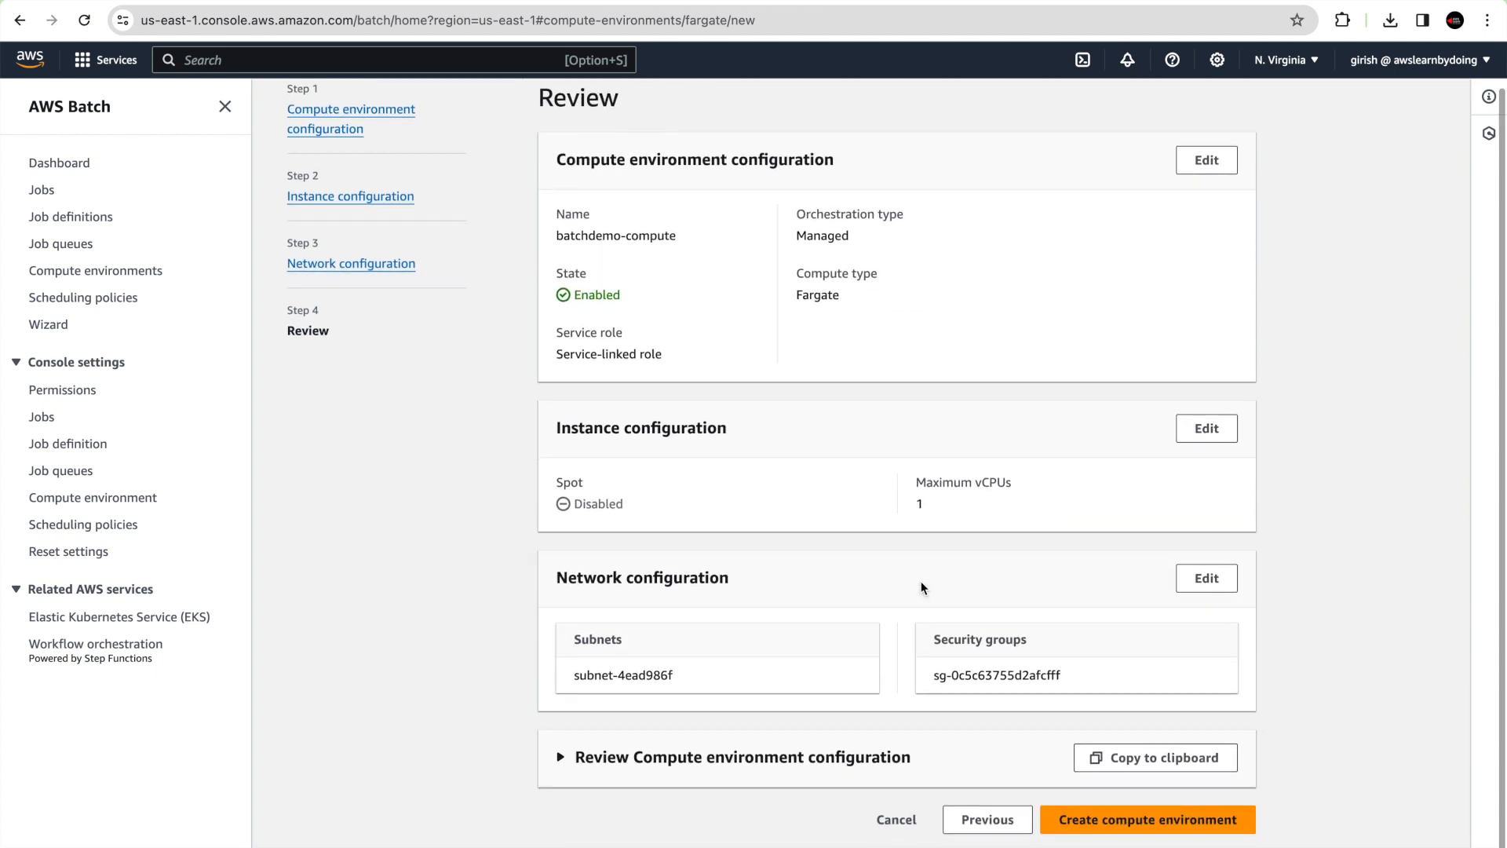
left_click(565, 756)
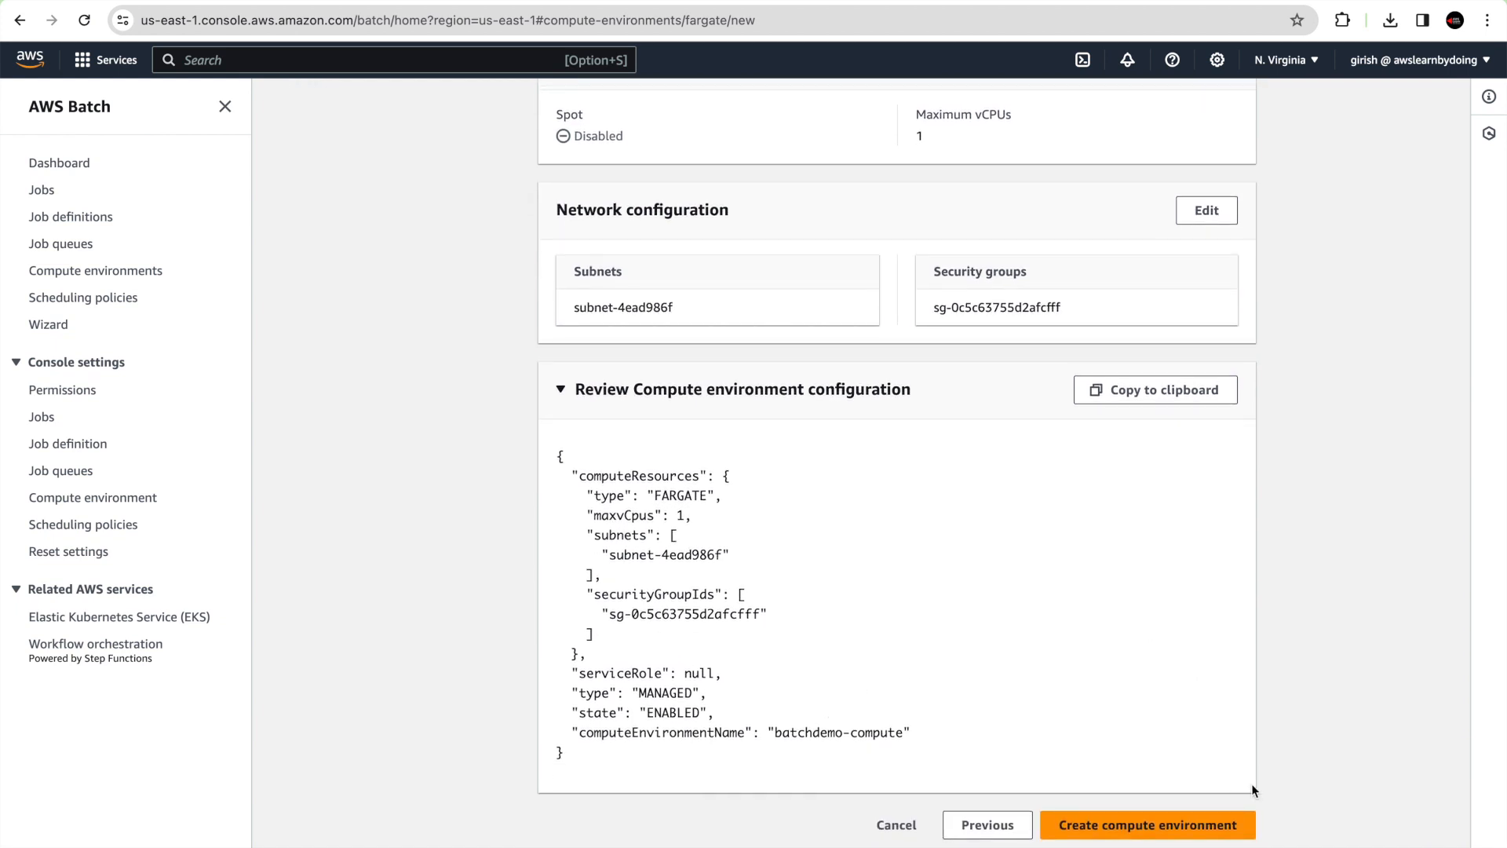
left_click(1155, 846)
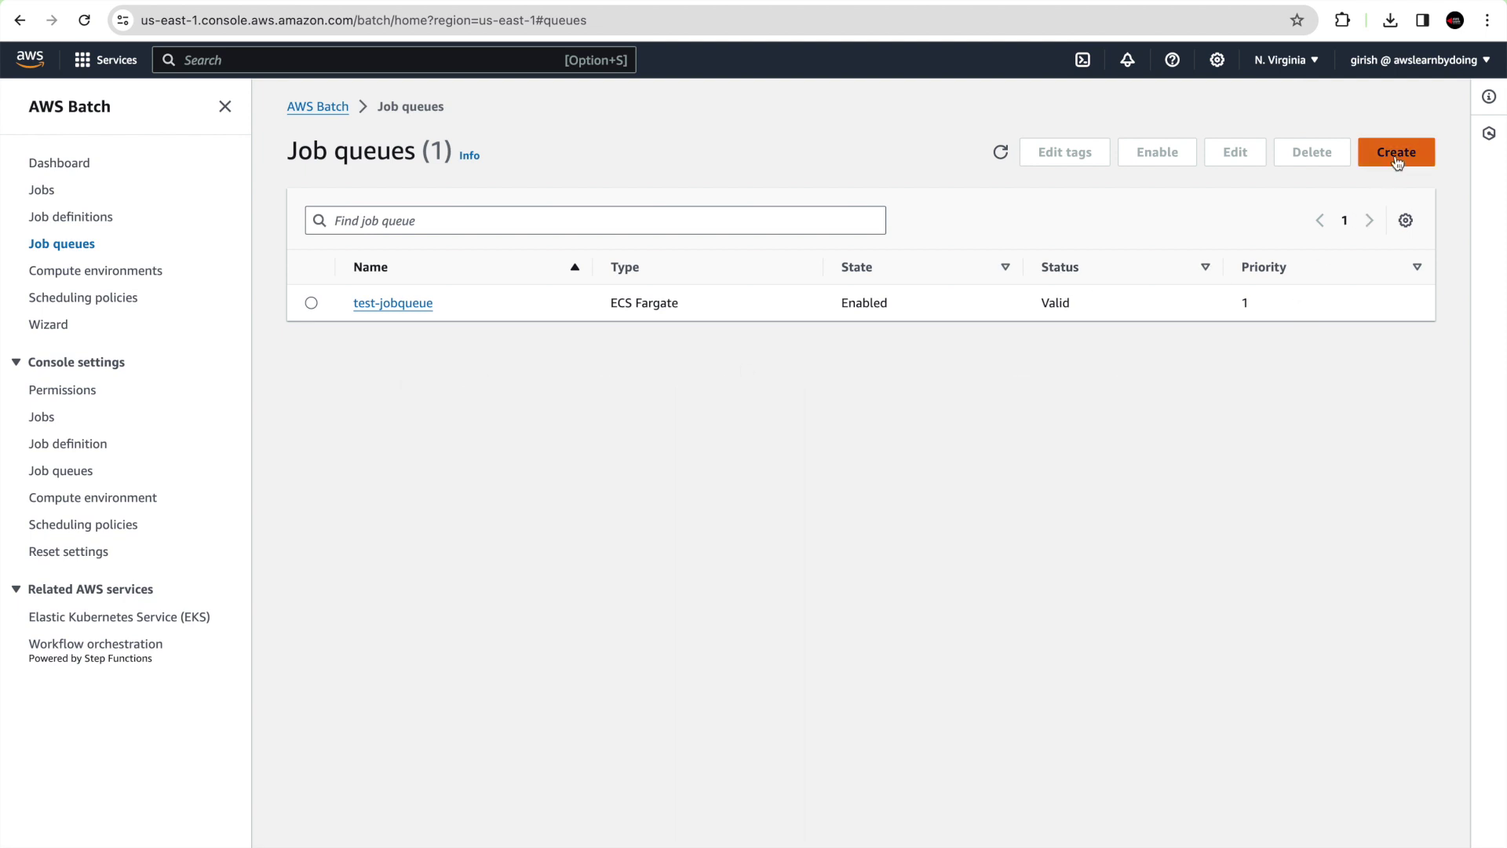
Start a new Fargate job queue and enter batchdemo-jobqueue as its name
left_click(1395, 152)
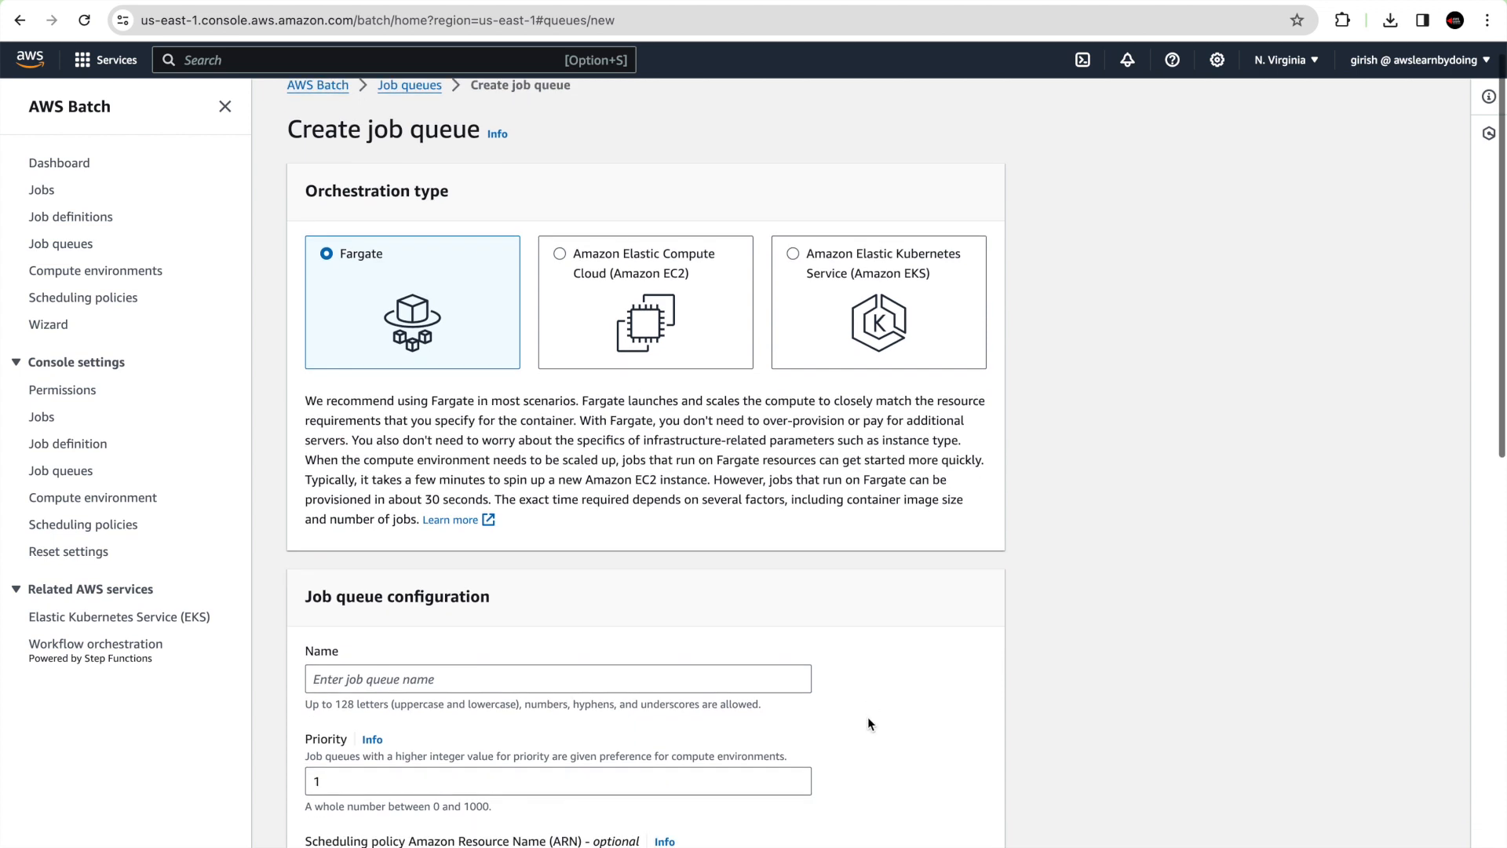
scroll("down", 3)
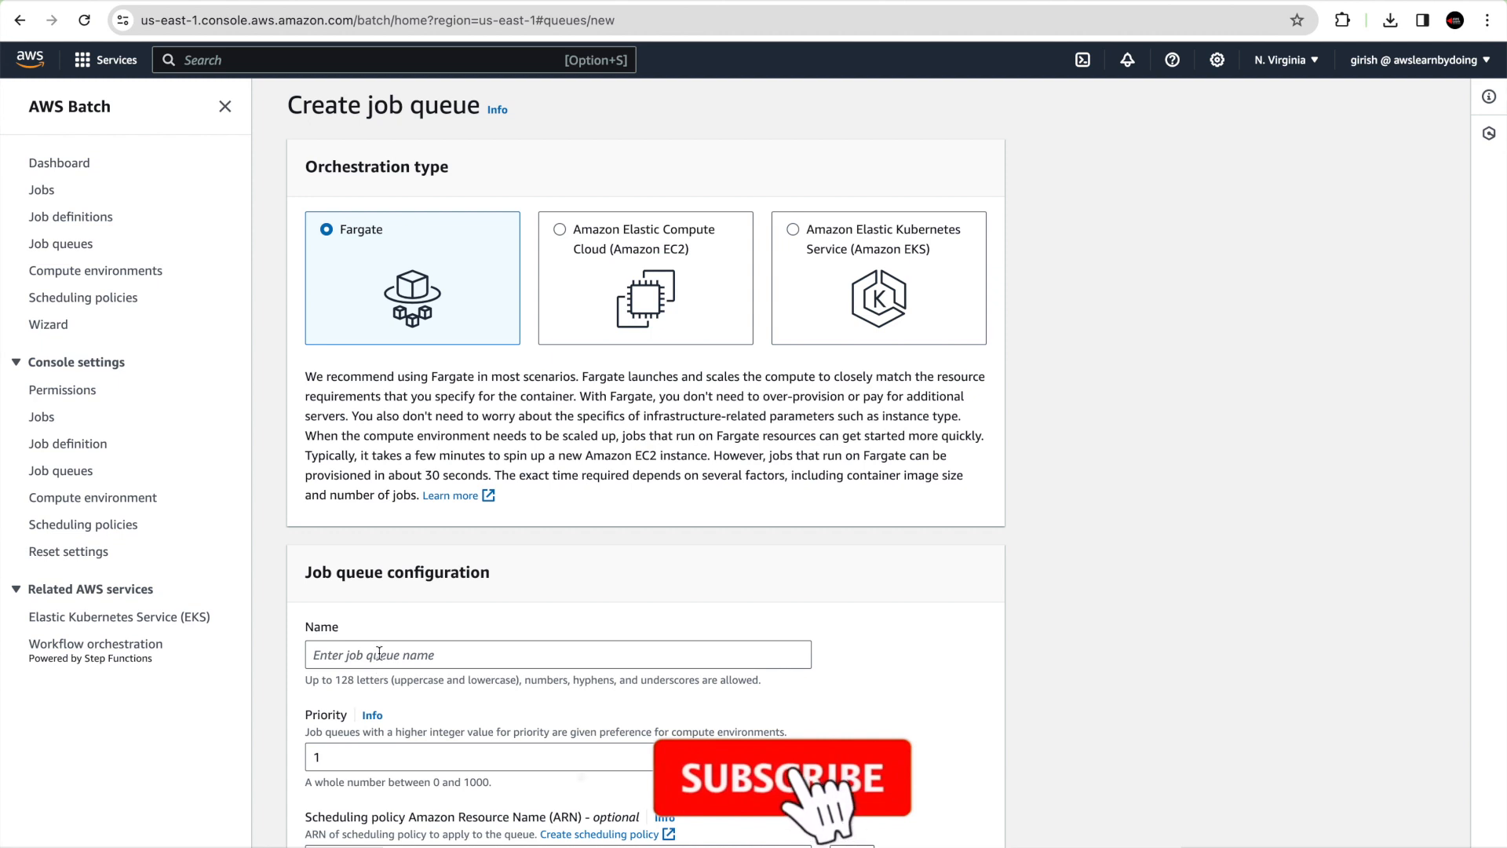
left_click(790, 777)
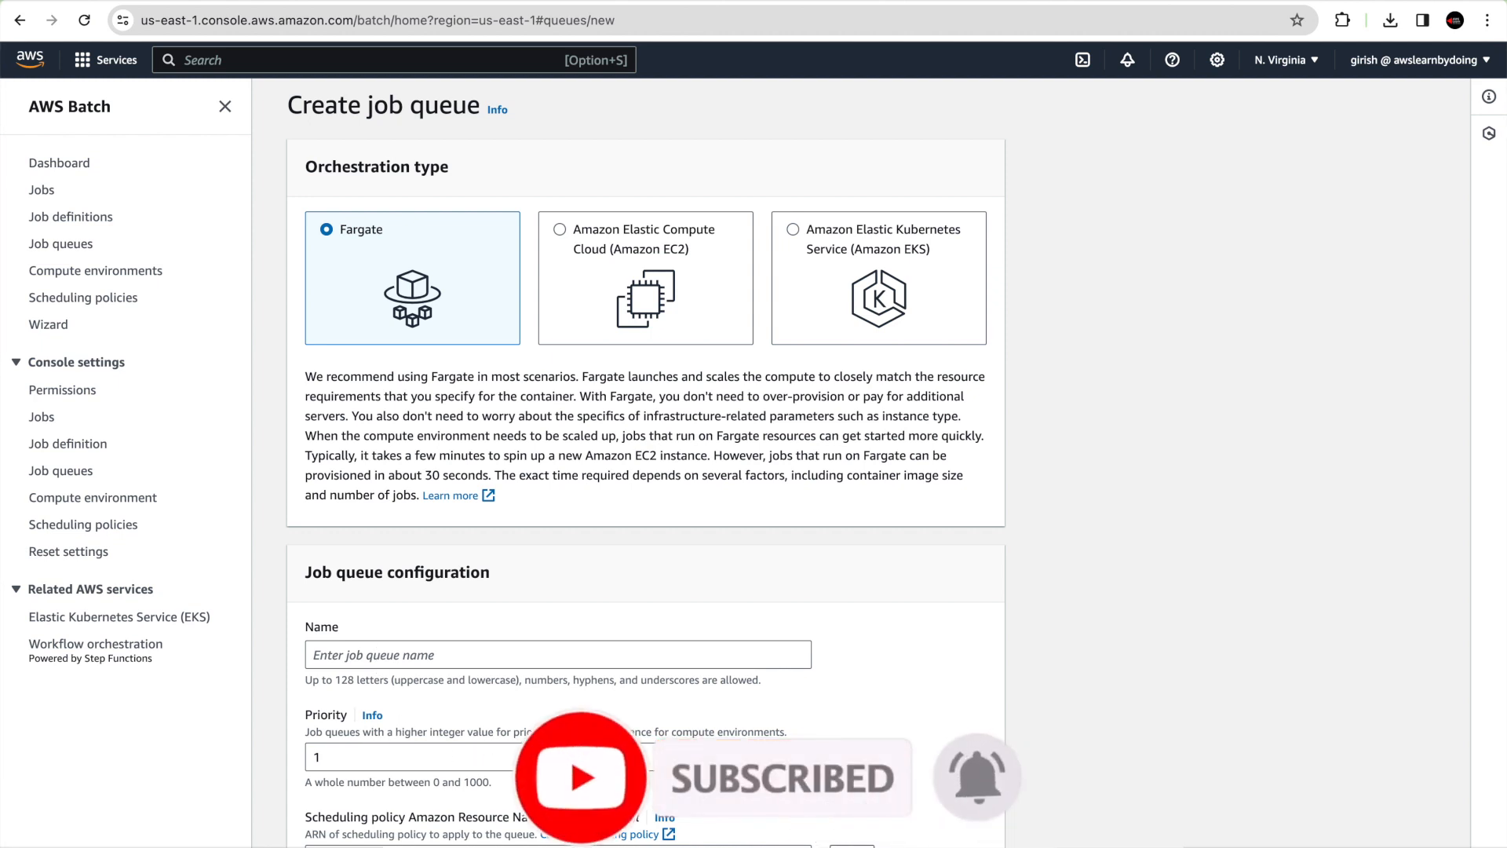
scroll("down", 3)
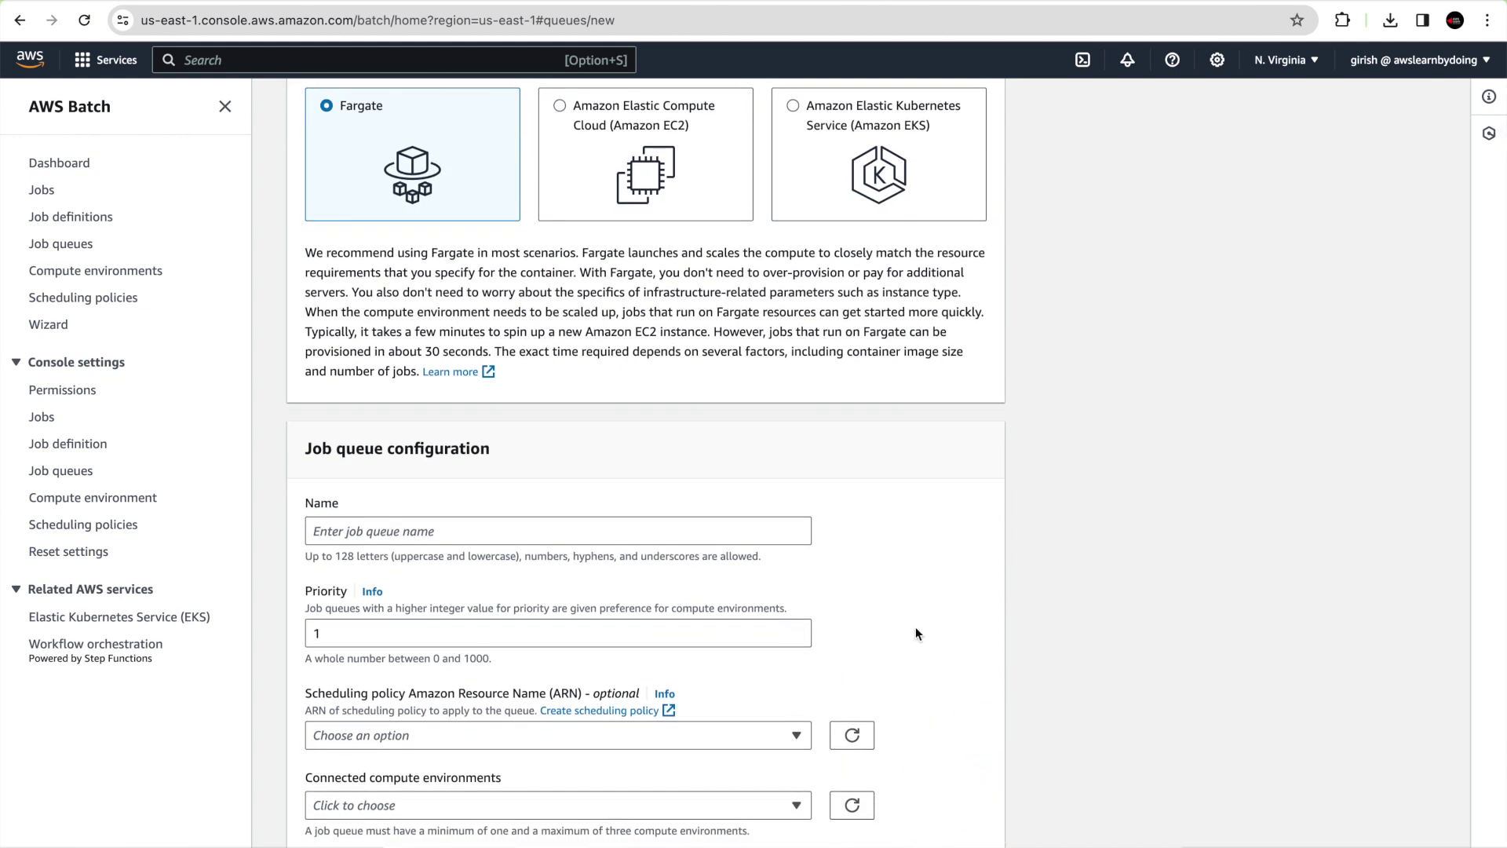
type("batchdemo-jobqueue")
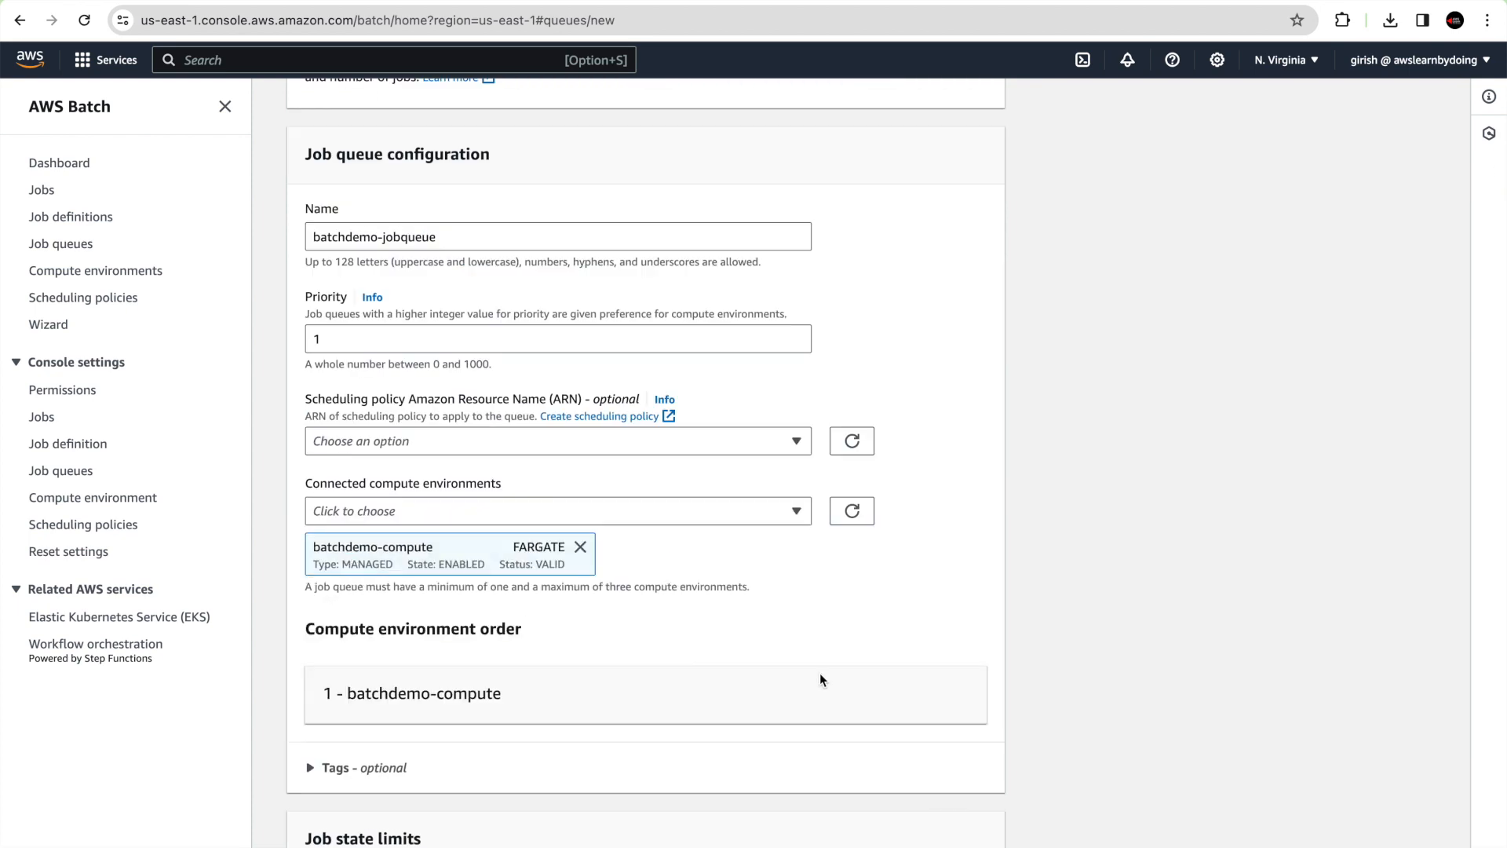
scroll("down", 3)
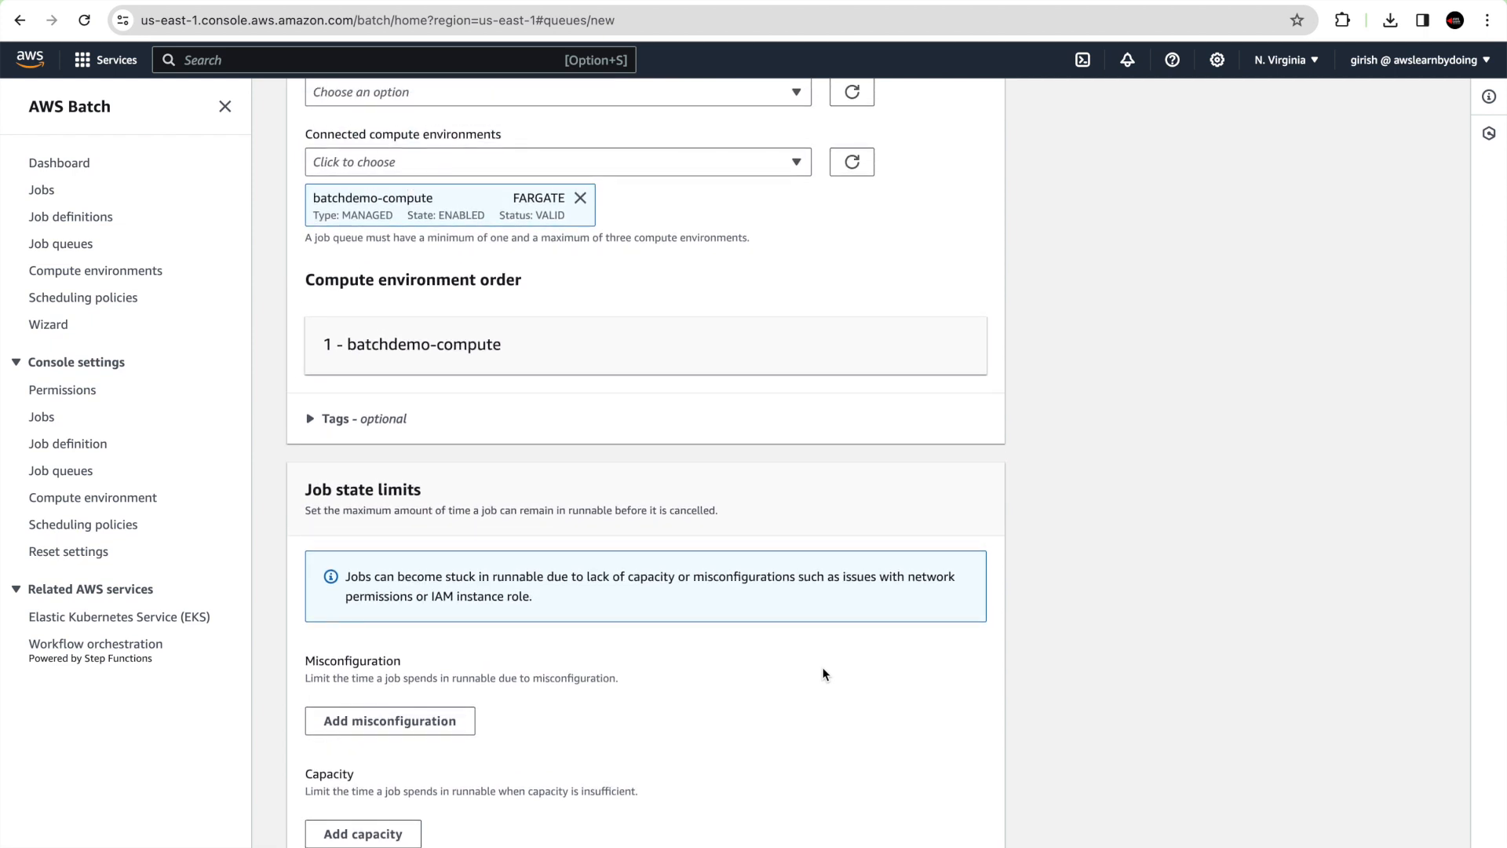
scroll("up", 3)
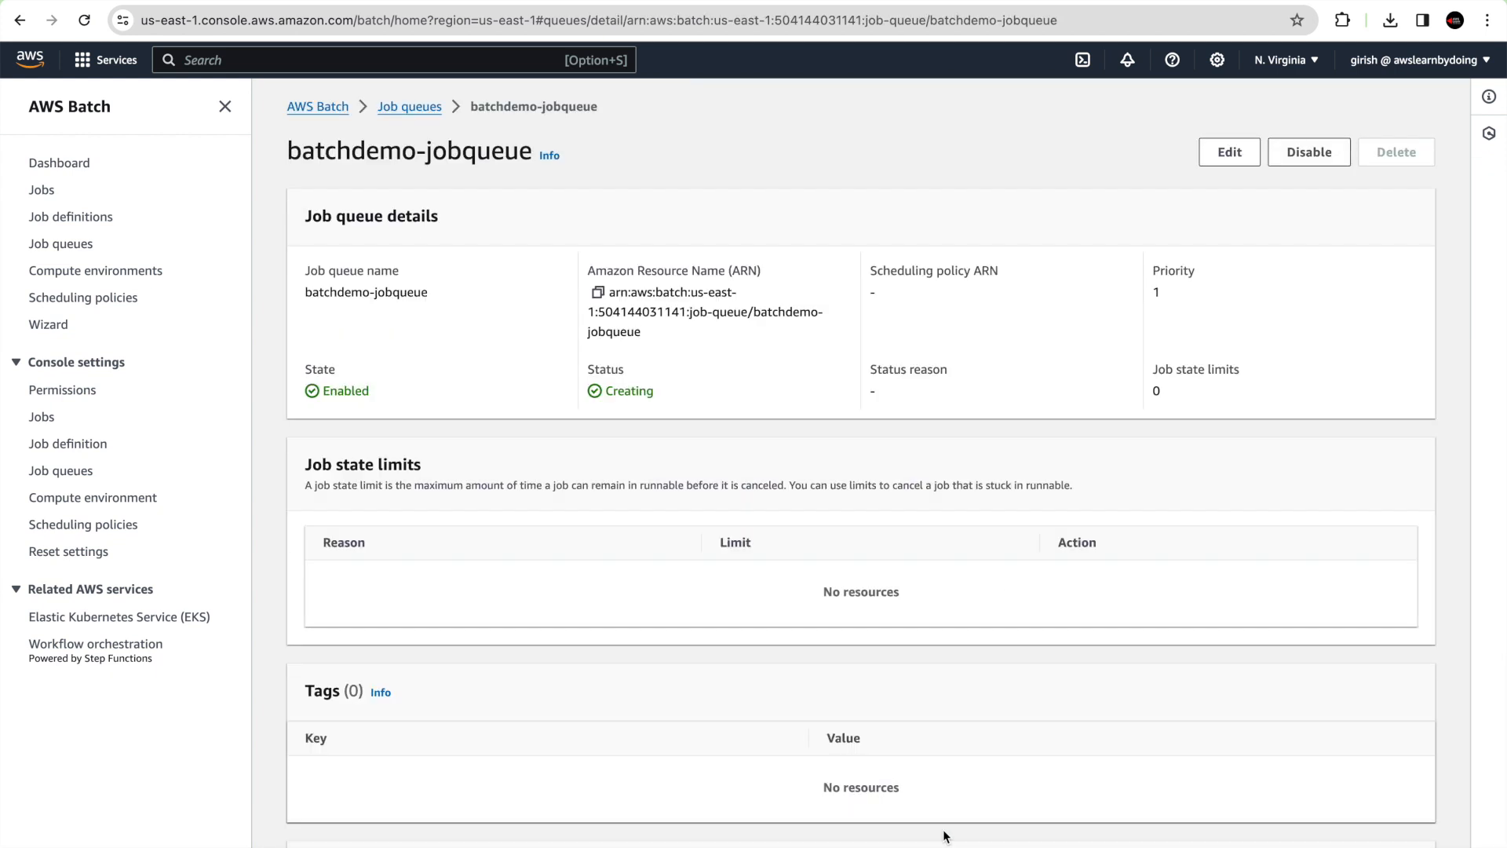
Go to Job definitions and start creating a new Fargate job definition
left_click(71, 216)
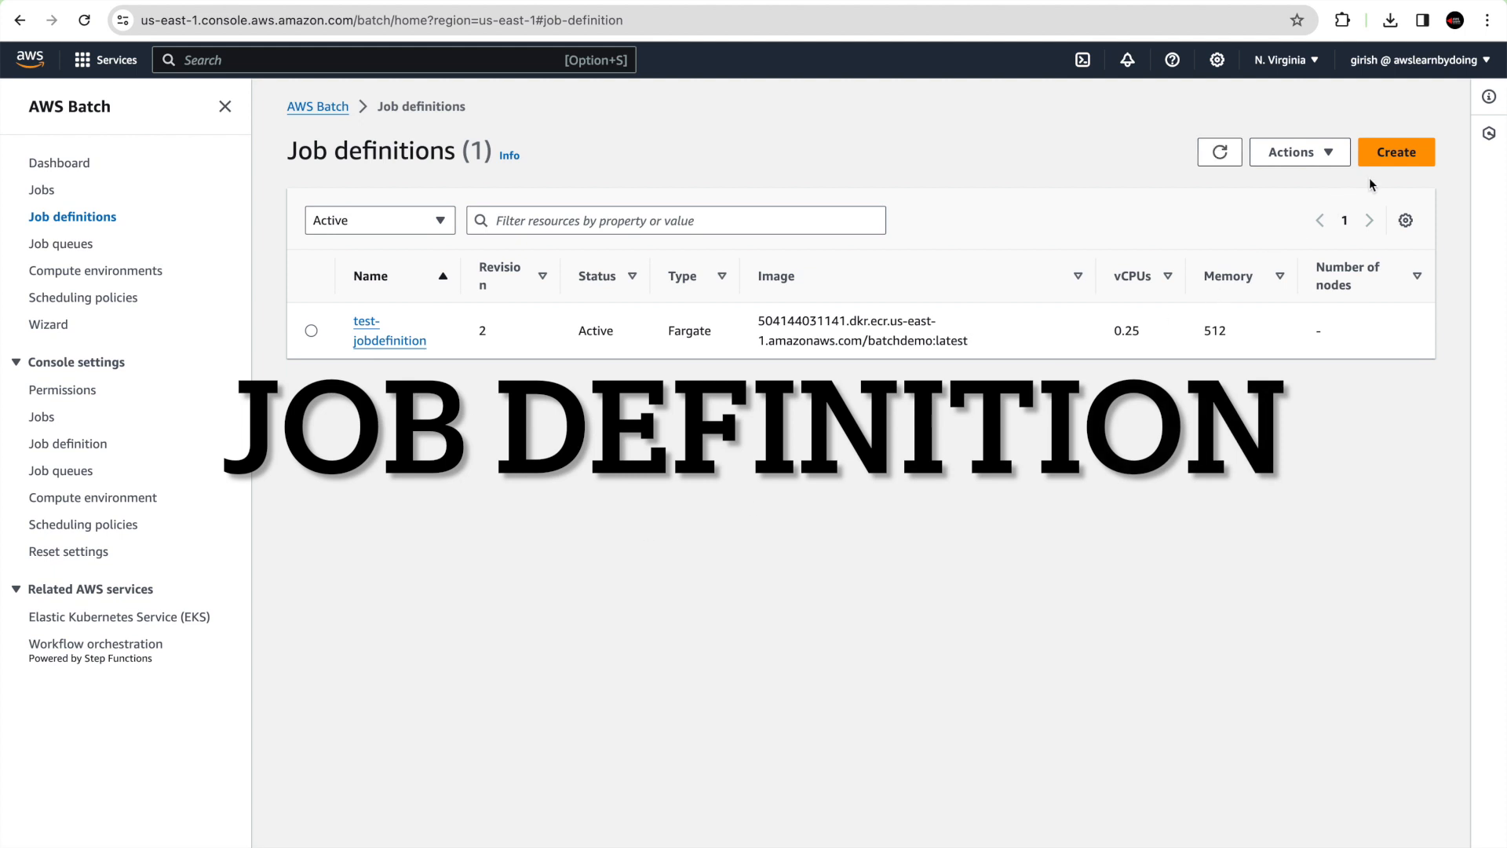
left_click(1395, 153)
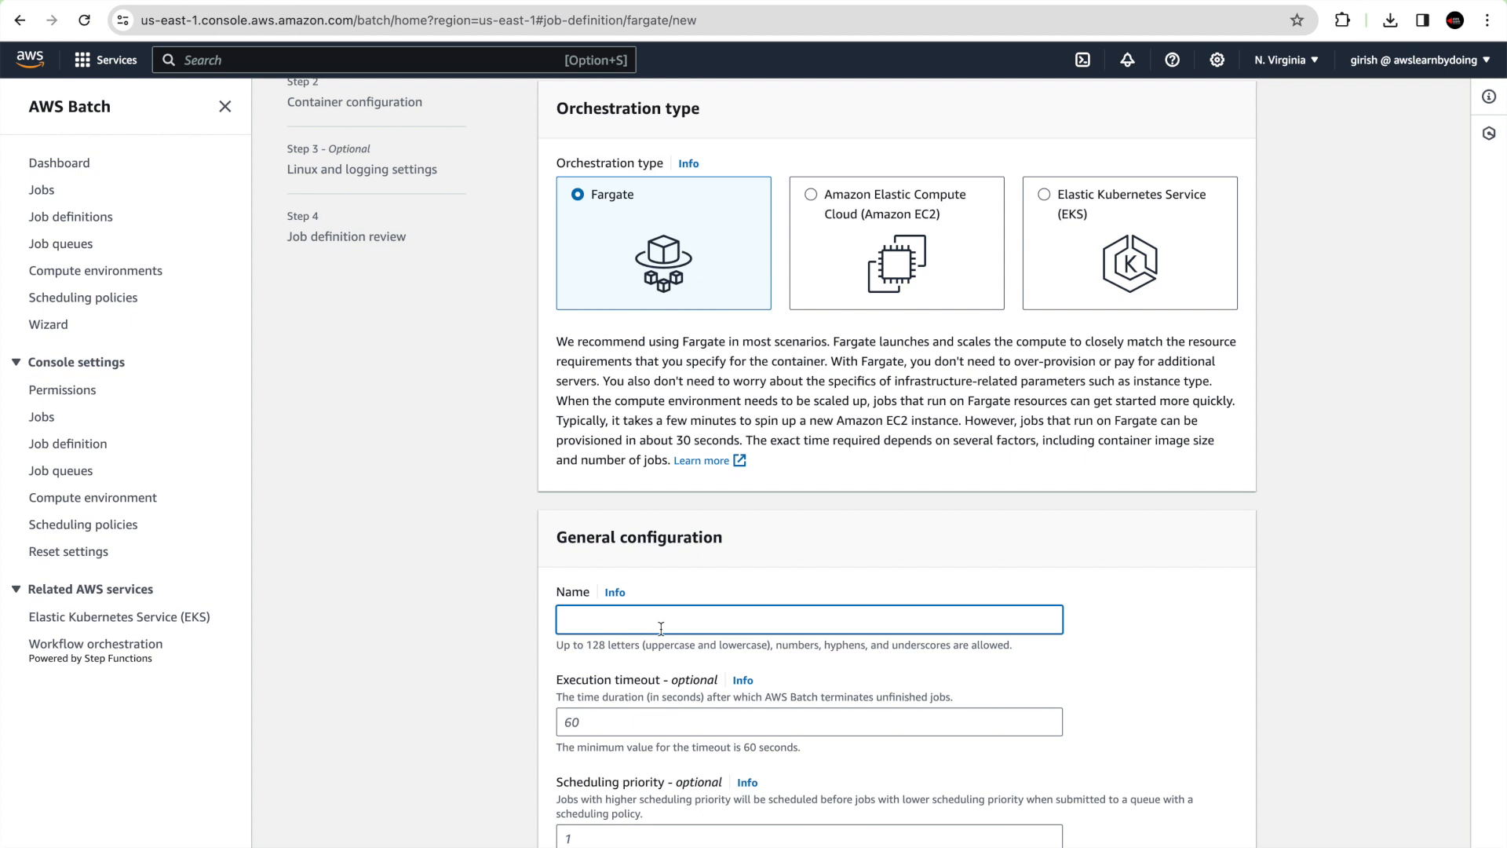
type("b")
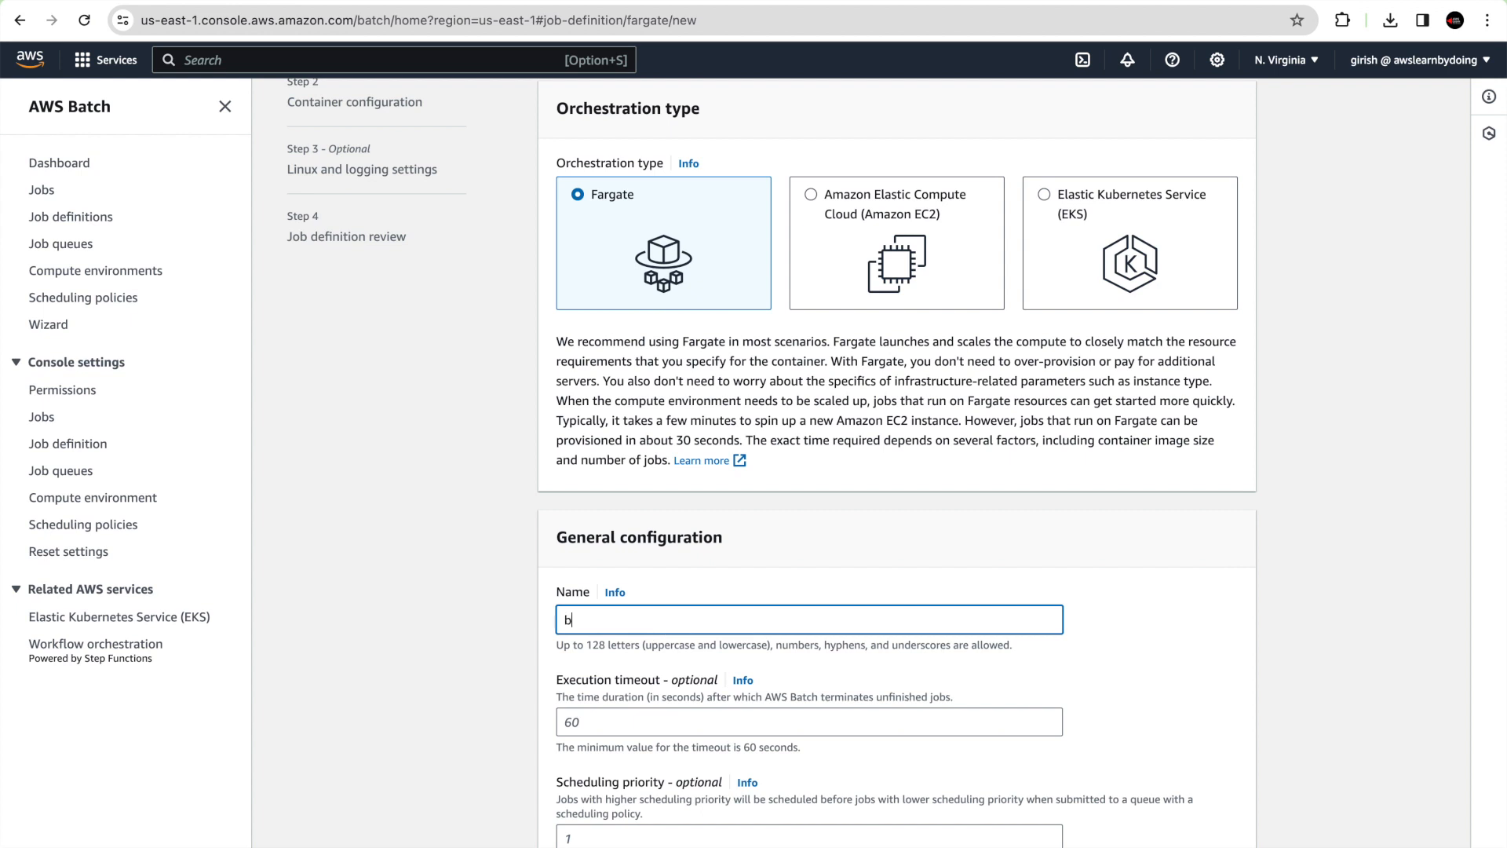
type("atchdemo-jobdefinition")
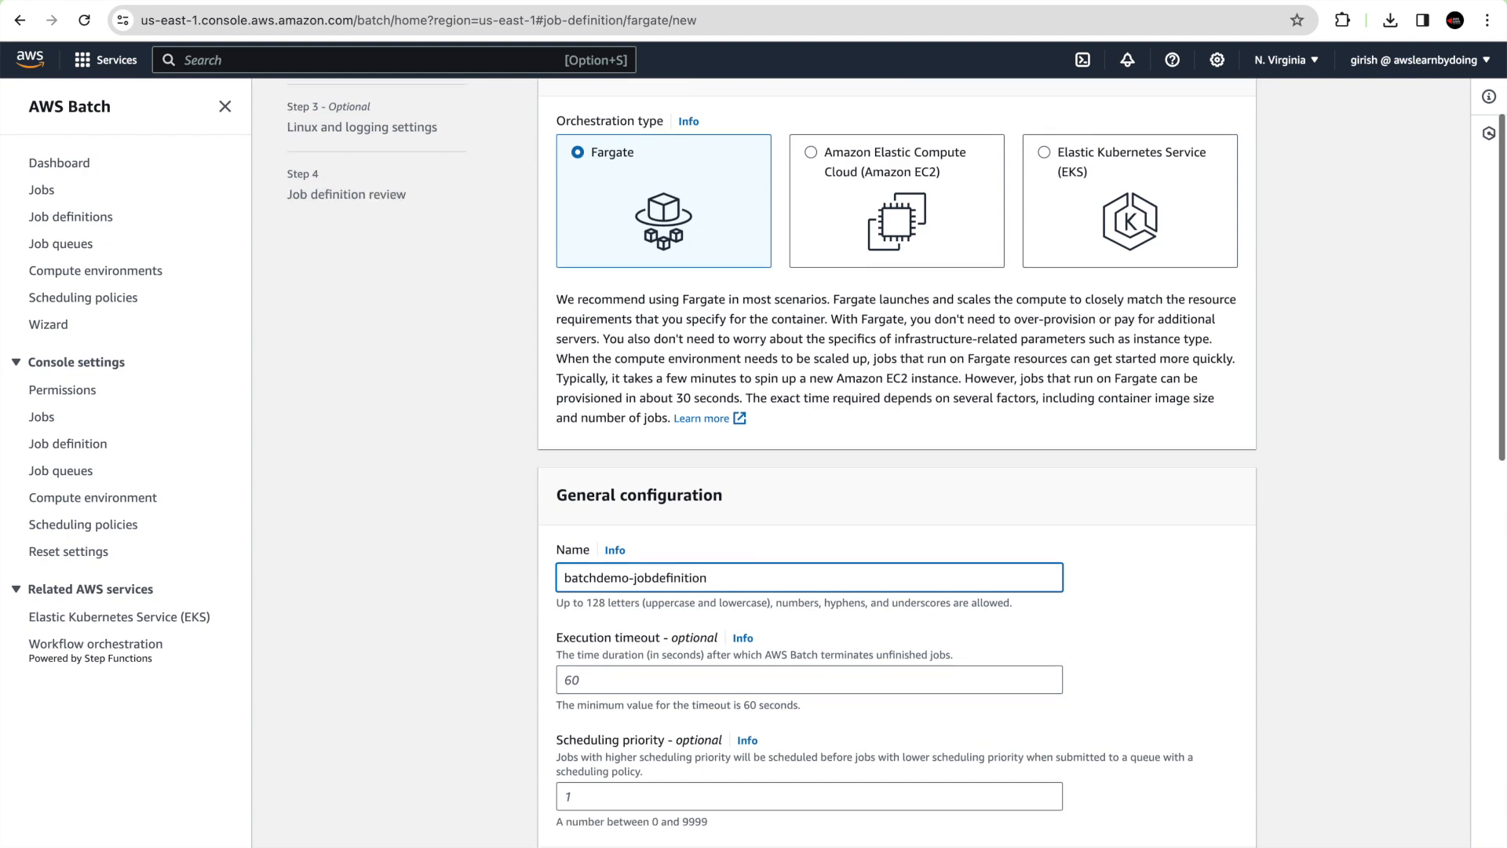
scroll("down", 3)
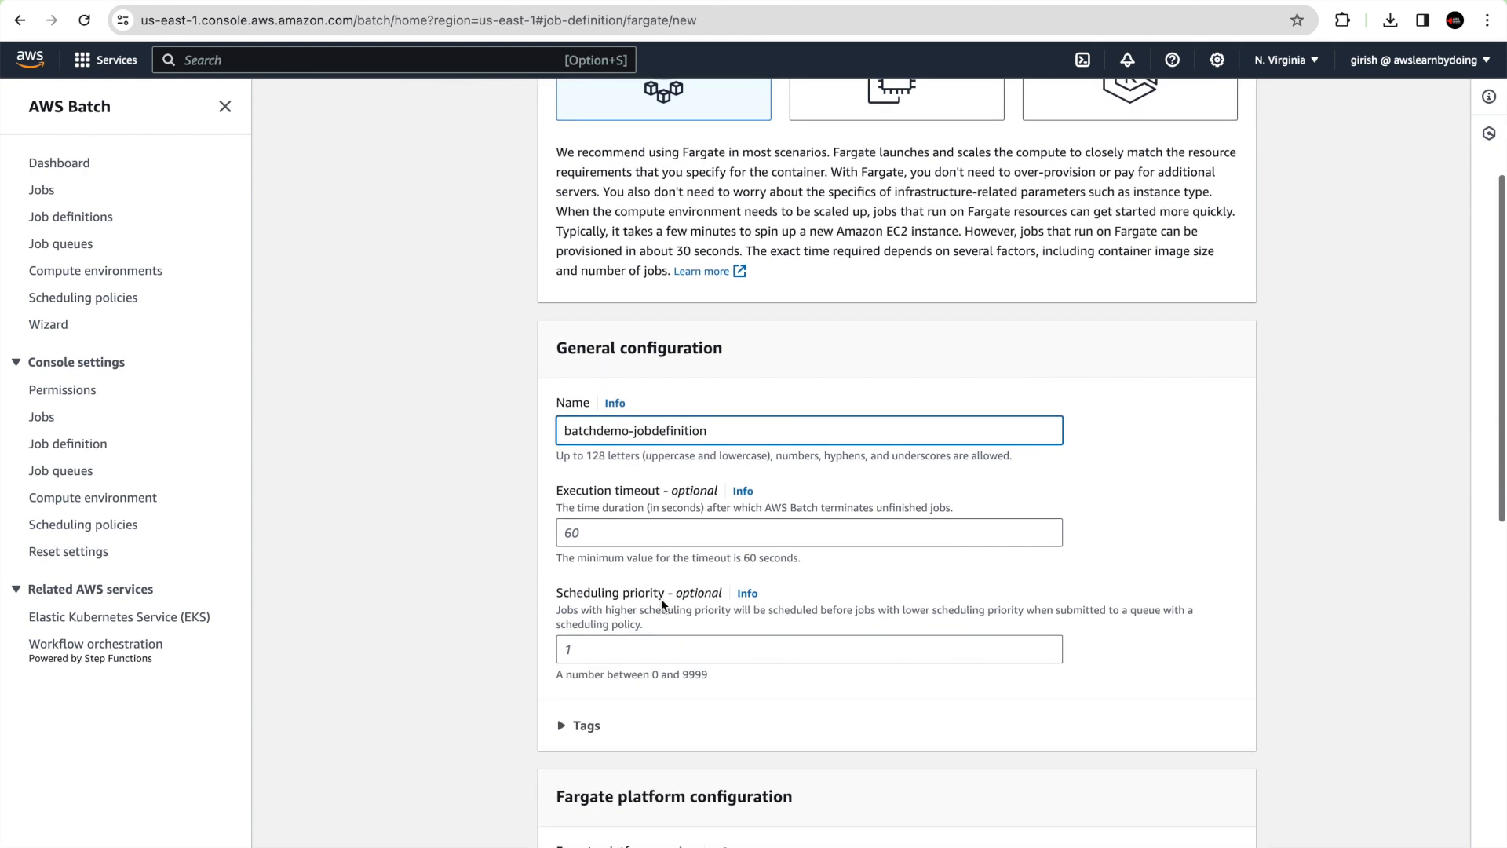
scroll("down", 3)
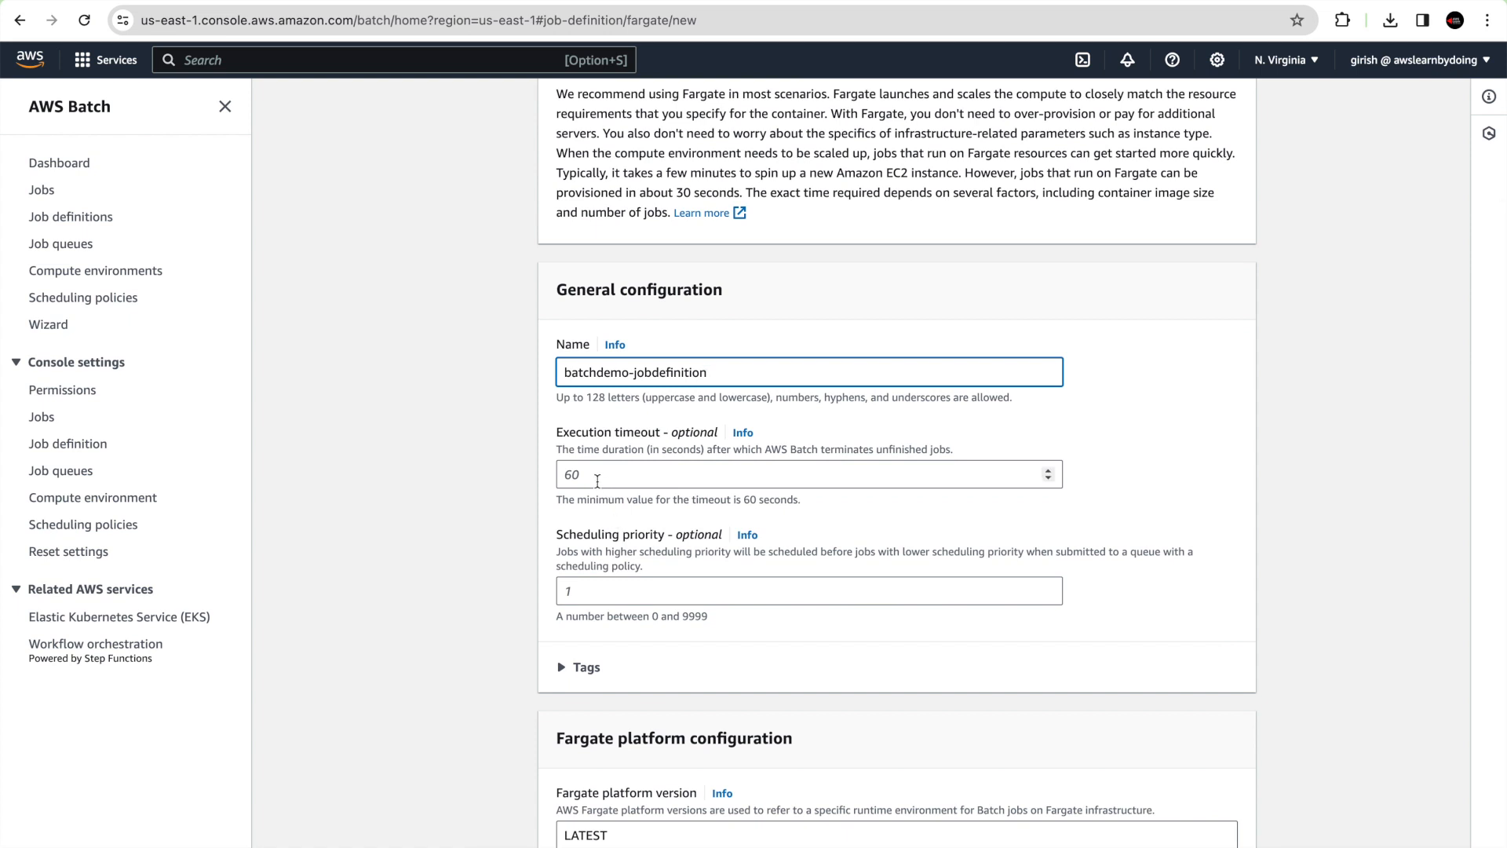
scroll("down", 3)
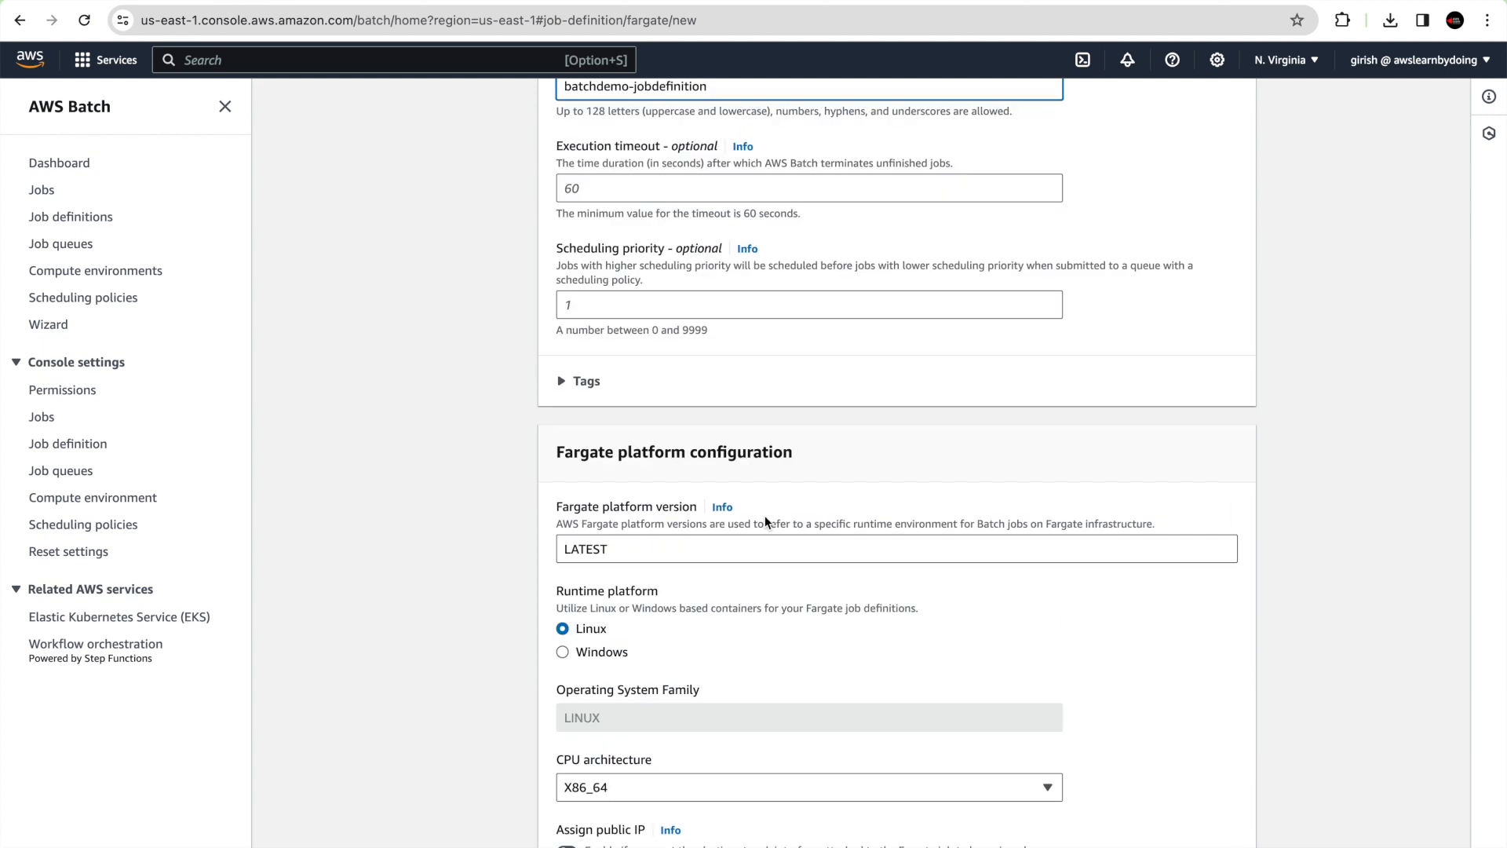
Enable Assign public IP and choose ecsTaskExecutionRole as the execution role
scroll("down", 3)
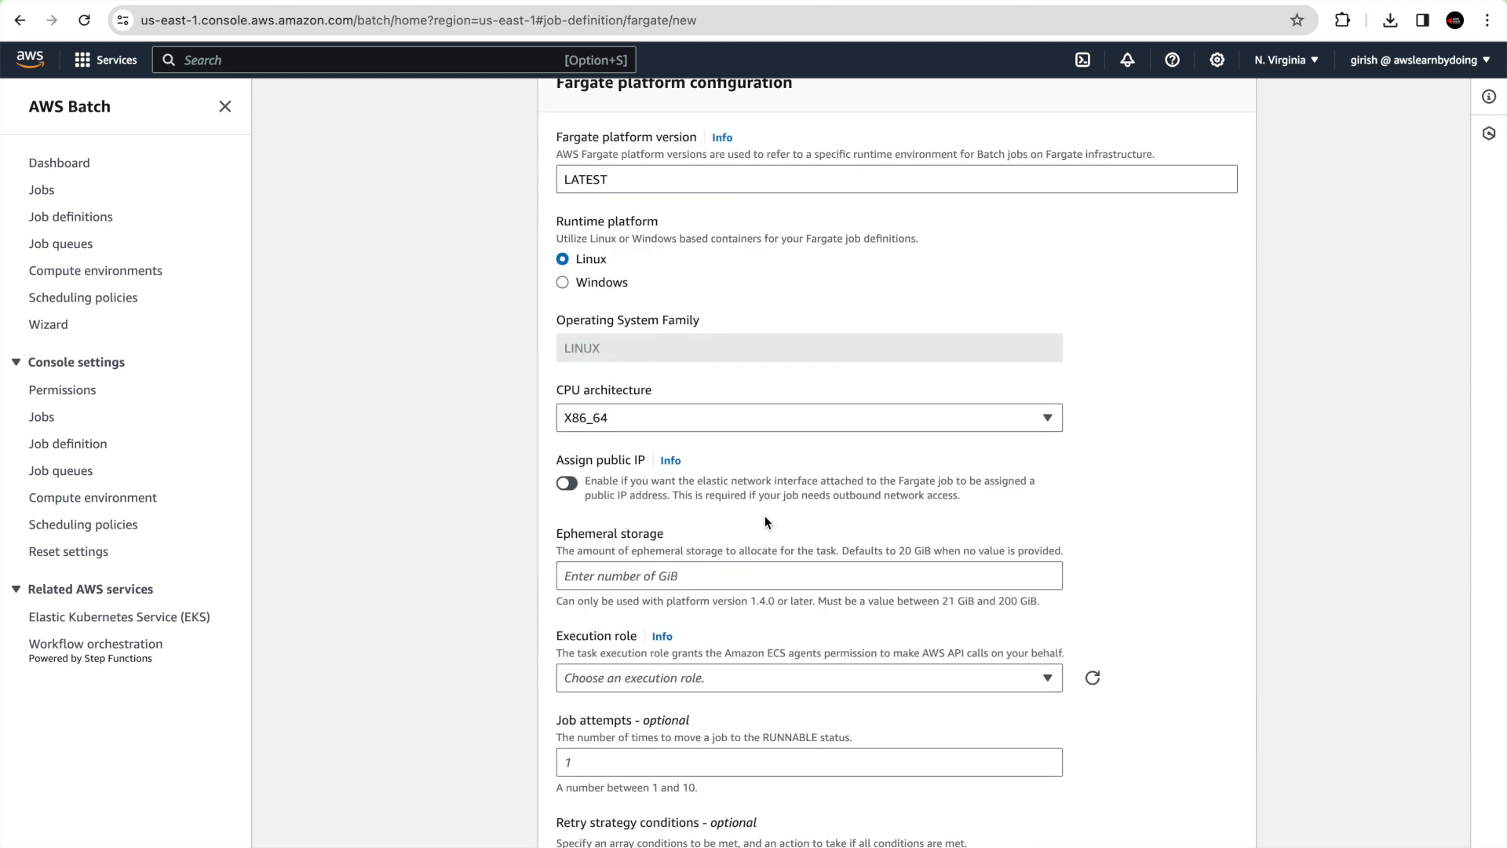
left_click(567, 482)
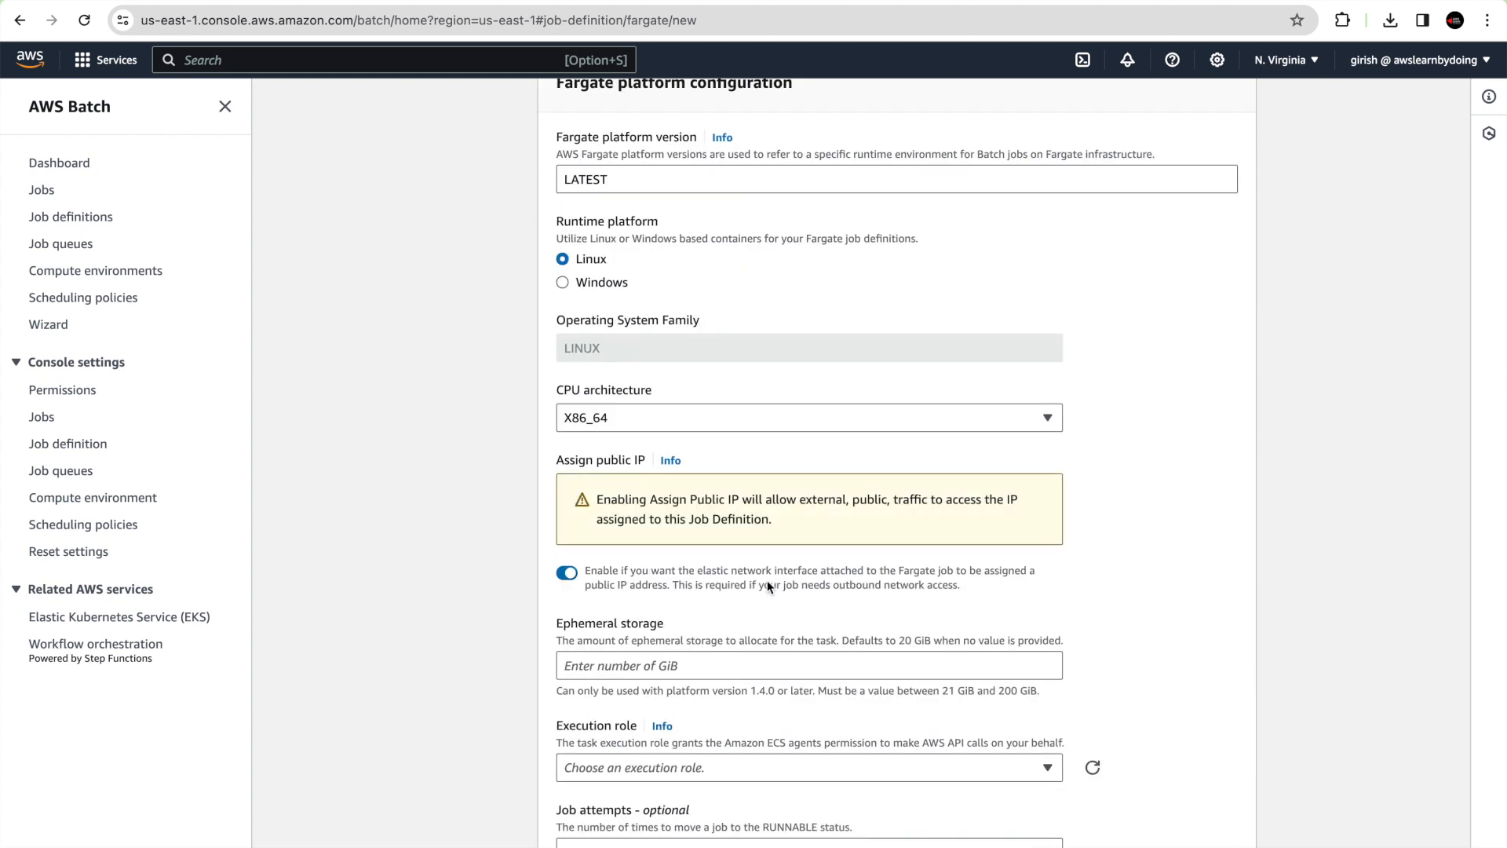
scroll("down", 3)
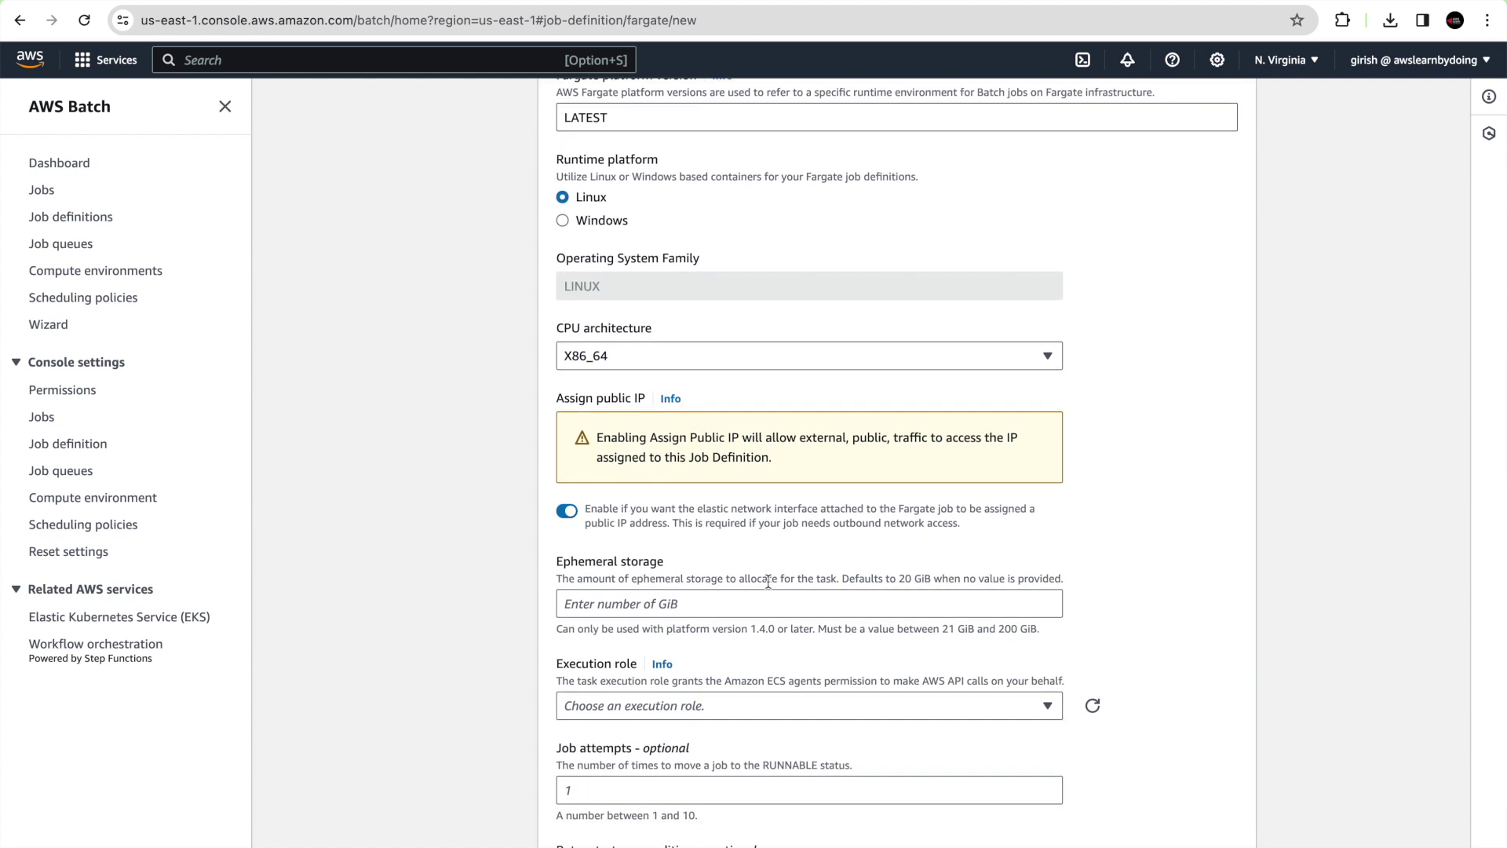
scroll("down", 3)
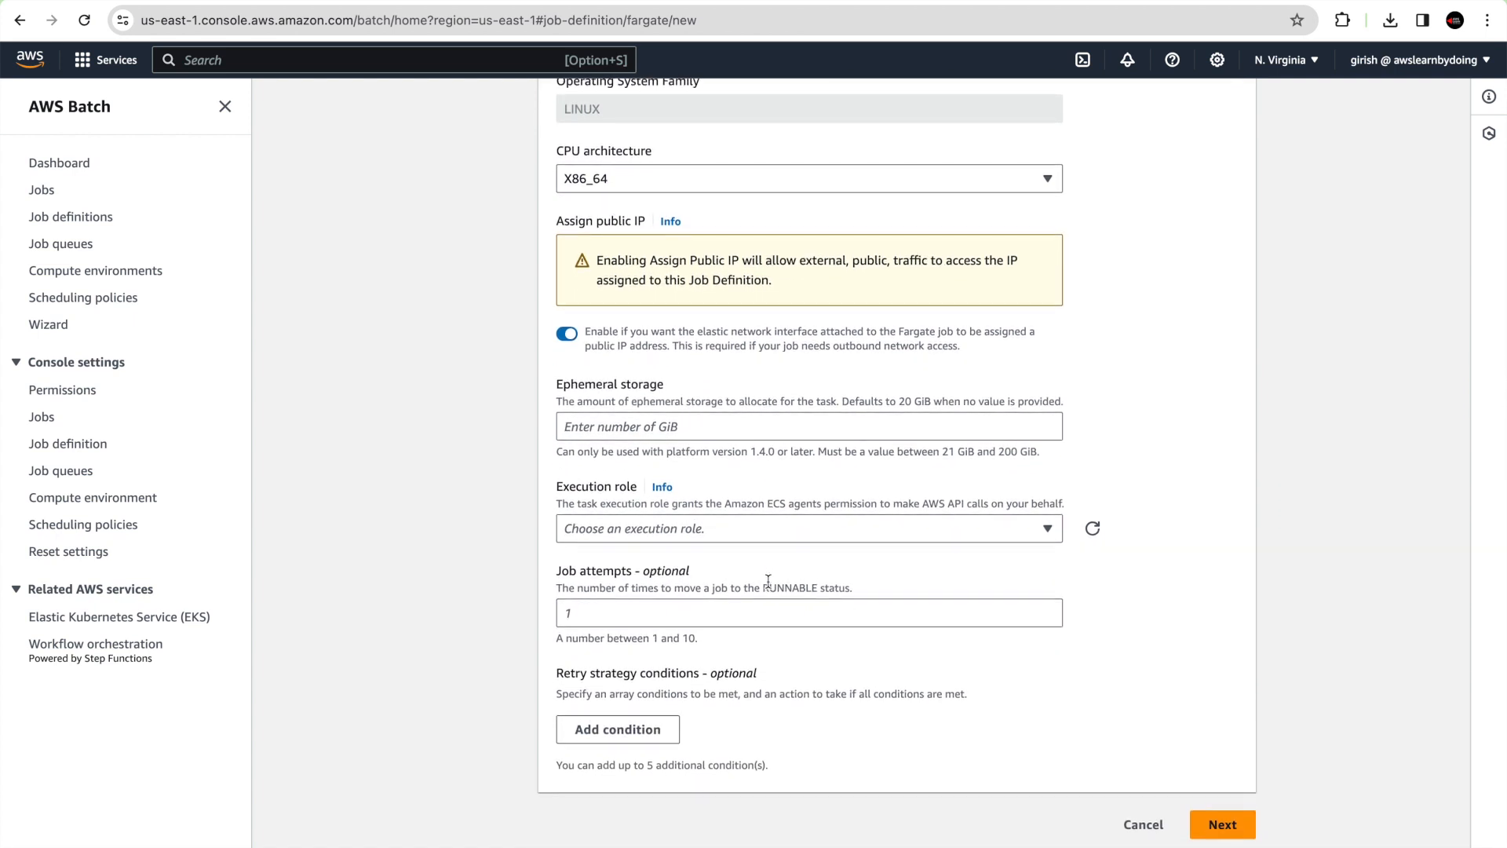
mouse_move(798, 536)
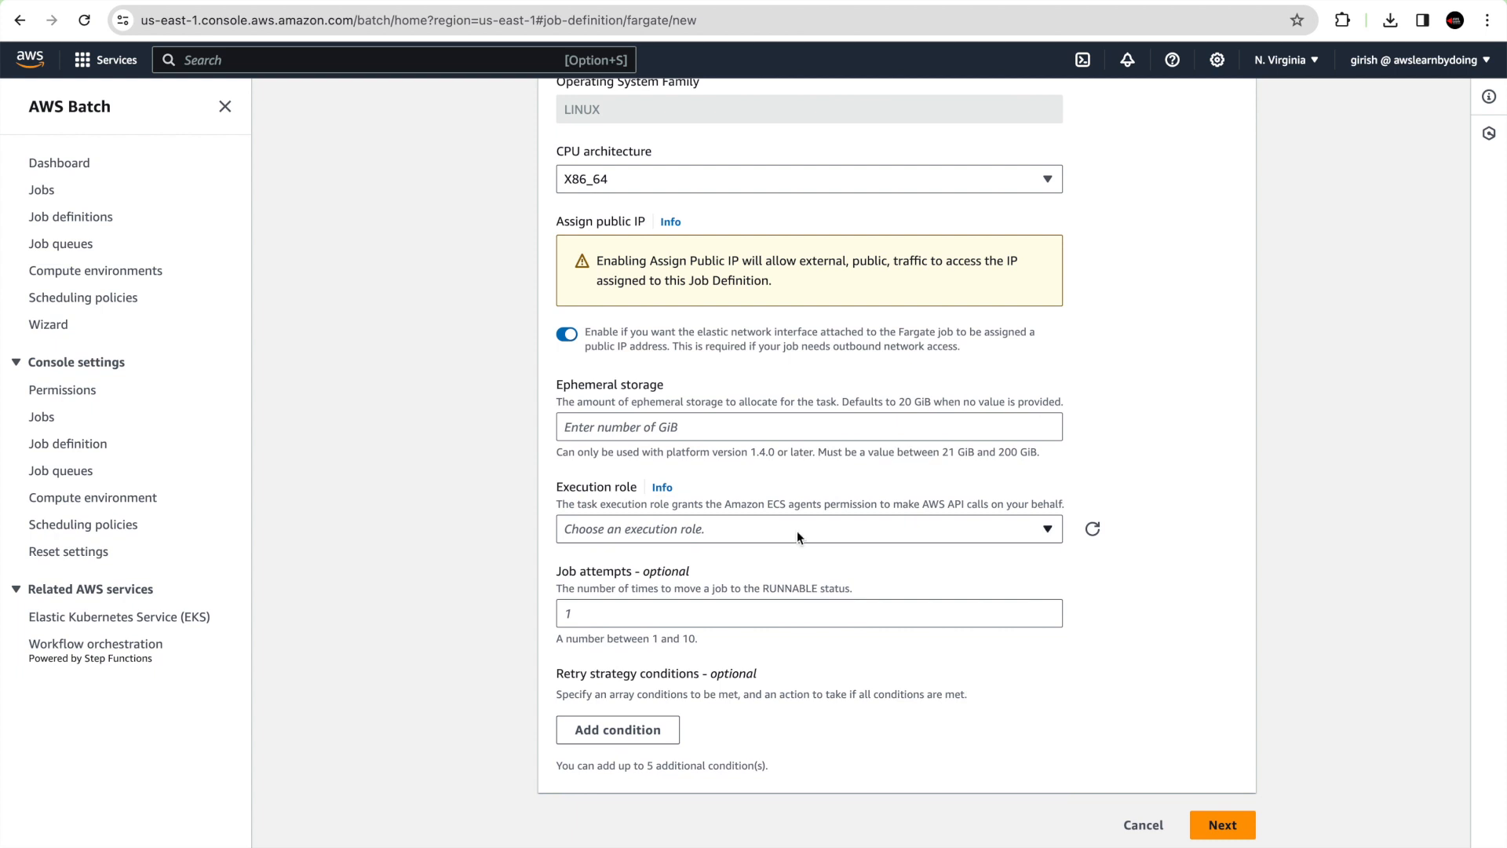
left_click(810, 529)
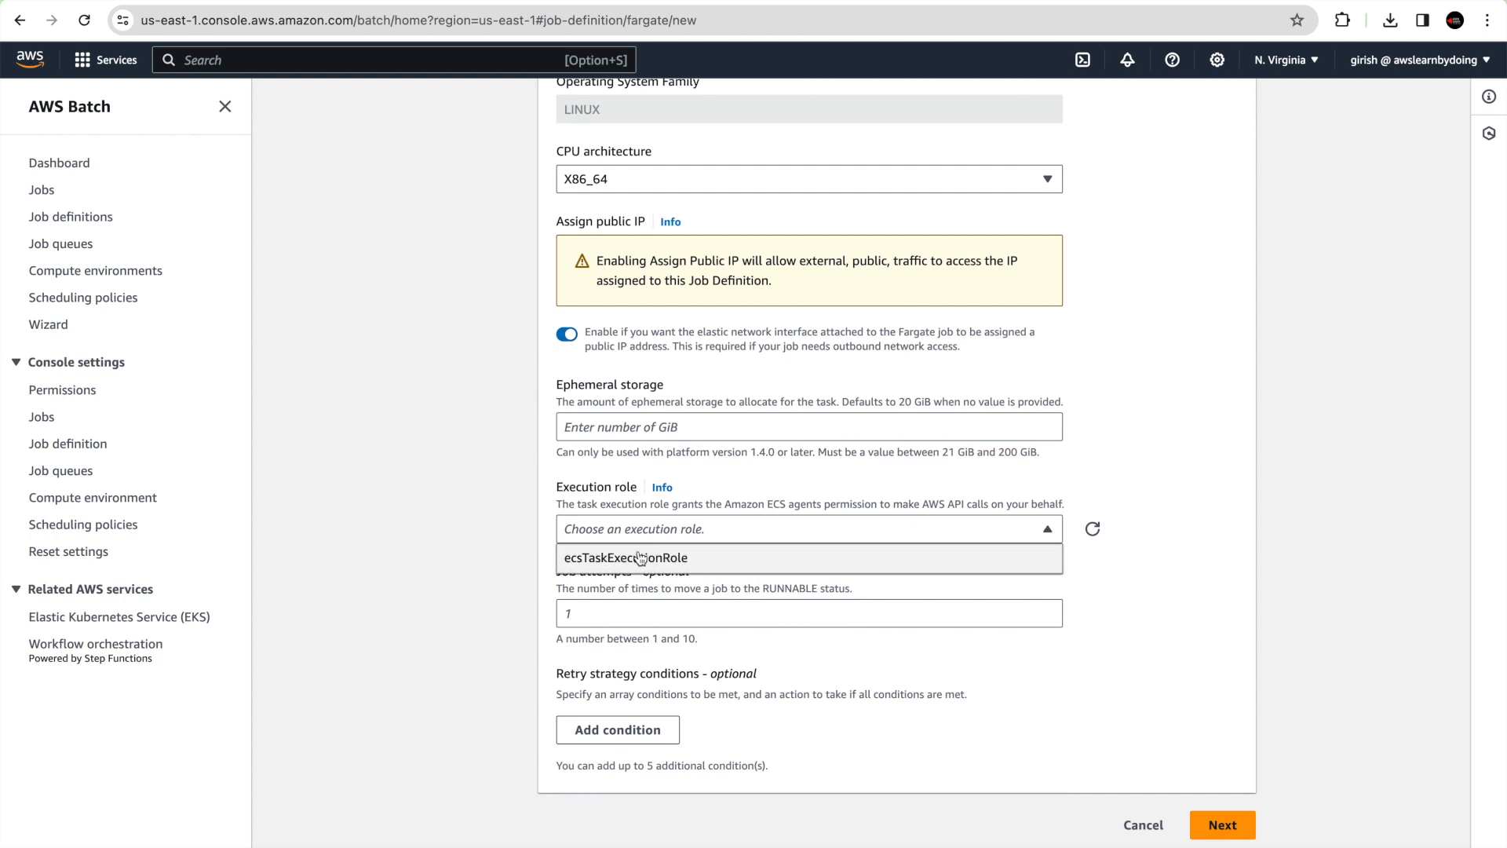
left_click(625, 559)
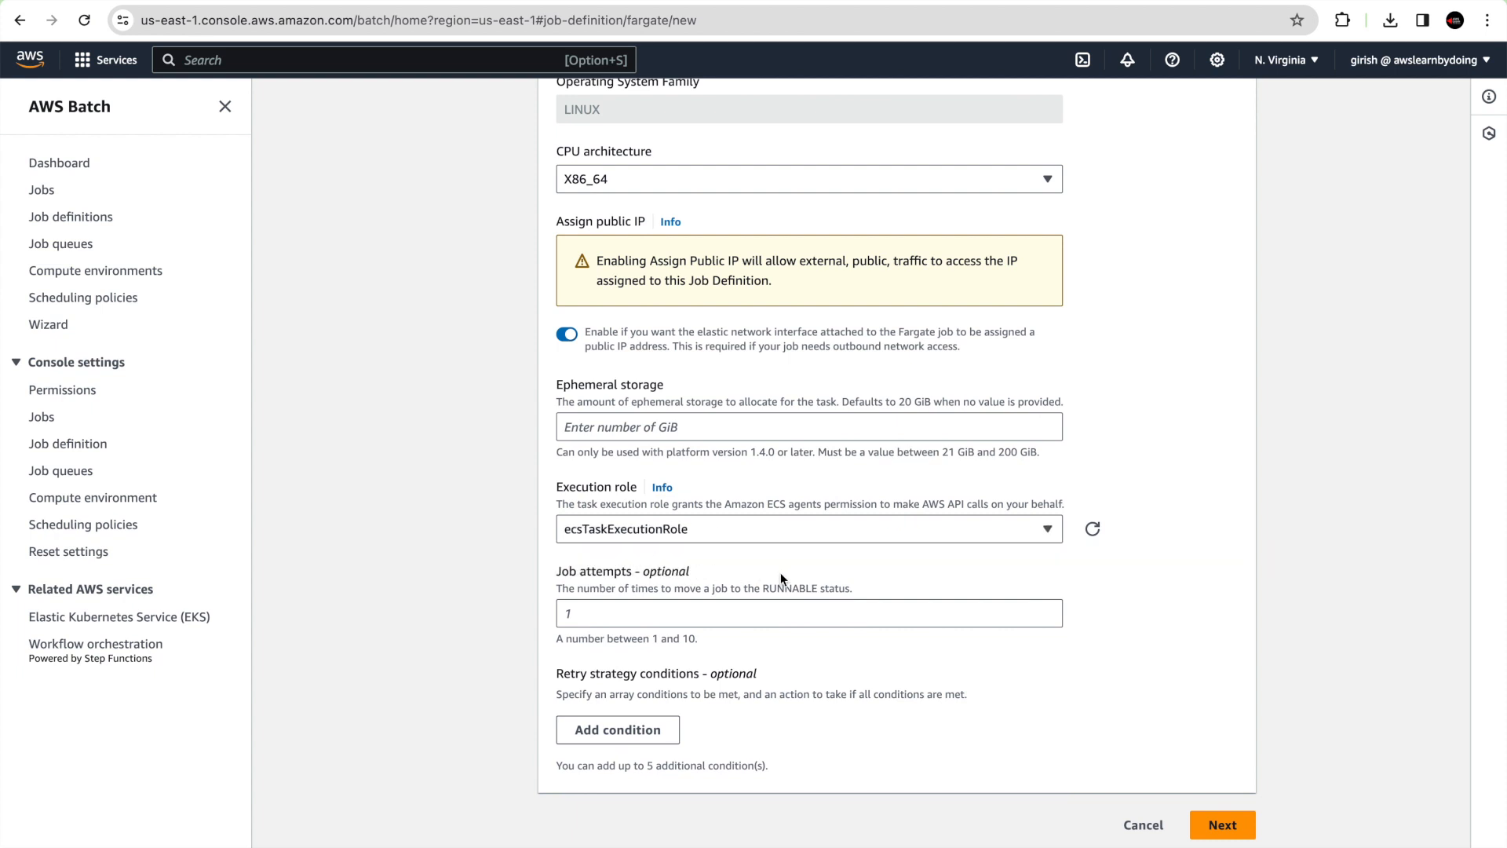
mouse_move(744, 578)
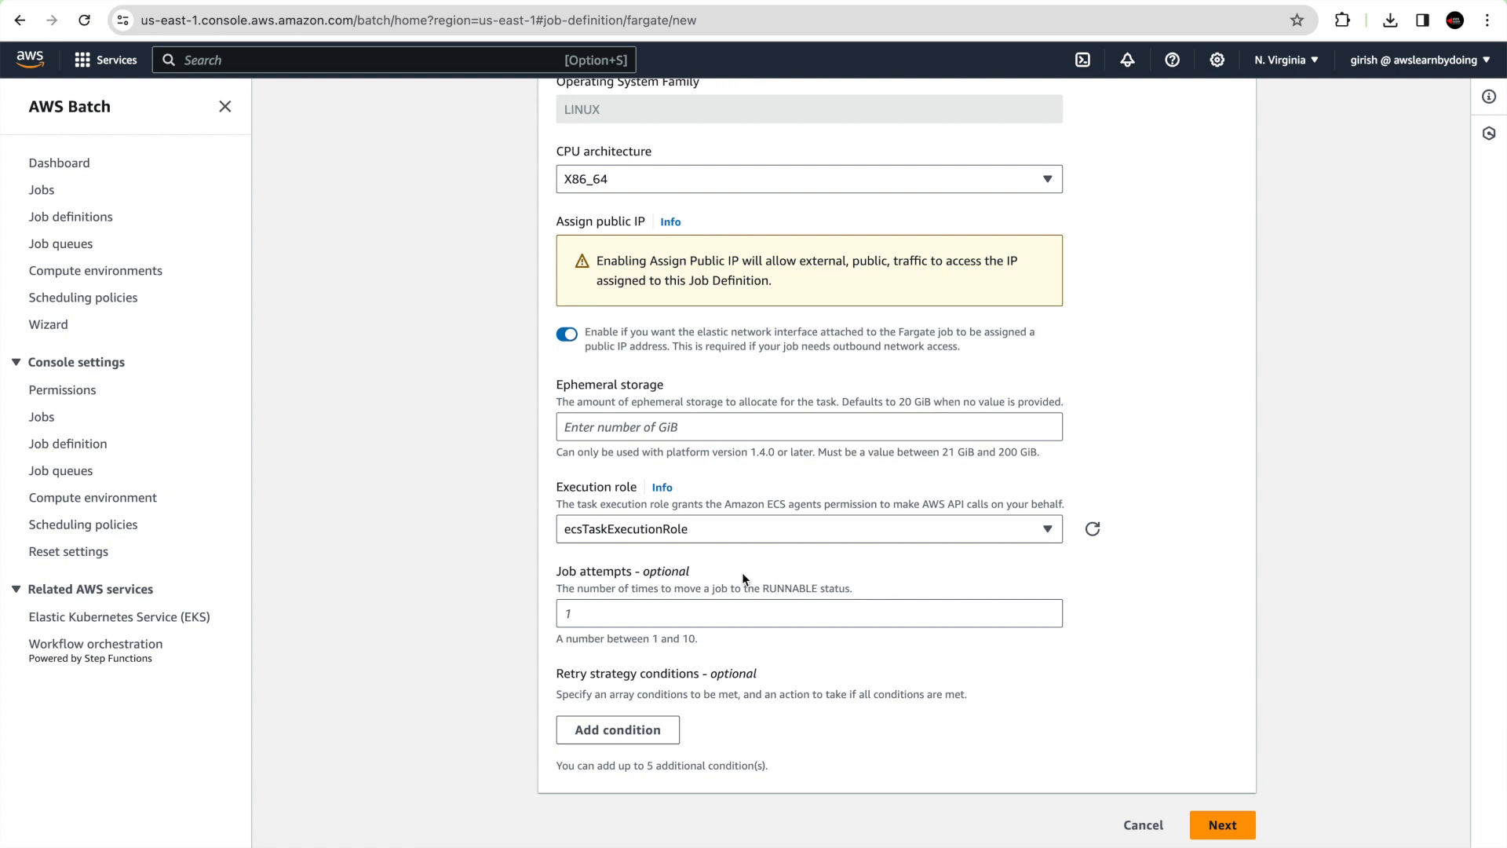
mouse_move(665, 553)
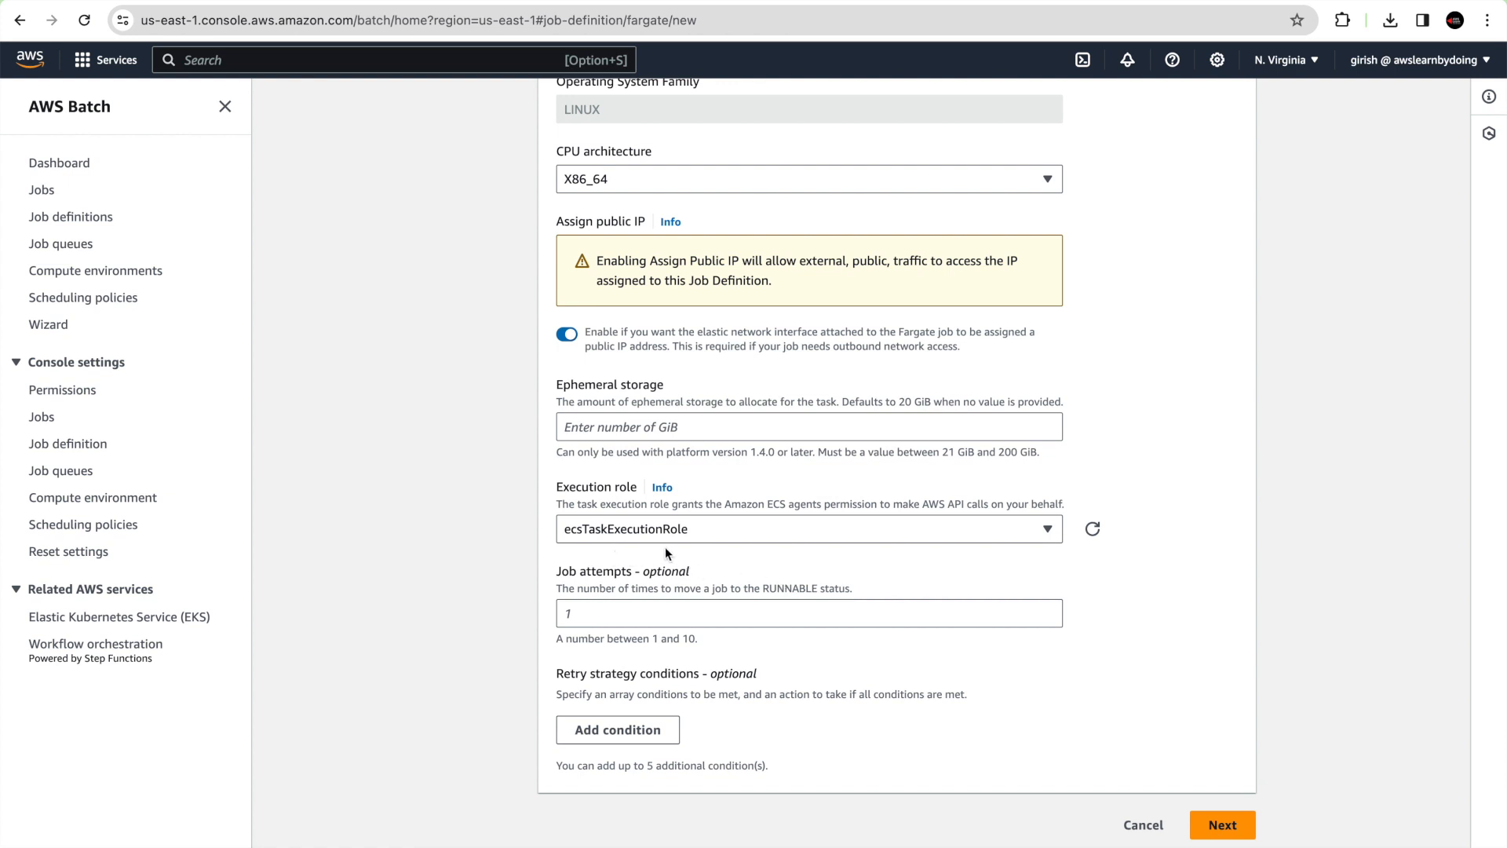
mouse_move(672, 556)
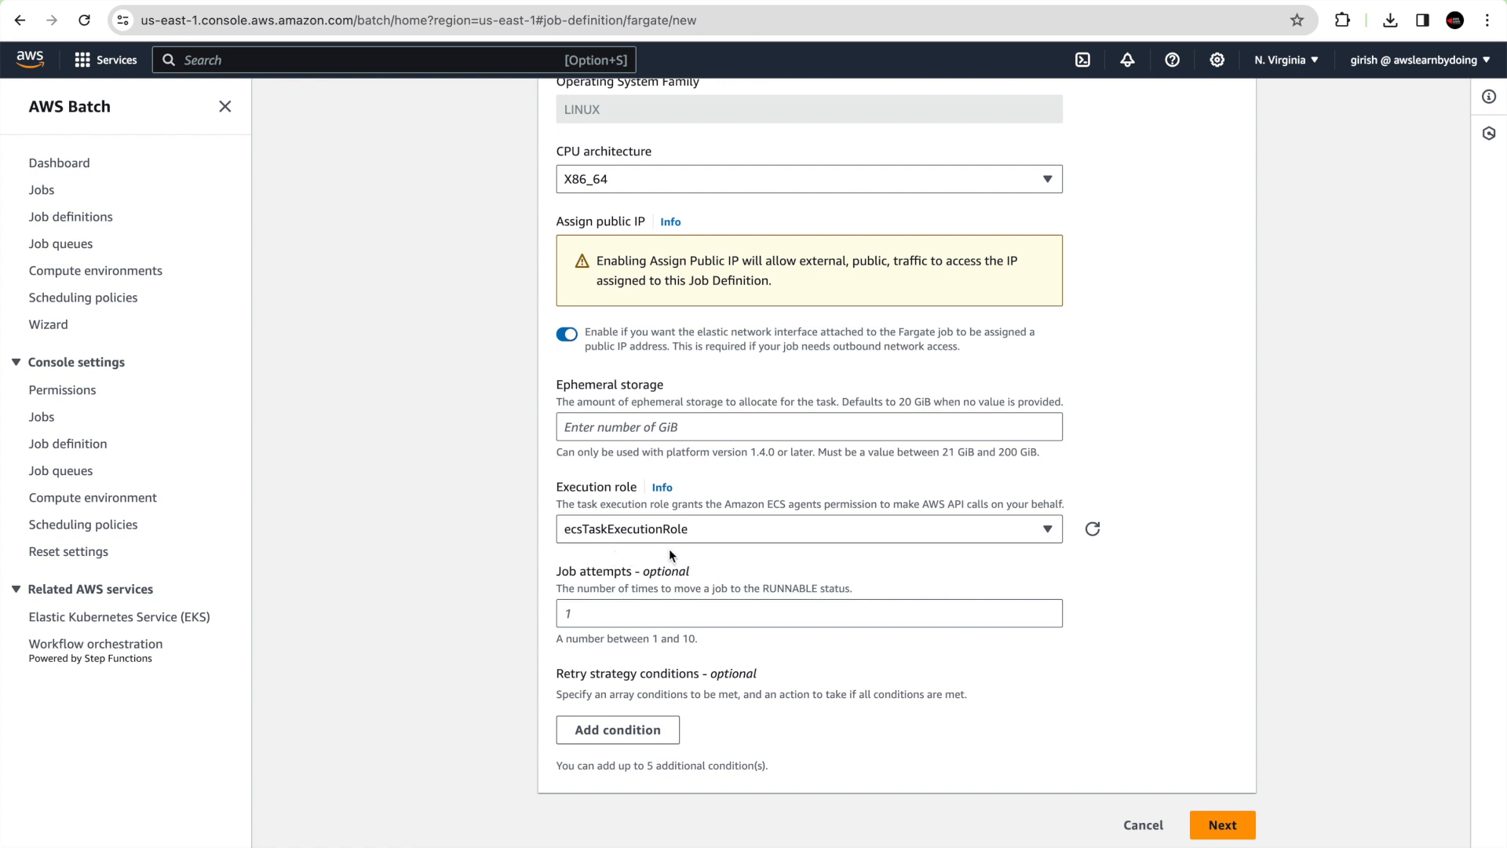
mouse_move(766, 525)
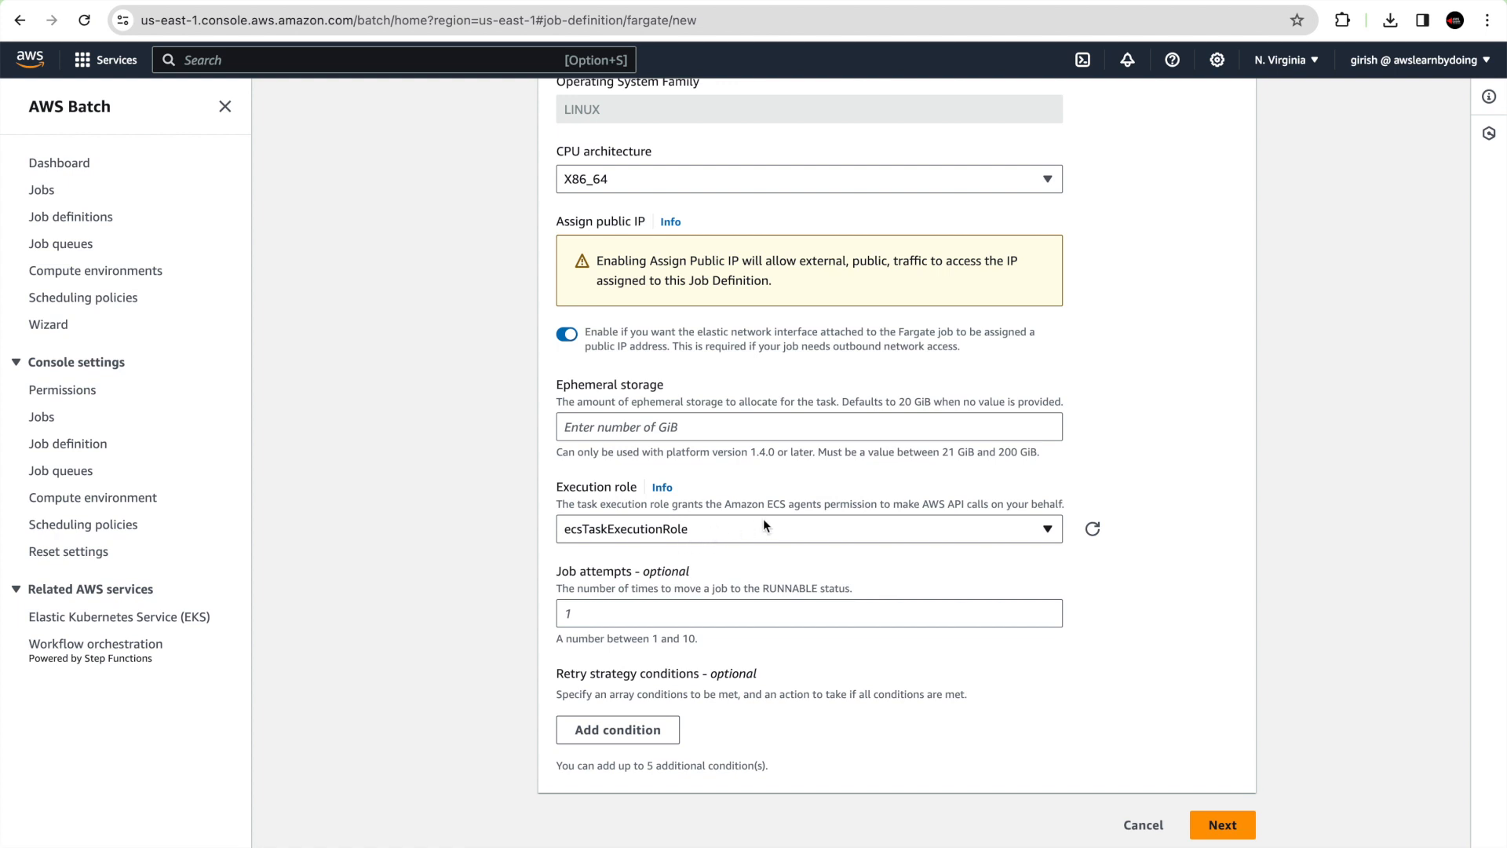
mouse_move(816, 567)
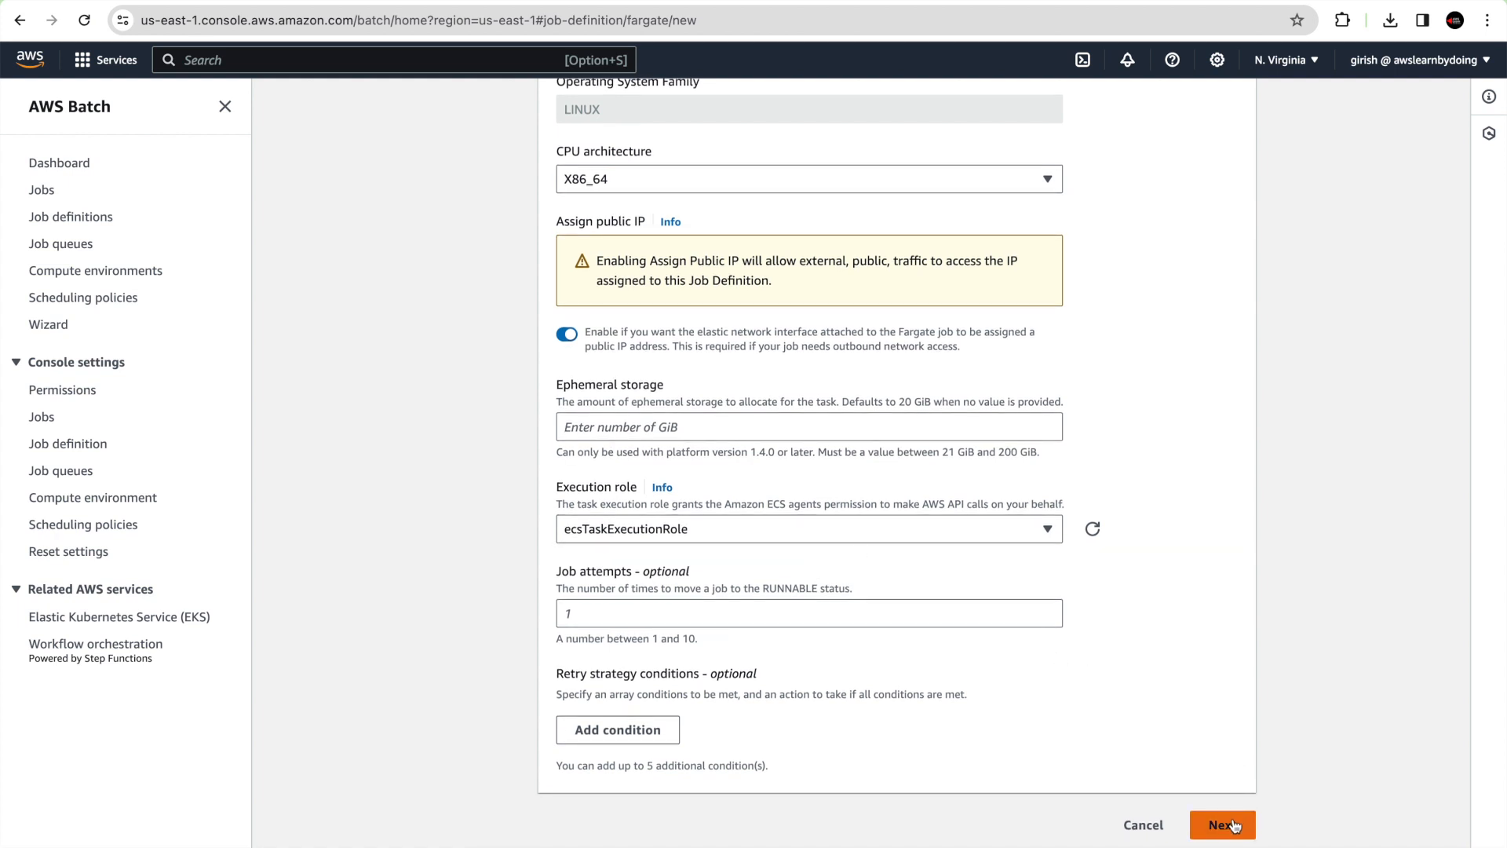
left_click(1228, 826)
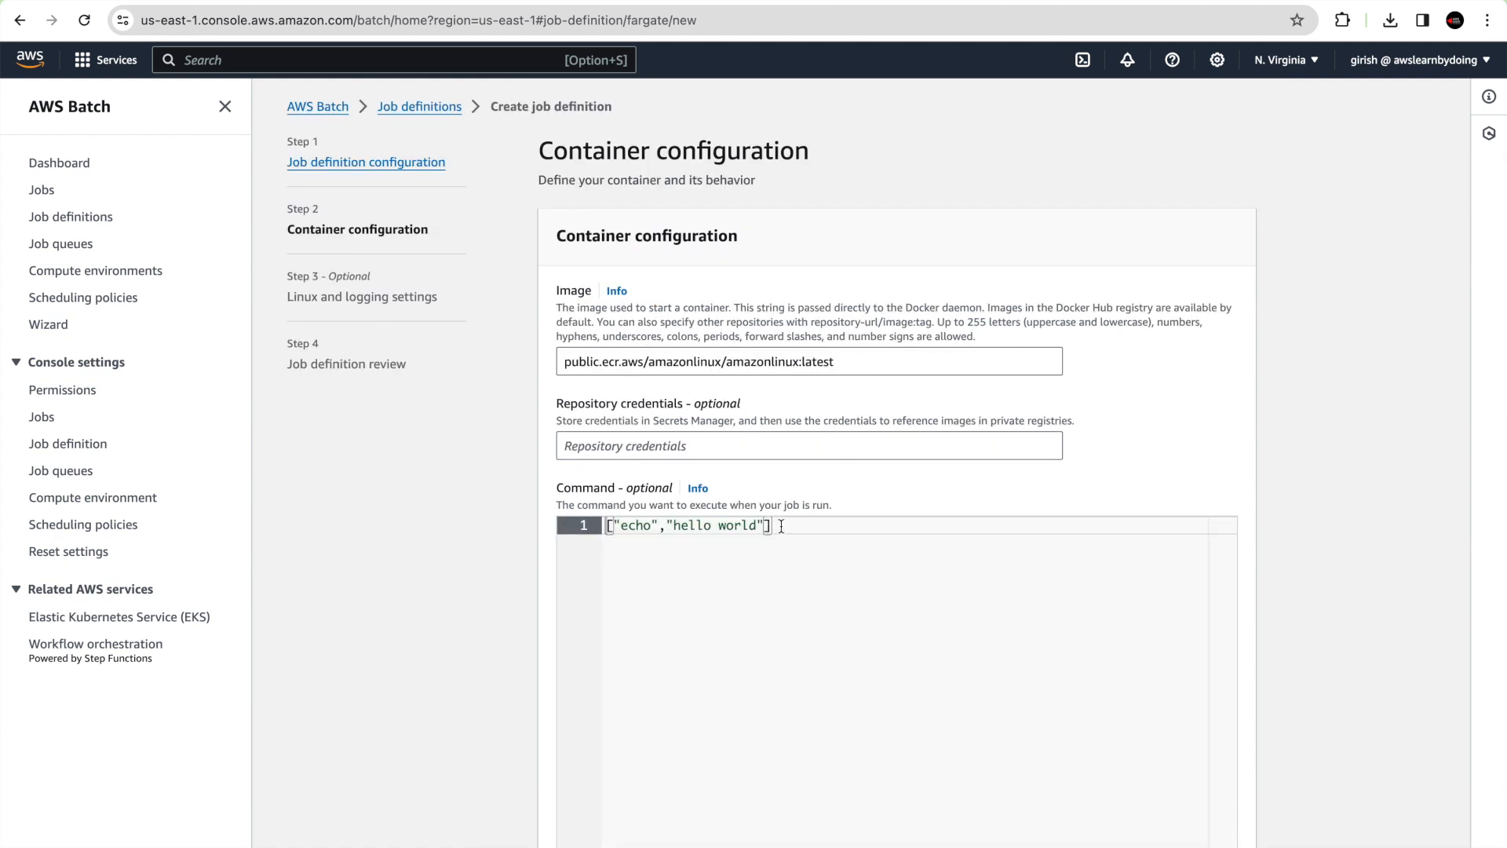
triple_click(688, 524)
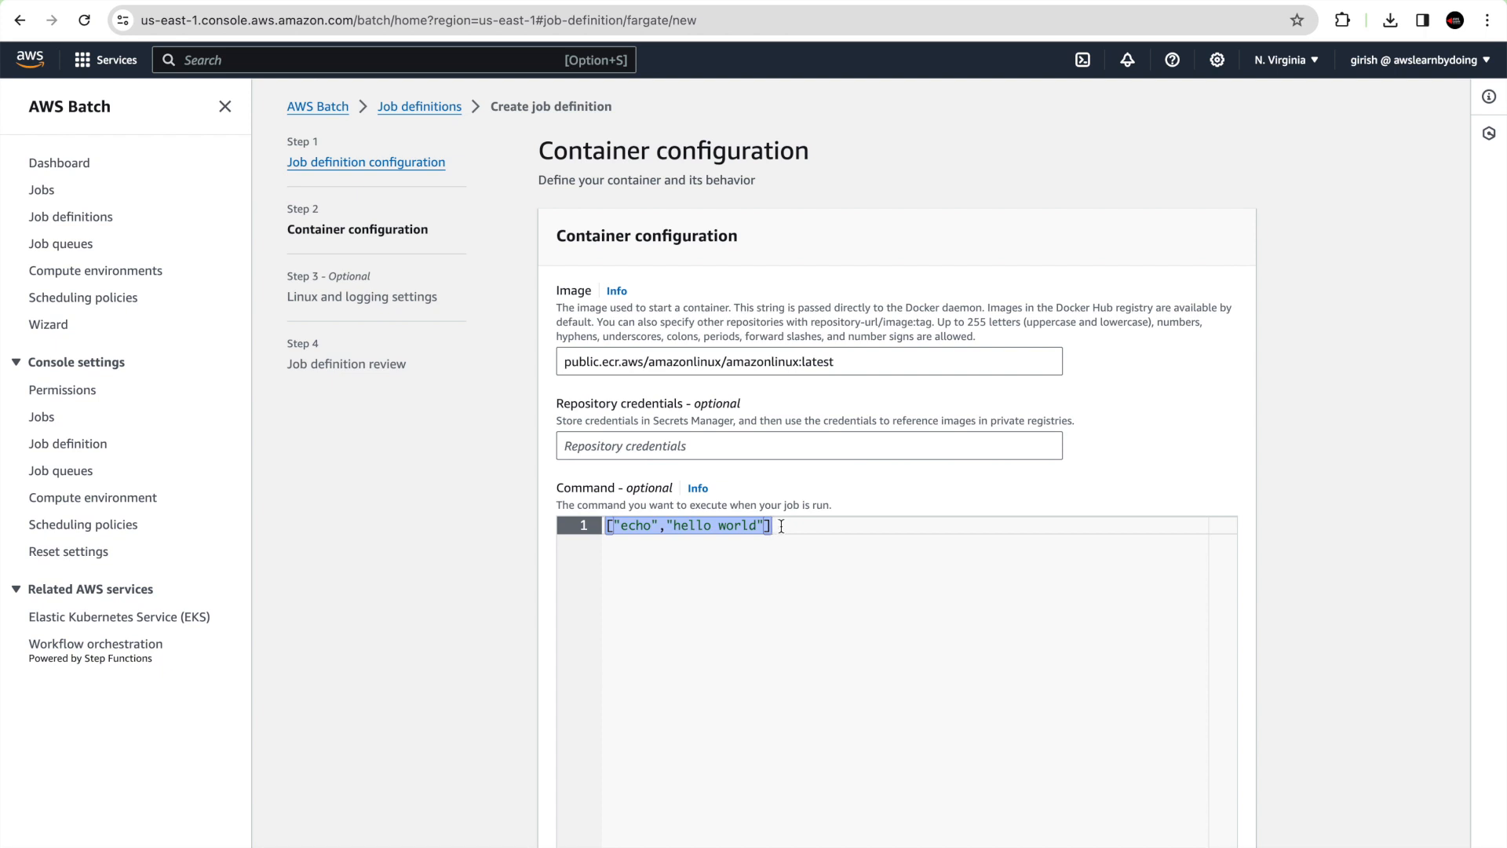
key("Delete")
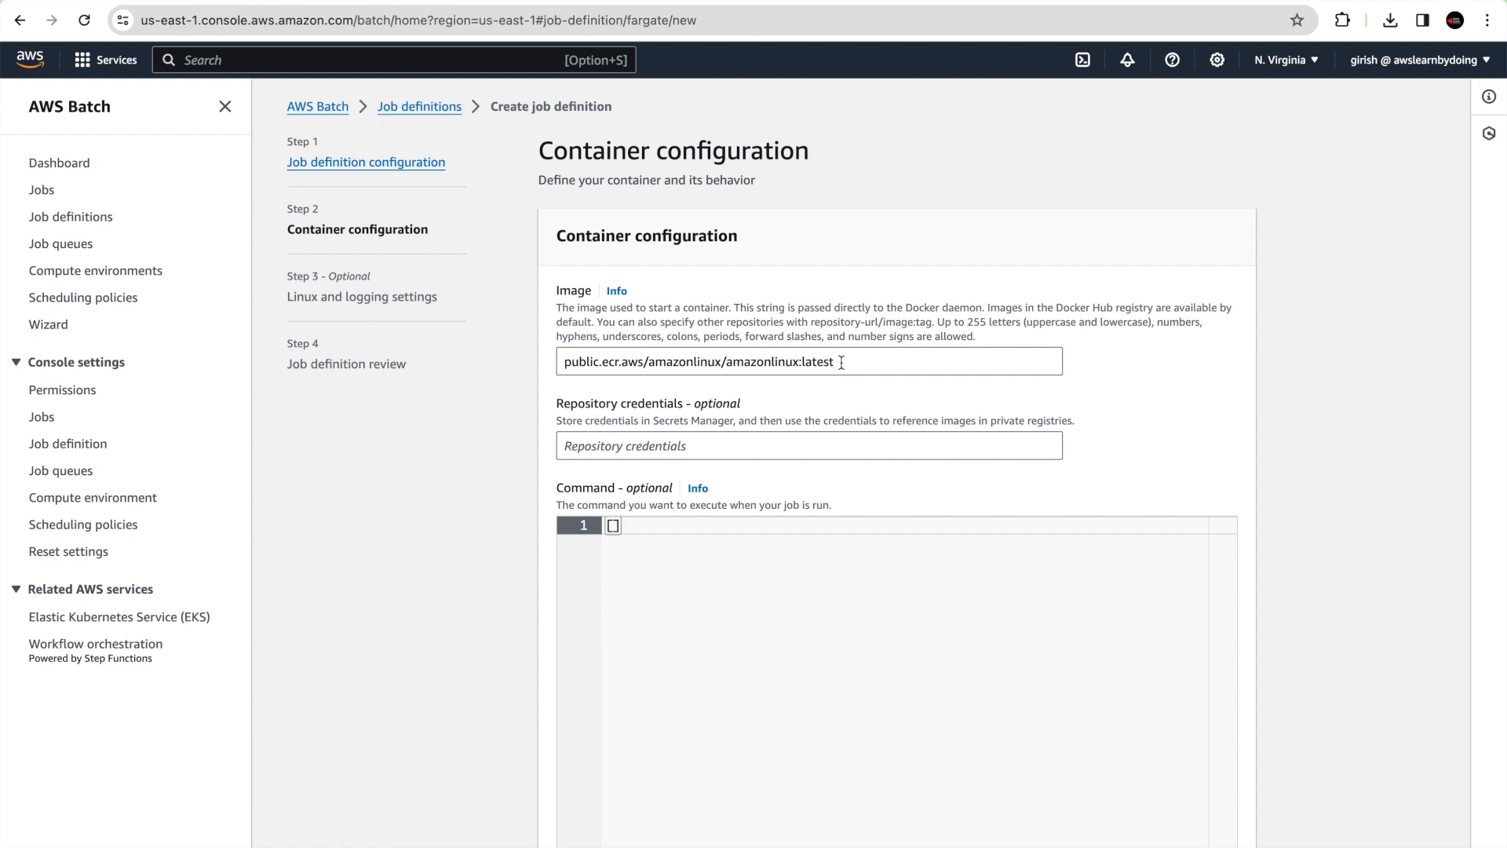
mouse_move(816, 8)
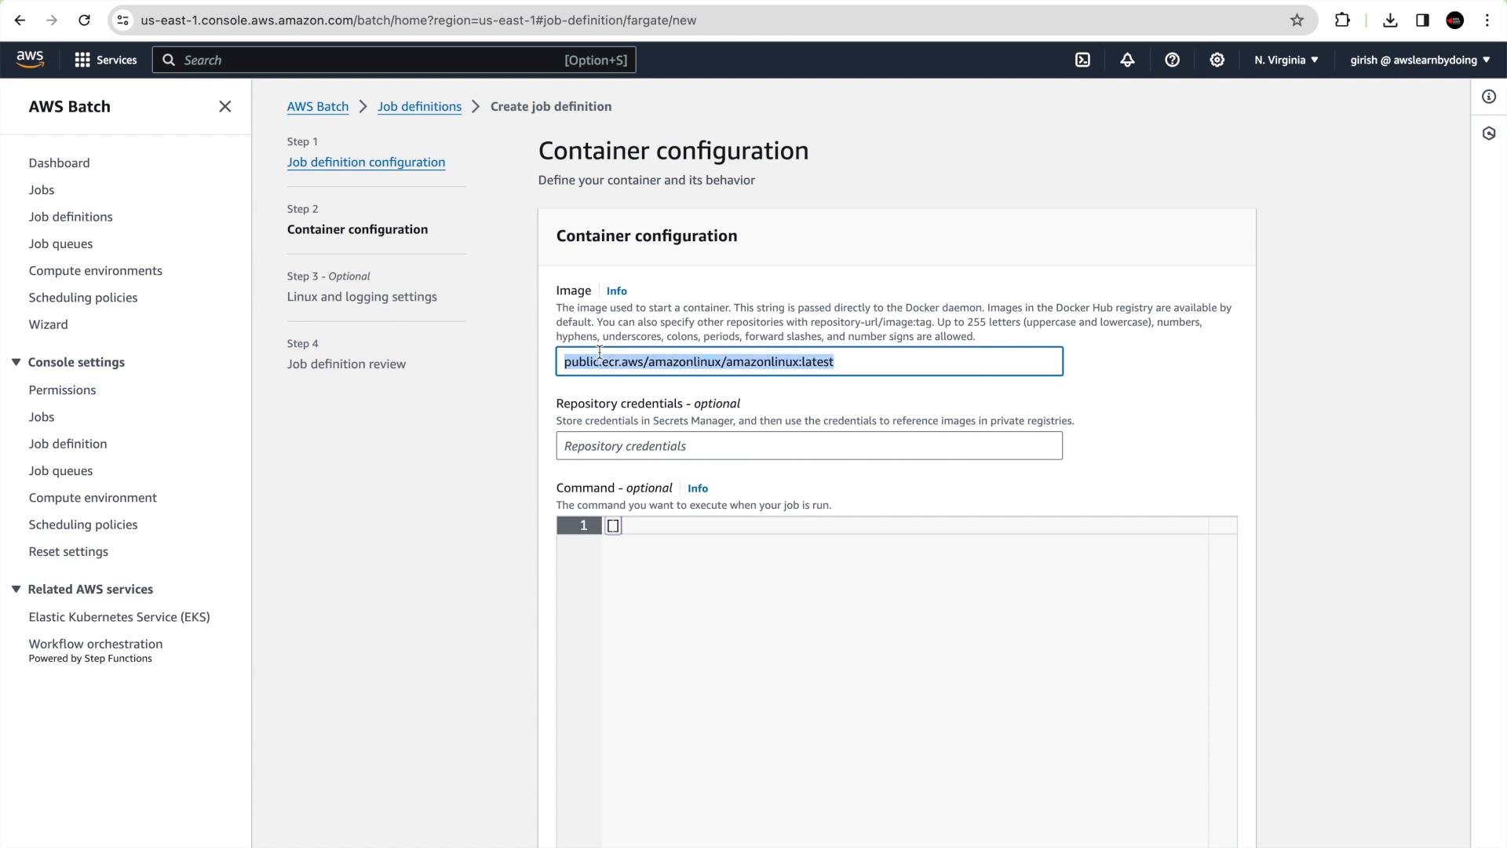
type("504144031141.dkr.ecr.us-east-1.amazonaws.com/batchdemo:latest")
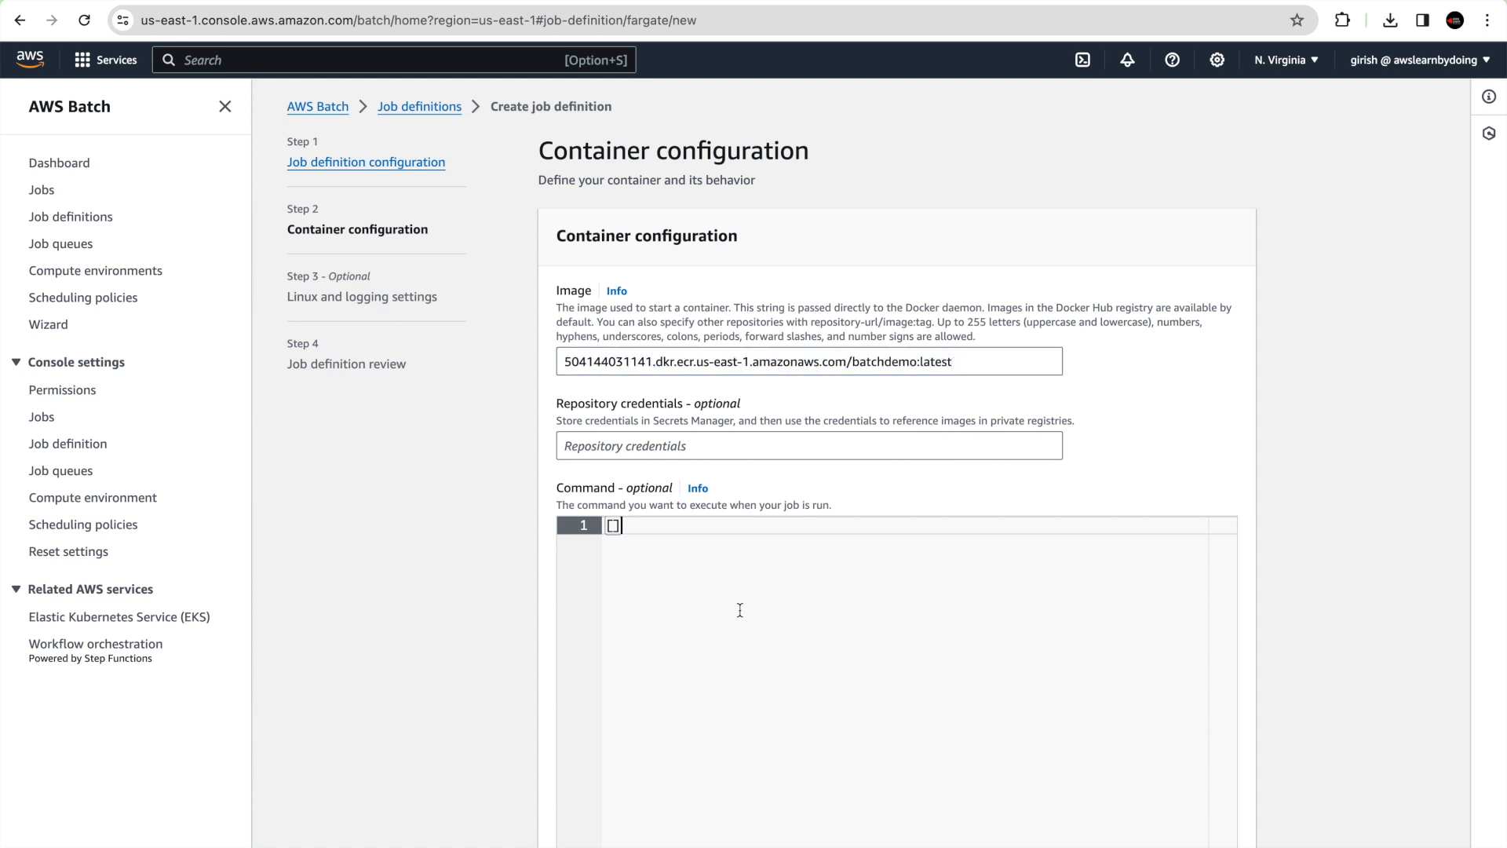
scroll("down", 3)
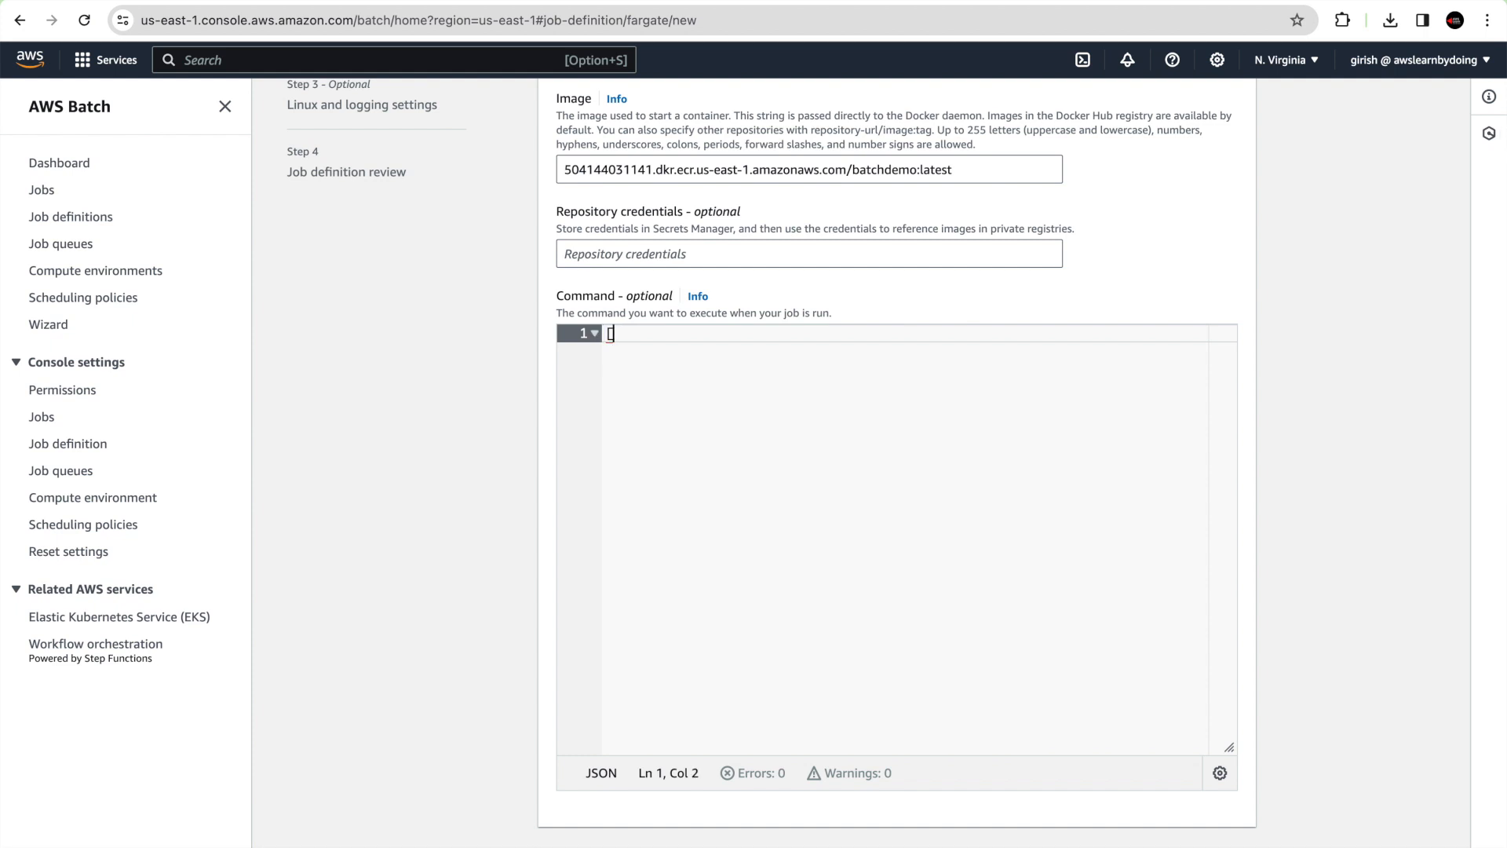
Set the container's vCPUs to 0.25 and memory to 0.5 GB
scroll("down", 3)
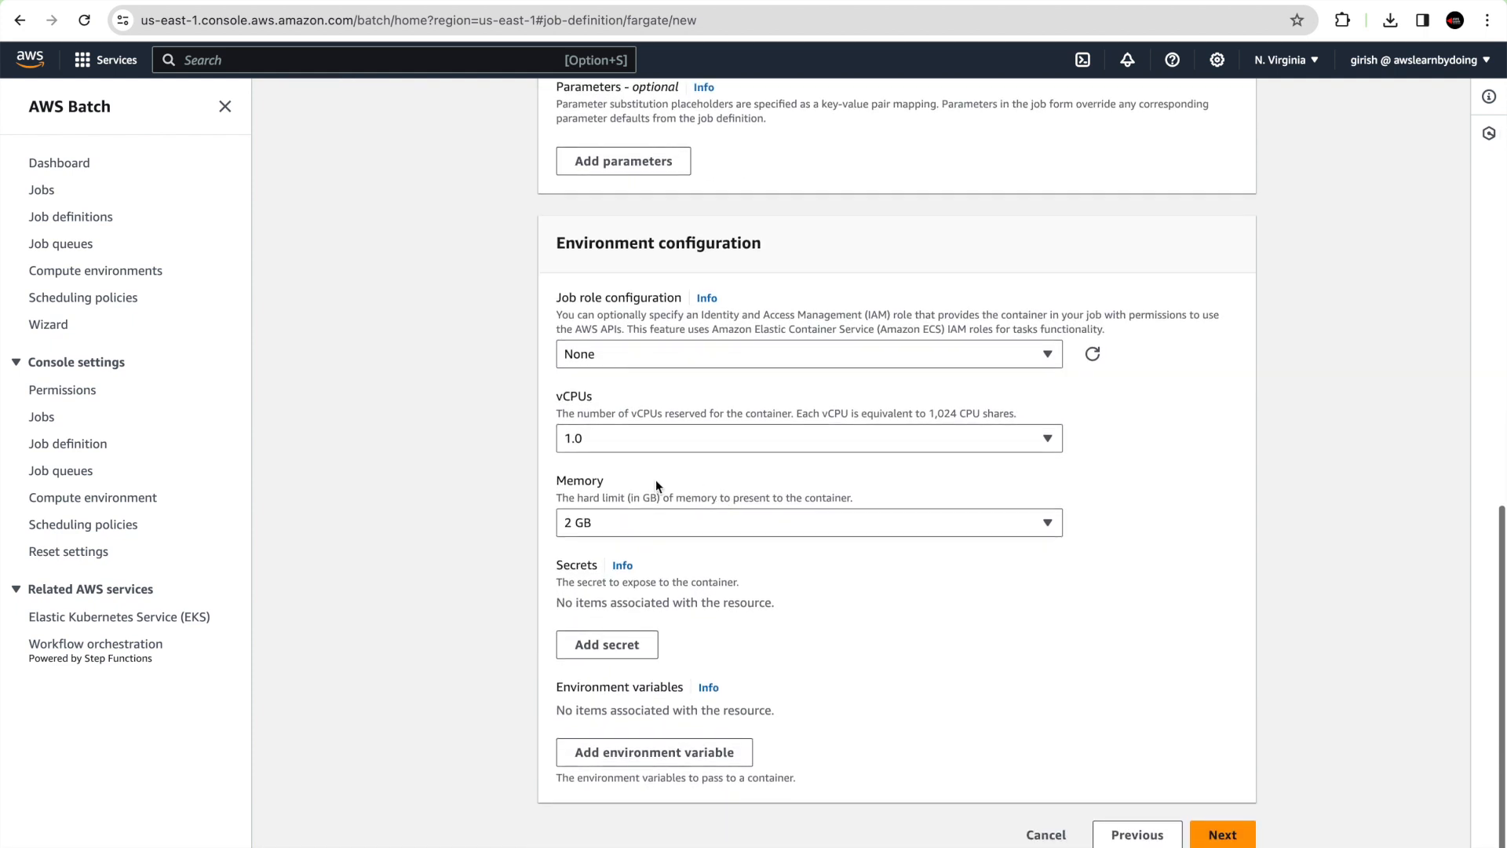
left_click(809, 437)
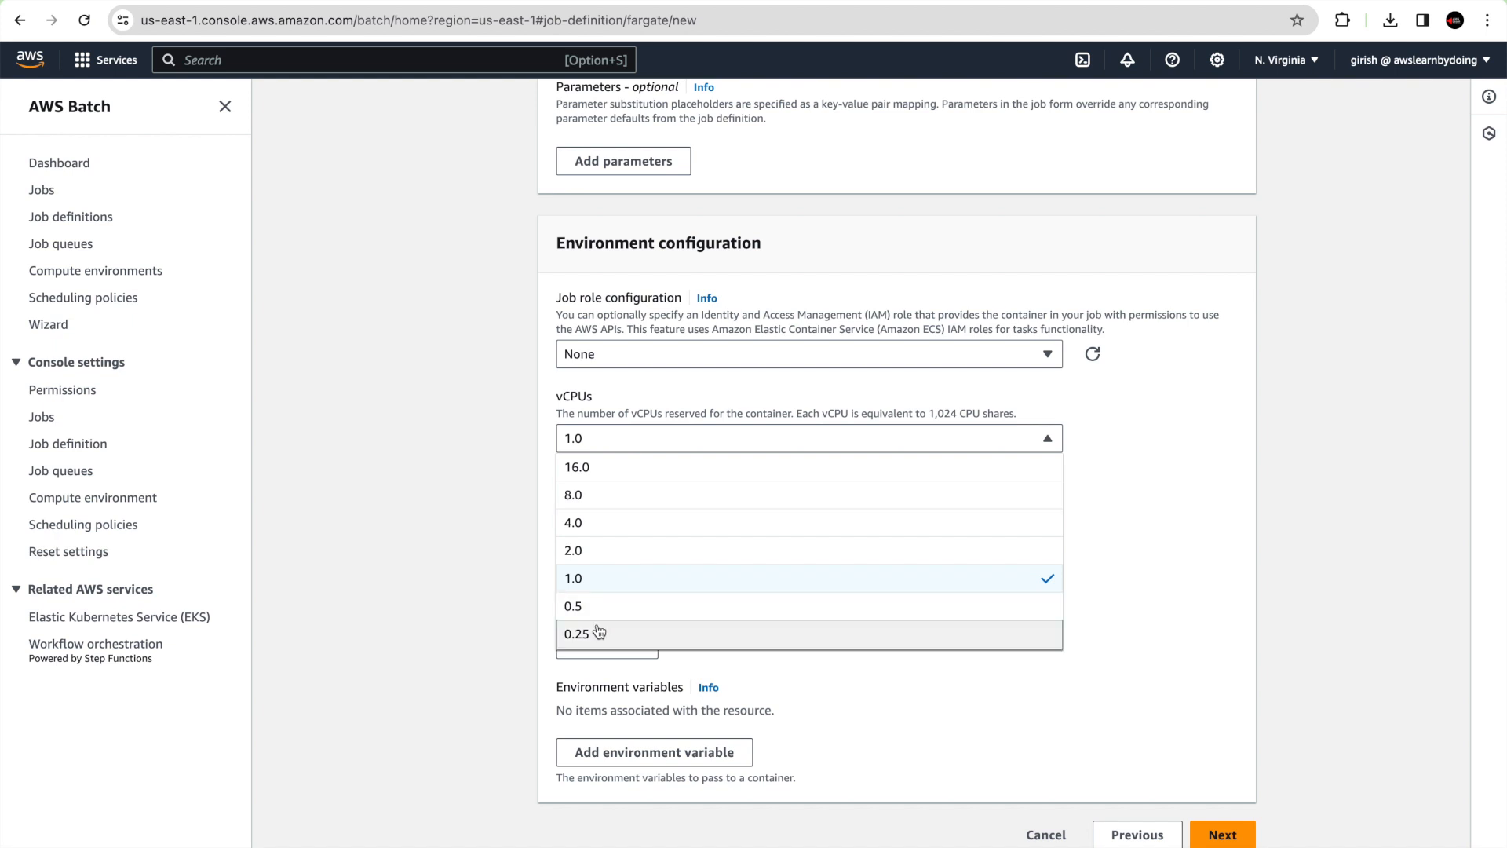
left_click(574, 632)
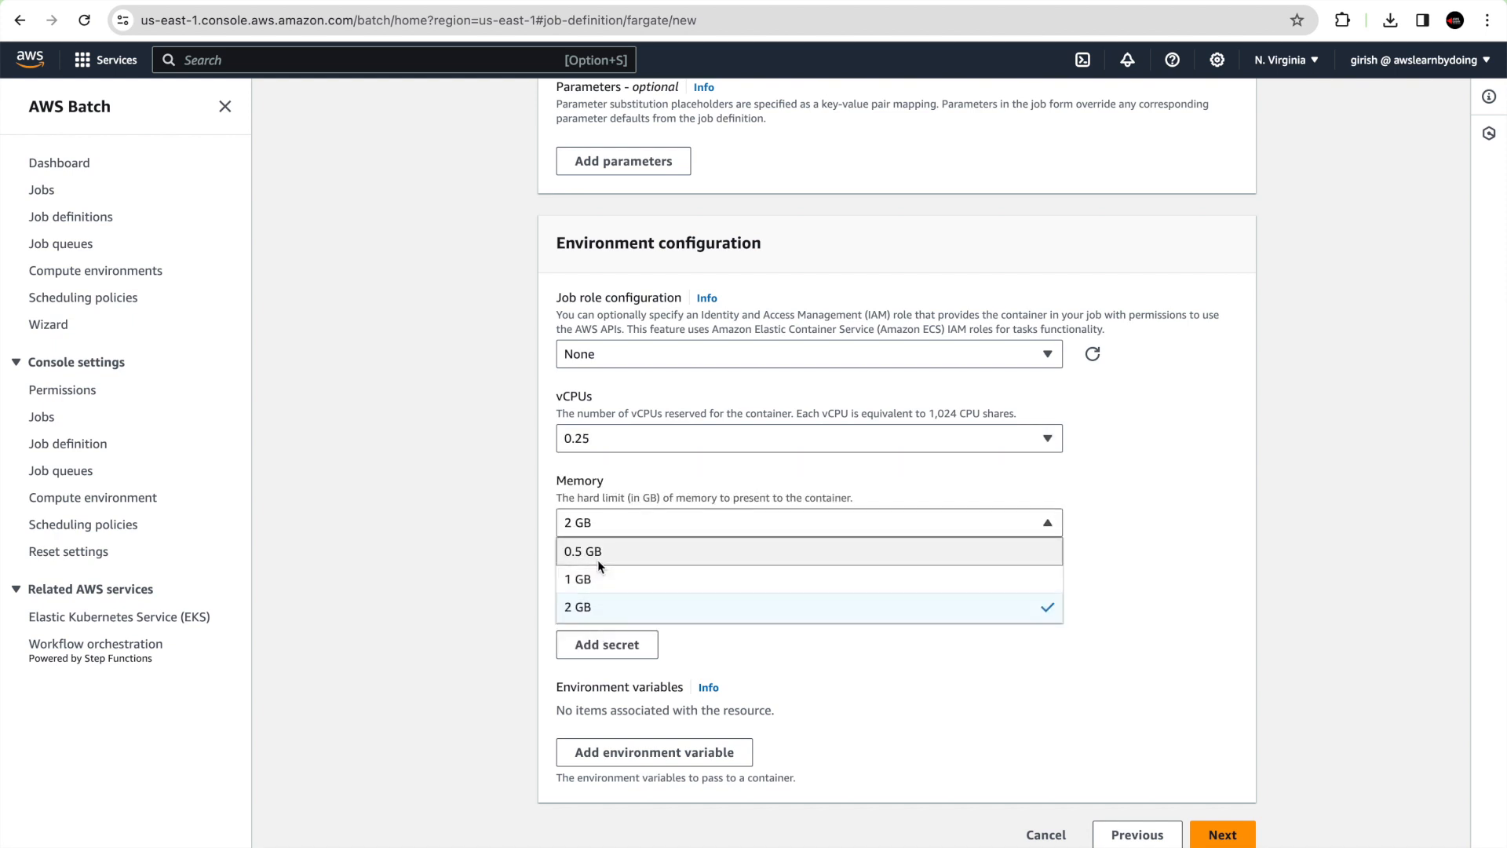
left_click(582, 551)
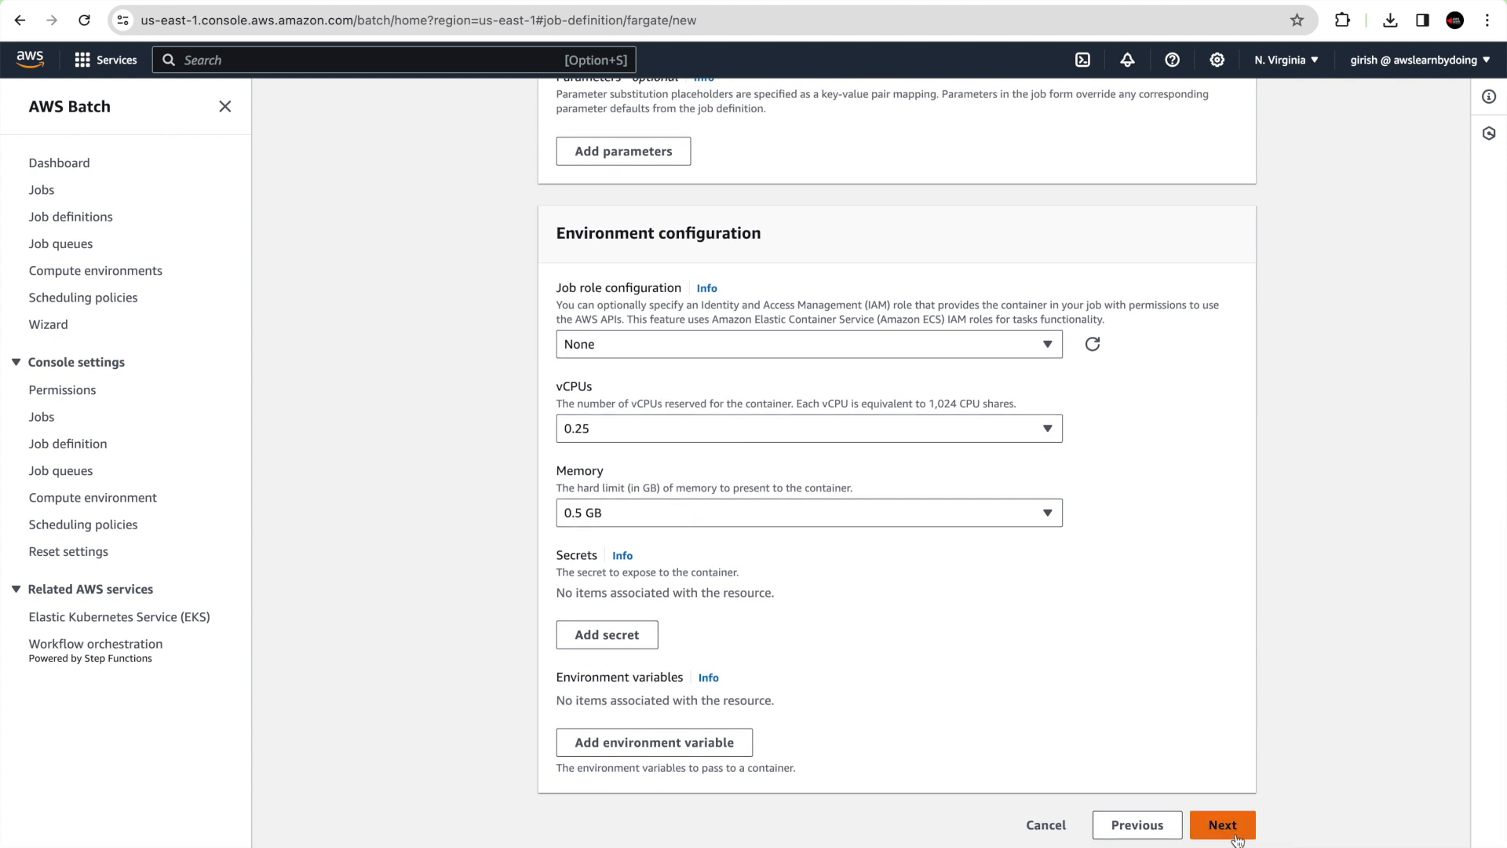
Move to Linux and logging settings and choose awslogs as the log driver
left_click(1227, 824)
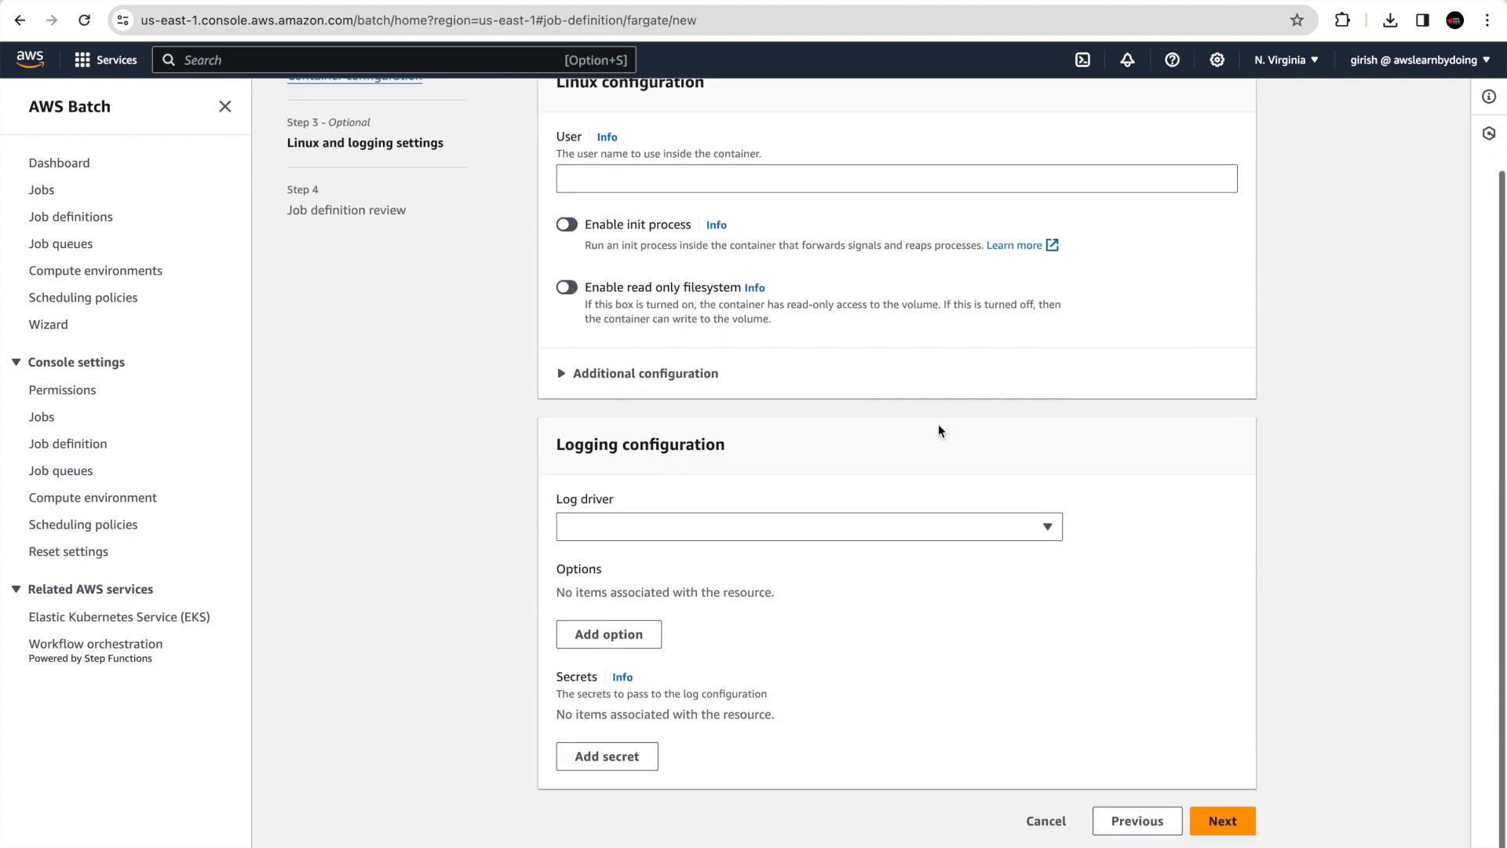
left_click(809, 526)
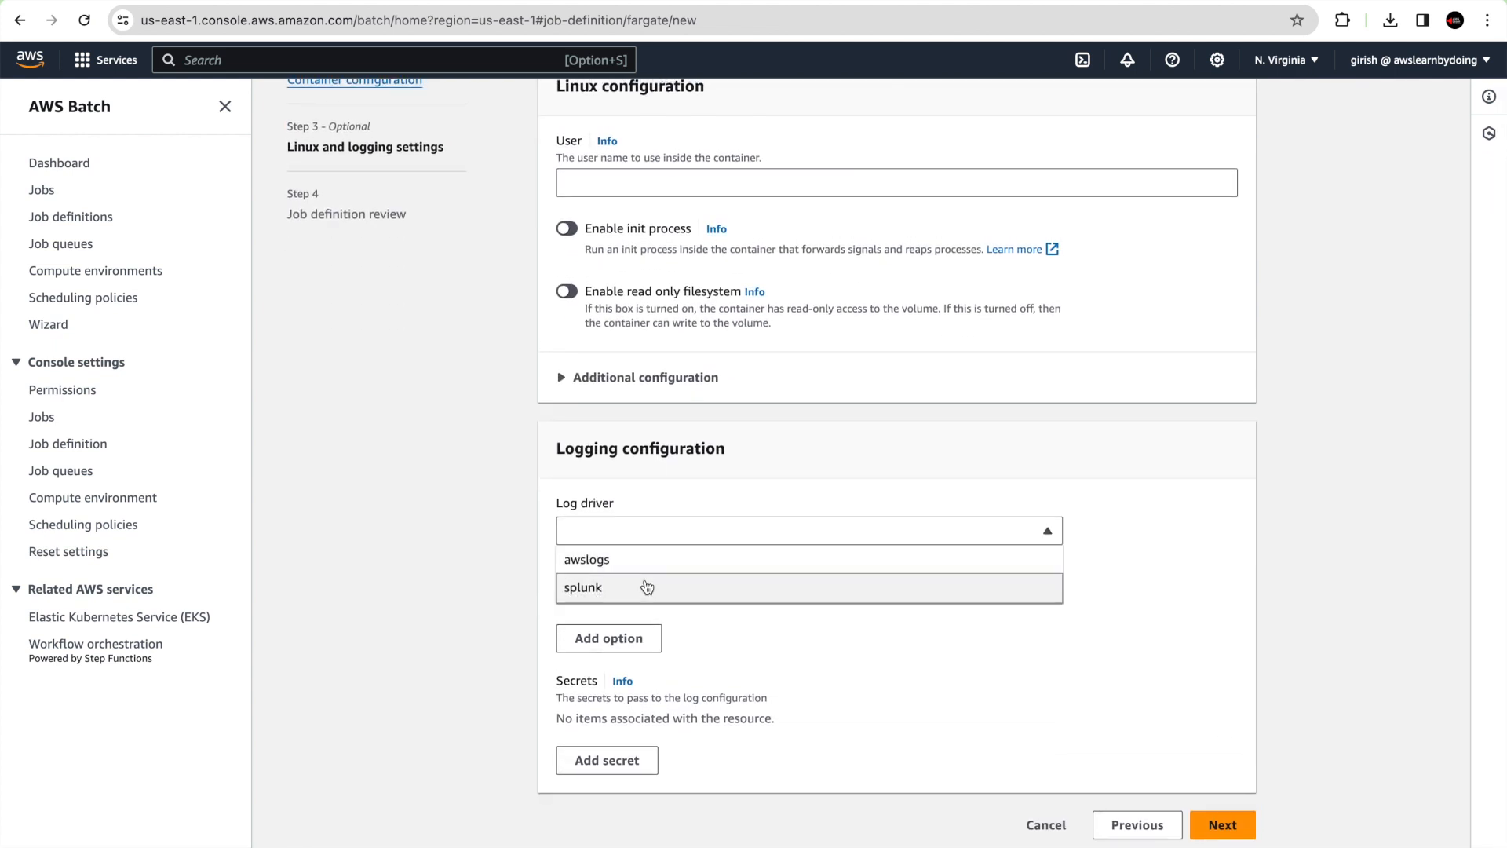
left_click(587, 559)
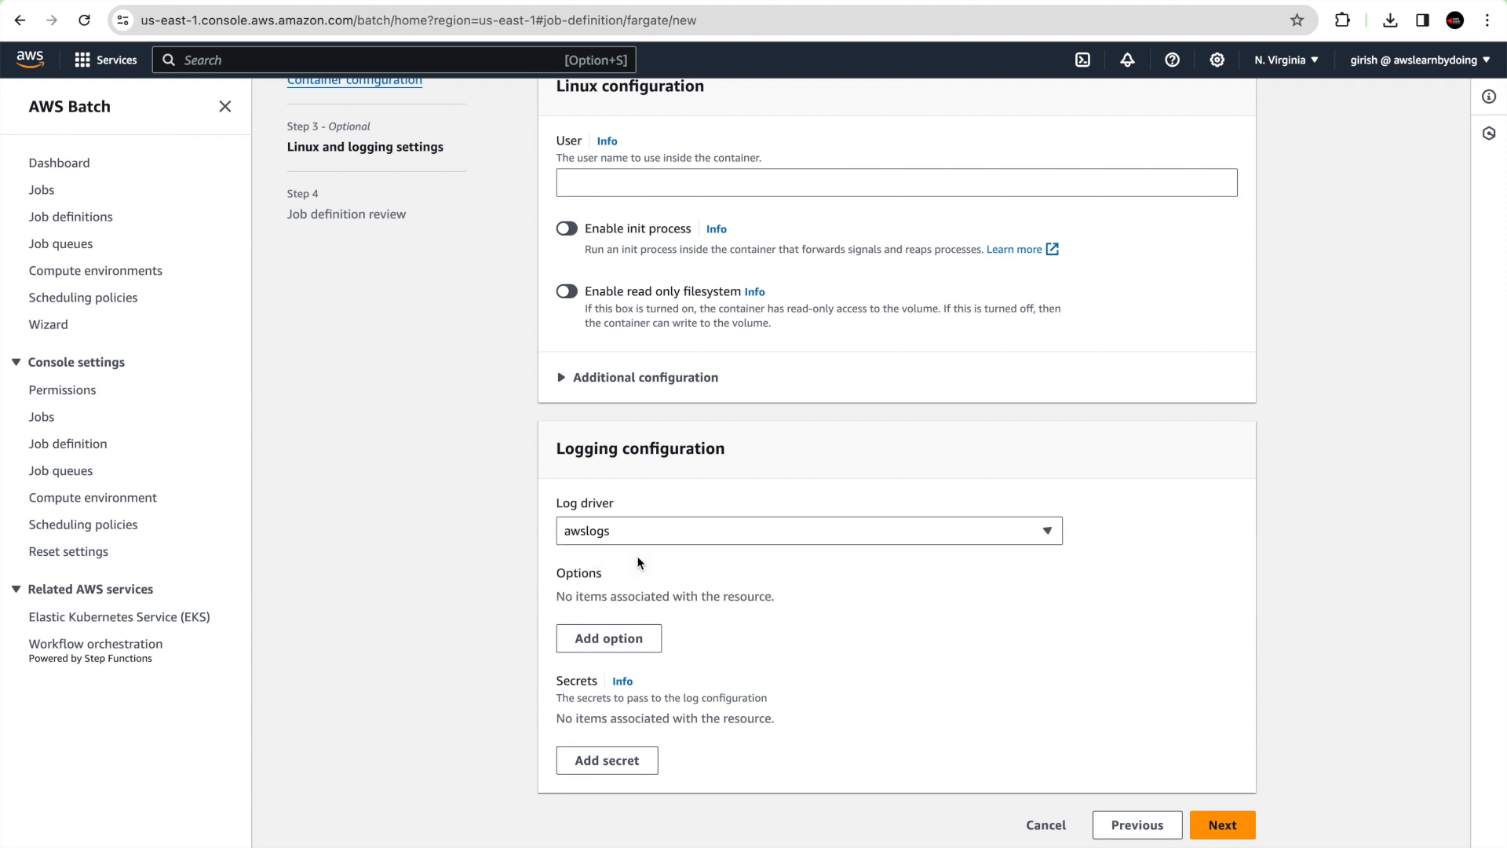
mouse_move(1001, 678)
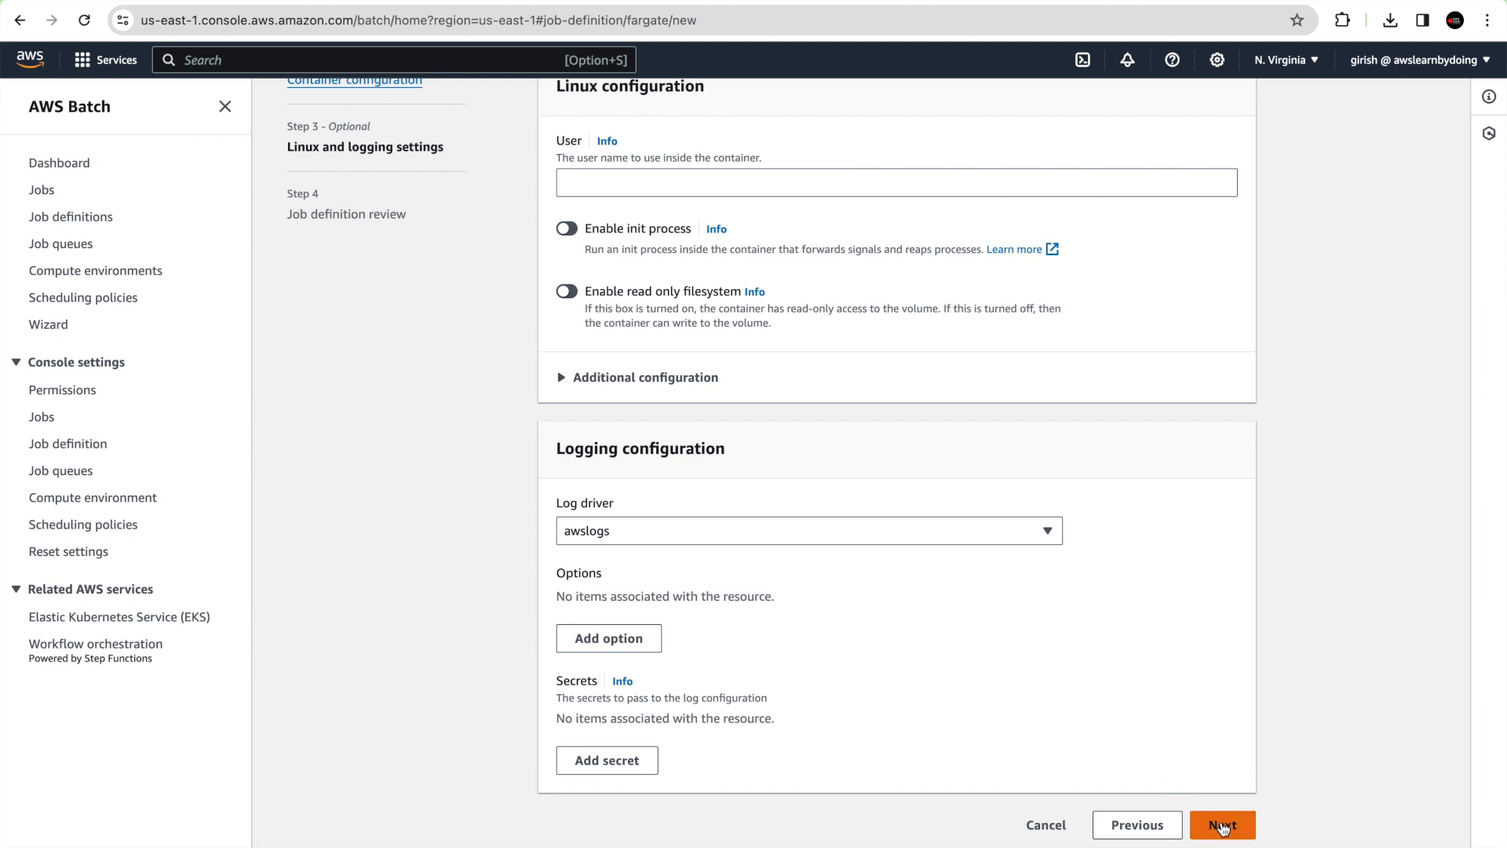
Review and create batchdemo-jobdefinition, then bring up its Actions menu
left_click(1221, 824)
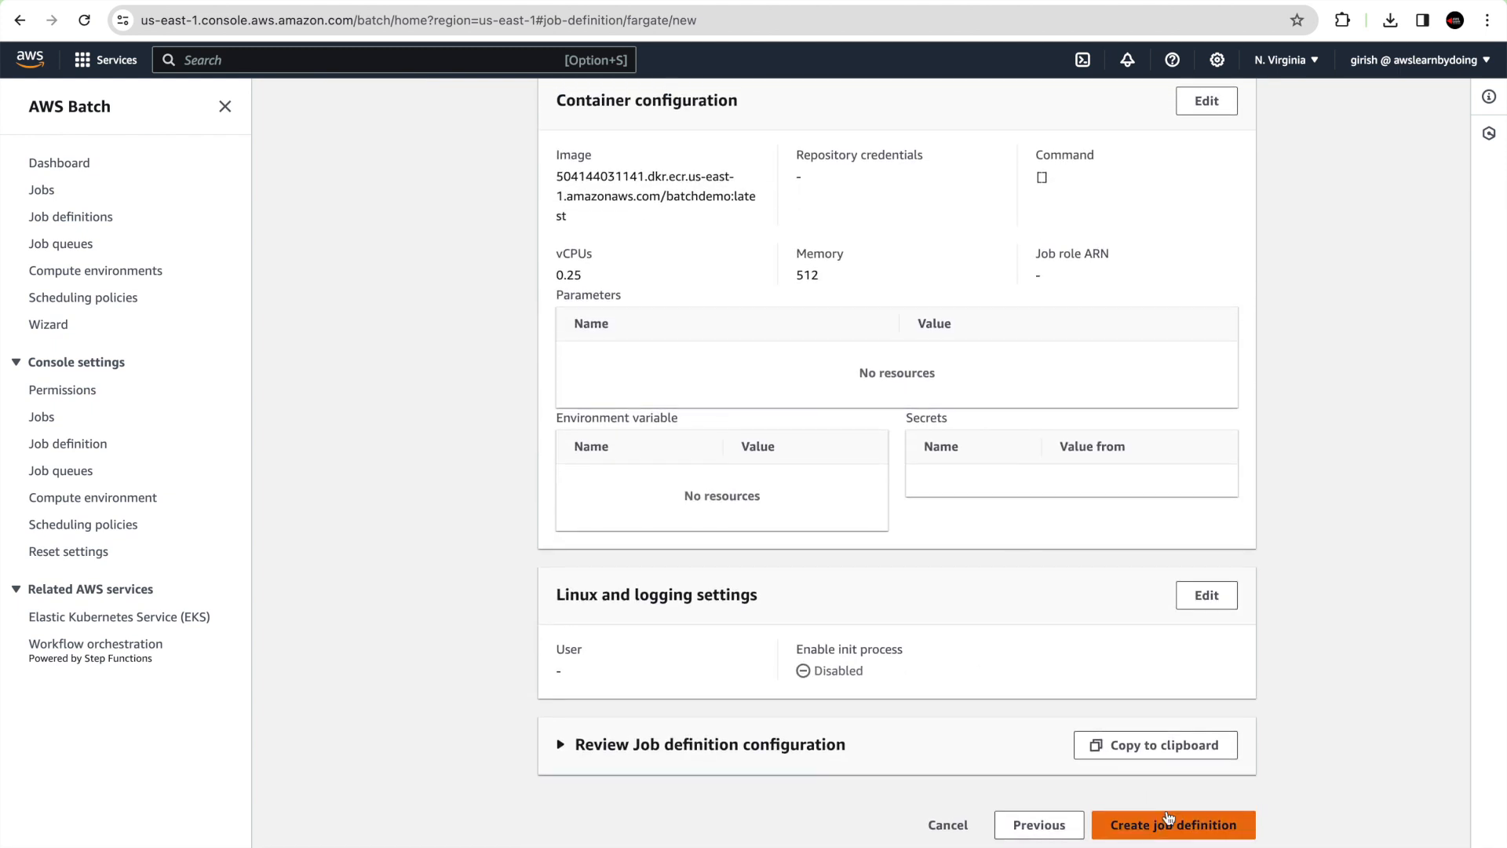
left_click(1172, 826)
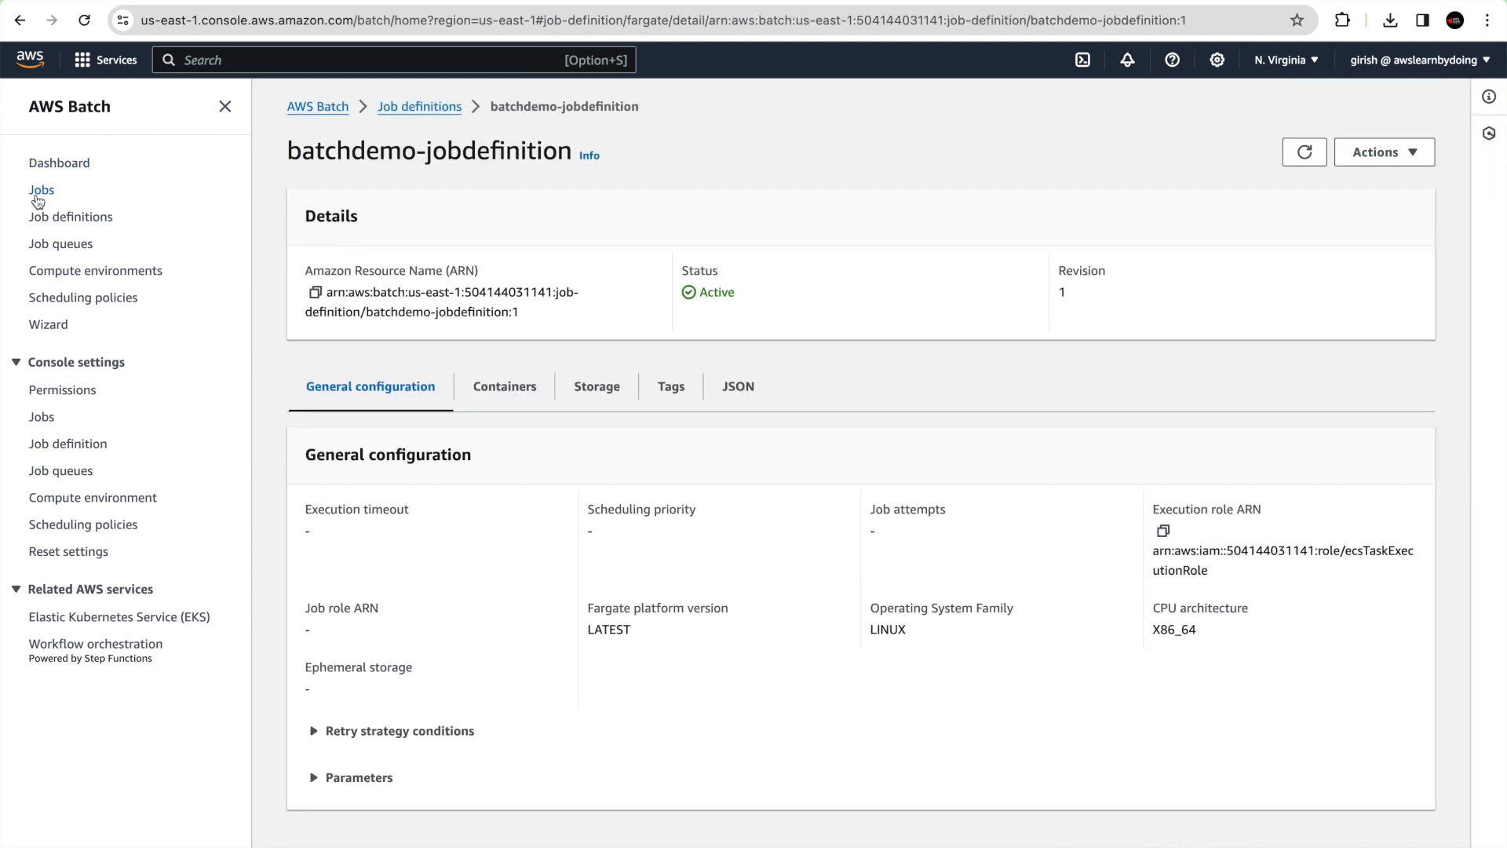
left_click(1384, 152)
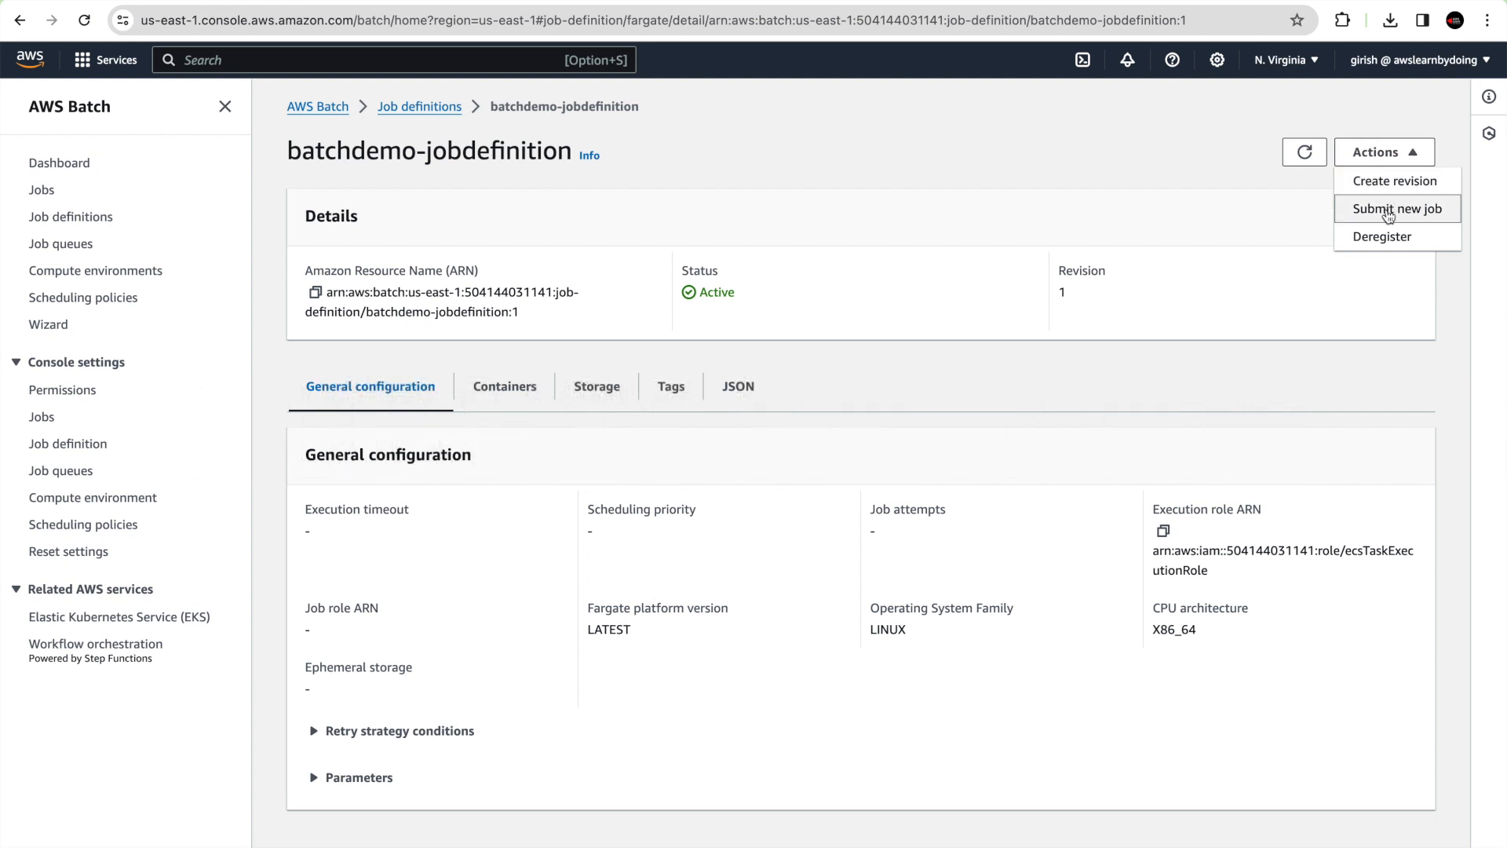
Start a new job 'batchjob' on batchdemo-jobqueue and continue to the optional overrides step
left_click(1391, 209)
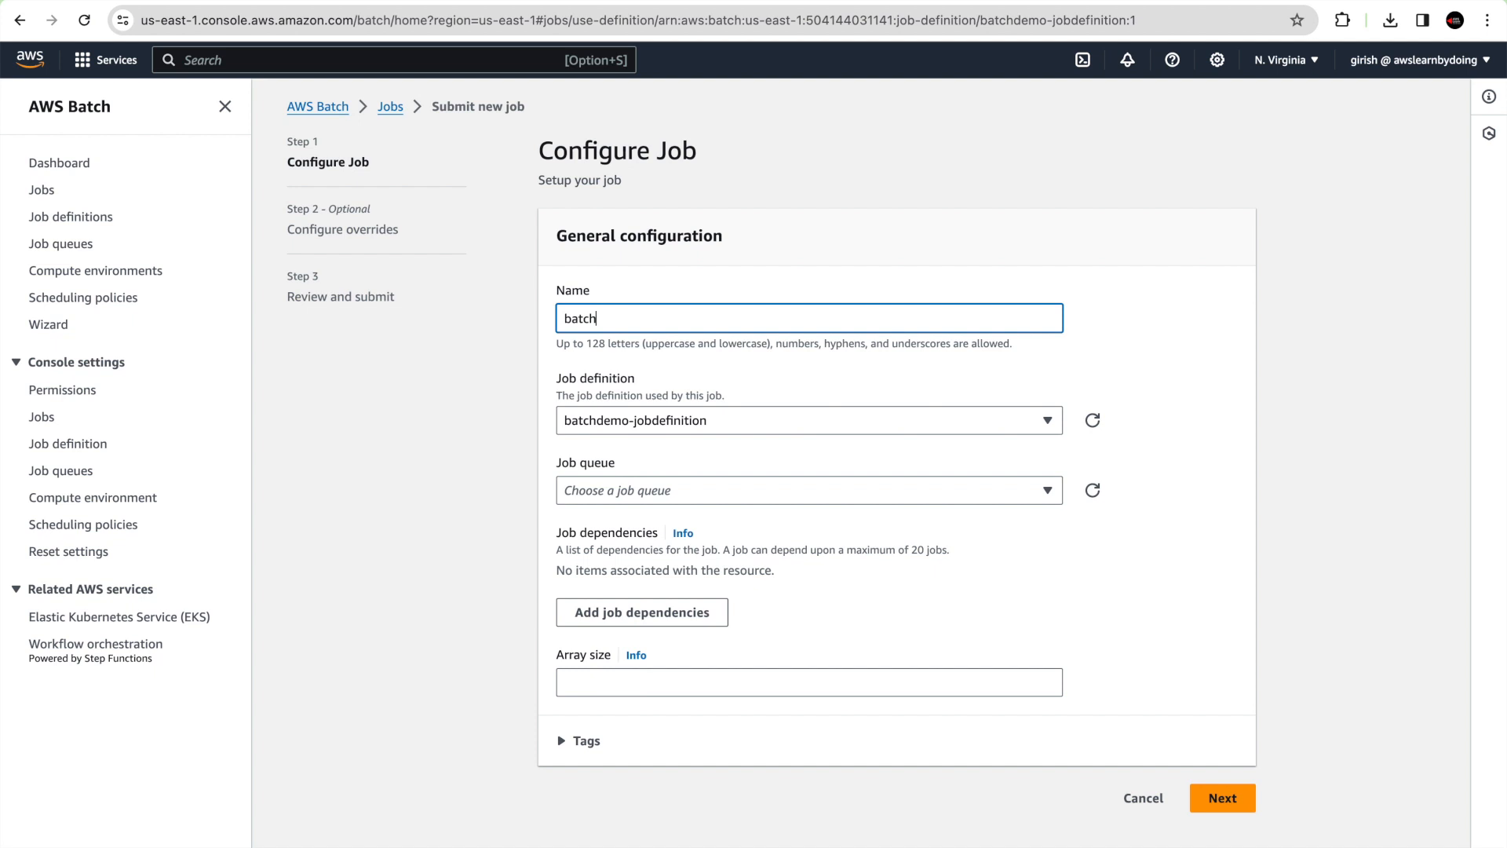
type("job")
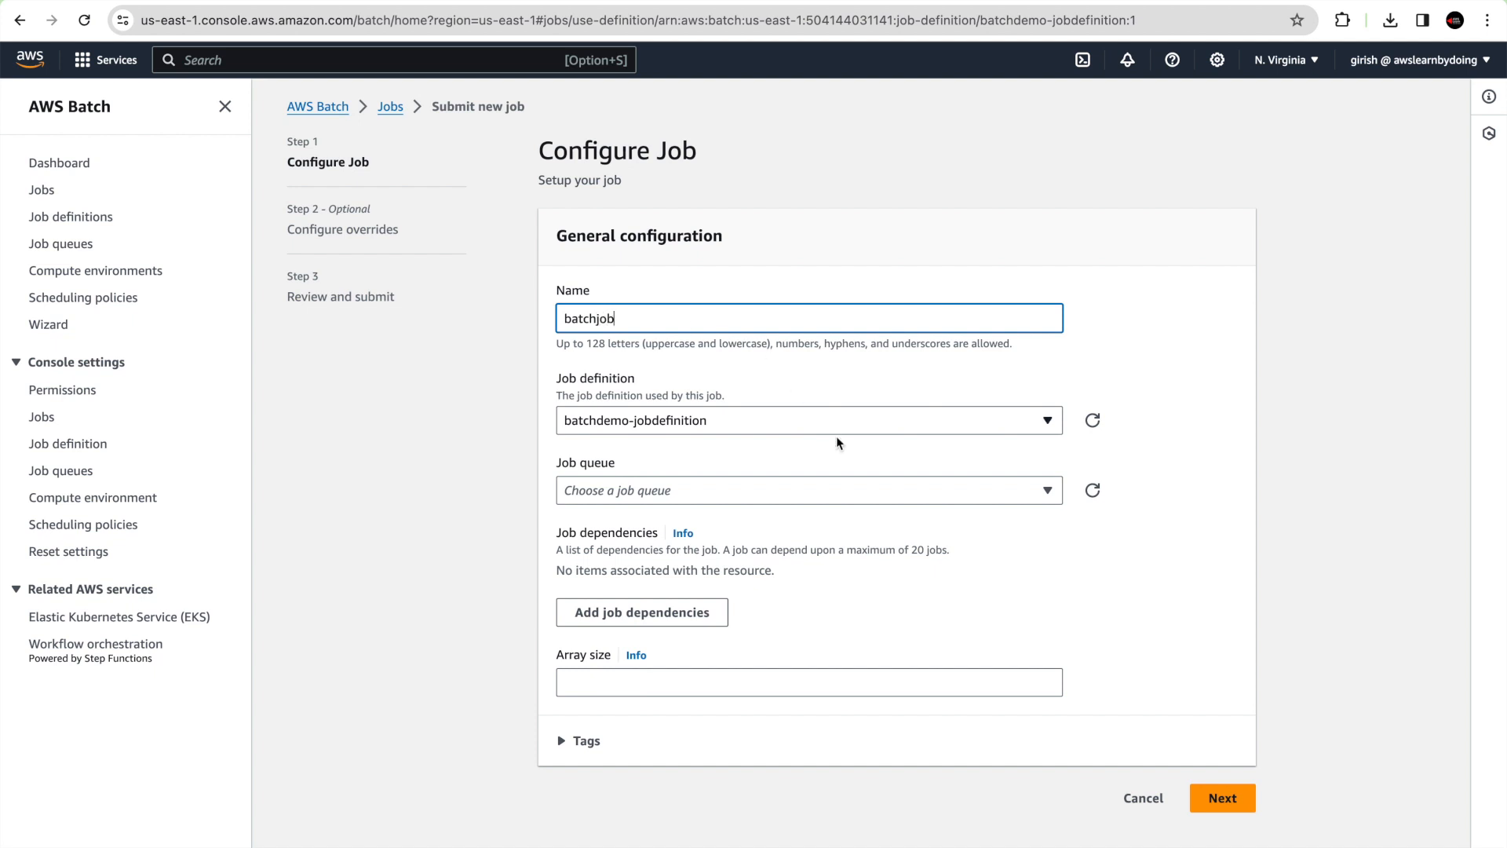
mouse_move(755, 448)
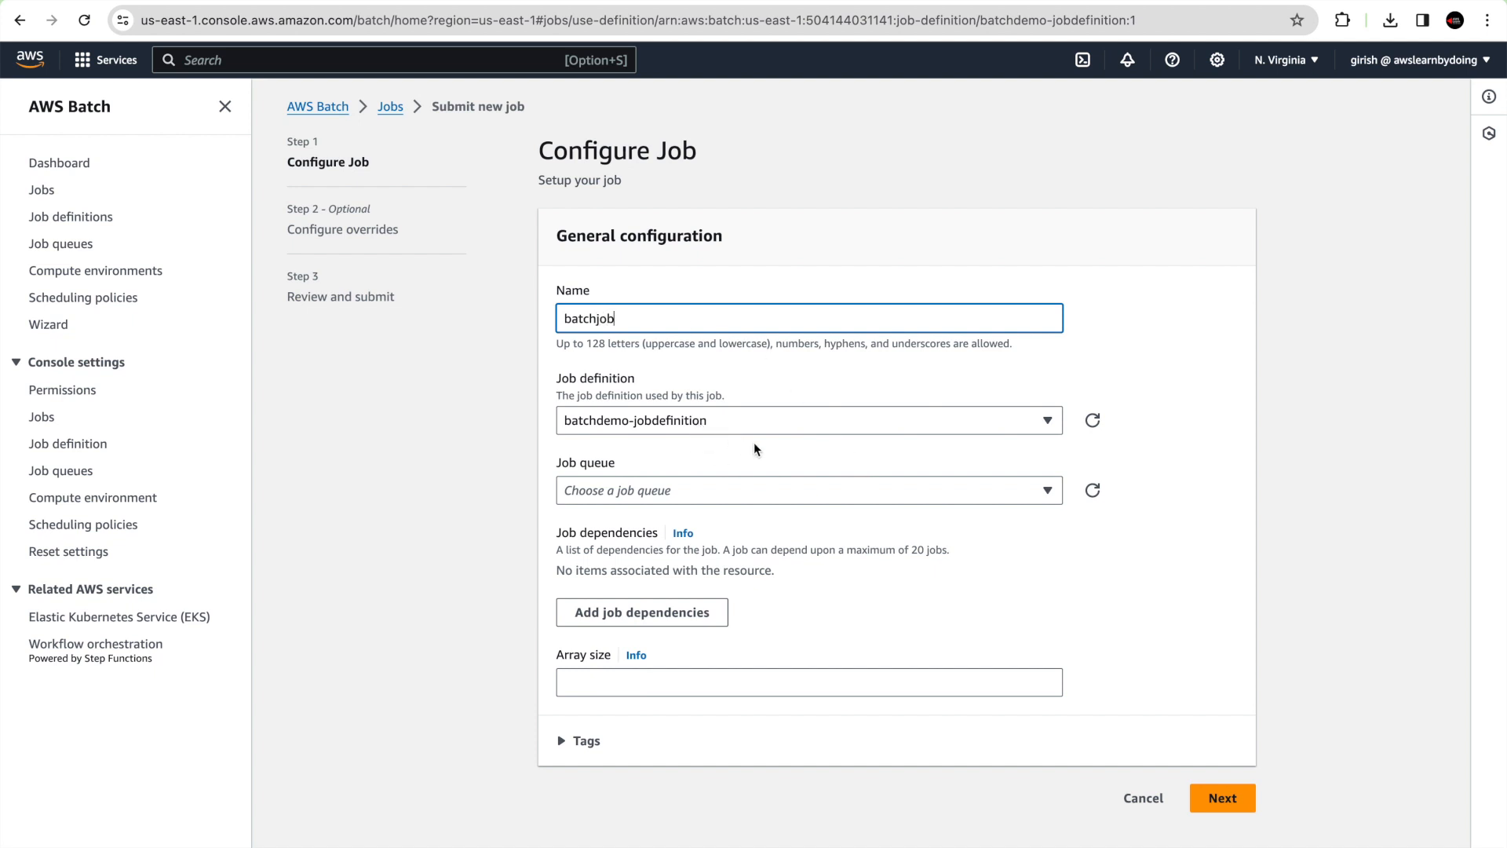
left_click(810, 489)
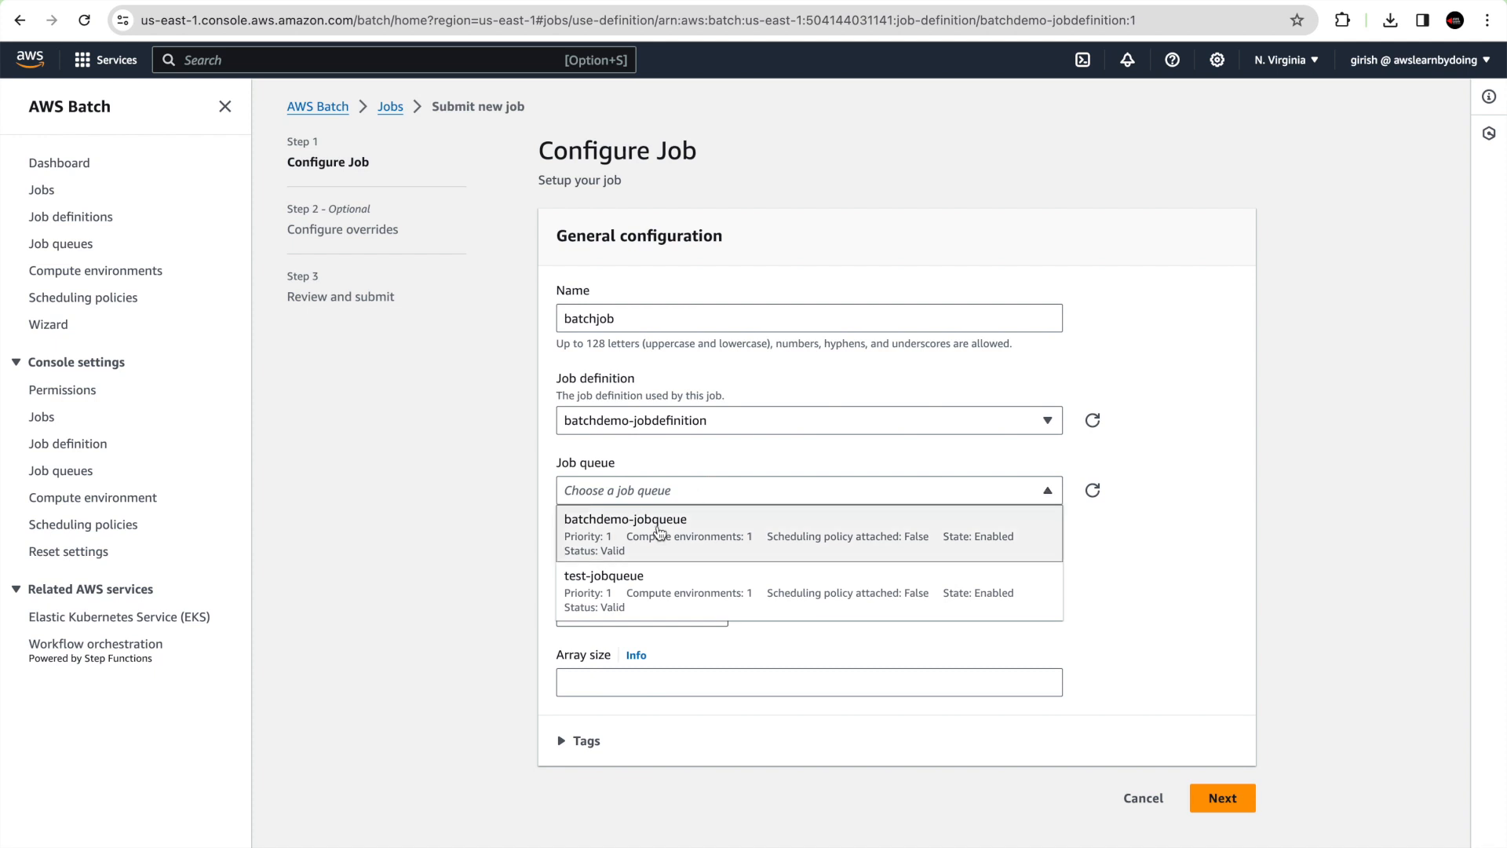
left_click(624, 518)
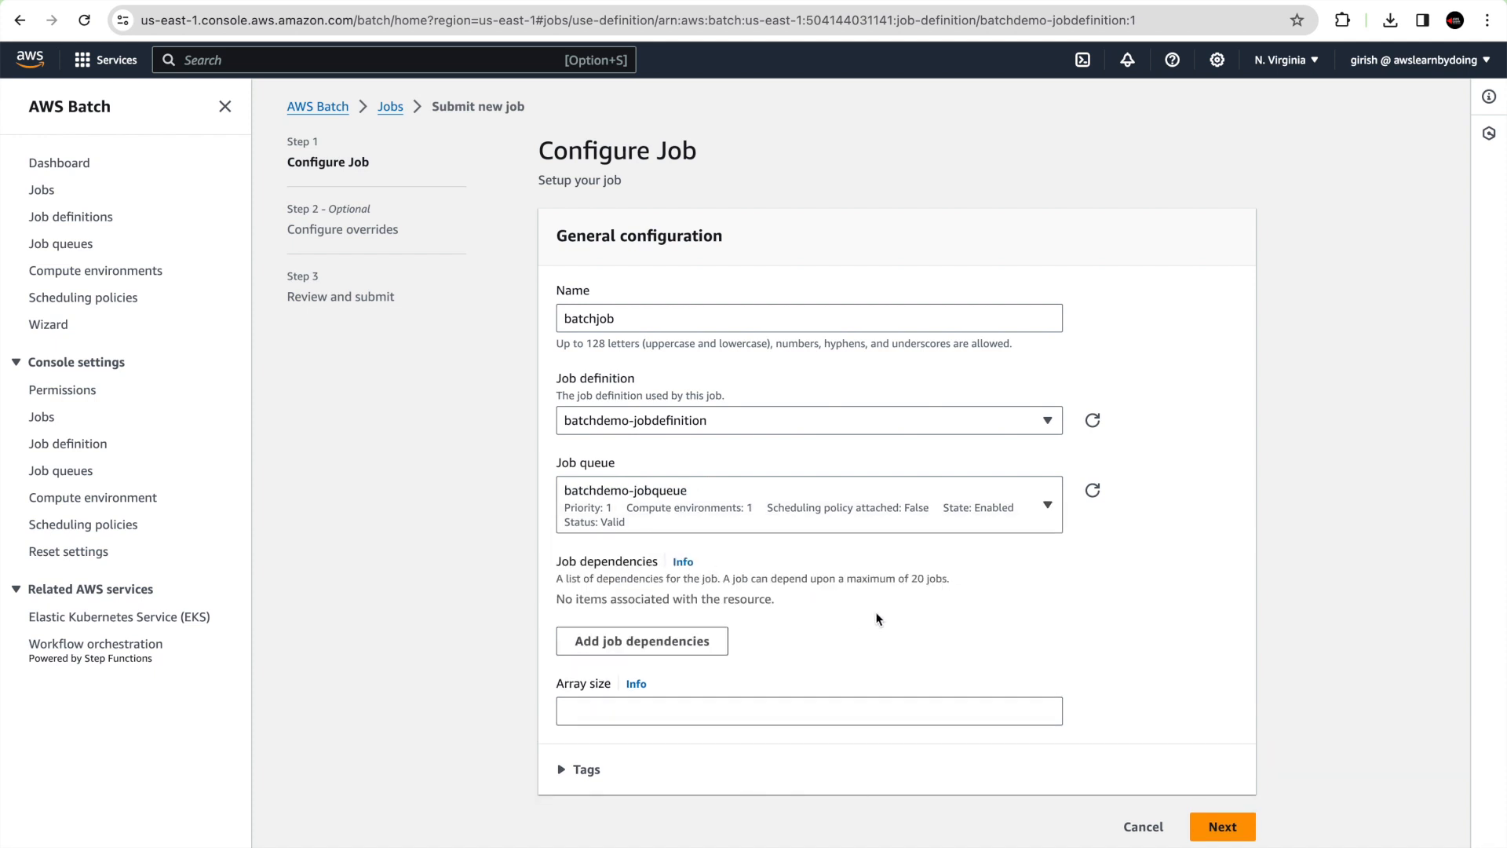
mouse_move(642, 644)
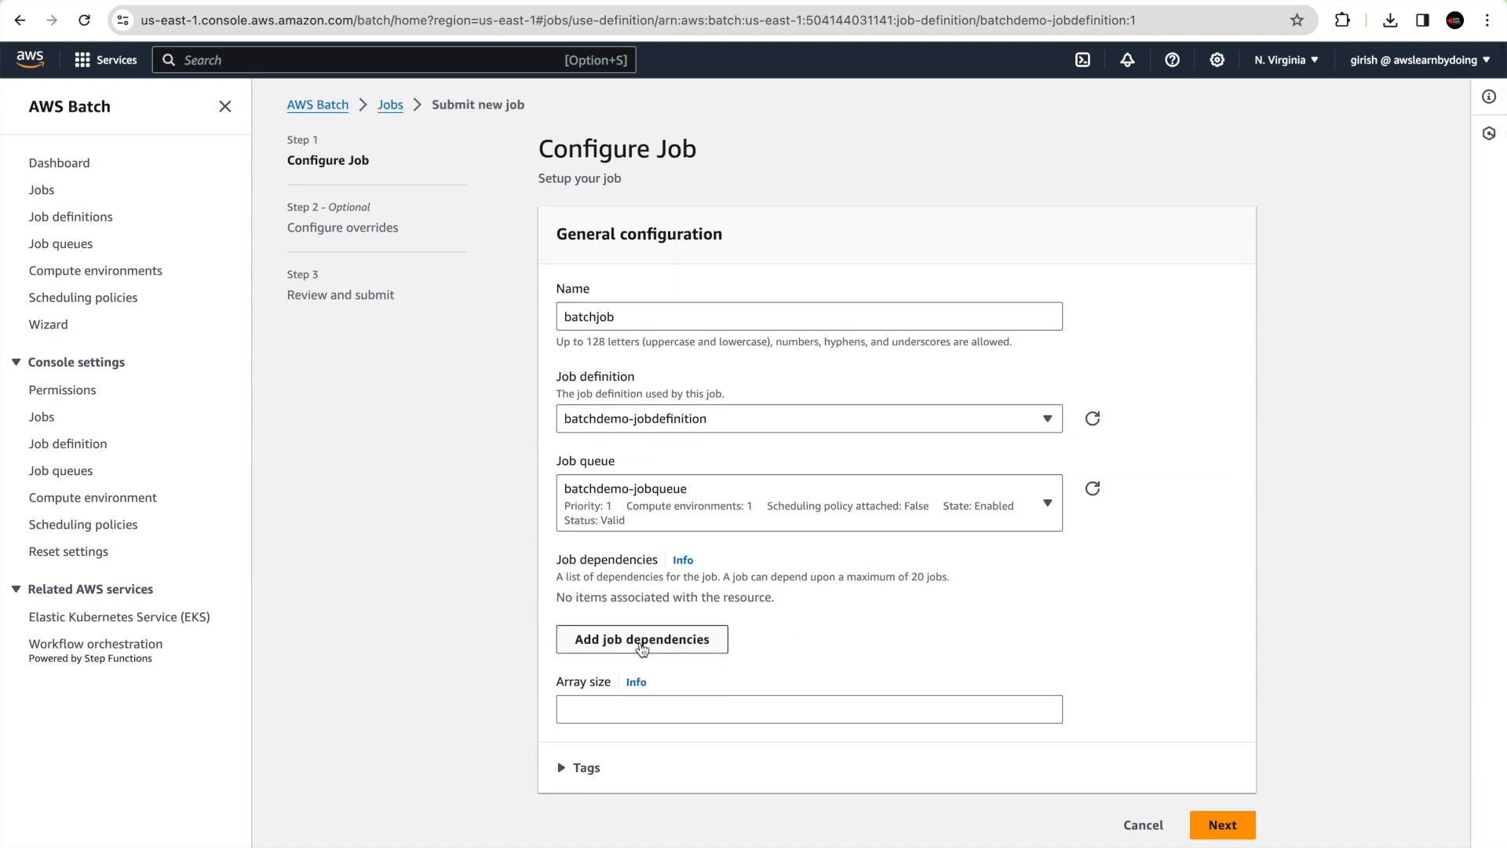
mouse_move(880, 635)
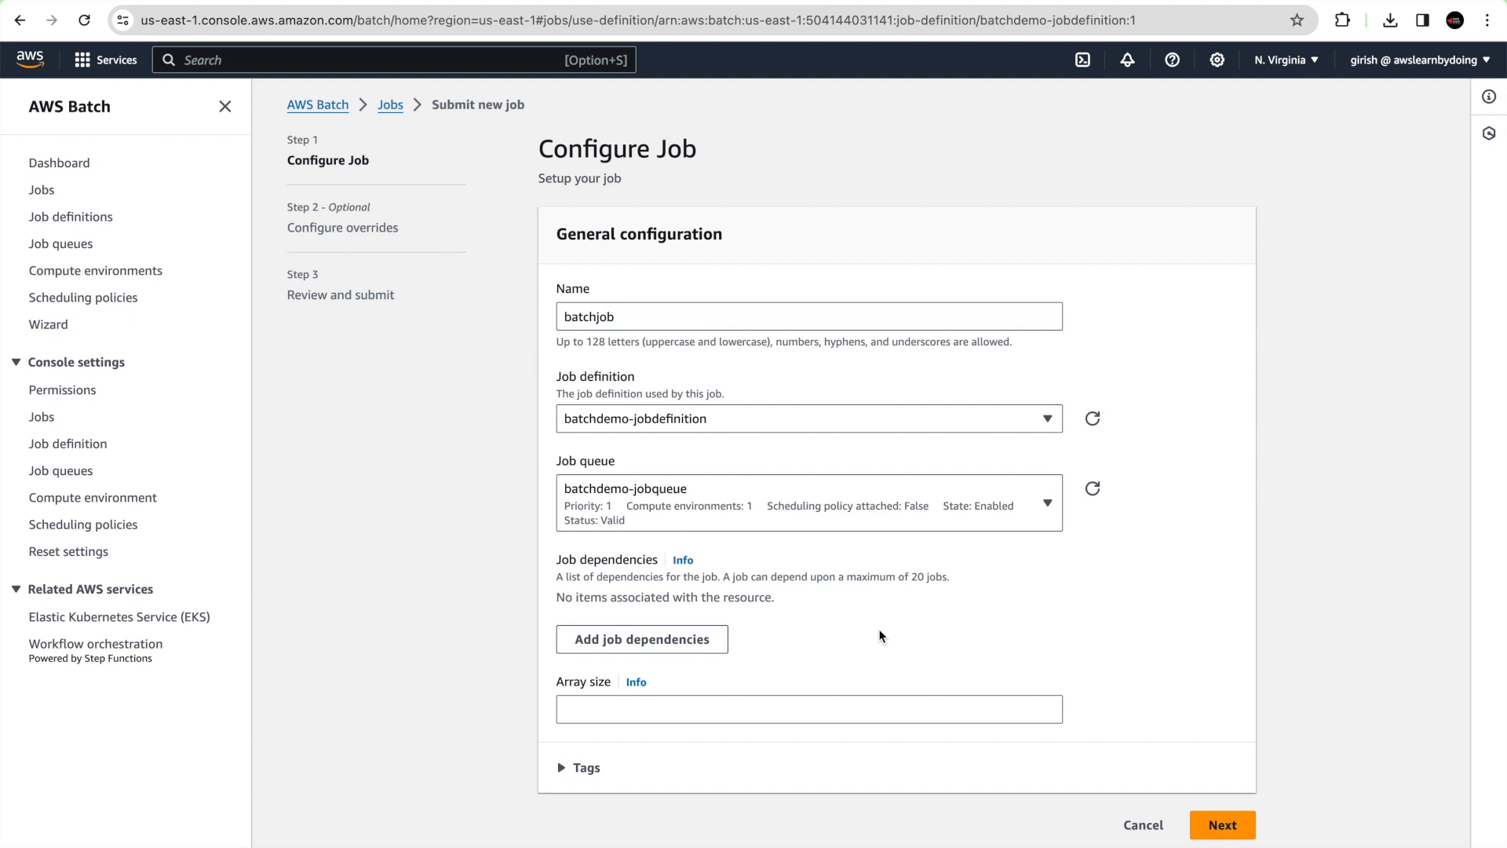
left_click(1227, 824)
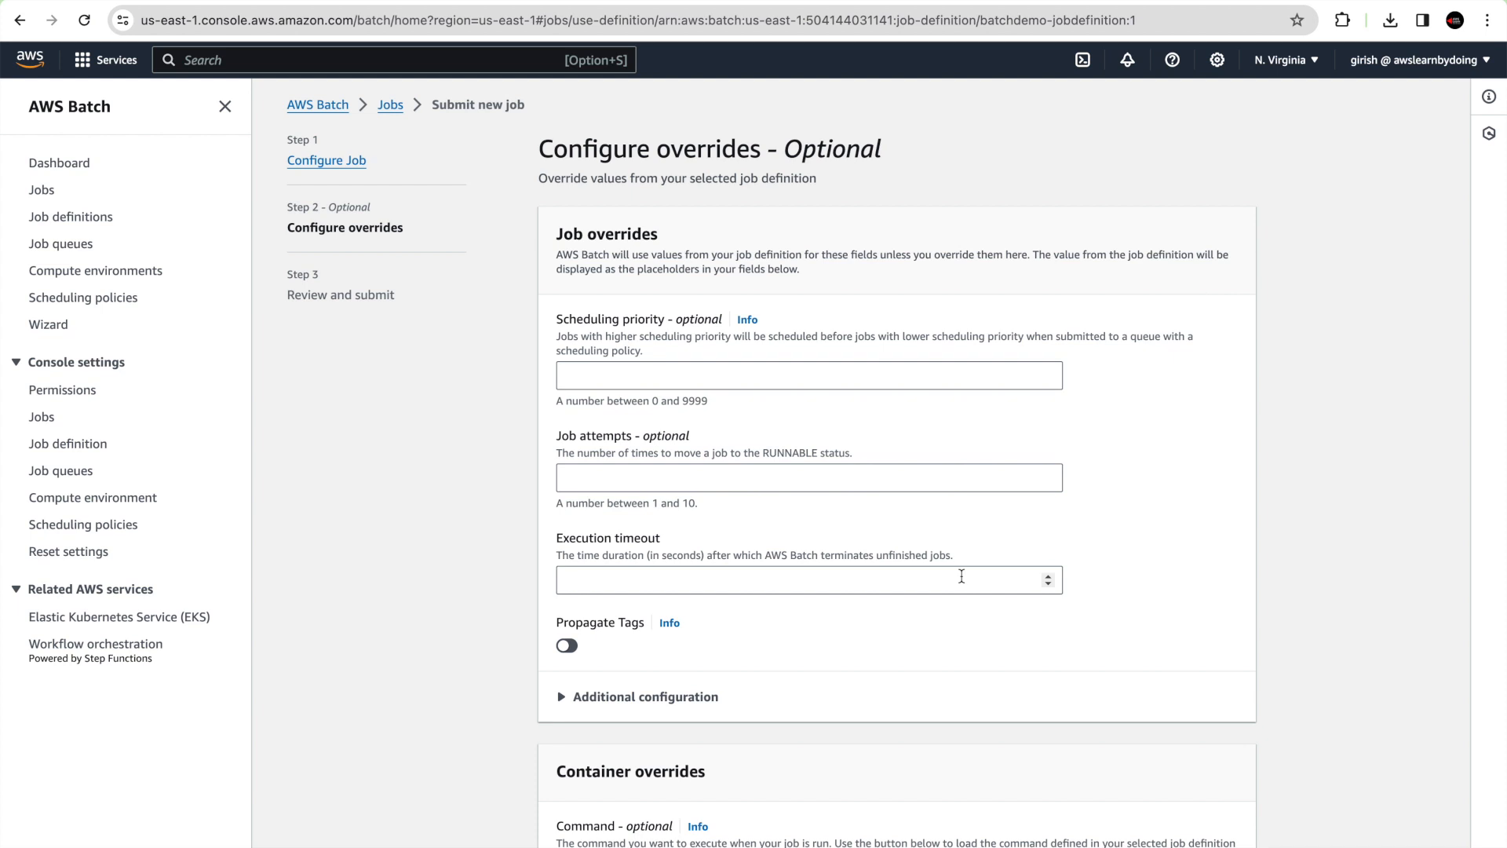
mouse_move(696, 567)
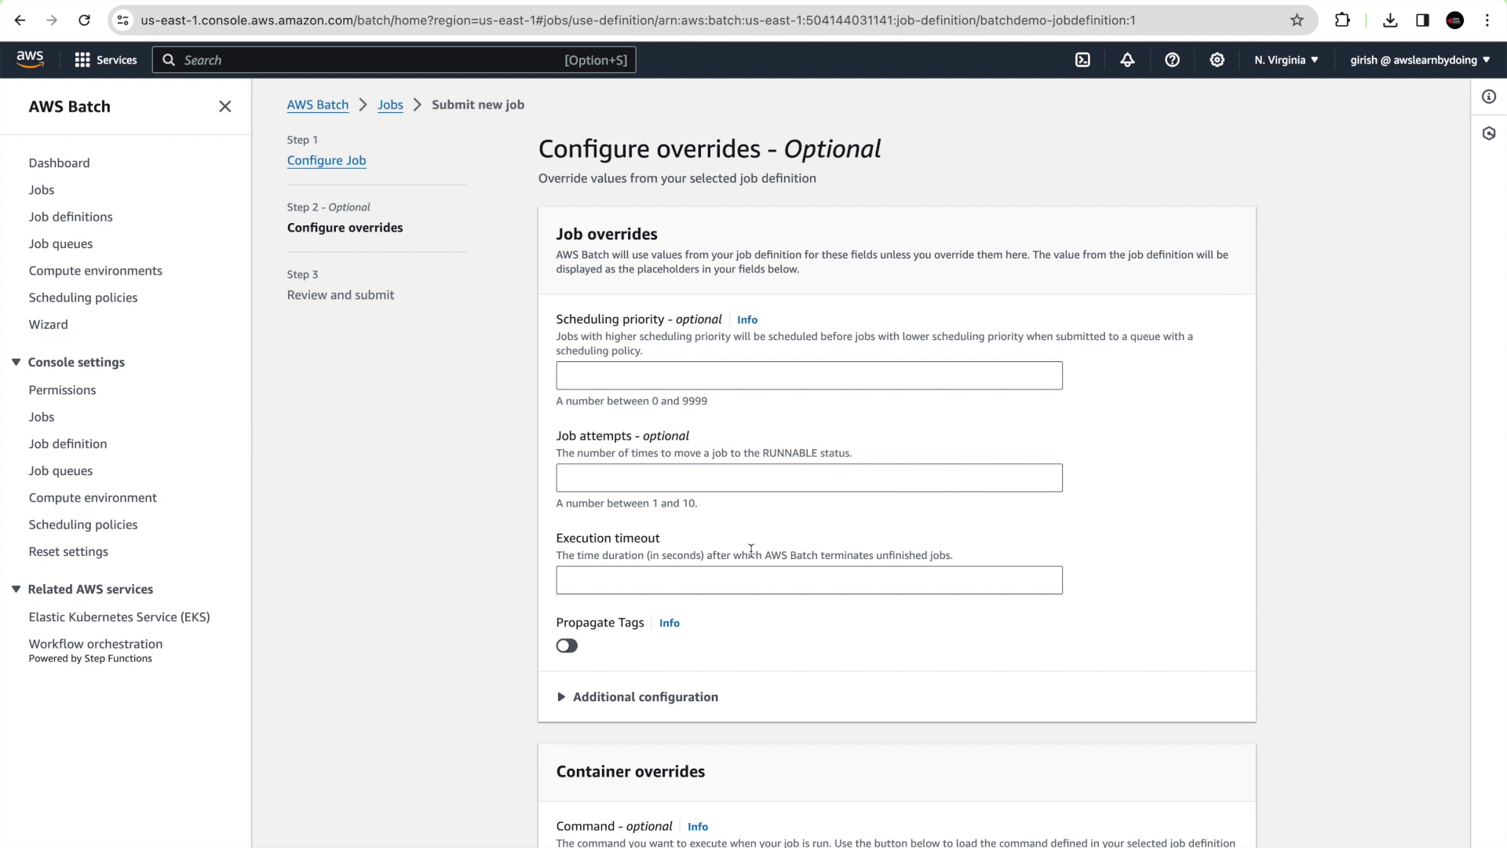
Review the job configuration JSON and create batchjob so it shows Runnable
scroll("down", 3)
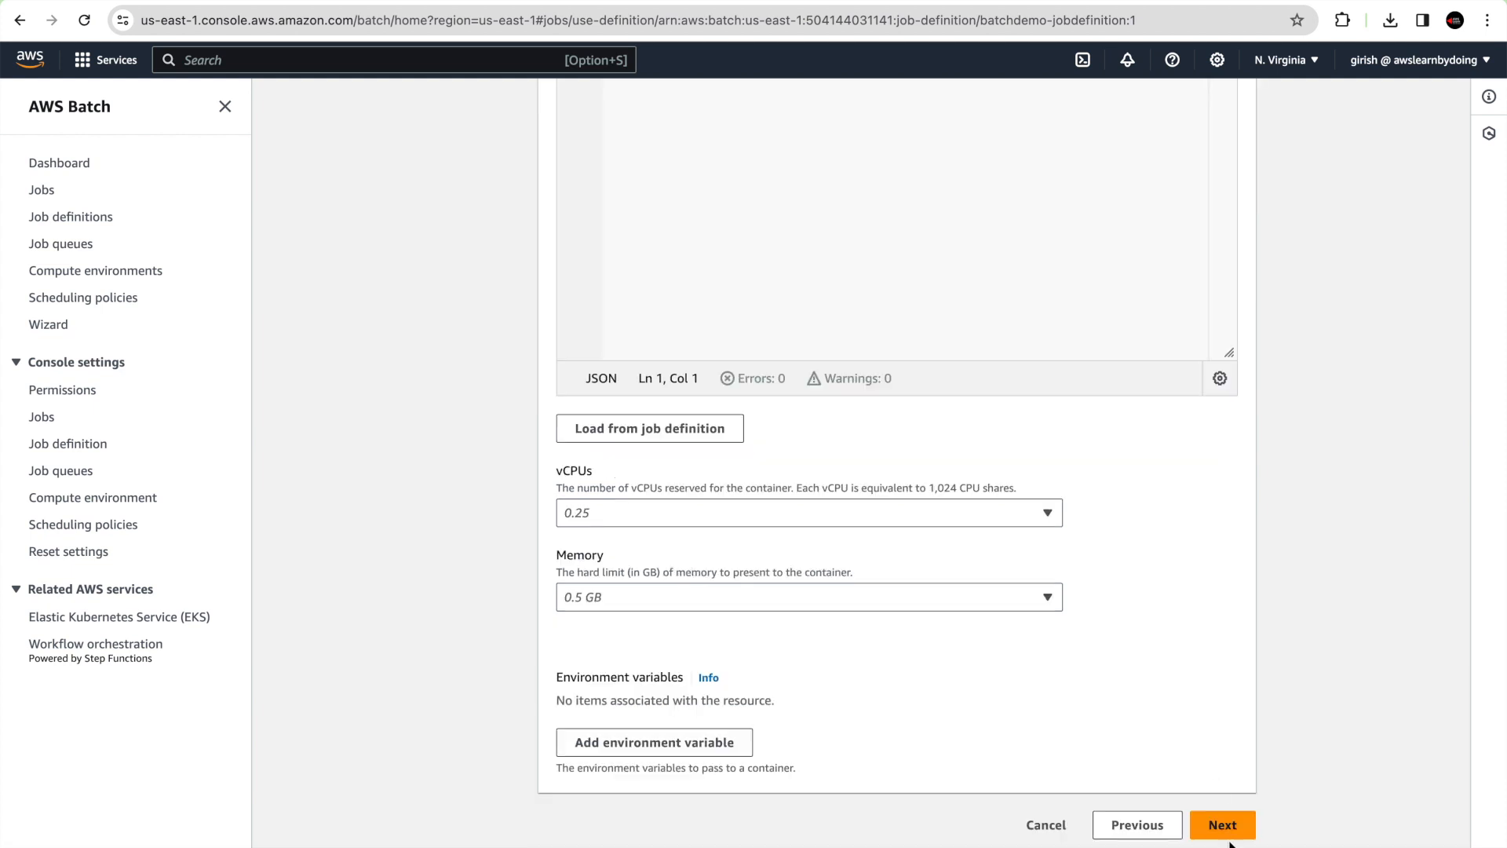
left_click(1223, 846)
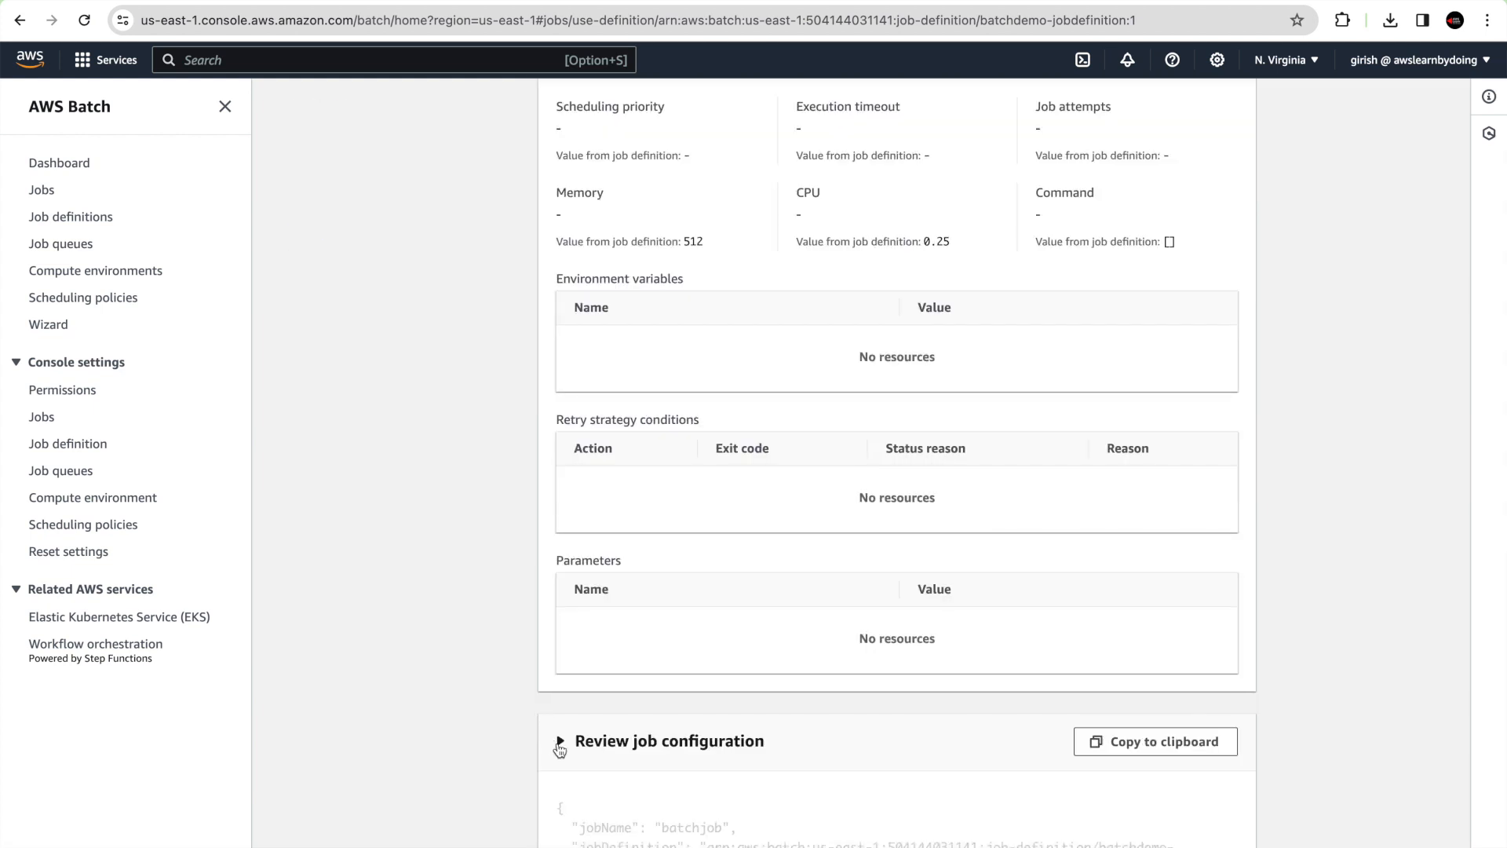
left_click(558, 741)
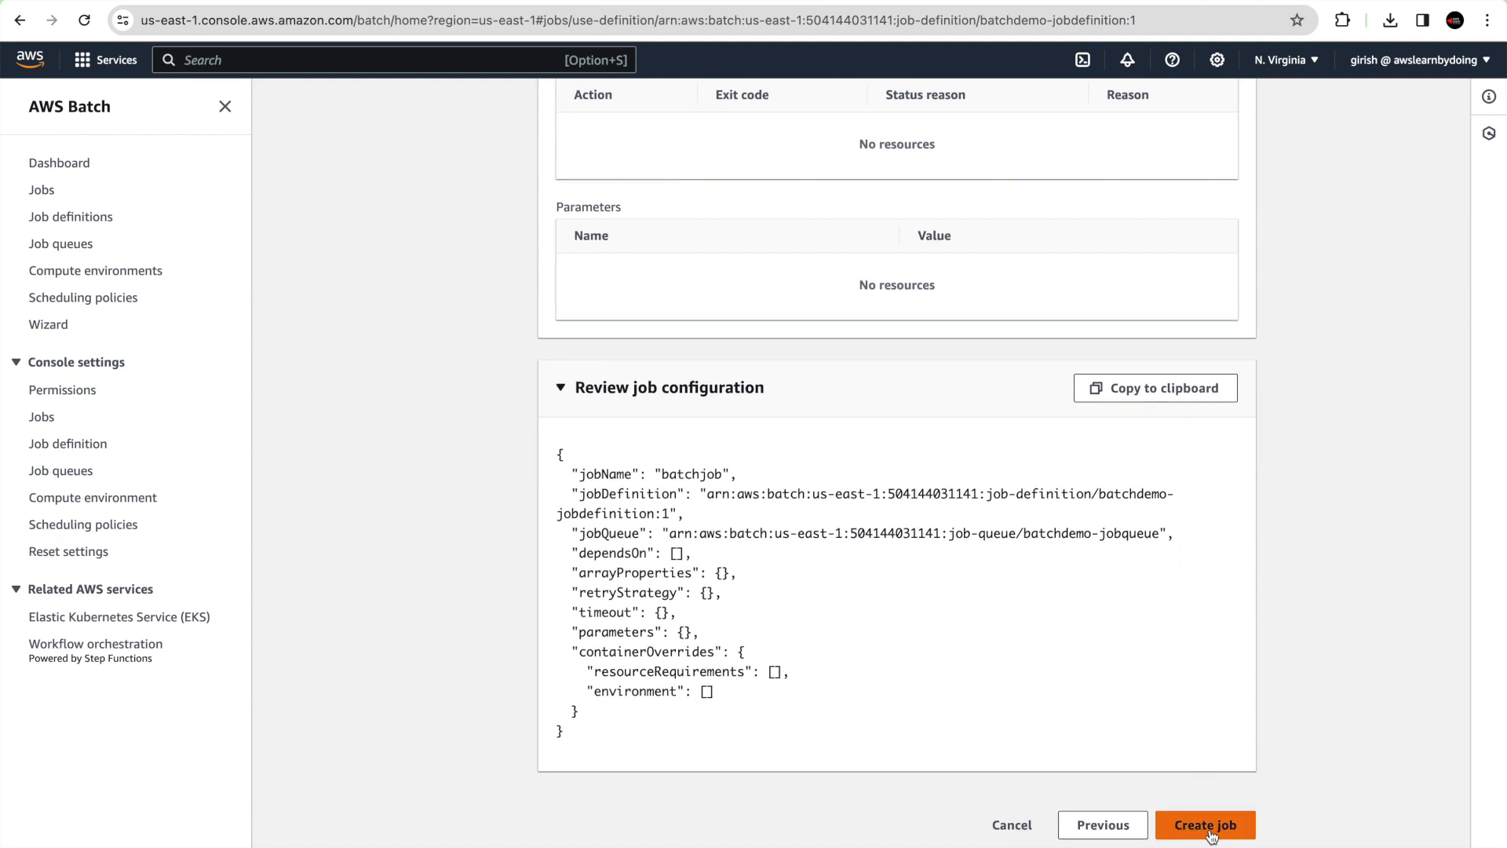
left_click(1206, 846)
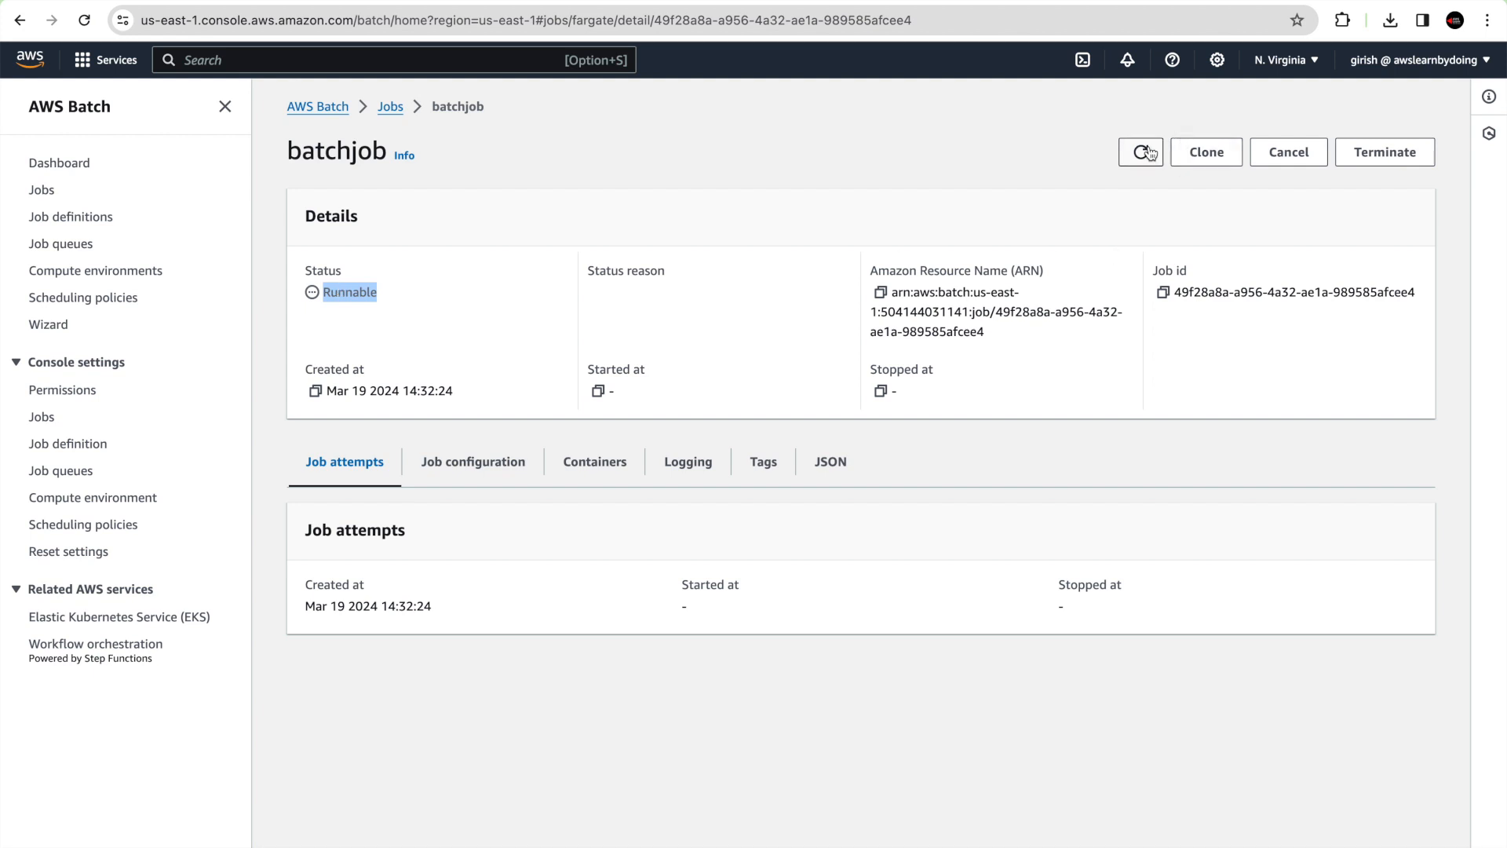
Refresh batchjob's status until its first attempt stops with exit code 0
left_click(1140, 152)
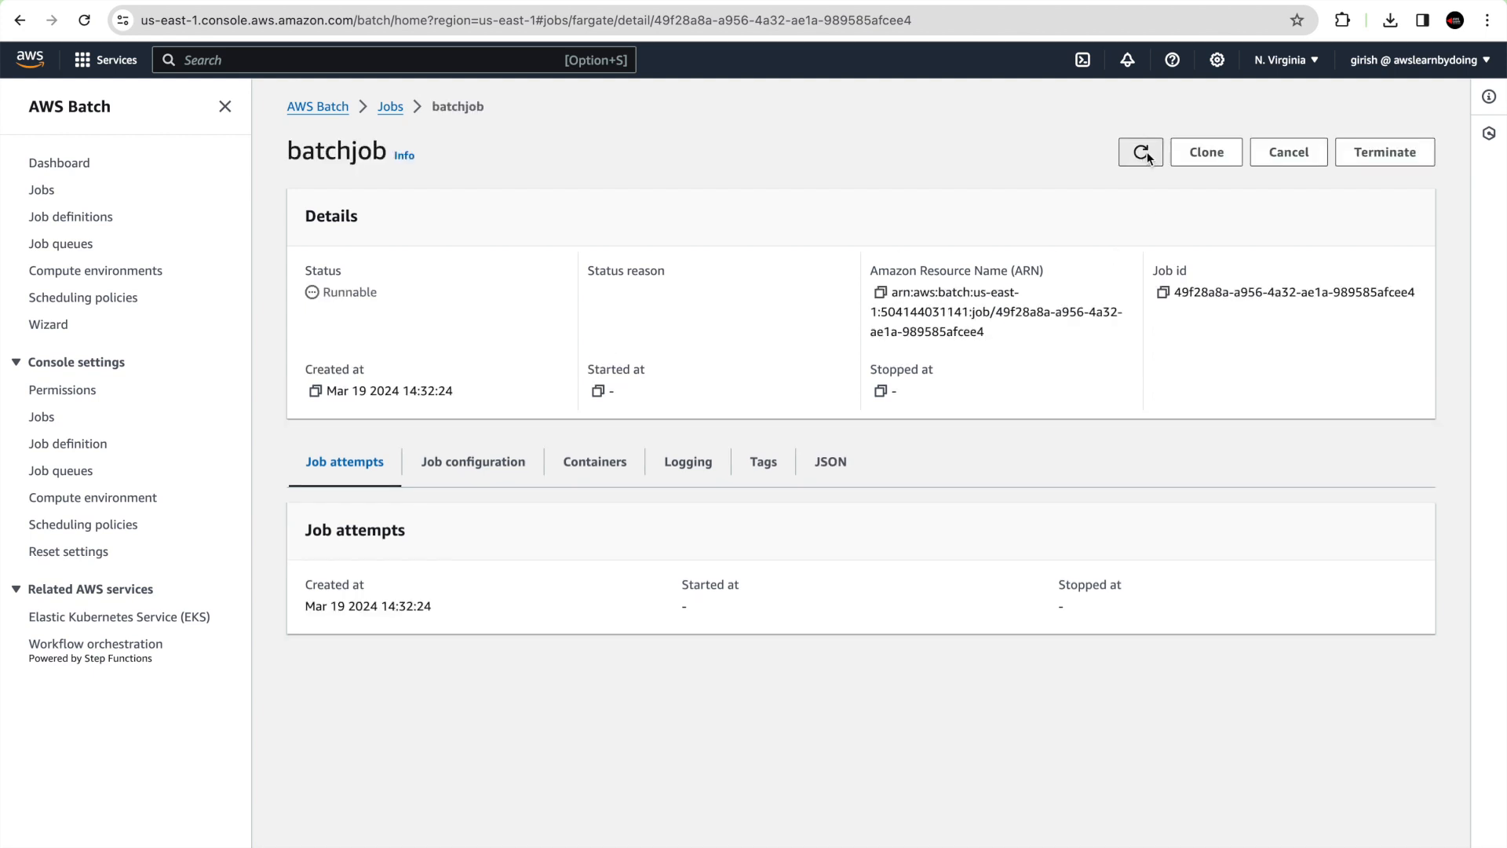
left_click(1140, 152)
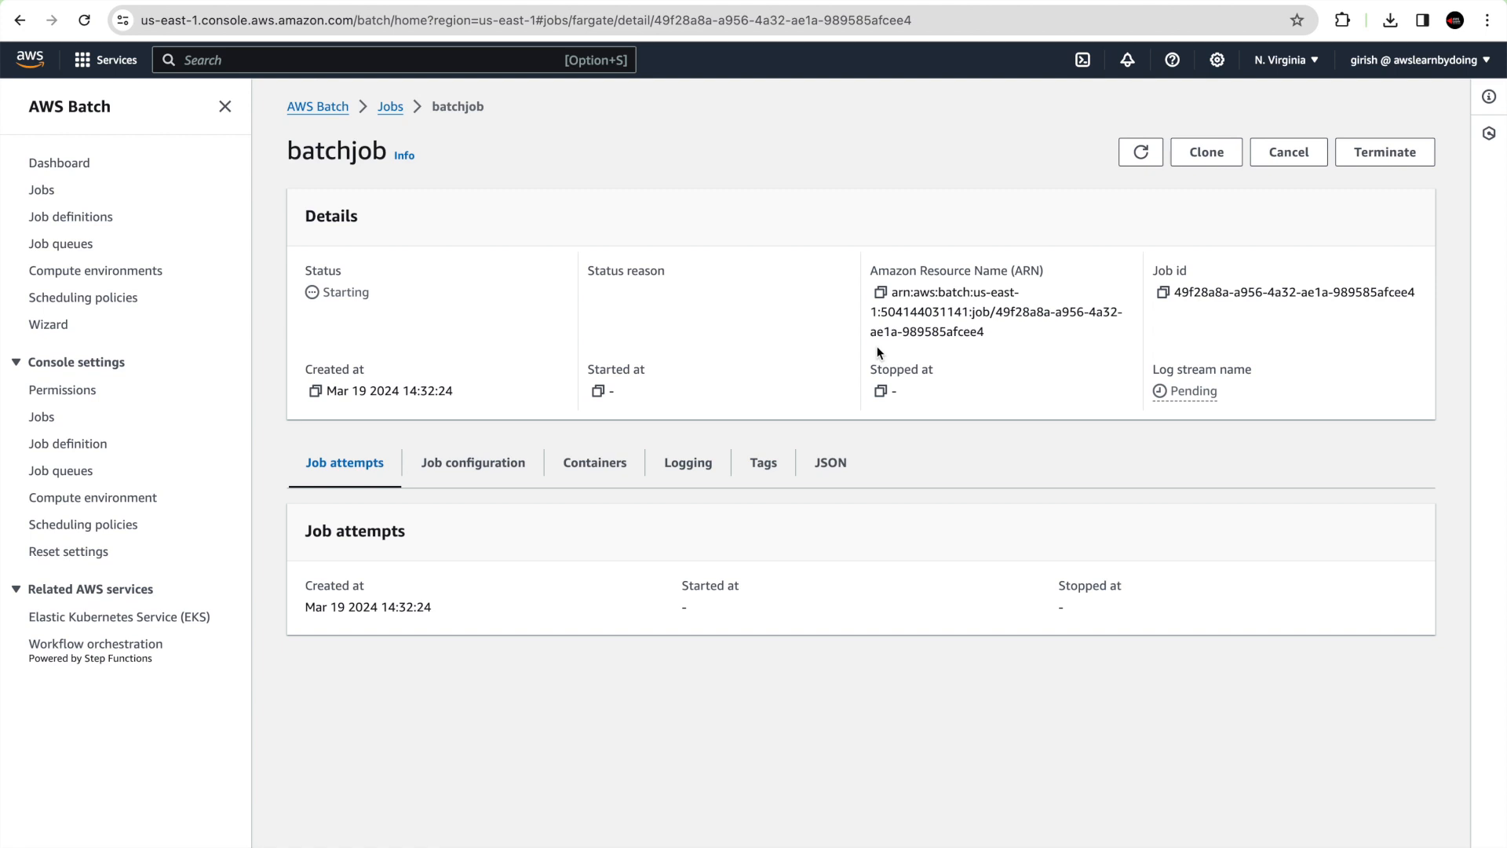
mouse_move(1196, 138)
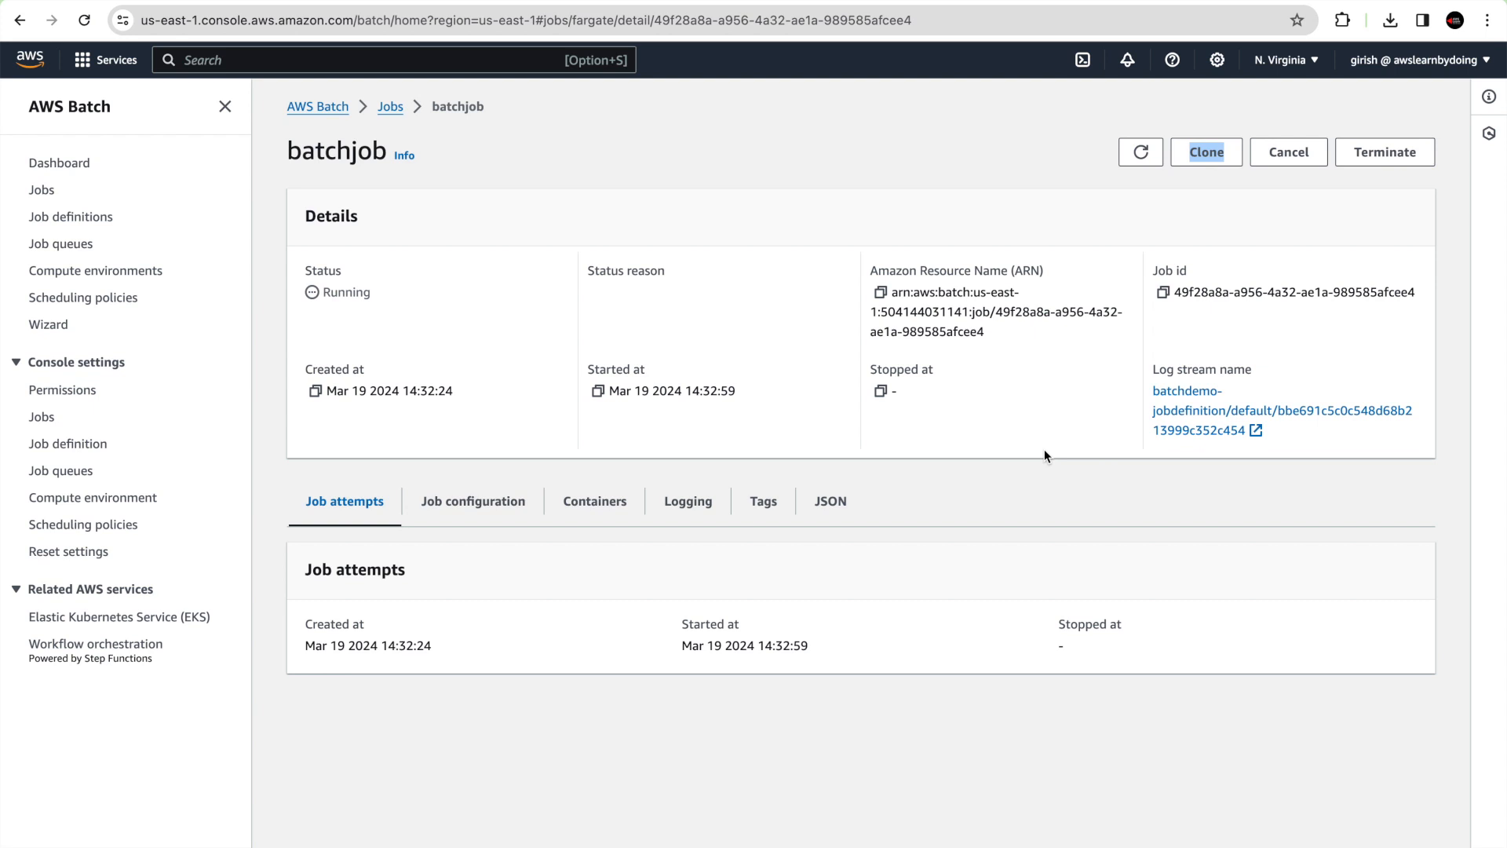
scroll("down", 3)
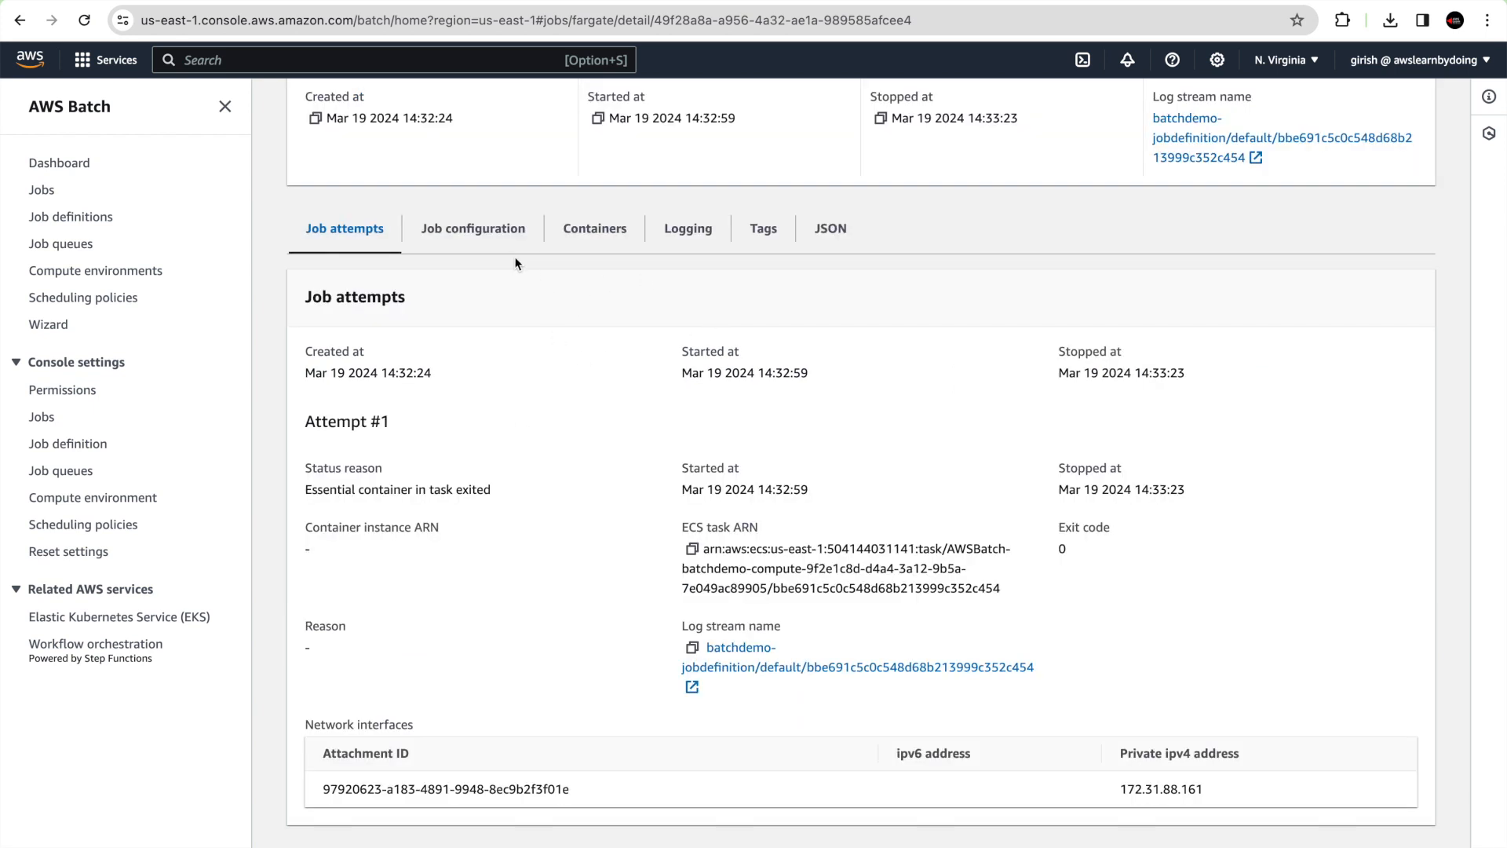
Reload batchjob's logs and expand the third entry showing girish with 10 points
left_click(687, 229)
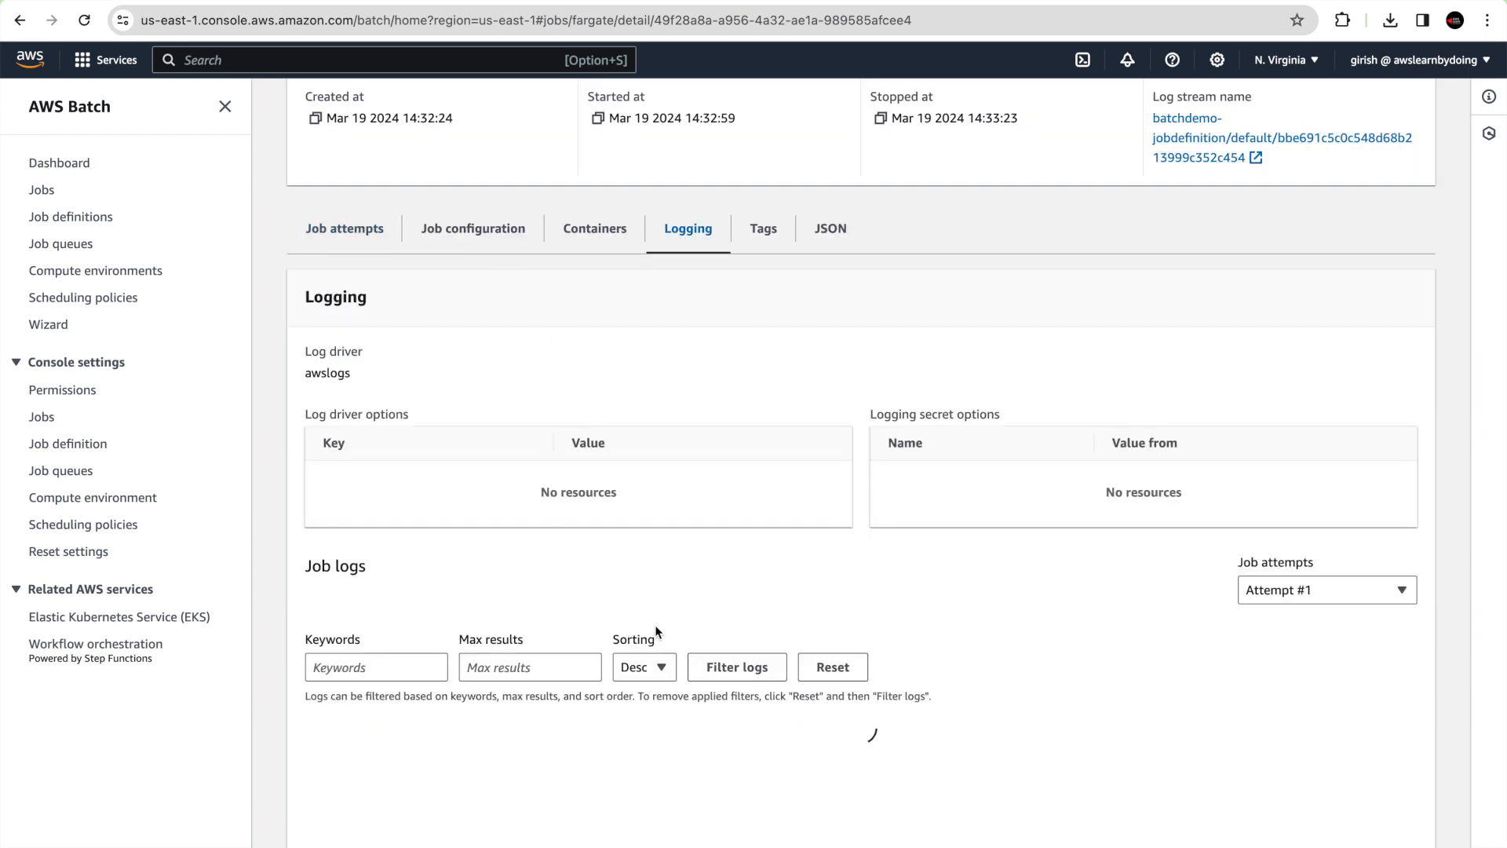
scroll("down", 3)
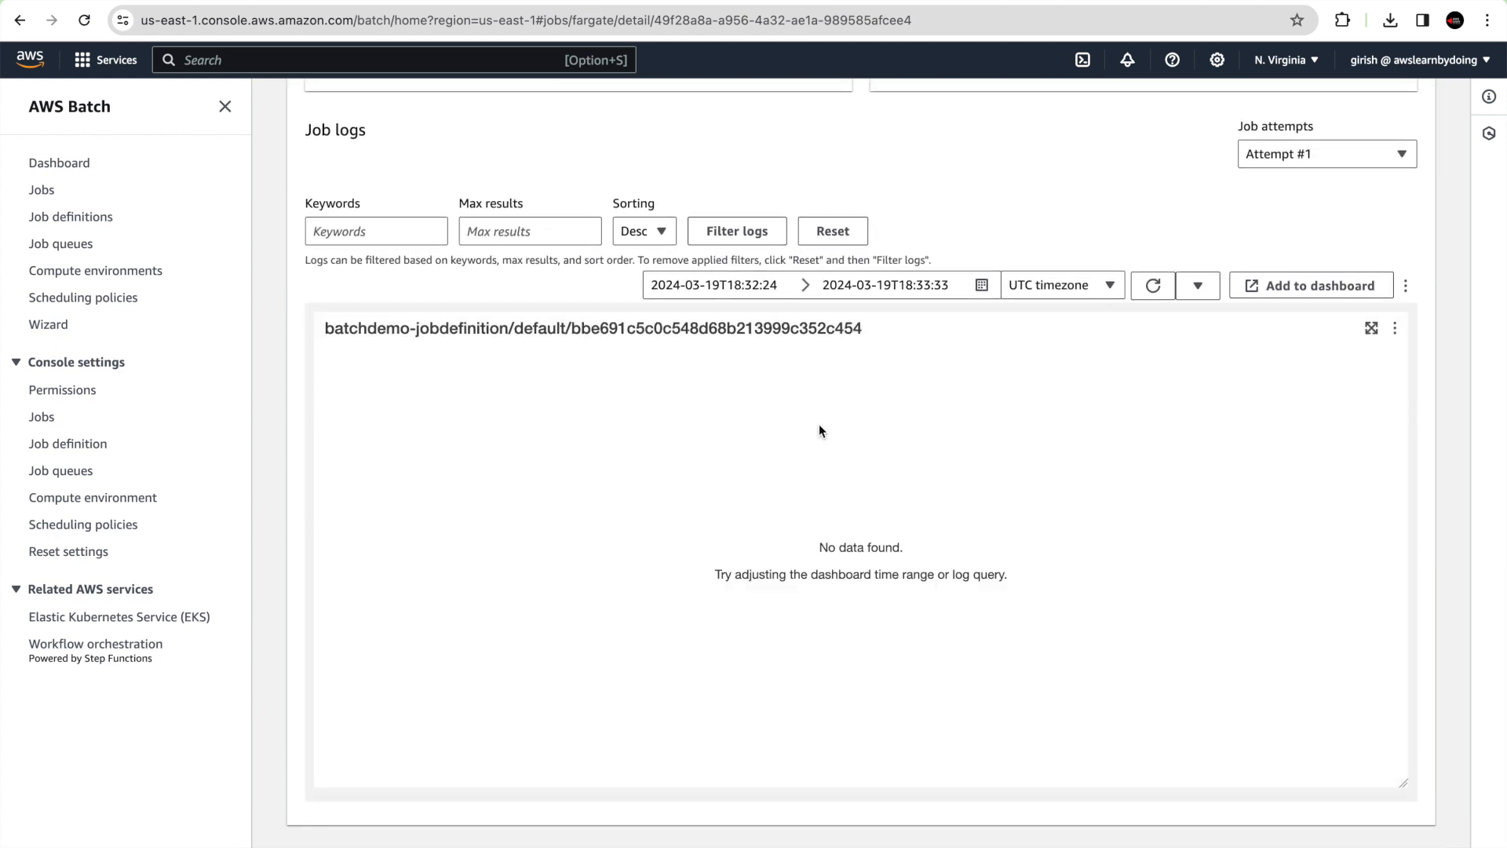
mouse_move(838, 314)
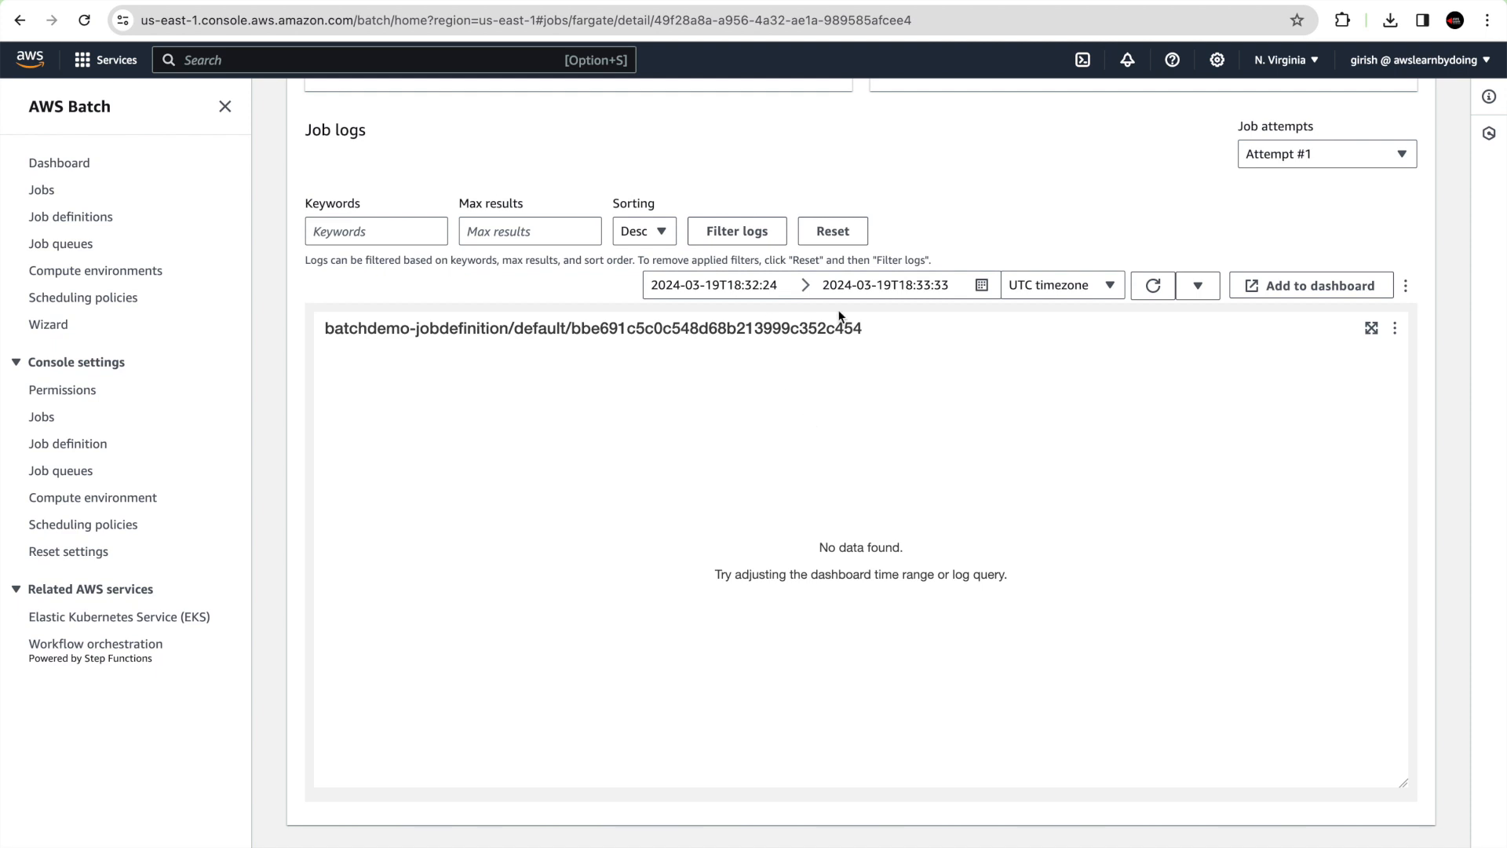
left_click(1152, 284)
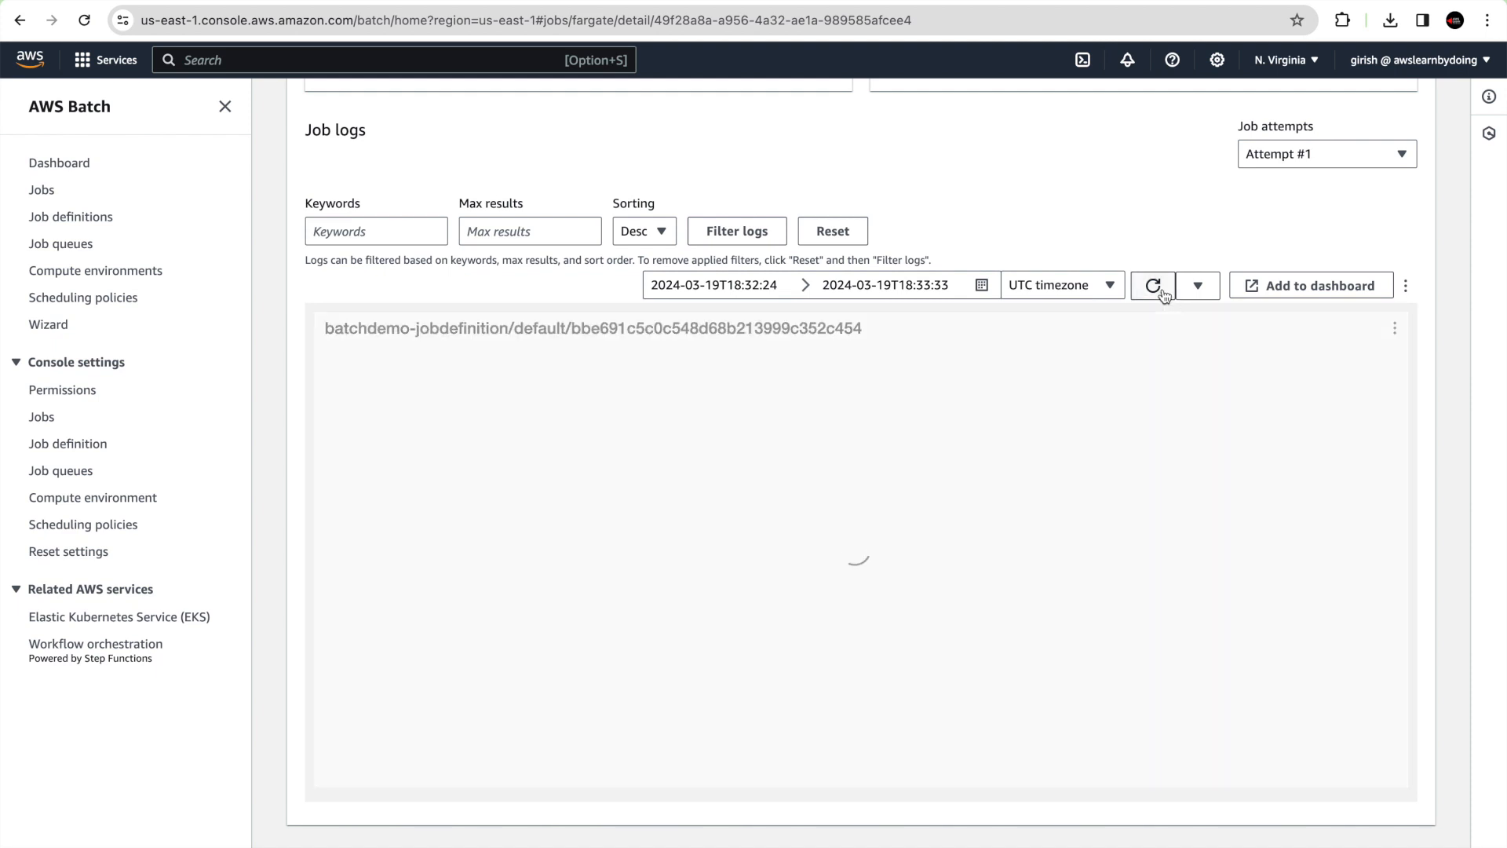
left_click(1152, 284)
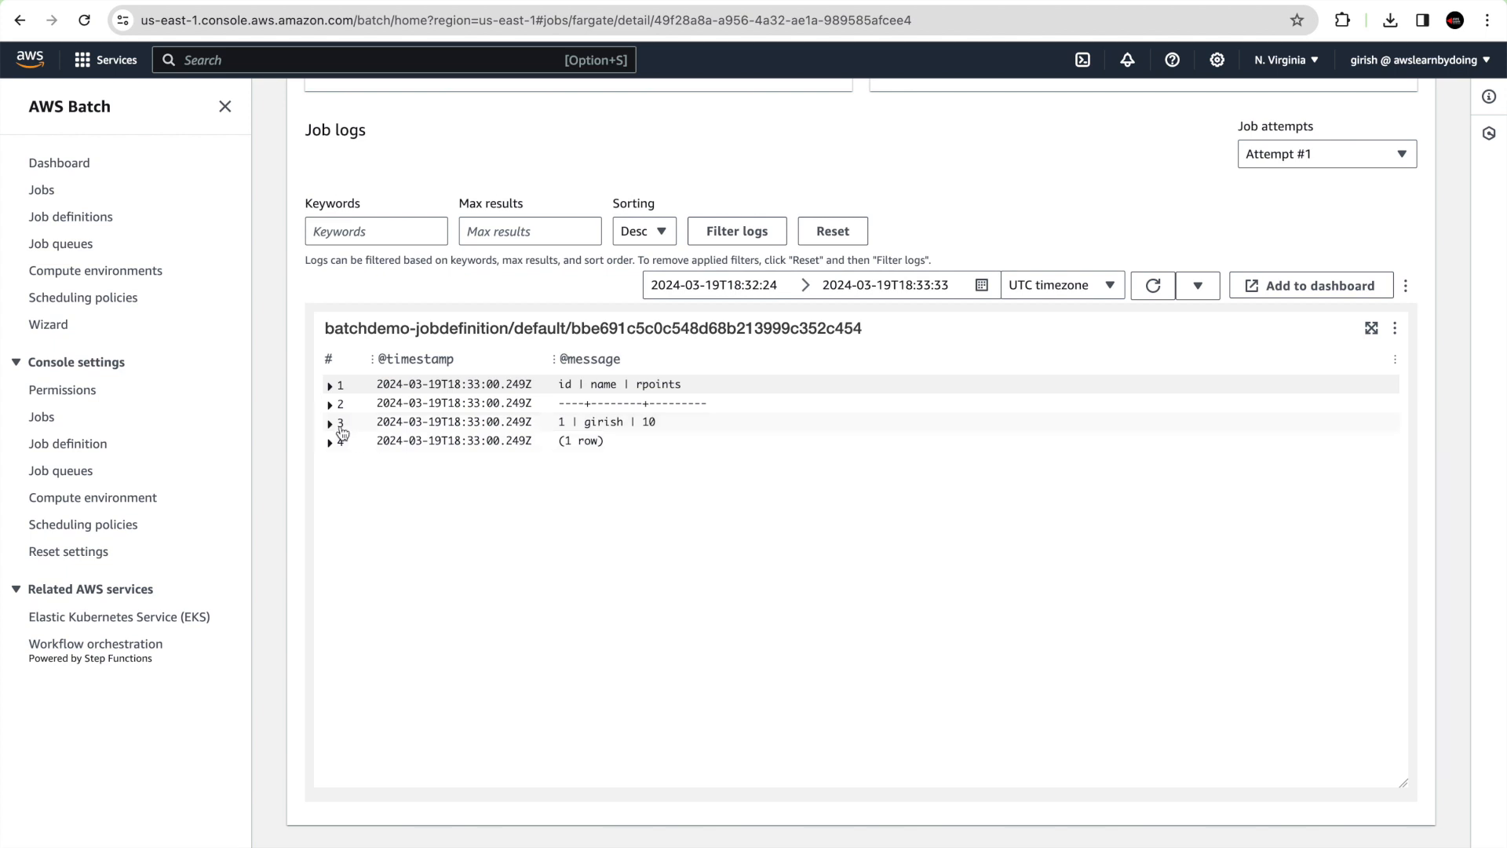
left_click(330, 422)
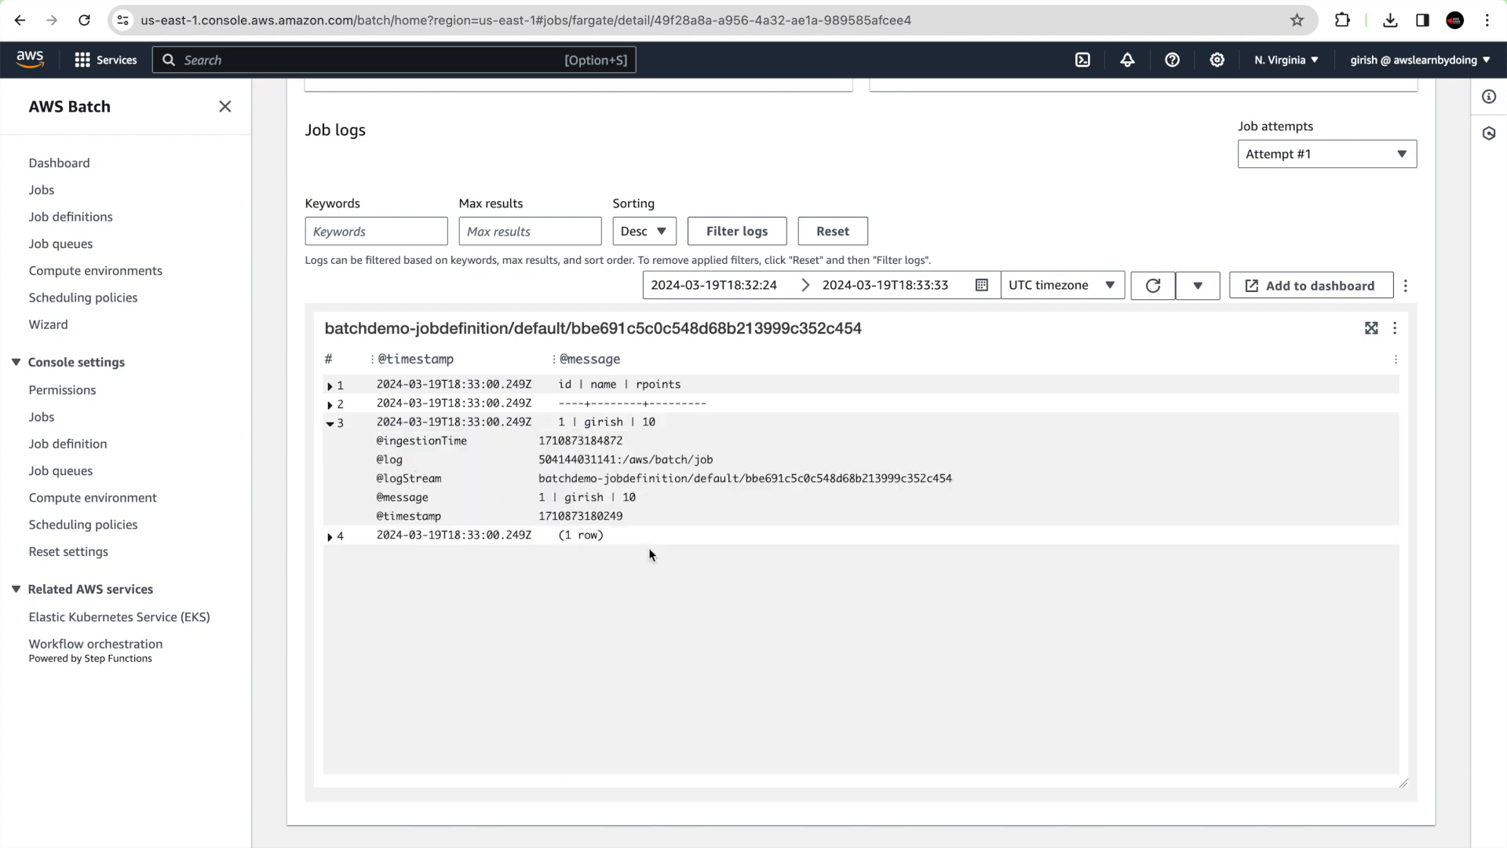